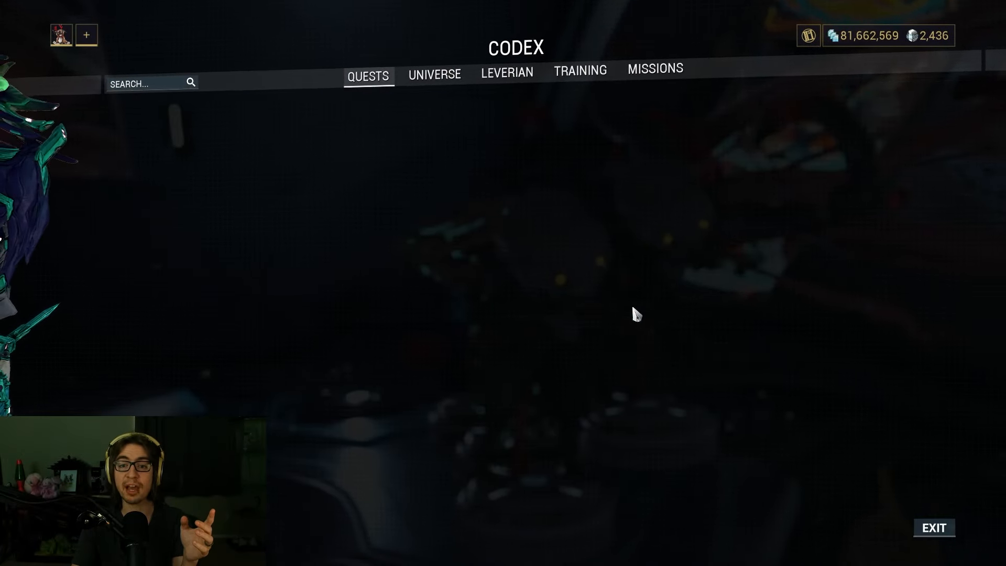
View the Codex quest categories, then exit to the star chart with Earth focused
click(368, 75)
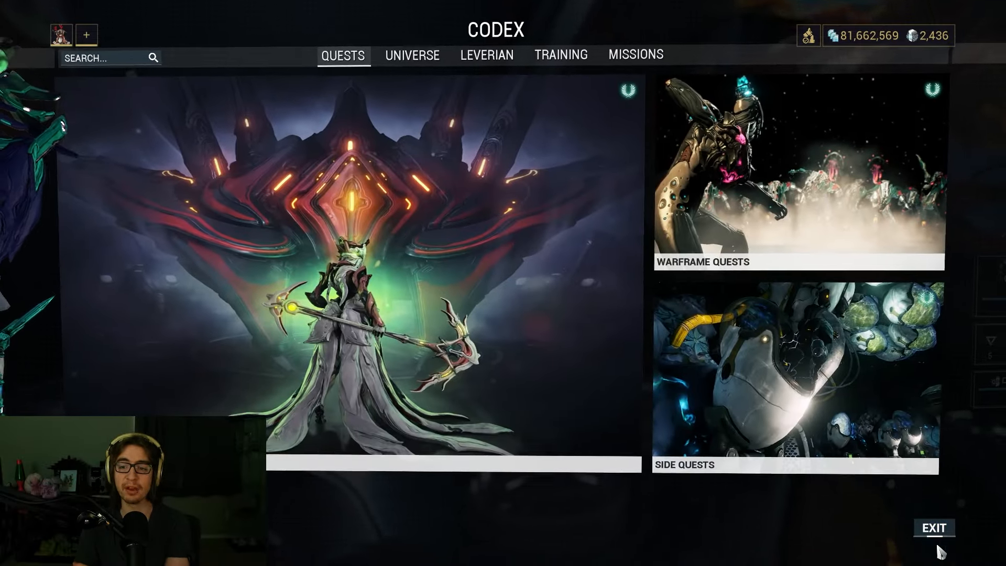
click(934, 527)
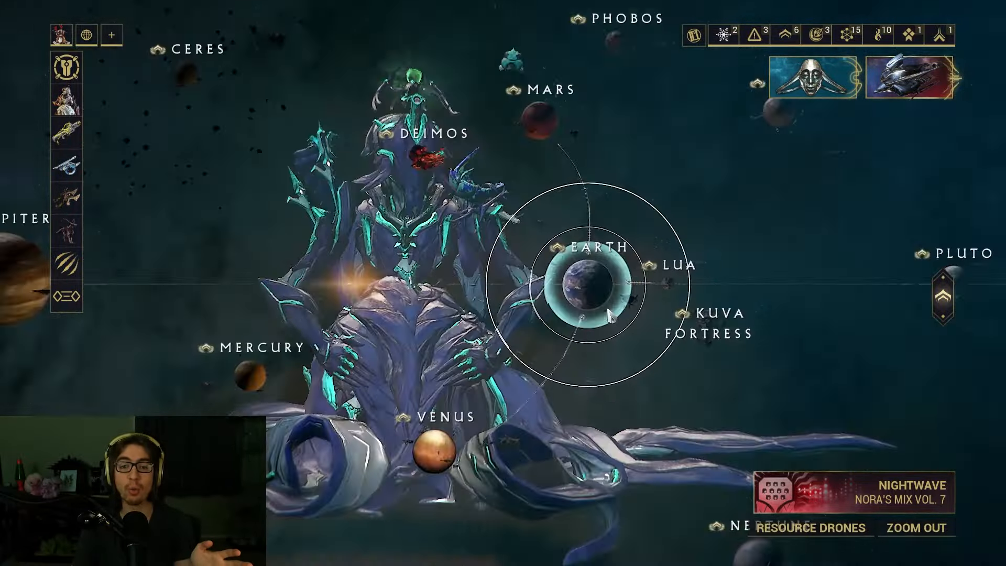
View Earth's mission nodes and the Mars Junction requirements and rewards
click(590, 287)
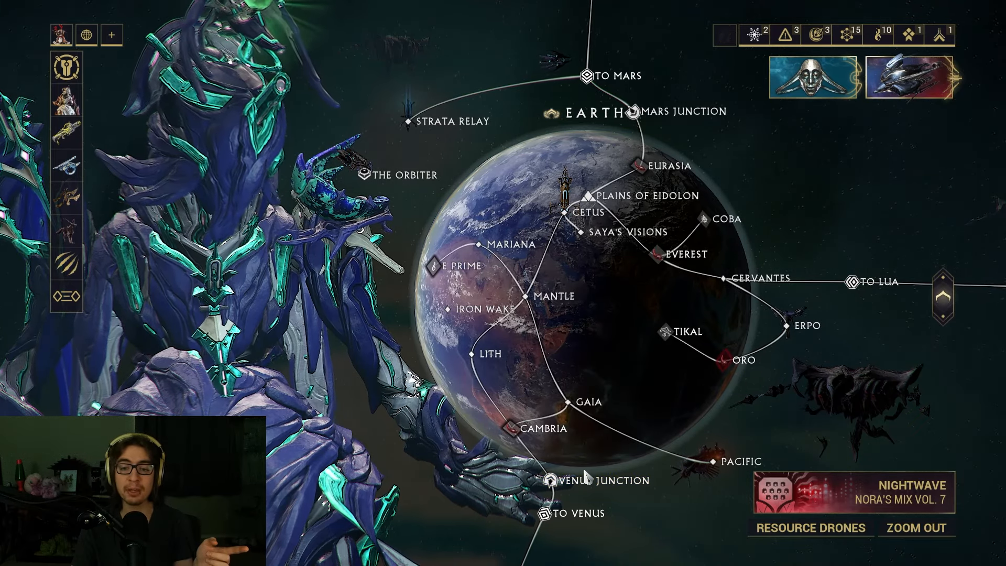
click(549, 480)
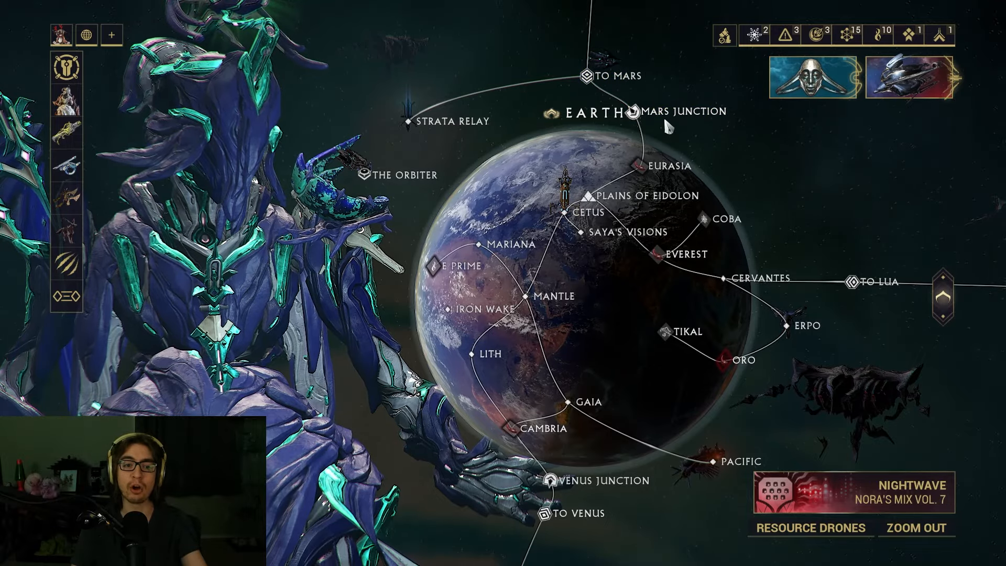
click(636, 110)
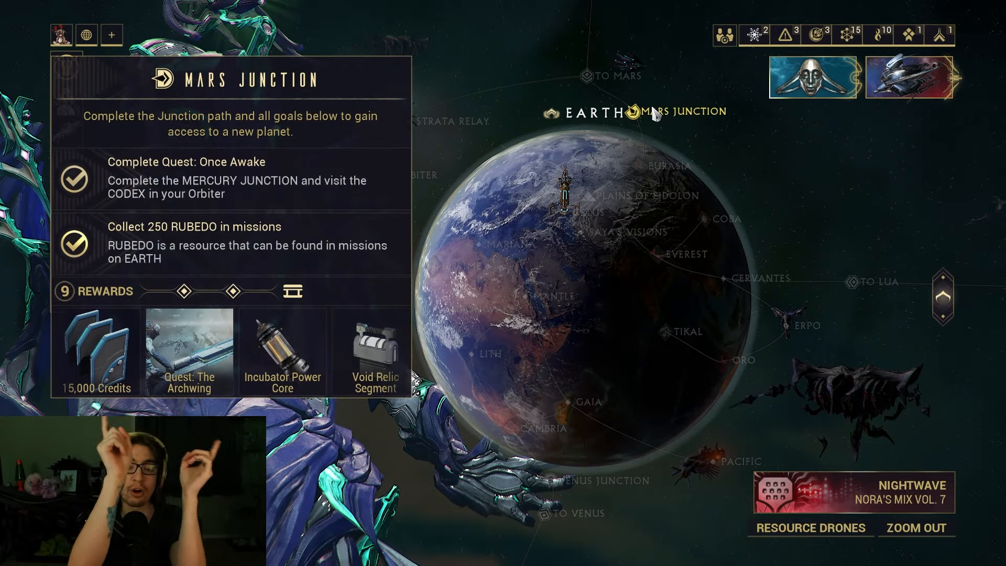
Zoom out to the solar system, refocus Earth, and close the star chart
click(916, 528)
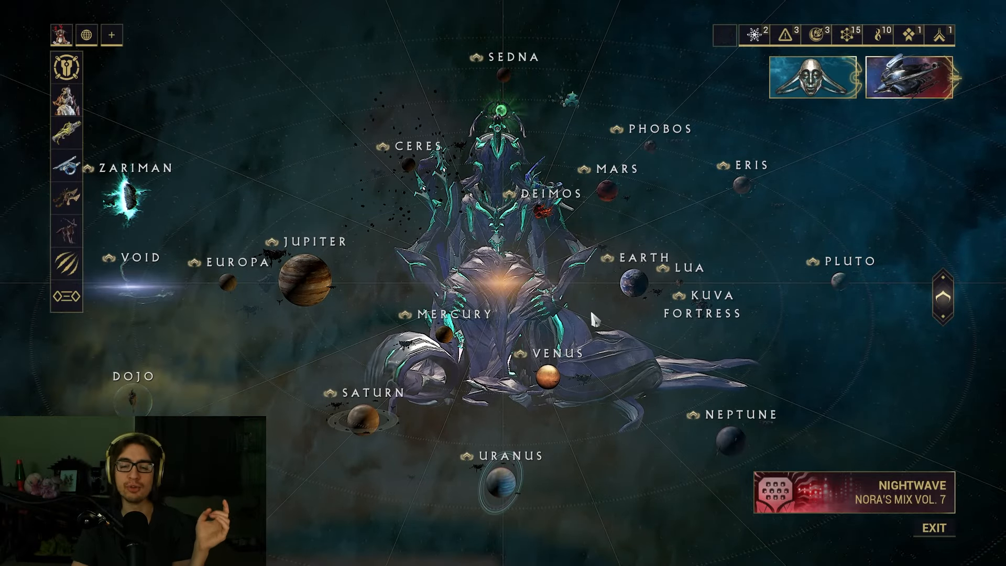
click(610, 259)
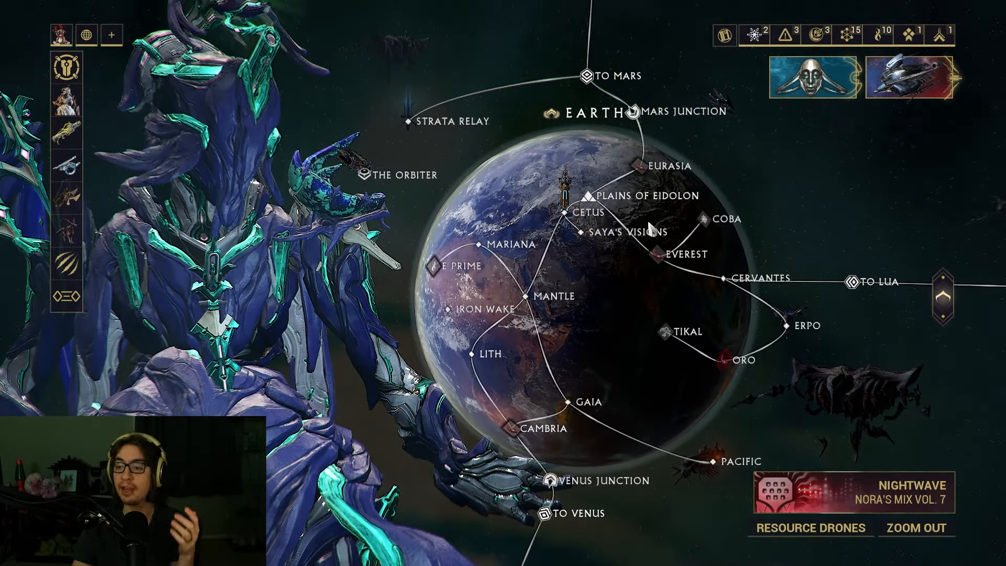
click(916, 527)
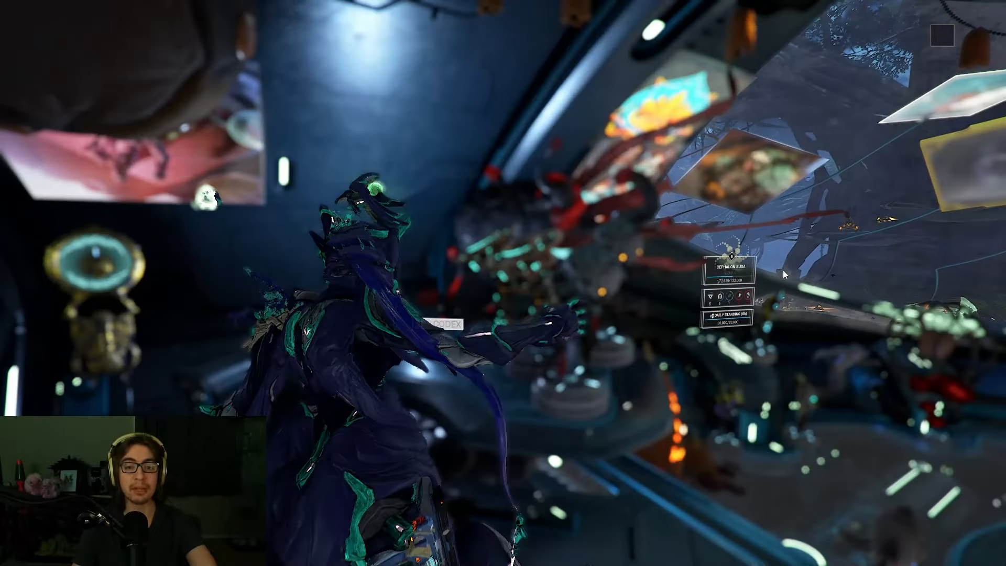
Browse the completed Codex Warframe Quests list from Awakening down to Jade Shadows
click(449, 323)
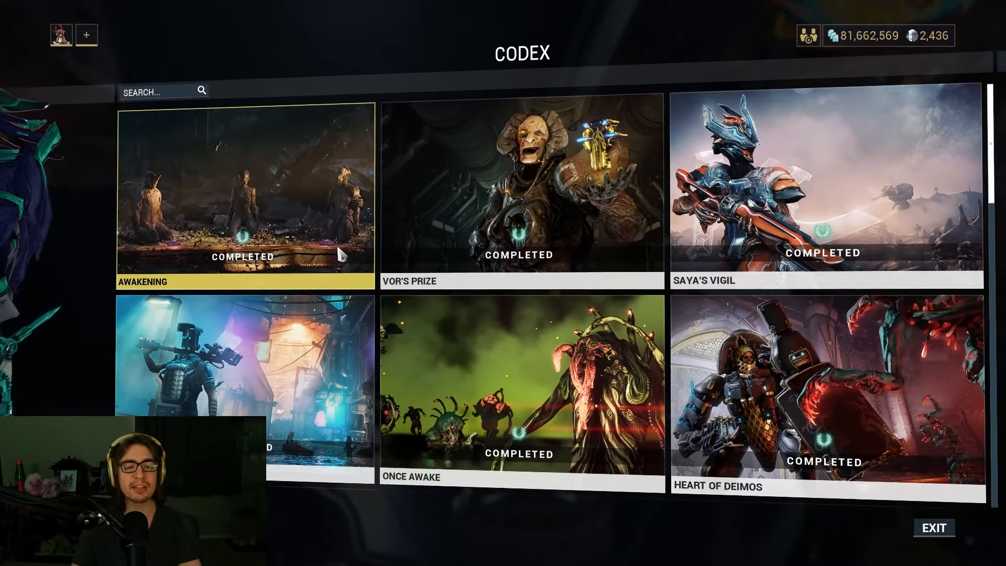
scroll(down, 3)
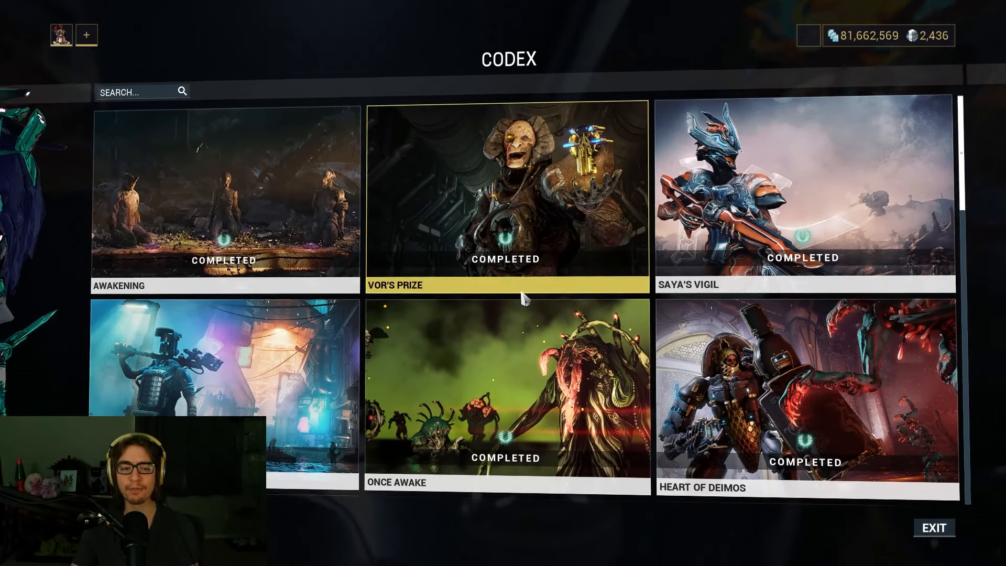
scroll(down, 3)
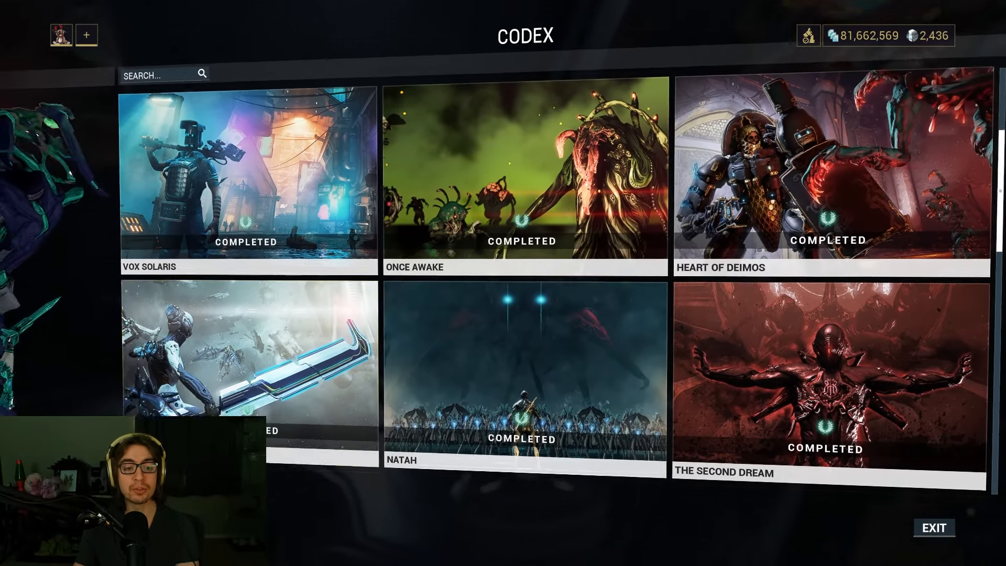
scroll(down, 3)
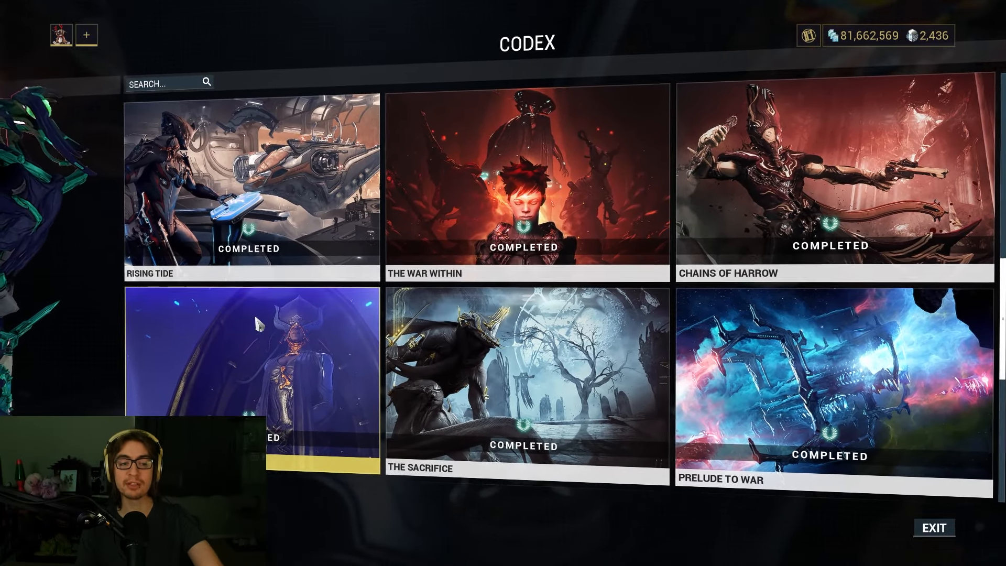
scroll(down, 3)
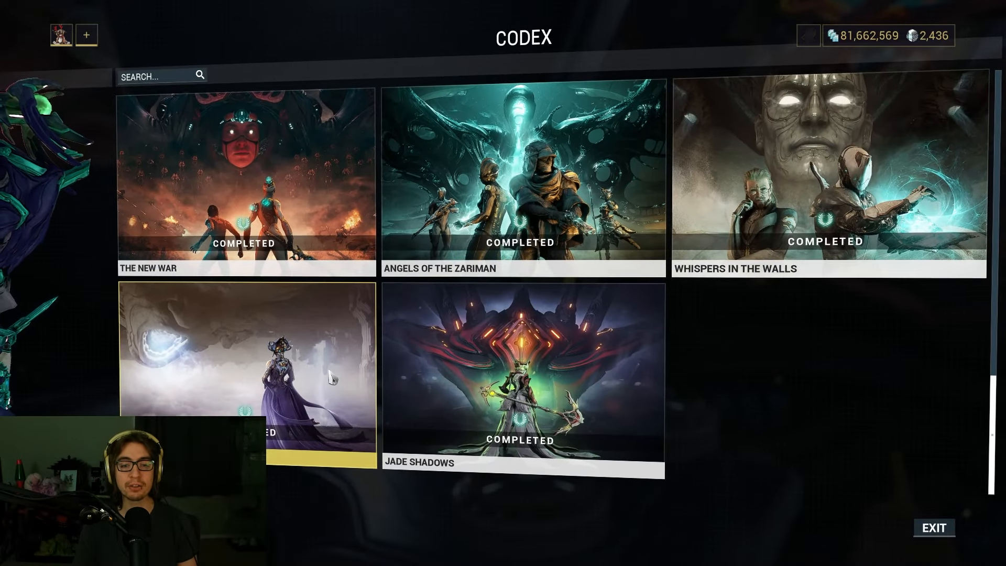
scroll(down, 3)
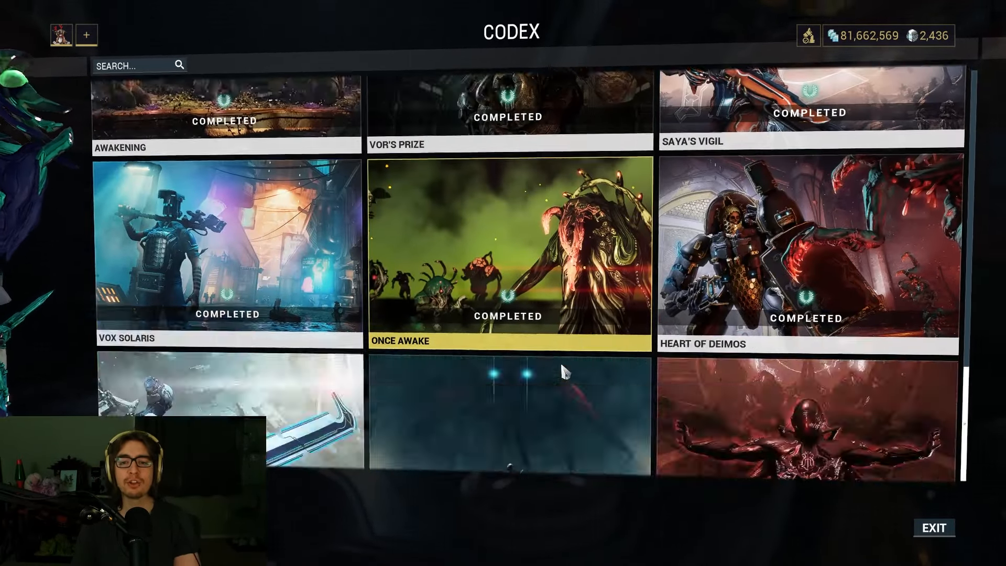
scroll(down, 3)
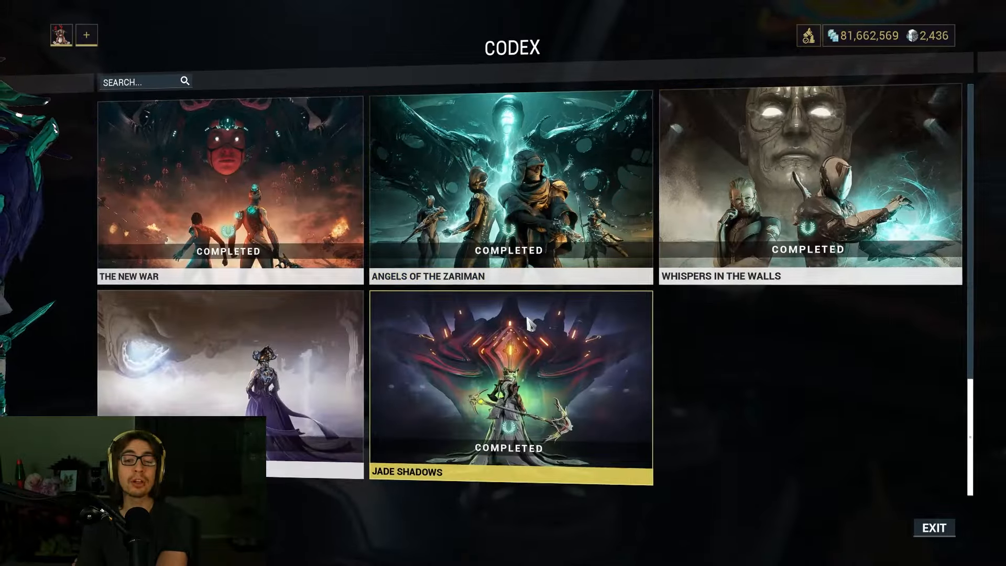
scroll(down, 3)
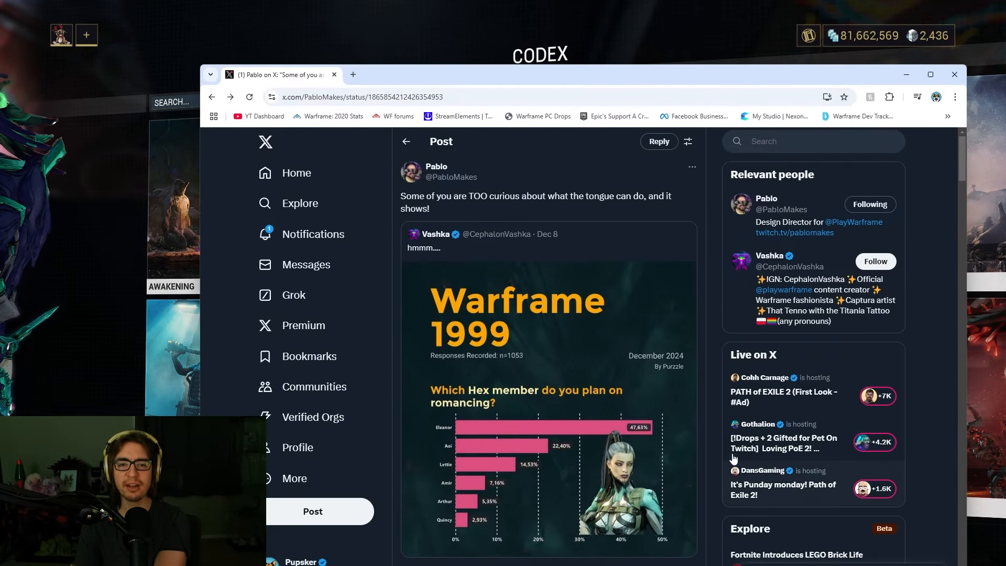
mouse_move(662, 390)
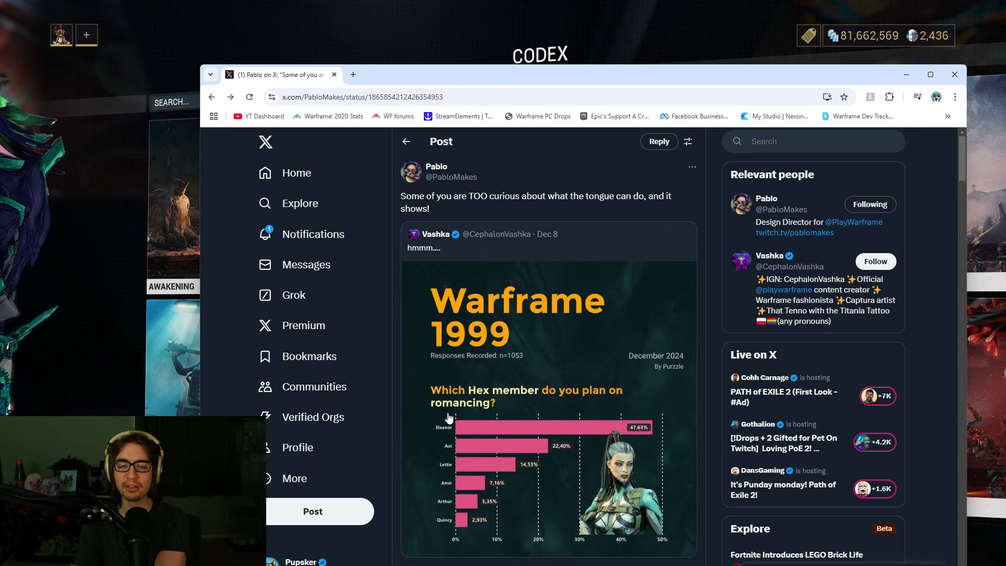
mouse_move(566, 486)
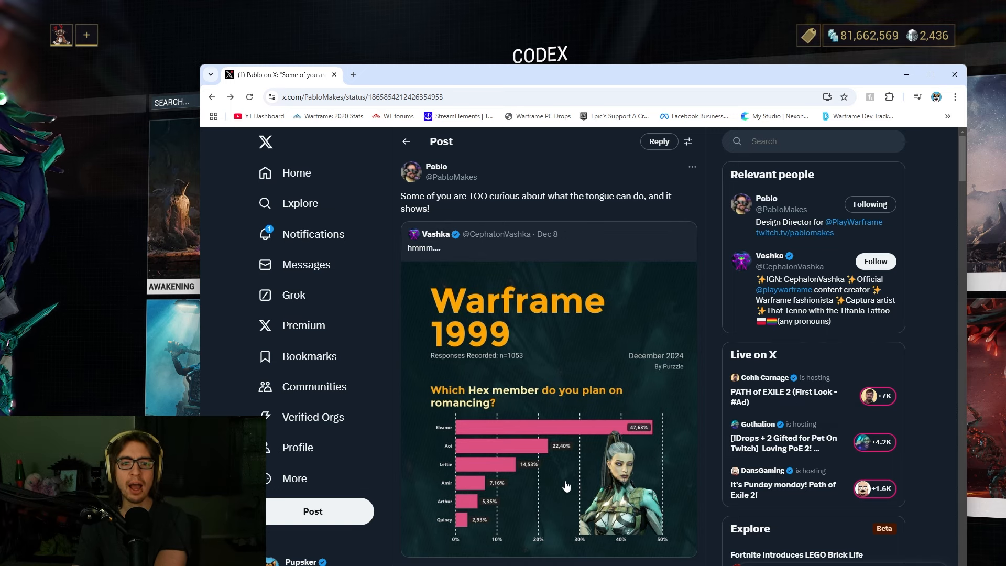
mouse_move(482, 420)
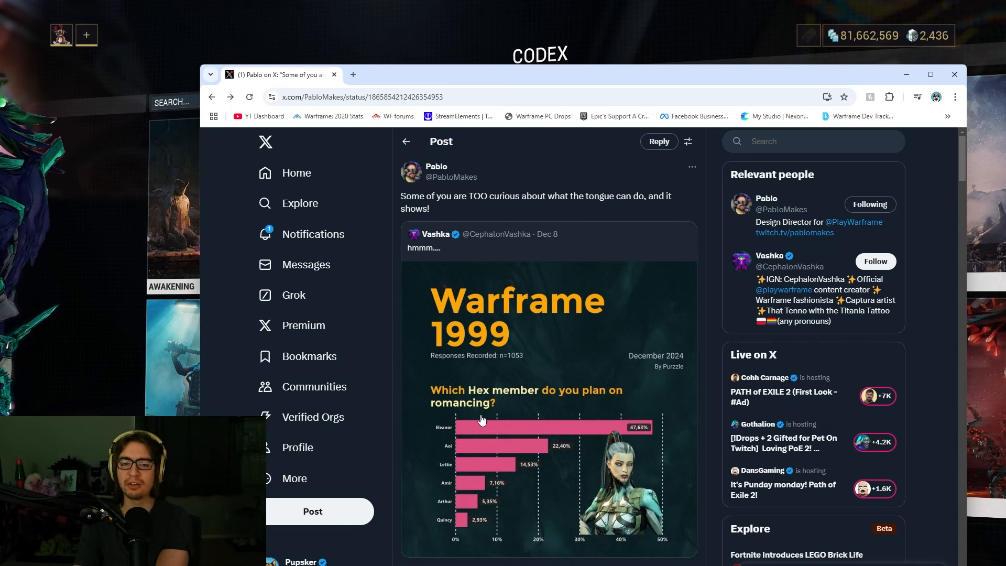
mouse_move(523, 460)
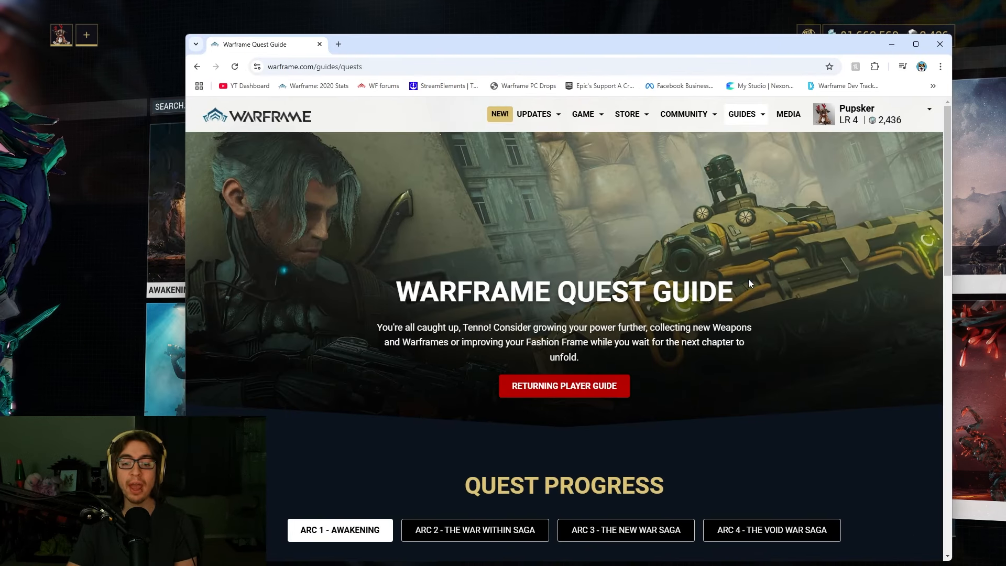
Show the War Within, New War and Void War Saga quest tabs
scroll(down, 3)
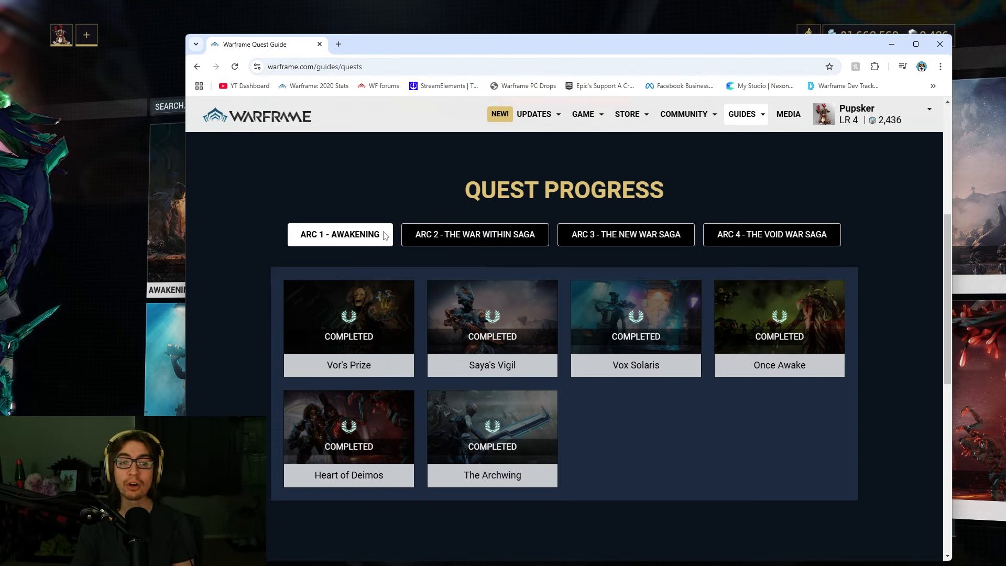
click(474, 234)
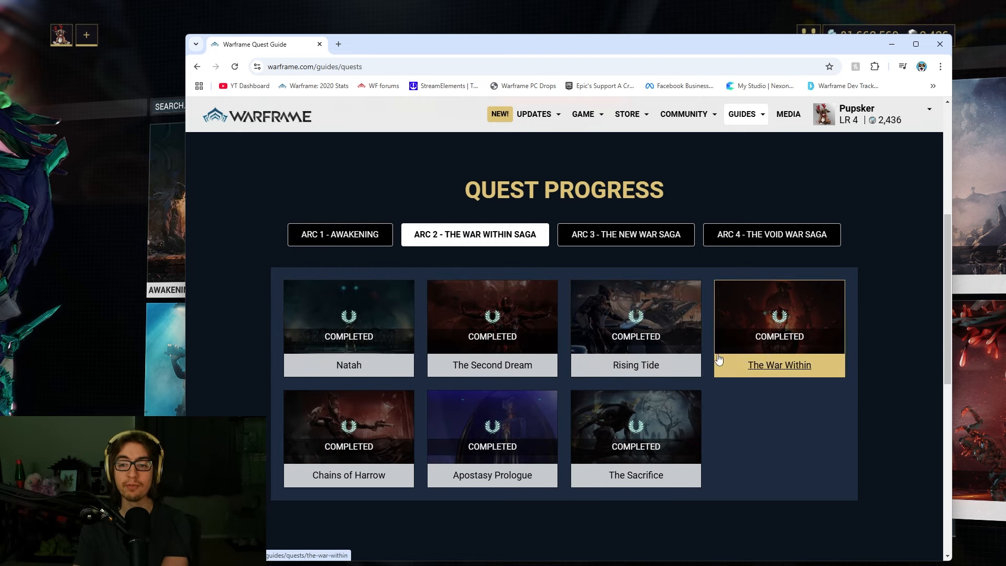
mouse_move(602, 222)
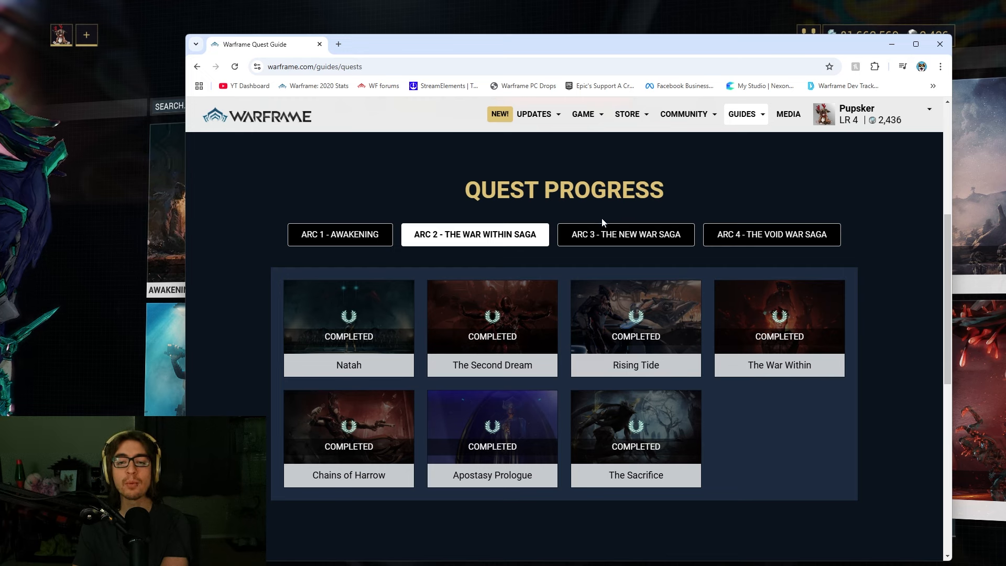
click(625, 234)
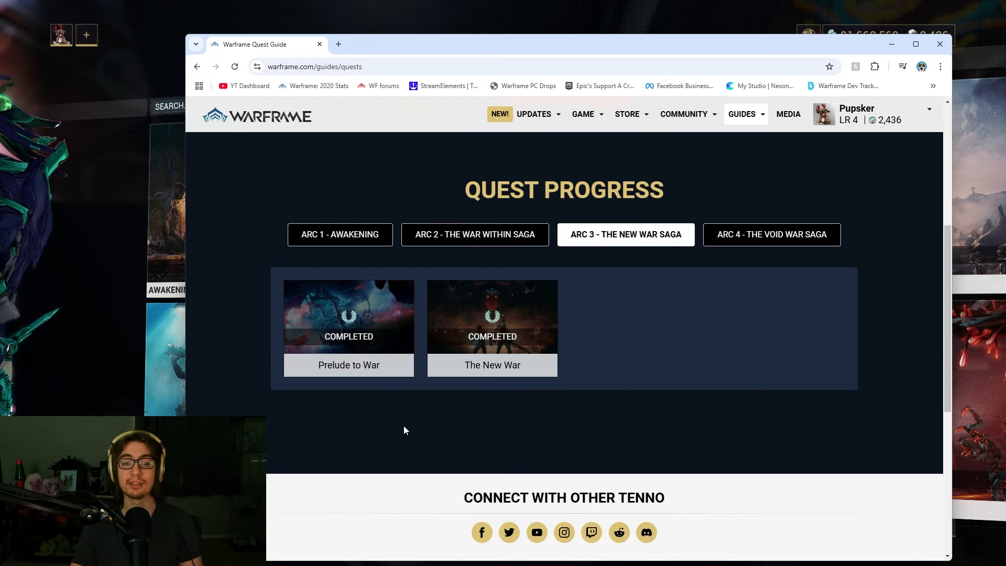
mouse_move(474, 365)
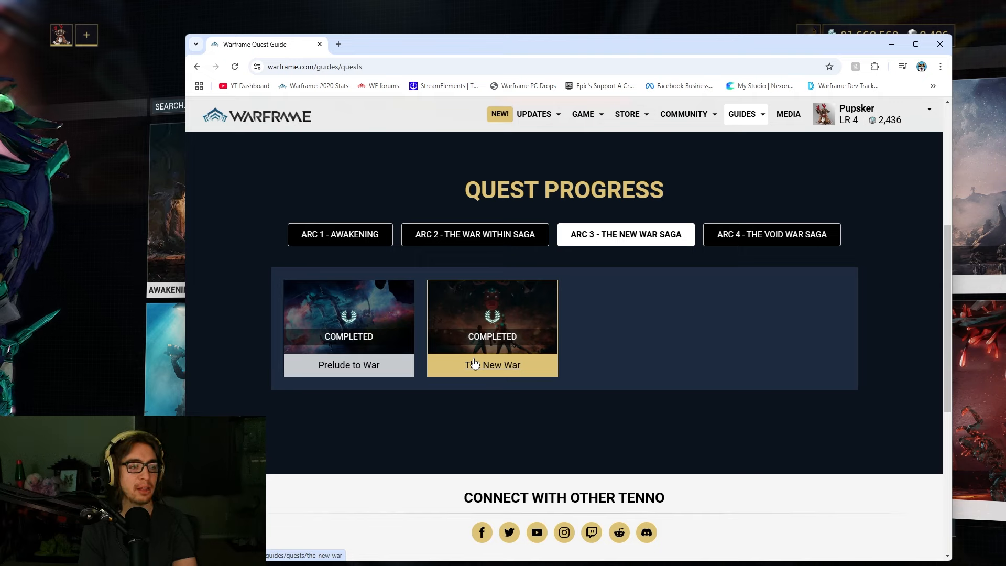
mouse_move(590, 311)
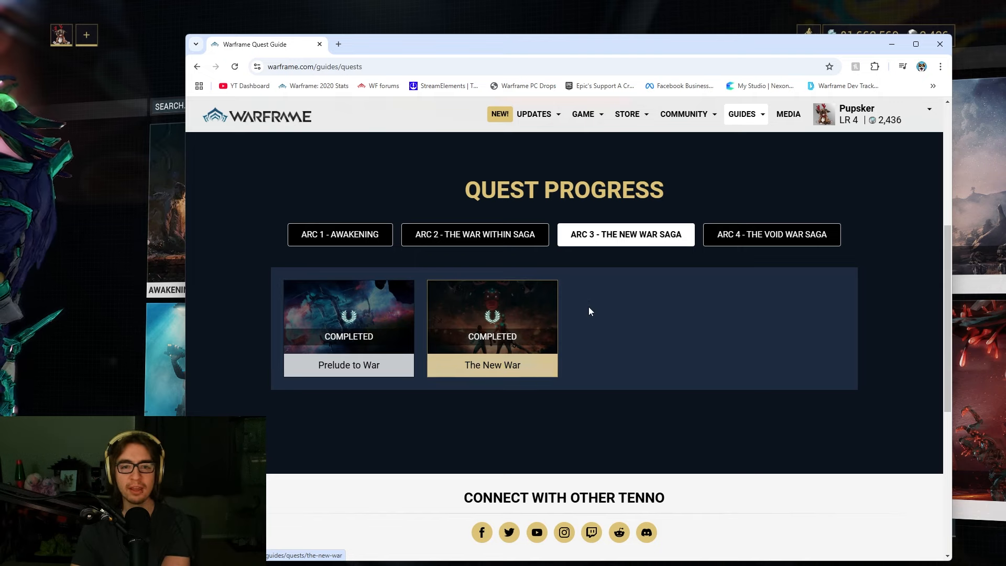
click(771, 235)
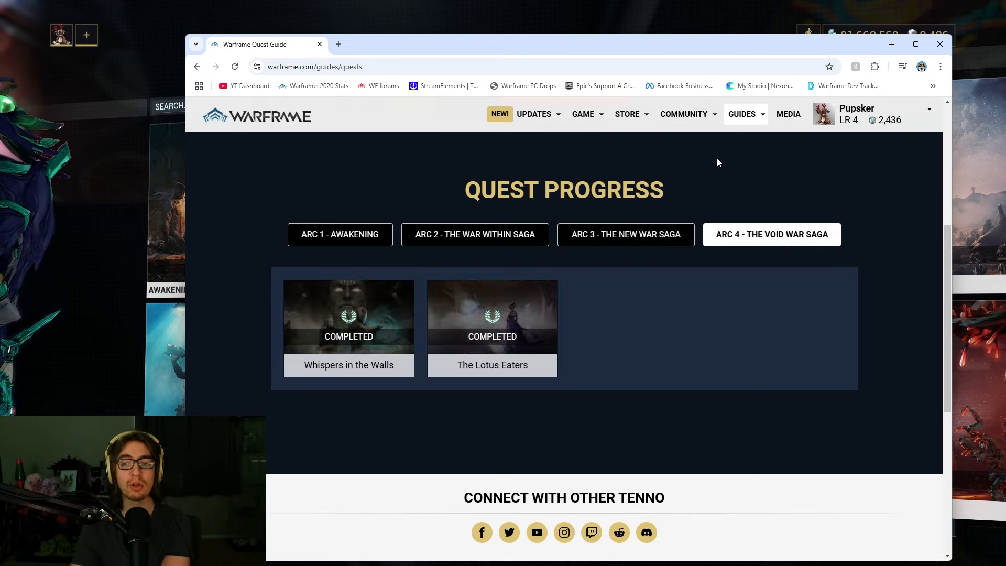
mouse_move(331, 370)
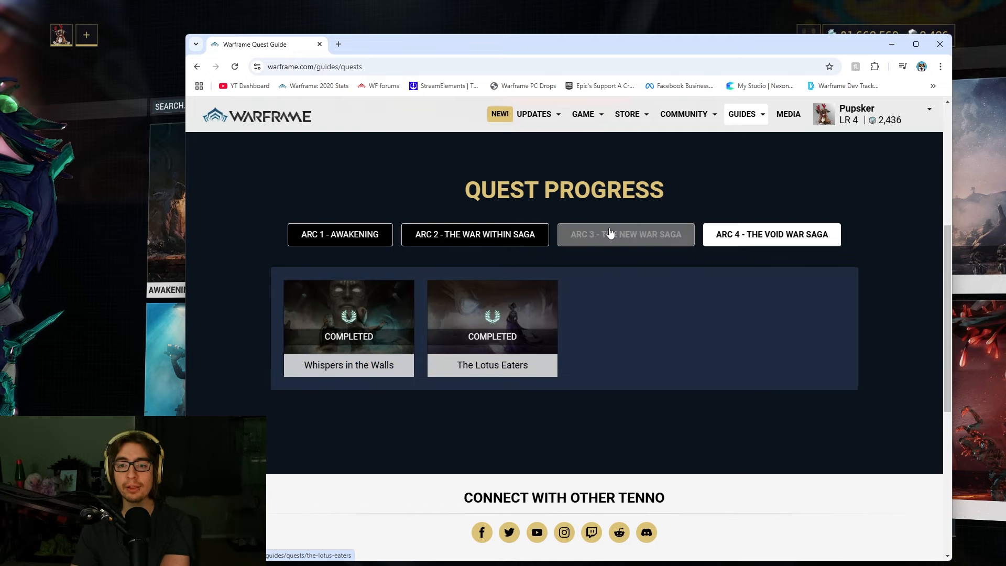
Revisit War Within, Awakening and Void War tabs, ending on Arc 1 Awakening
click(475, 234)
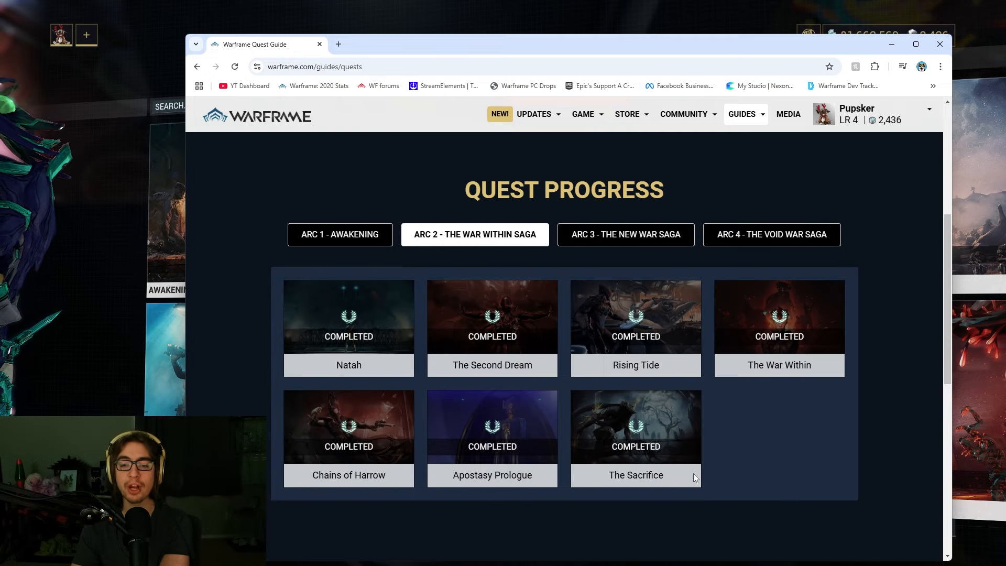
click(340, 235)
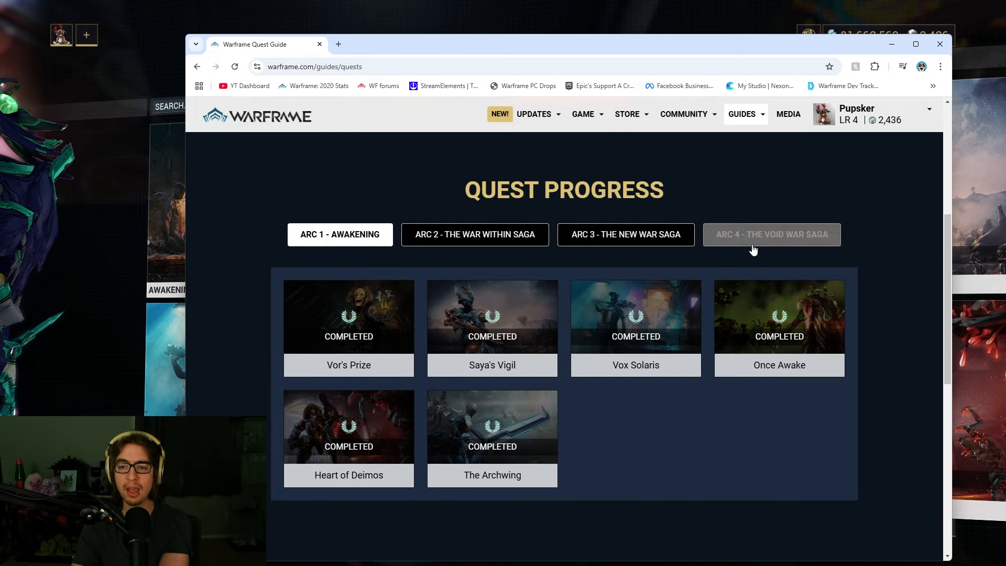
click(772, 234)
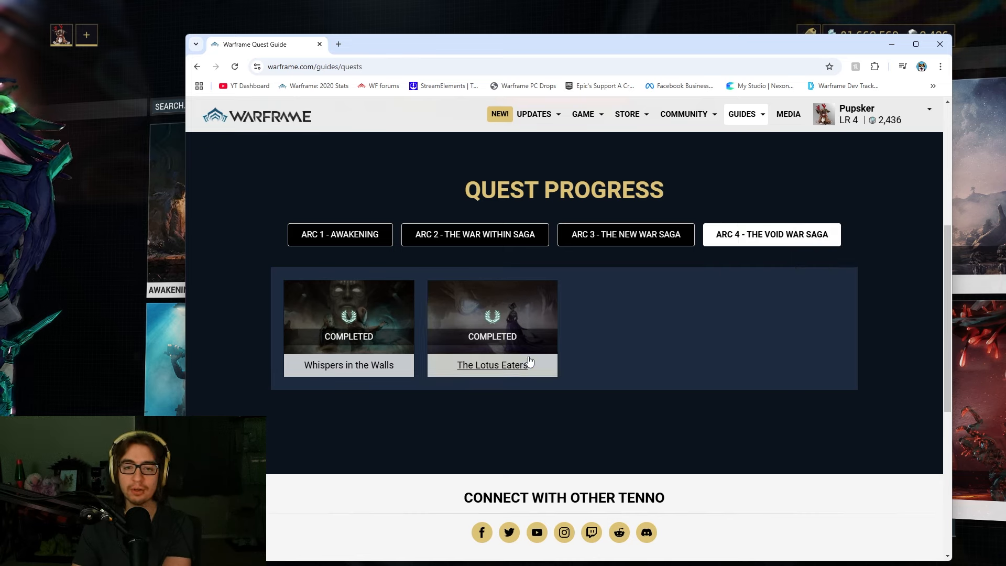
mouse_move(783, 250)
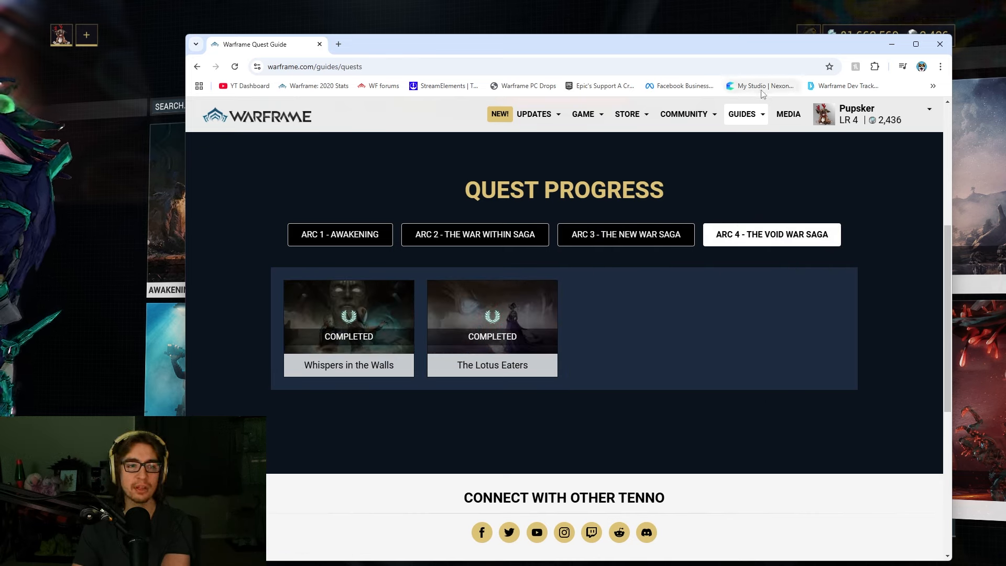
click(340, 234)
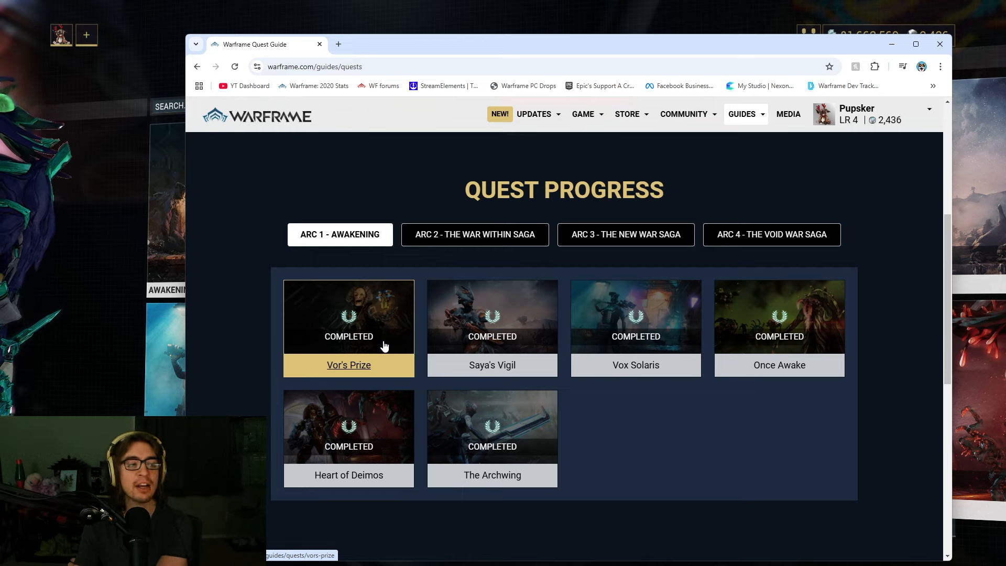
Open the Vor's Prize guide and view its Tips, including Exploring Your Orbiter
click(349, 365)
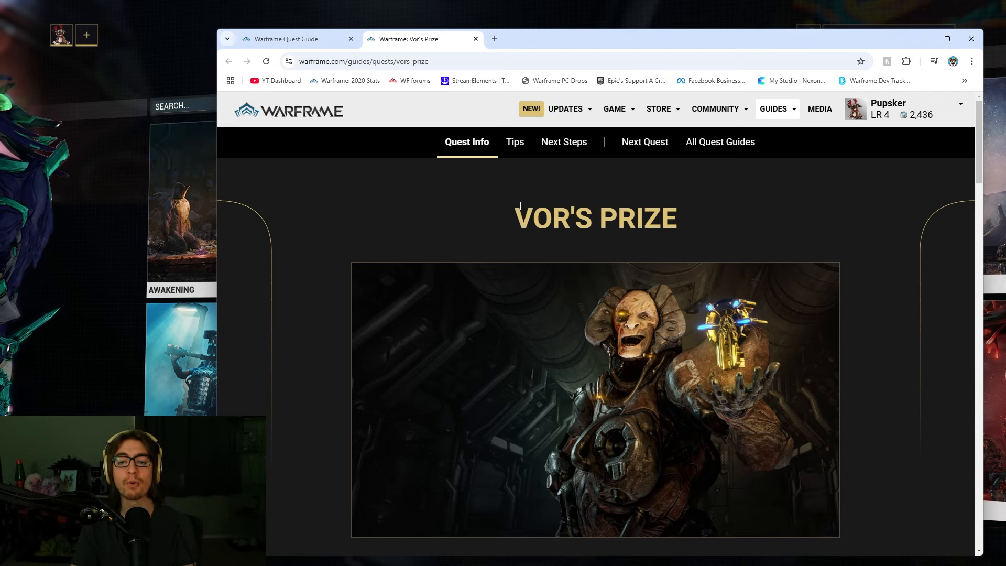
click(515, 142)
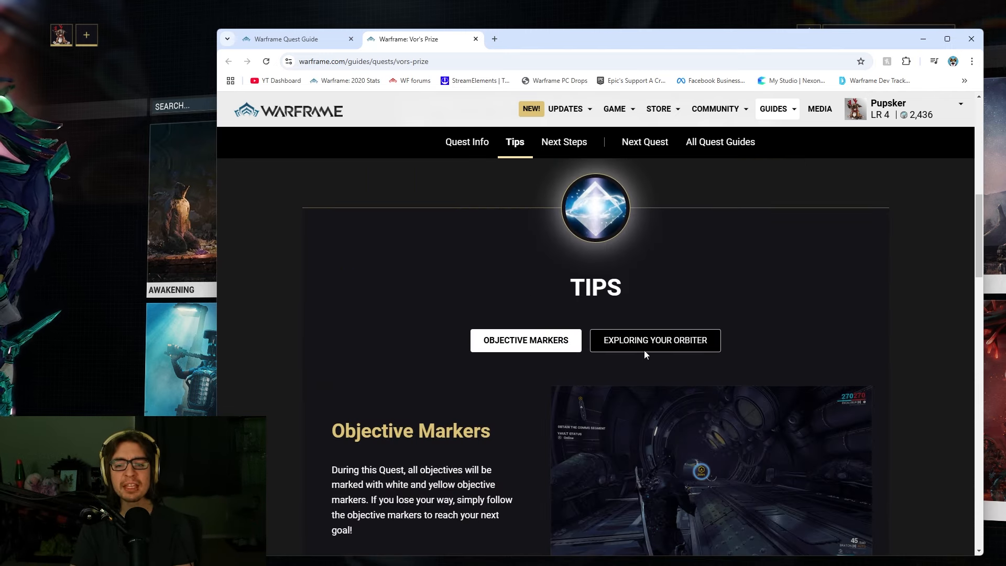
click(564, 141)
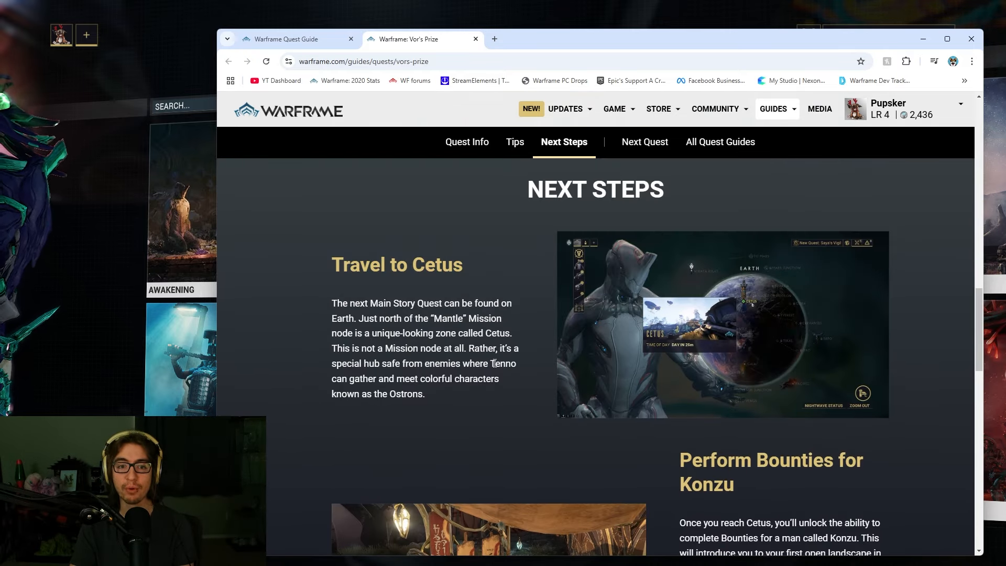
click(516, 142)
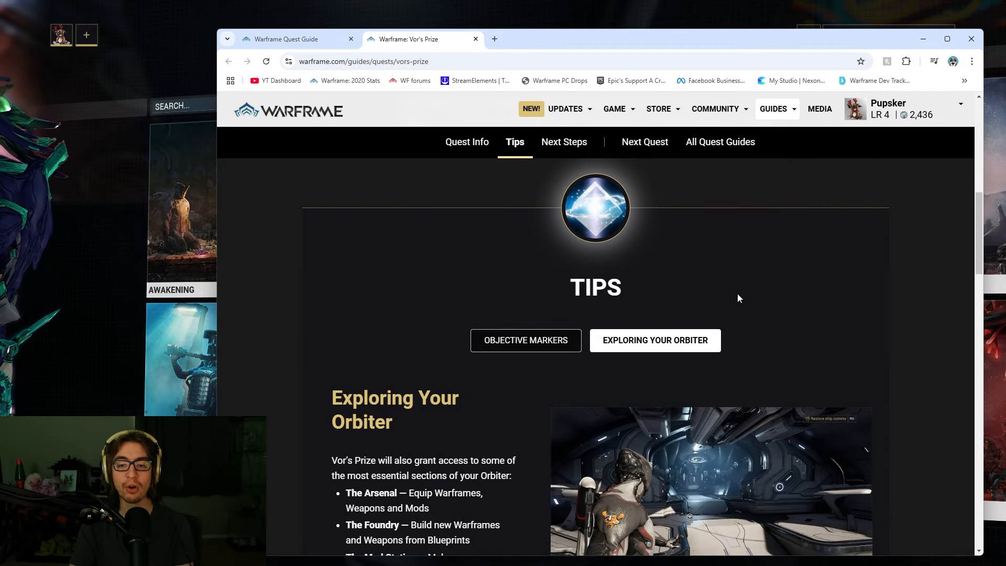
scroll(down, 3)
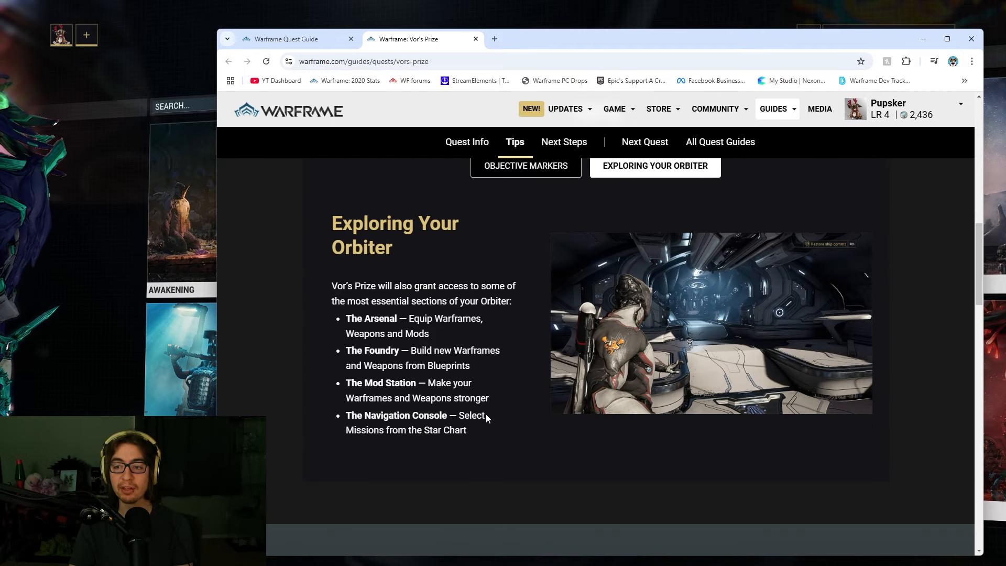
Read Vor's Prize Next Steps and Quest Info, then open the Saya's Vigil guide
click(564, 142)
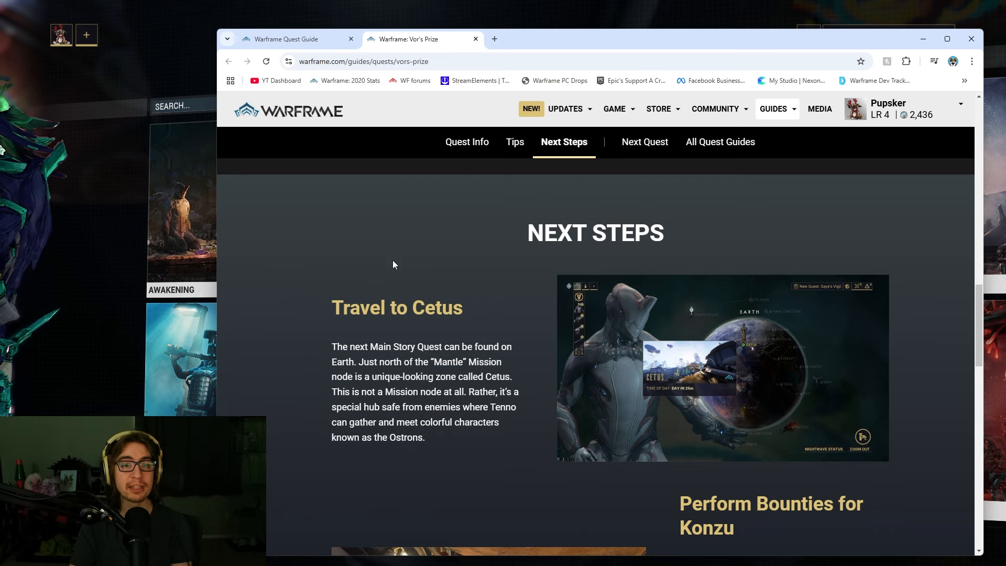
scroll(down, 3)
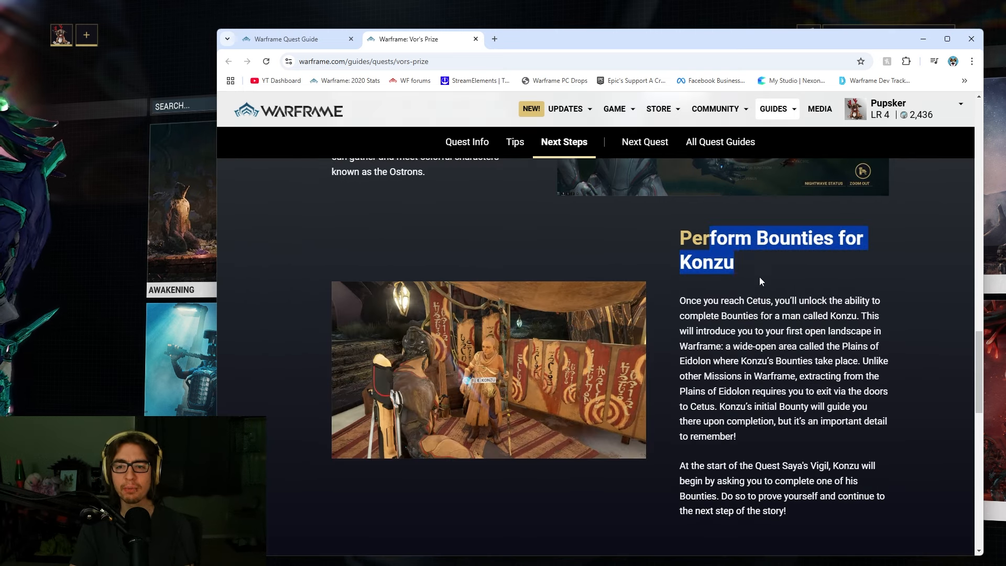
scroll(down, 3)
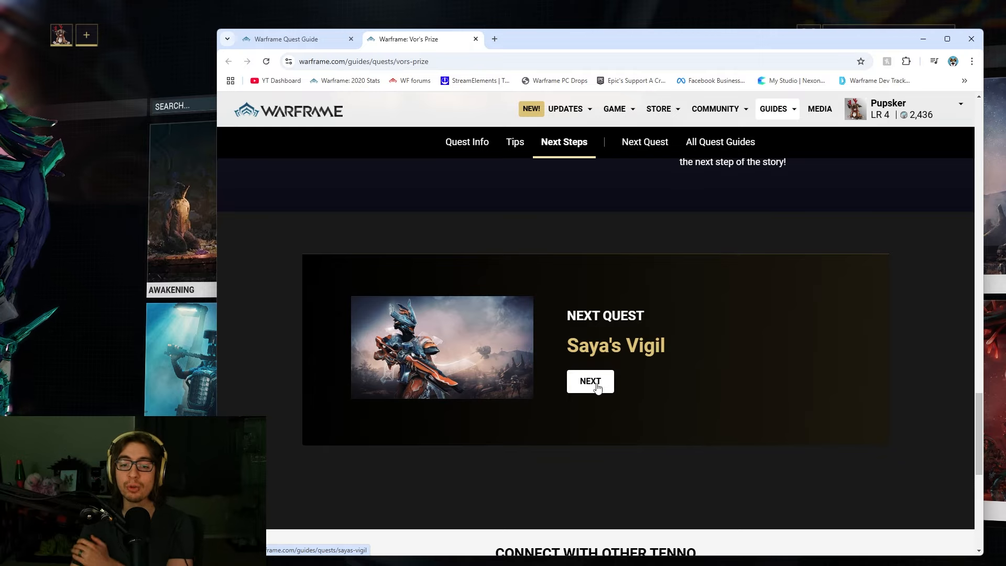
click(467, 142)
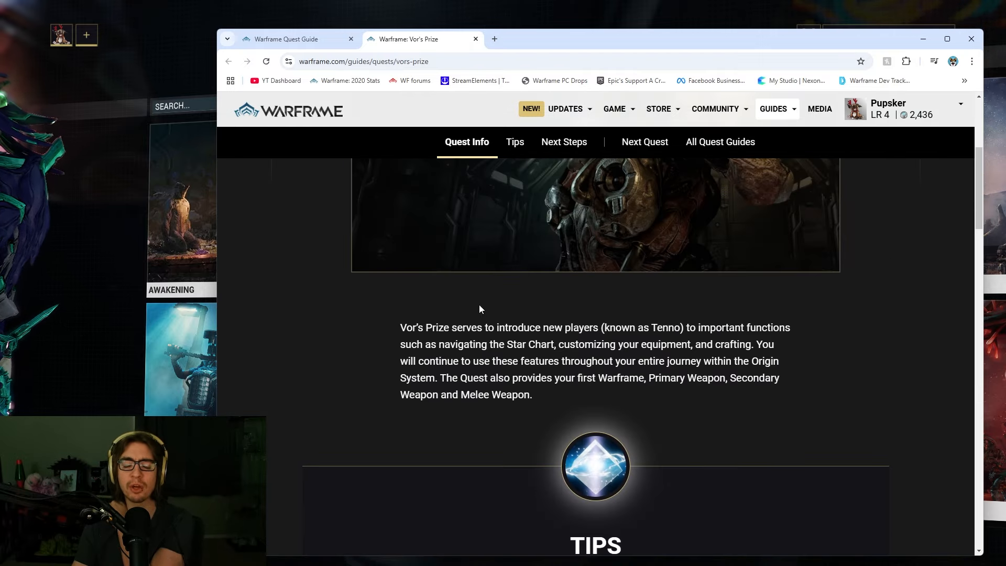
scroll(up, 3)
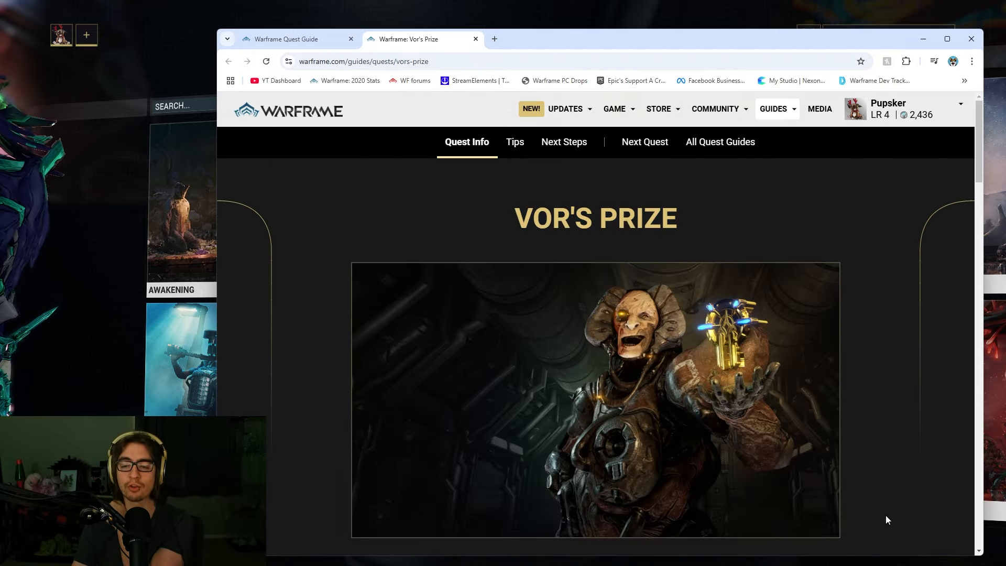
scroll(down, 3)
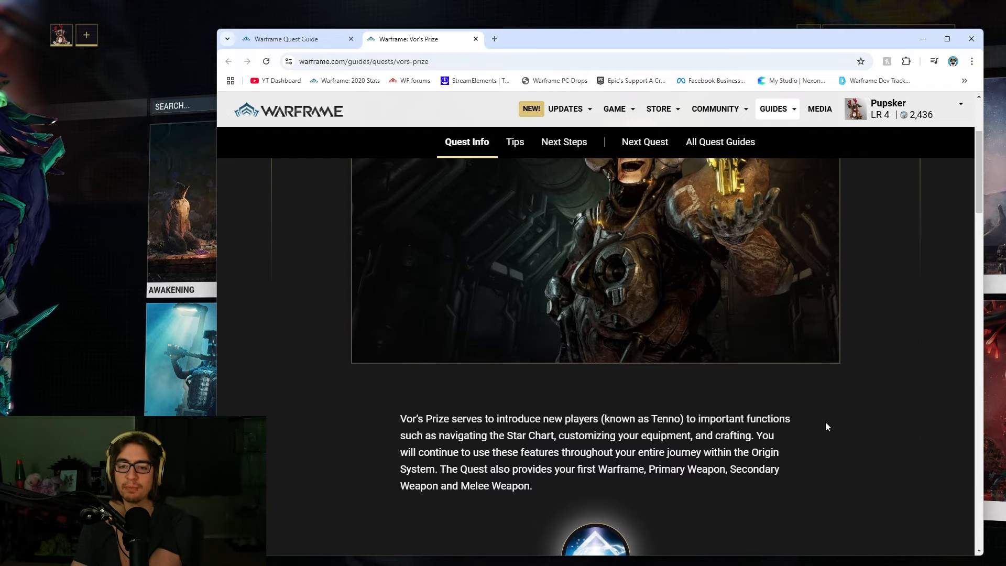
click(564, 142)
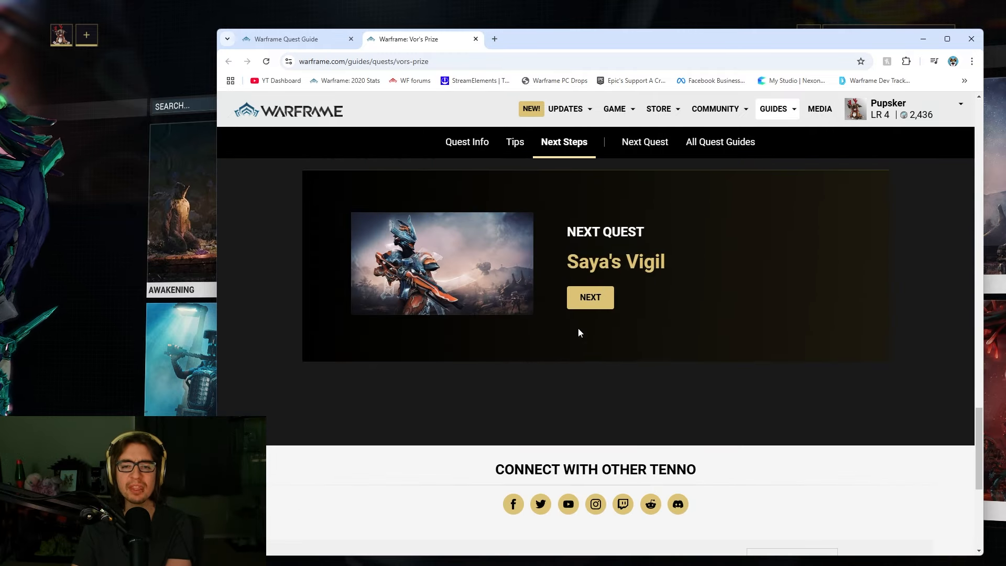
click(590, 297)
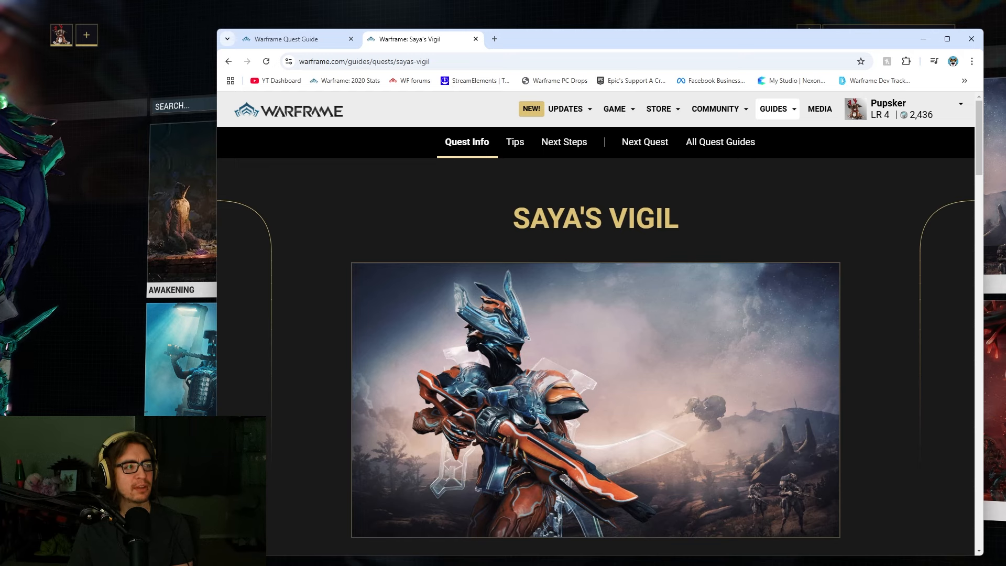
mouse_move(791, 217)
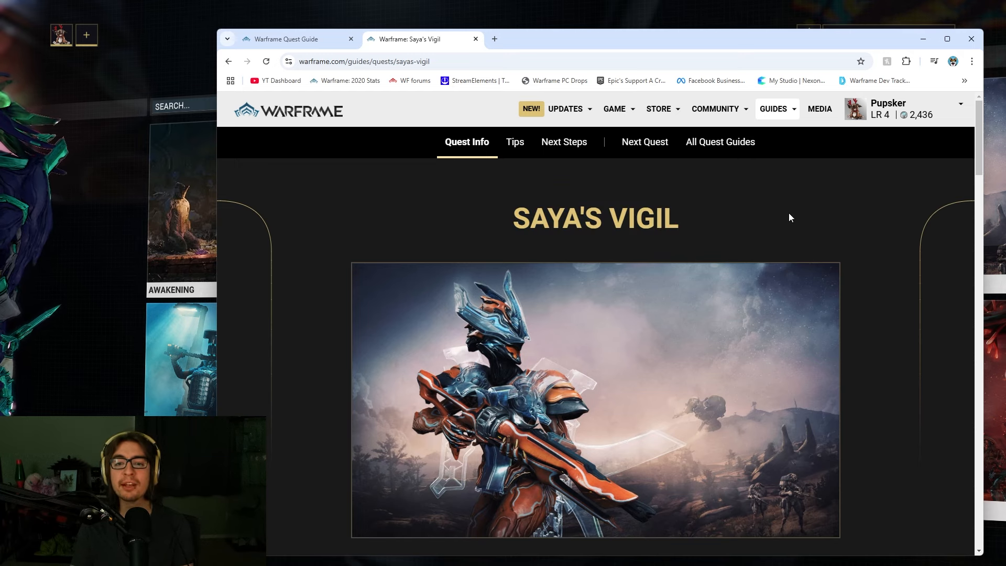
Scroll through Saya's Vigil quest info and show its scanner Tips section
scroll(down, 3)
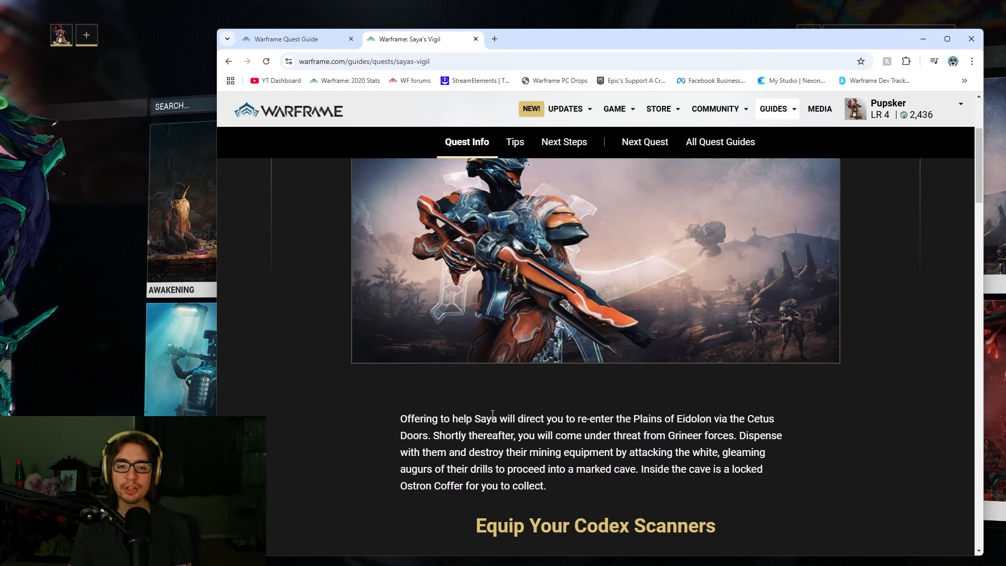
scroll(down, 3)
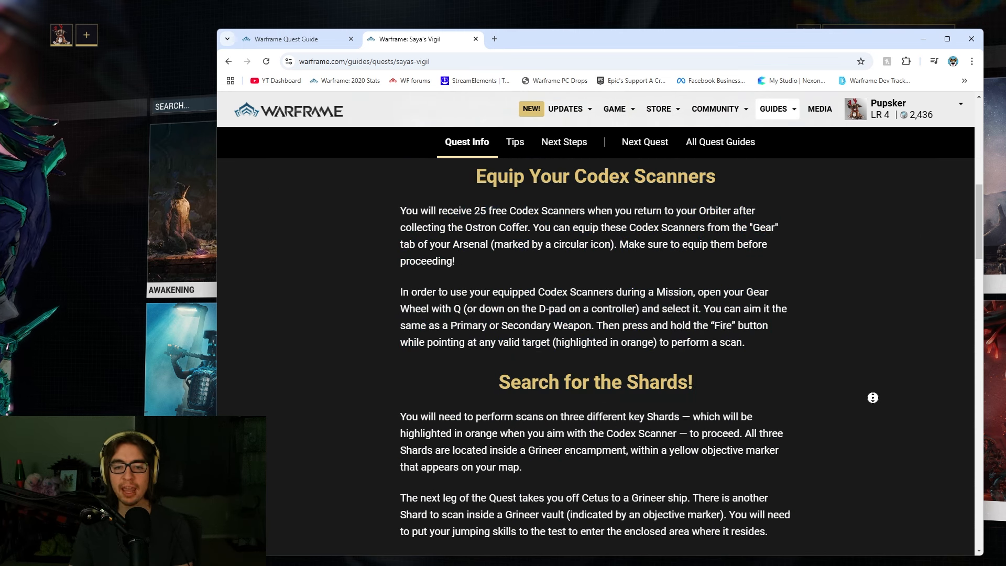
scroll(down, 3)
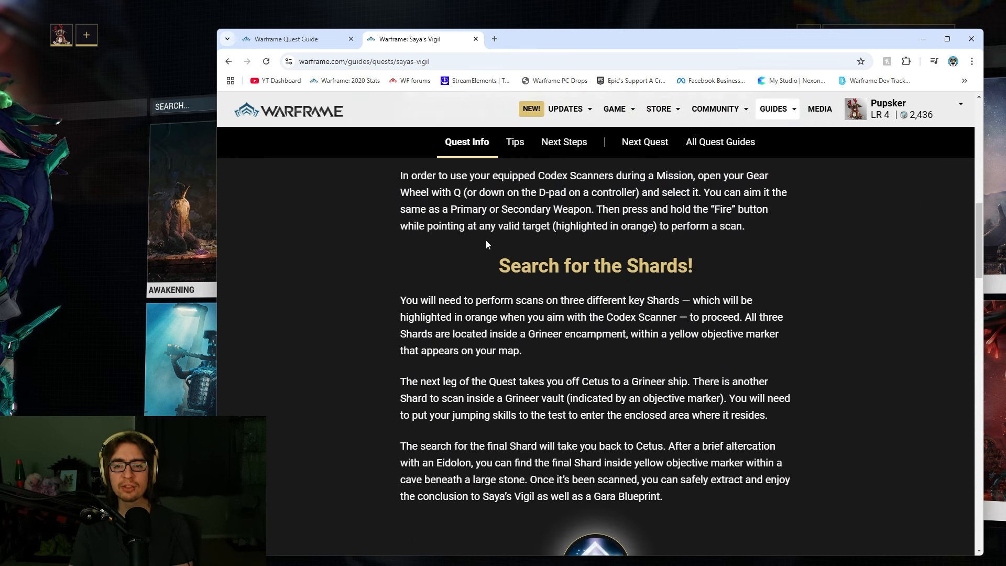
click(515, 142)
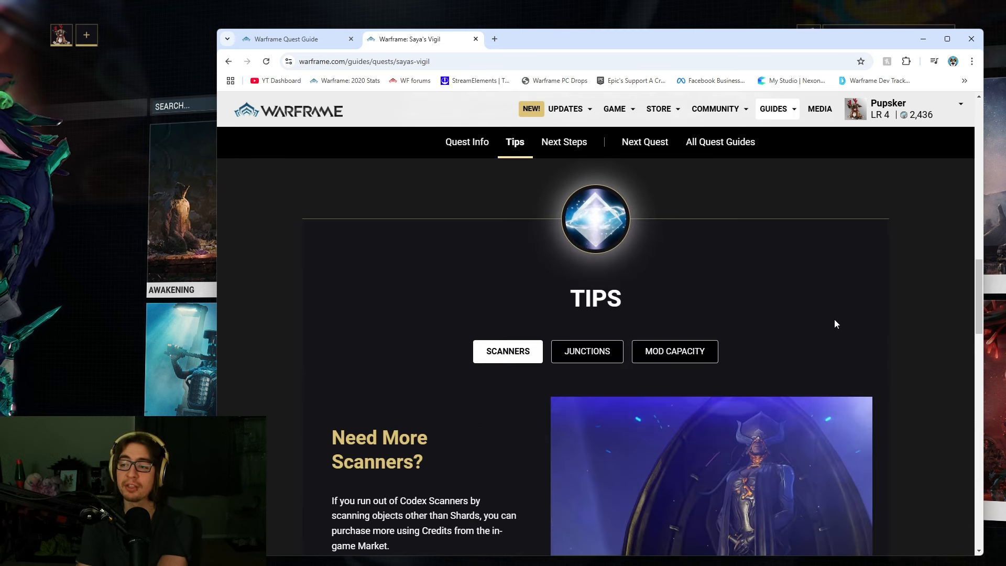
View the Junctions, Mod Capacity and Scanners tips, then the Venus Junction Next Steps
scroll(down, 3)
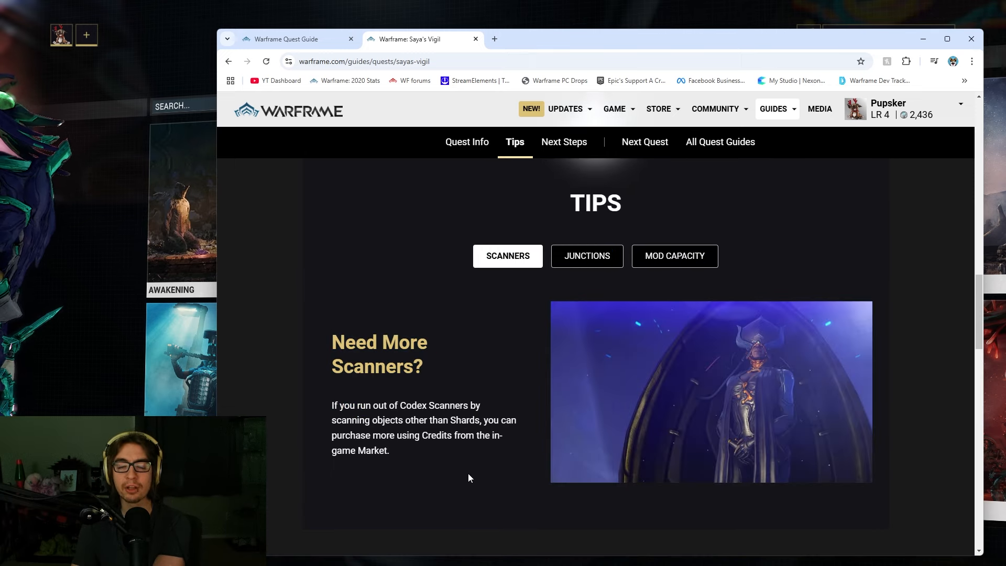
click(587, 256)
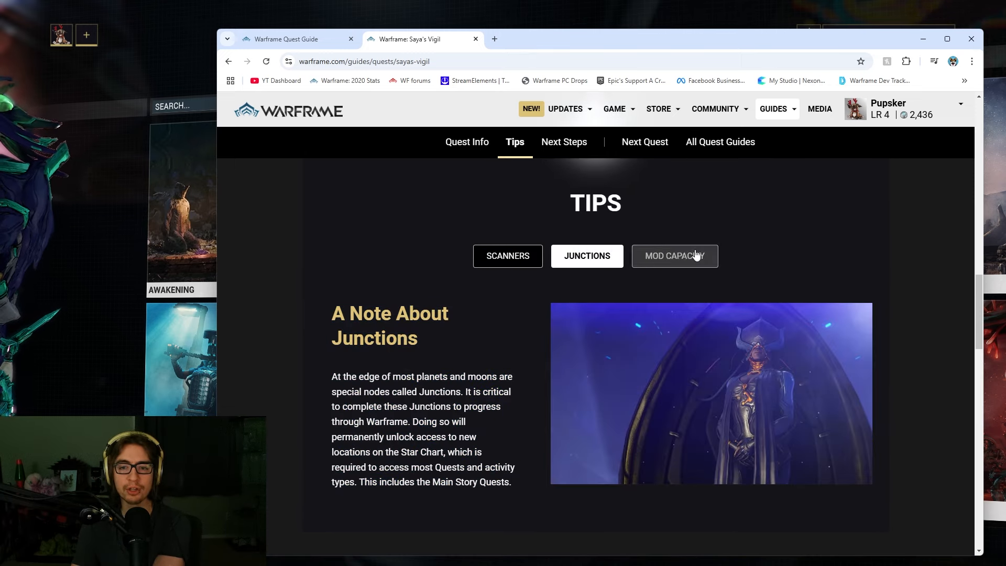
click(675, 256)
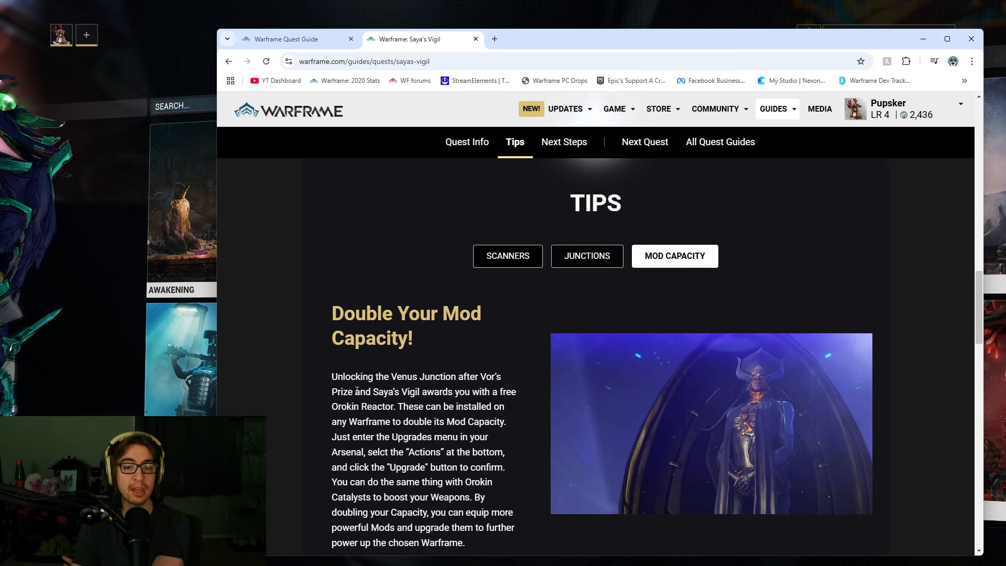
mouse_move(483, 508)
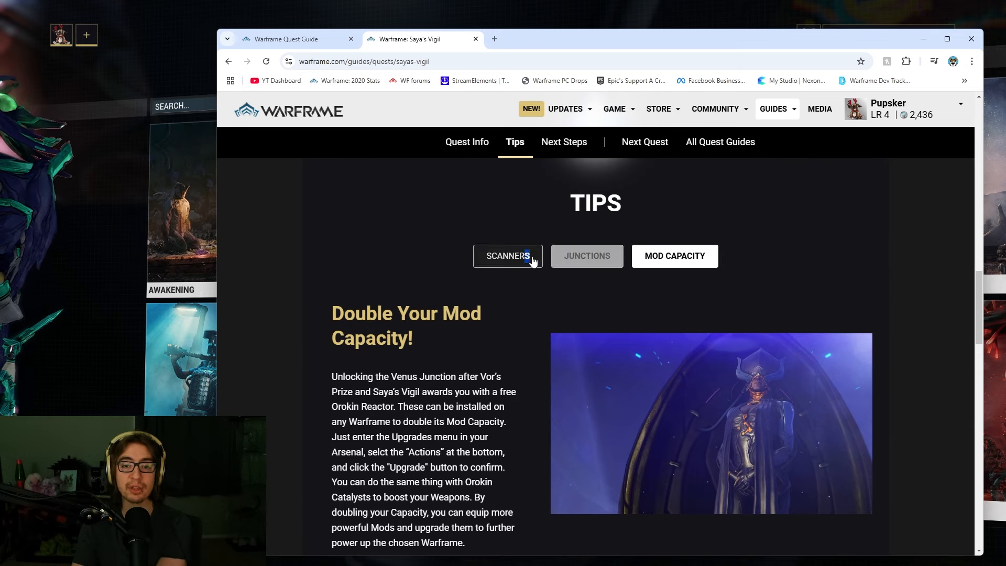
click(508, 256)
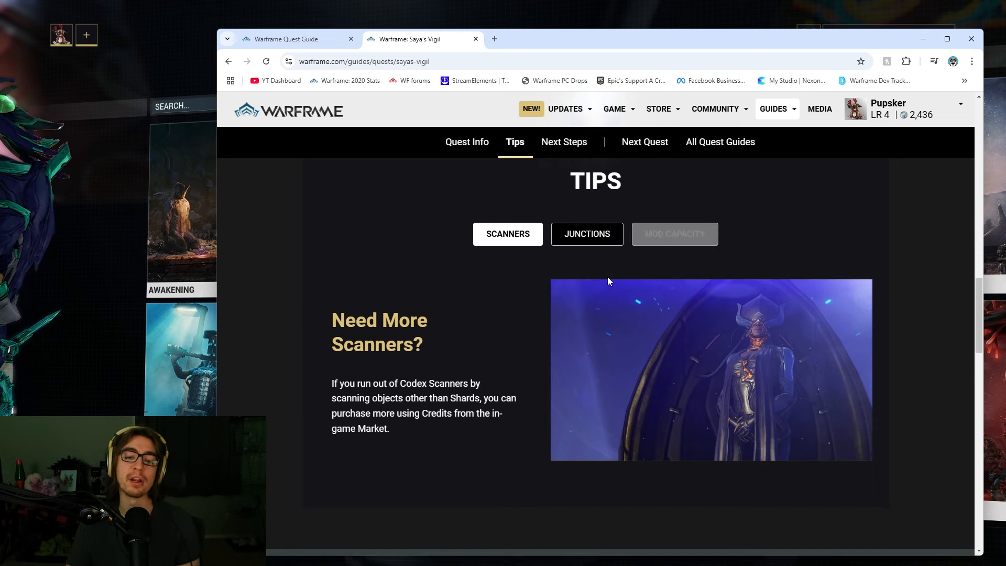
click(564, 142)
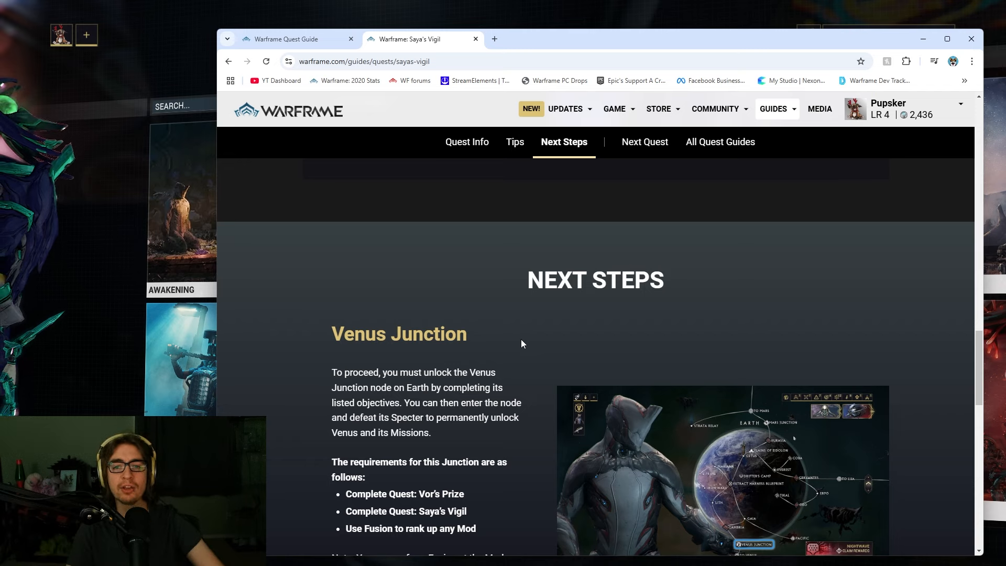
mouse_move(423, 264)
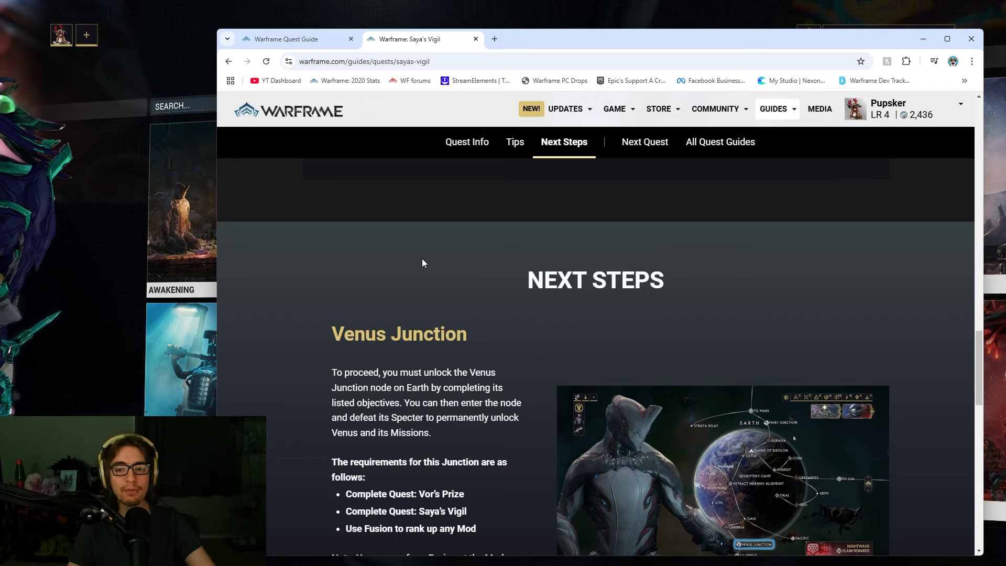
Read the Venus Junction requirements and open the Vox Solaris quest guide
scroll(down, 3)
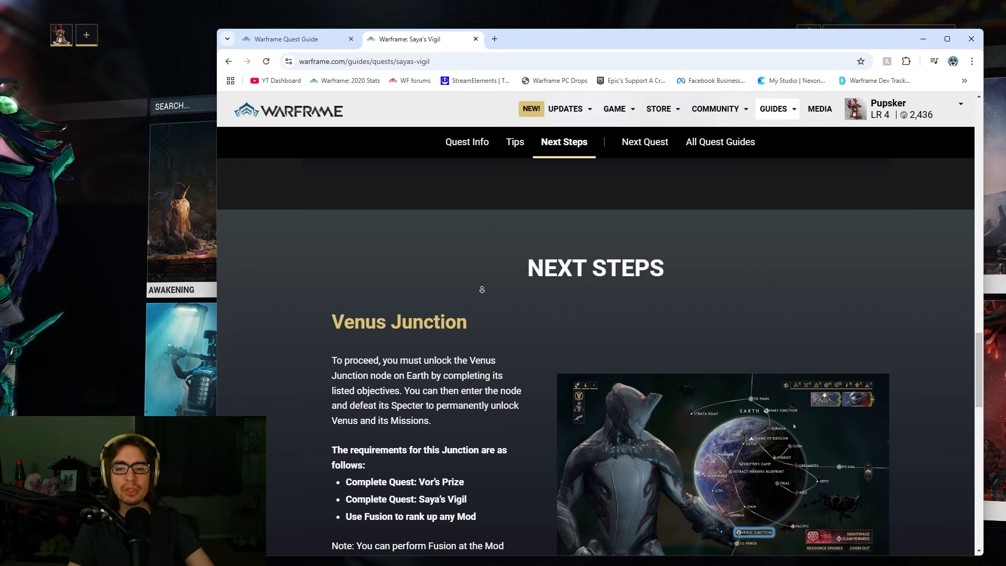
scroll(down, 3)
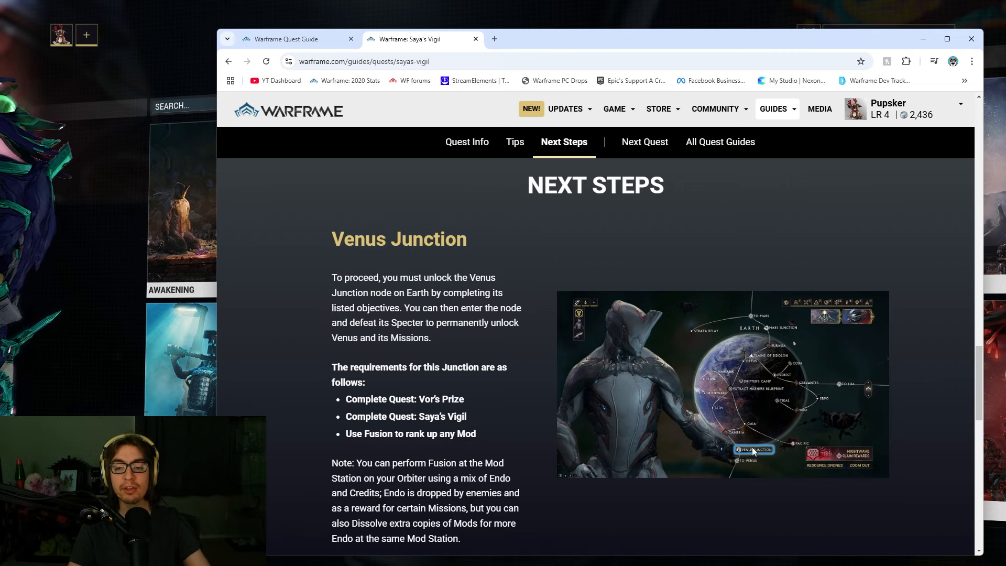
mouse_move(377, 292)
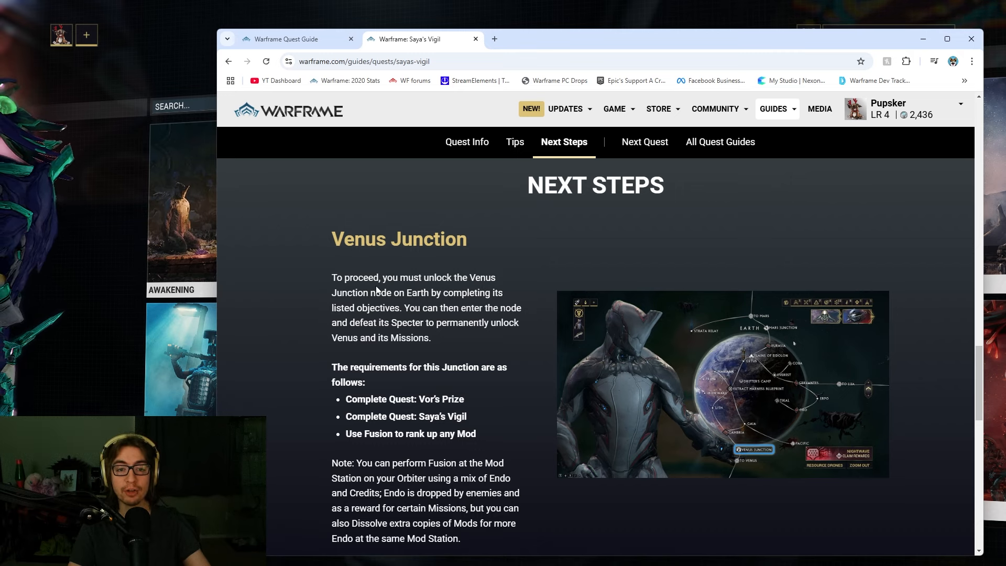
scroll(down, 3)
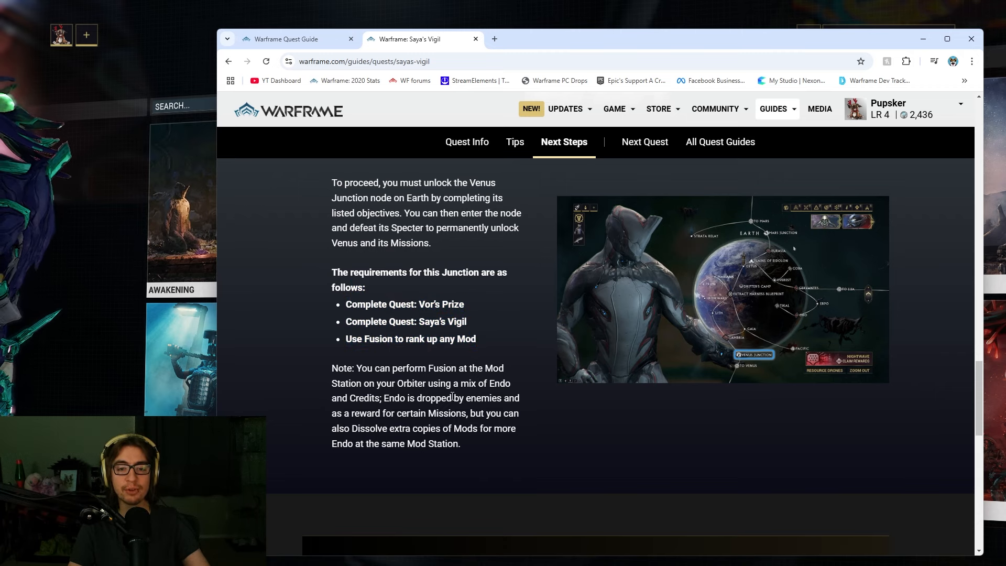
scroll(down, 3)
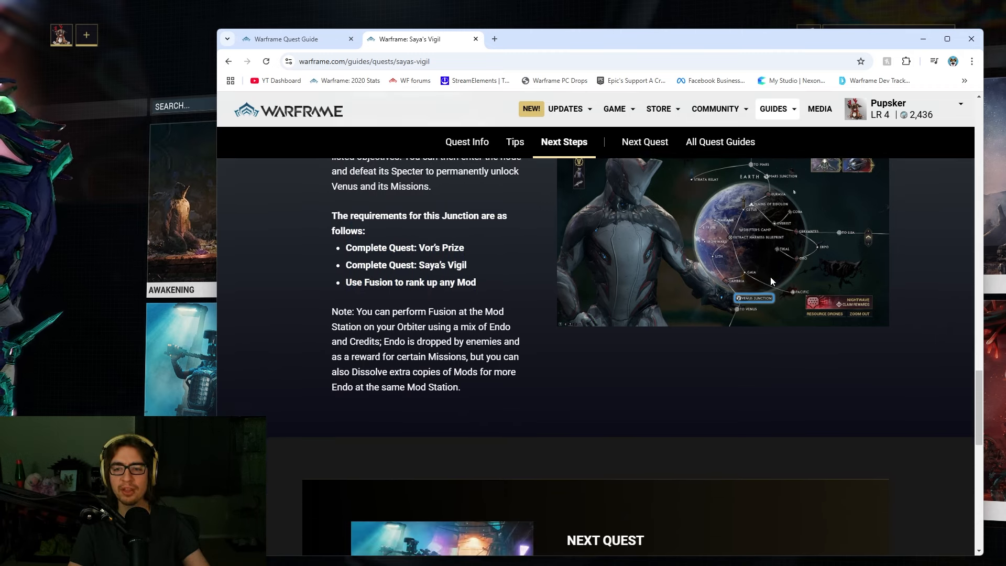
scroll(down, 3)
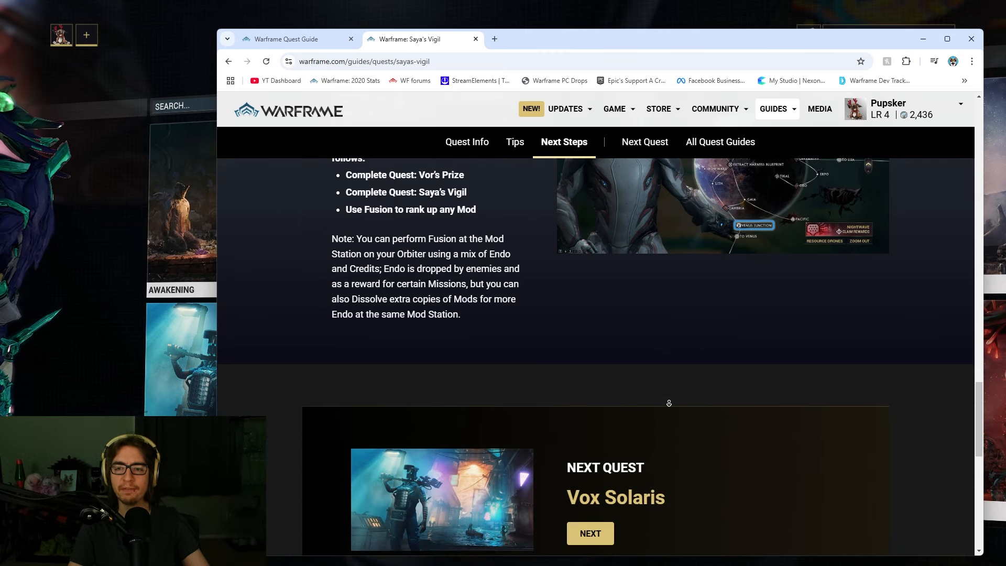
scroll(down, 3)
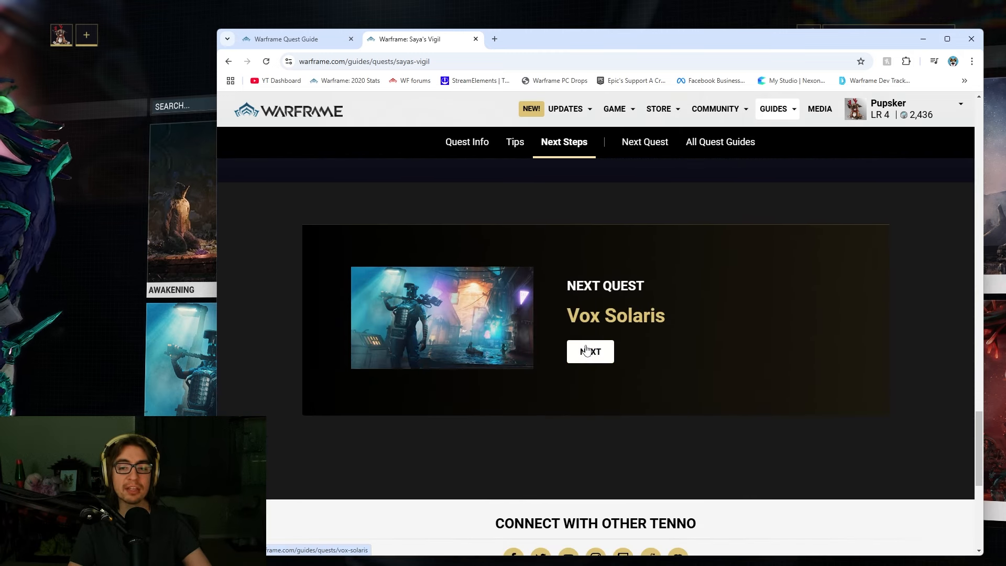
click(590, 351)
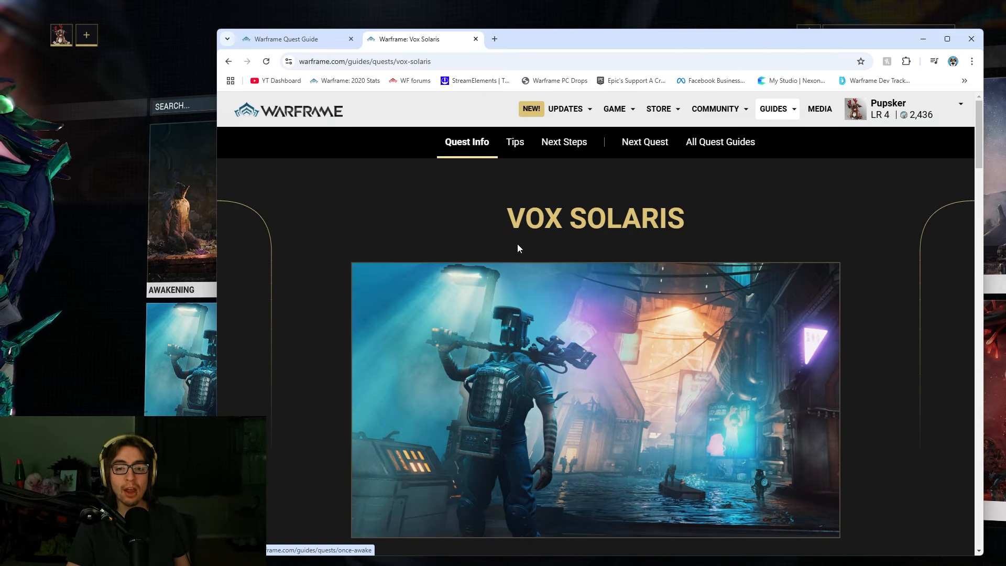
scroll(down, 3)
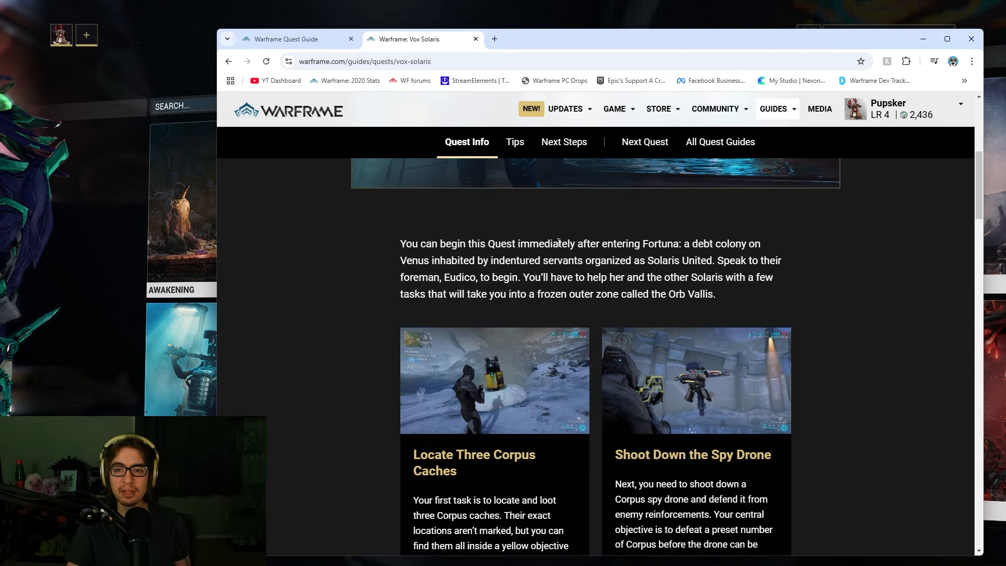
scroll(up, 3)
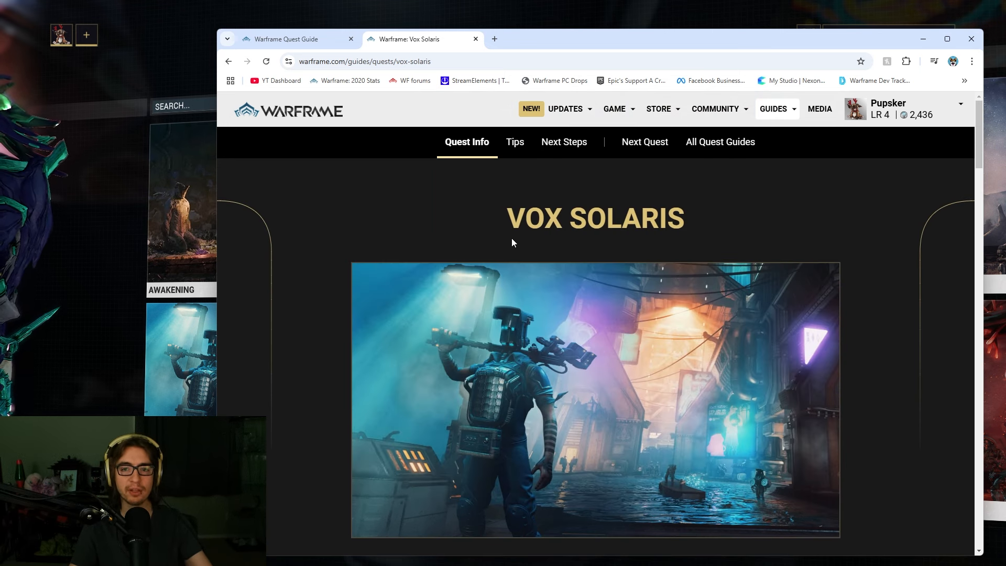
scroll(down, 3)
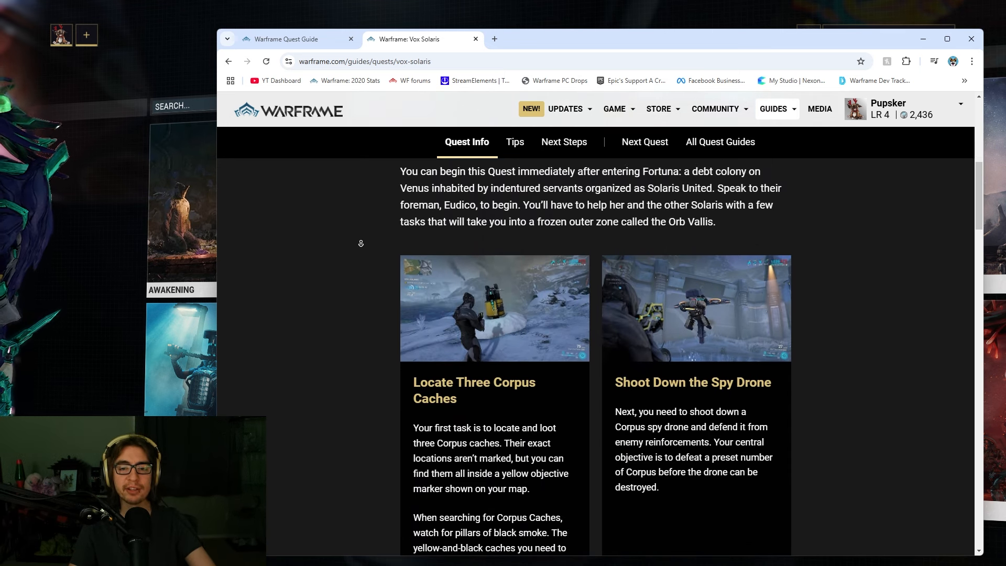
scroll(down, 3)
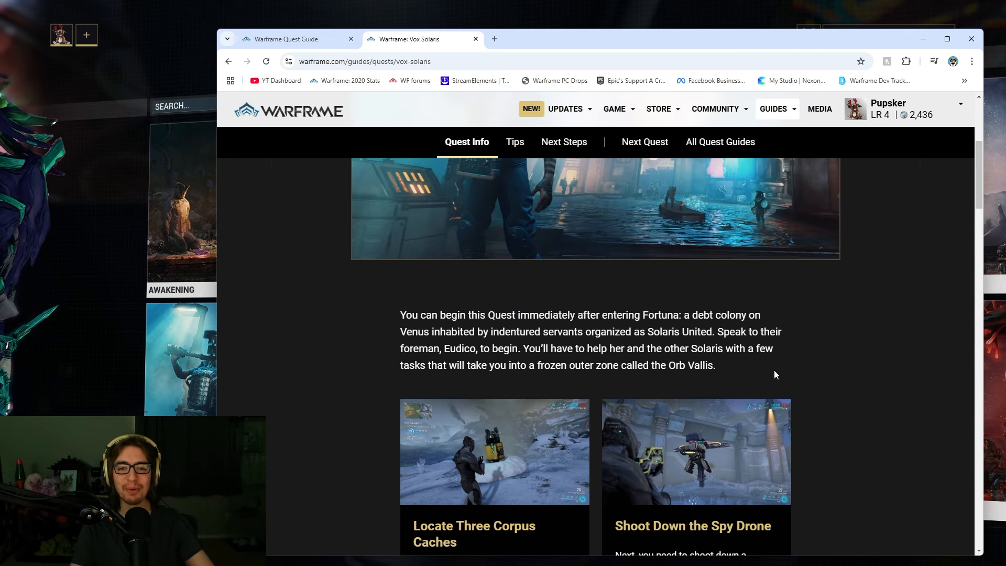
scroll(down, 3)
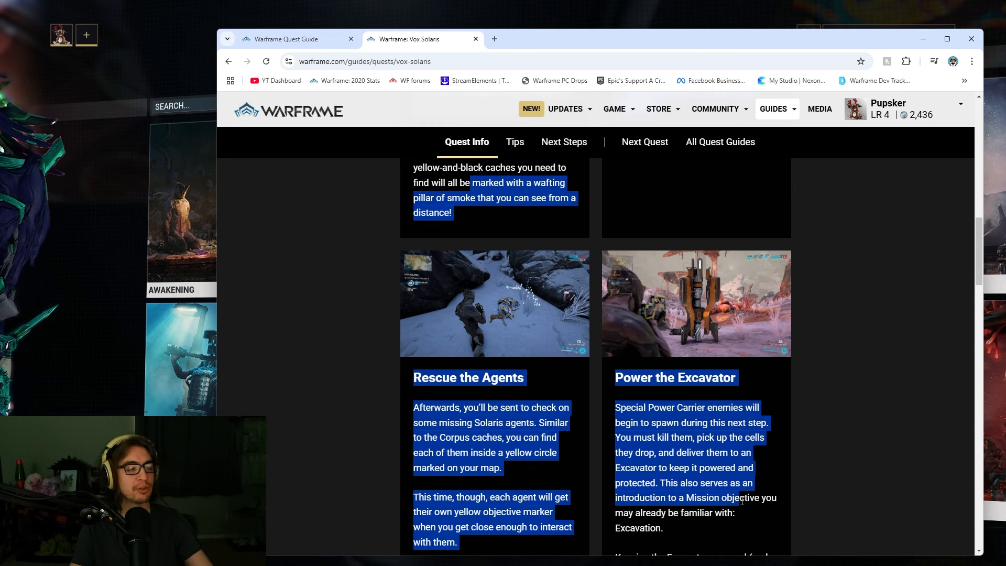
scroll(down, 3)
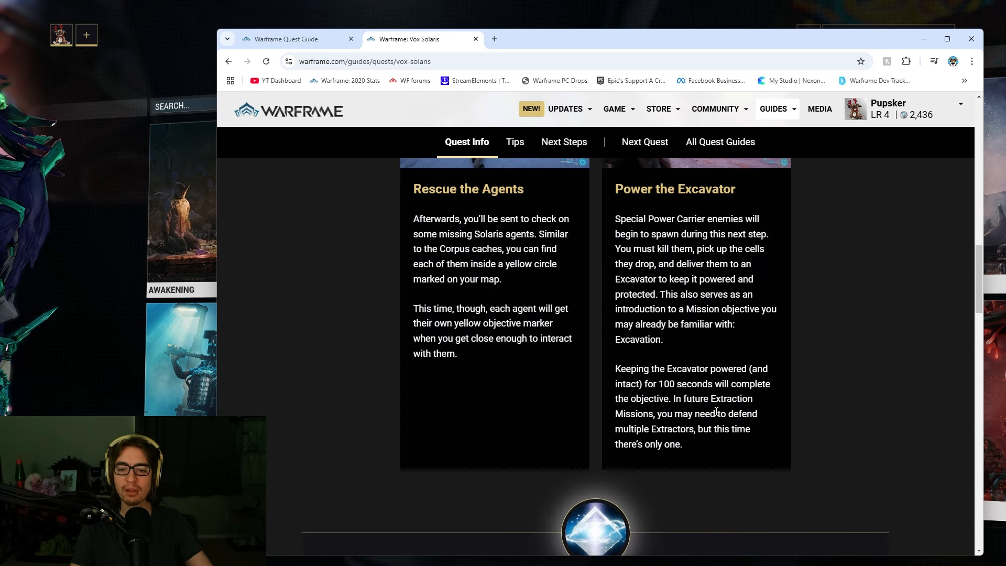
Show the Vox Solaris K-Drive and Corpus Weaknesses tips, then Mercury Junction Next Steps
click(515, 142)
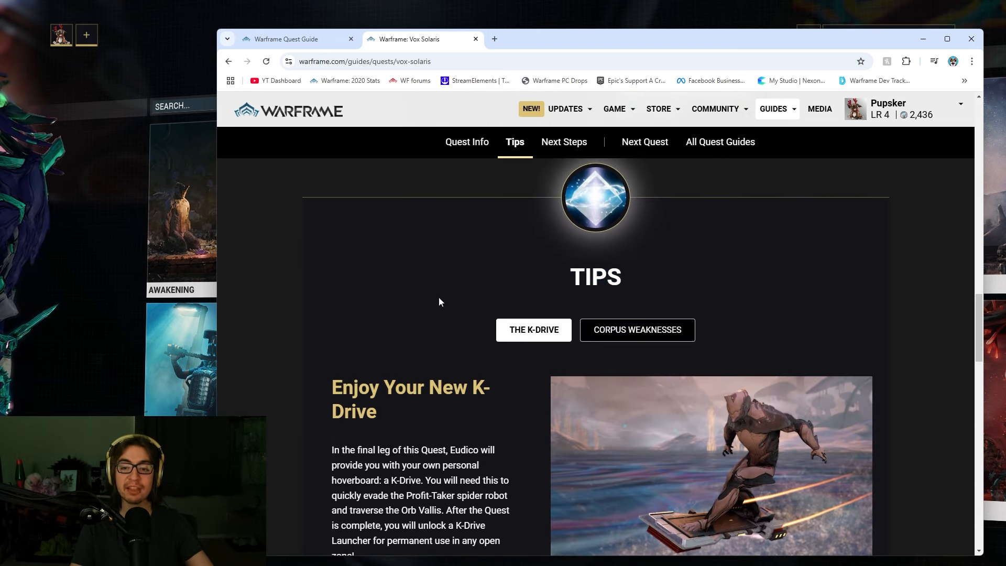
scroll(down, 3)
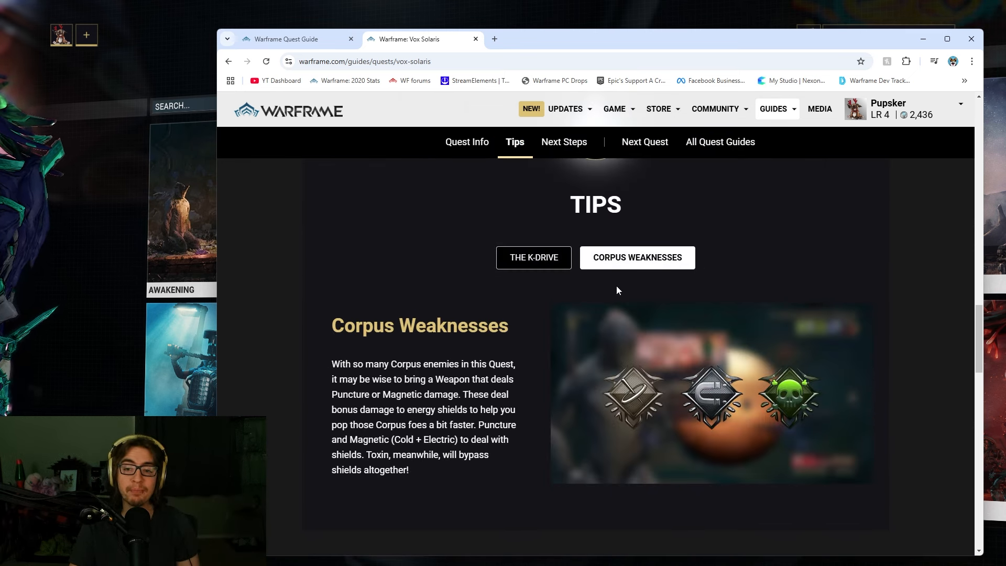
mouse_move(834, 442)
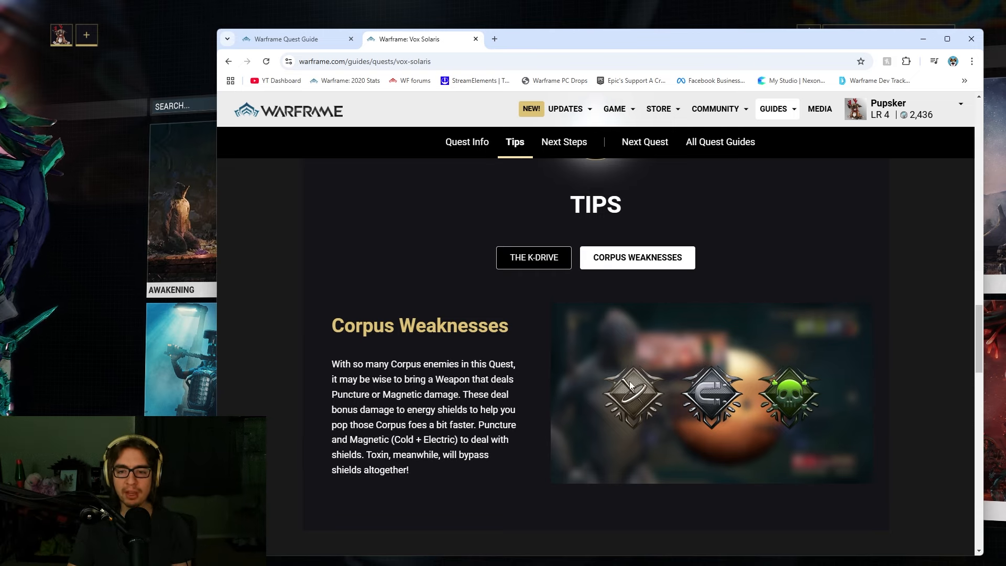
mouse_move(396, 397)
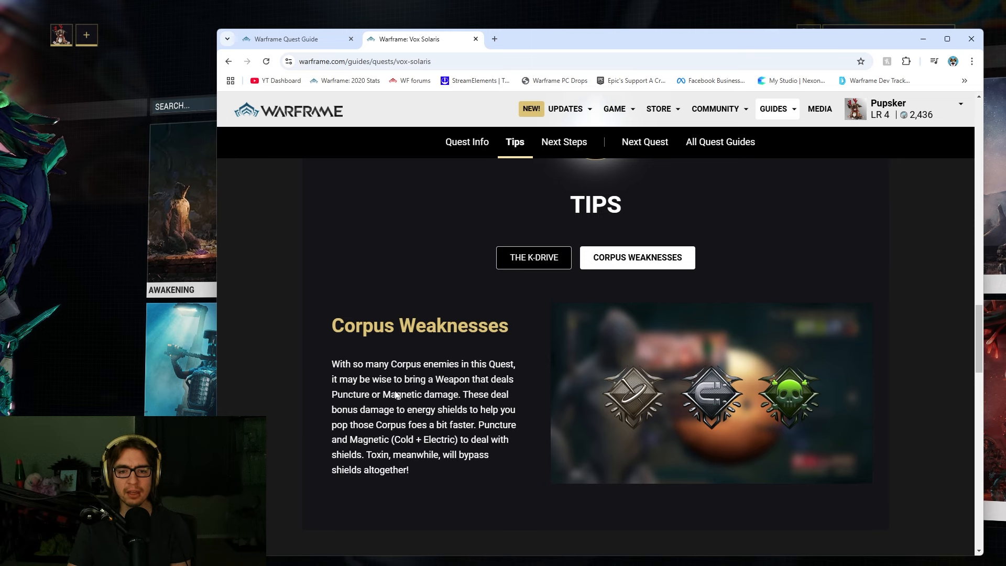
scroll(down, 3)
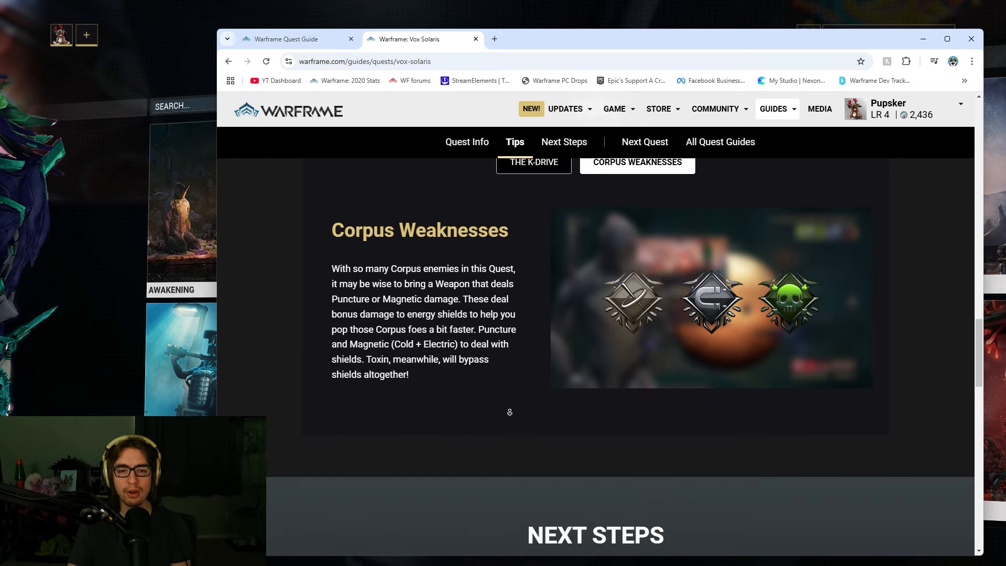
click(563, 142)
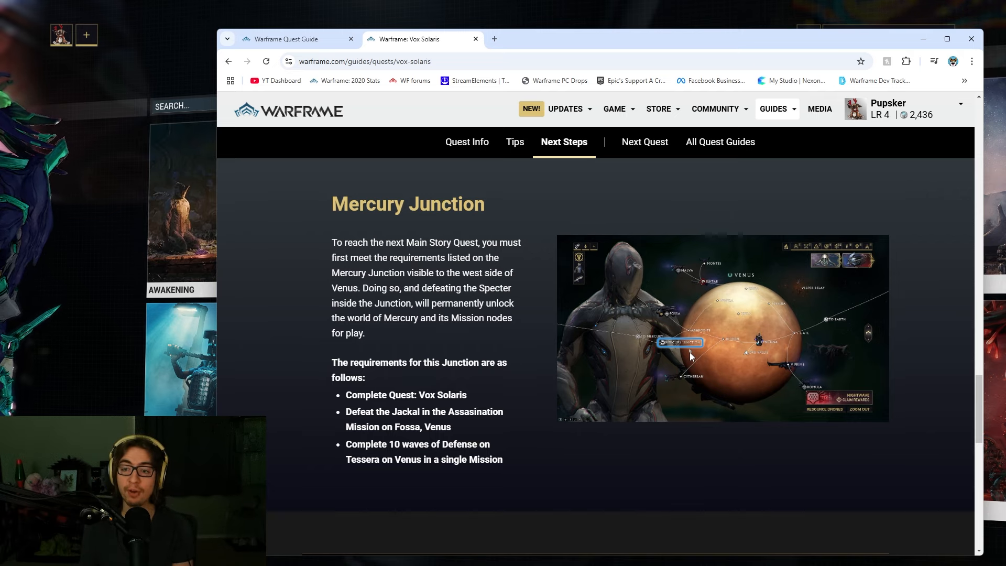
scroll(down, 3)
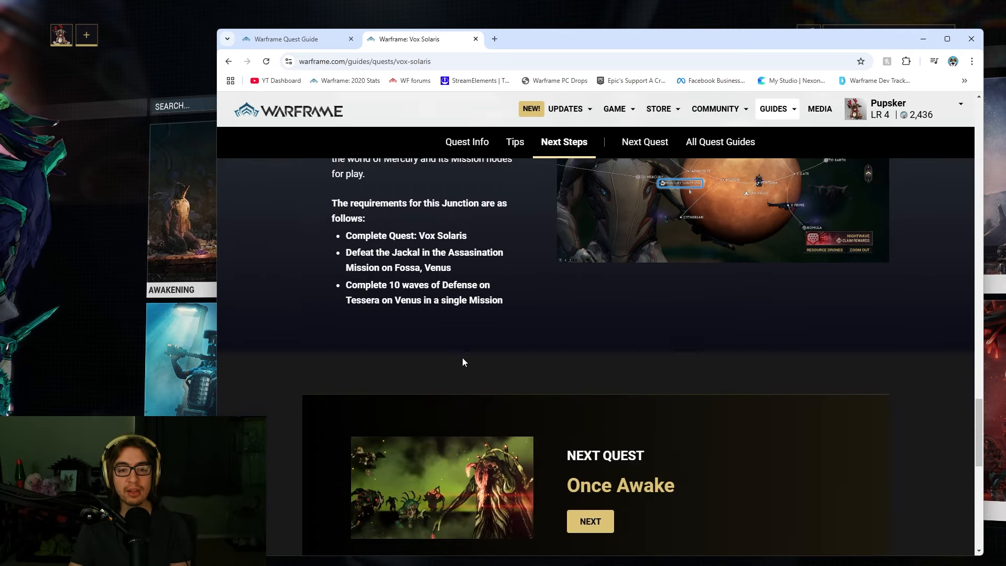
drag(345, 235, 503, 300)
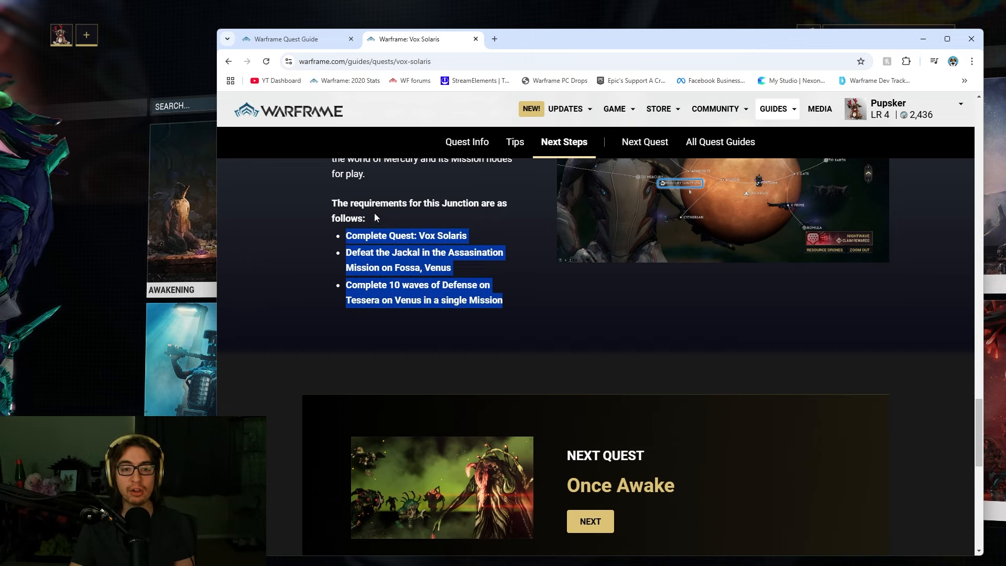
click(549, 358)
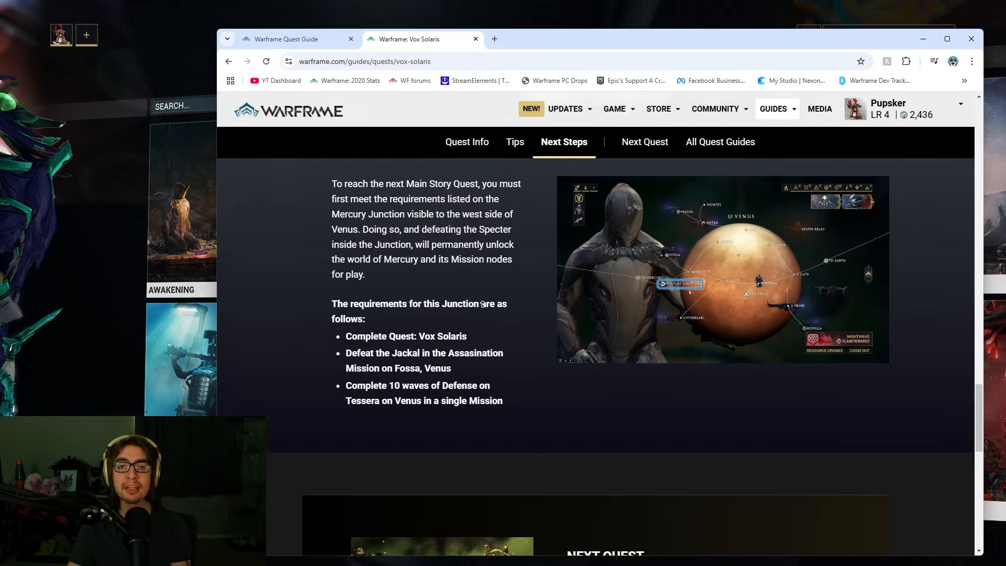
click(467, 142)
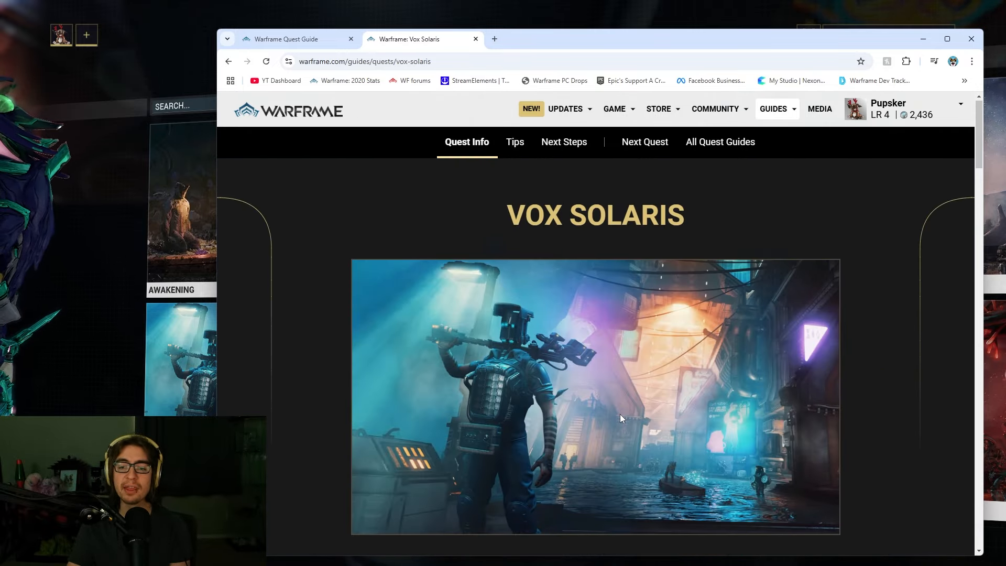
click(564, 142)
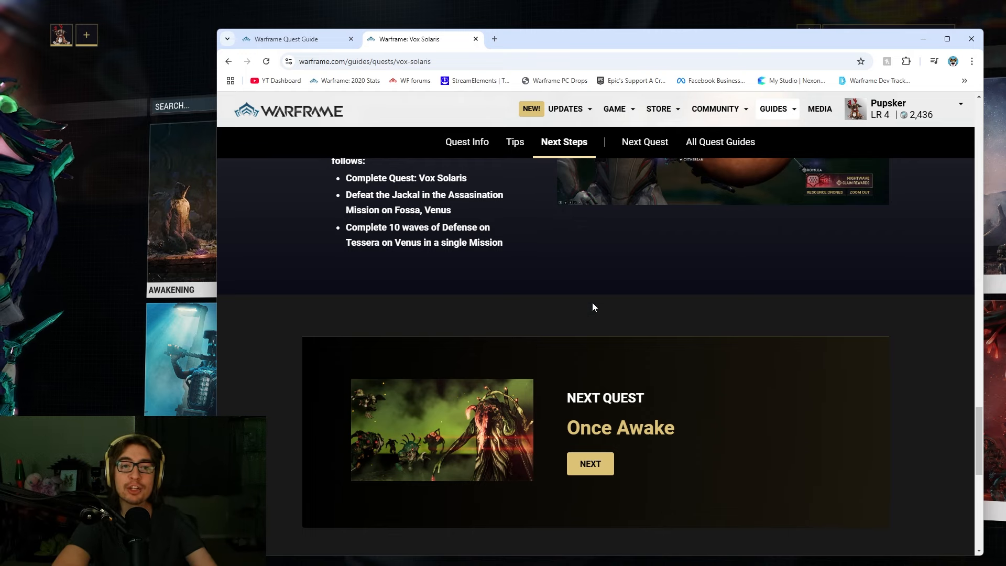
mouse_move(626, 458)
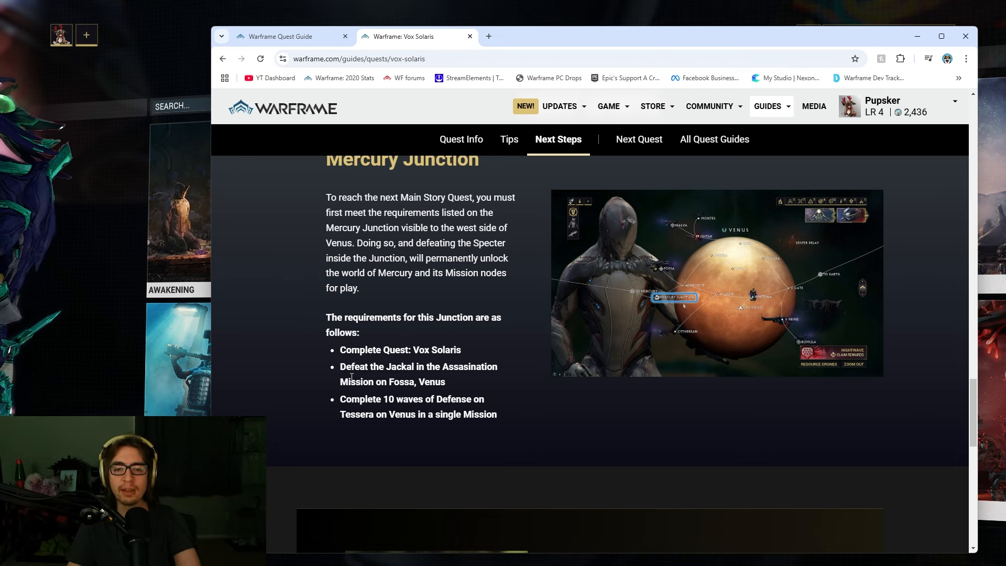
mouse_move(424, 469)
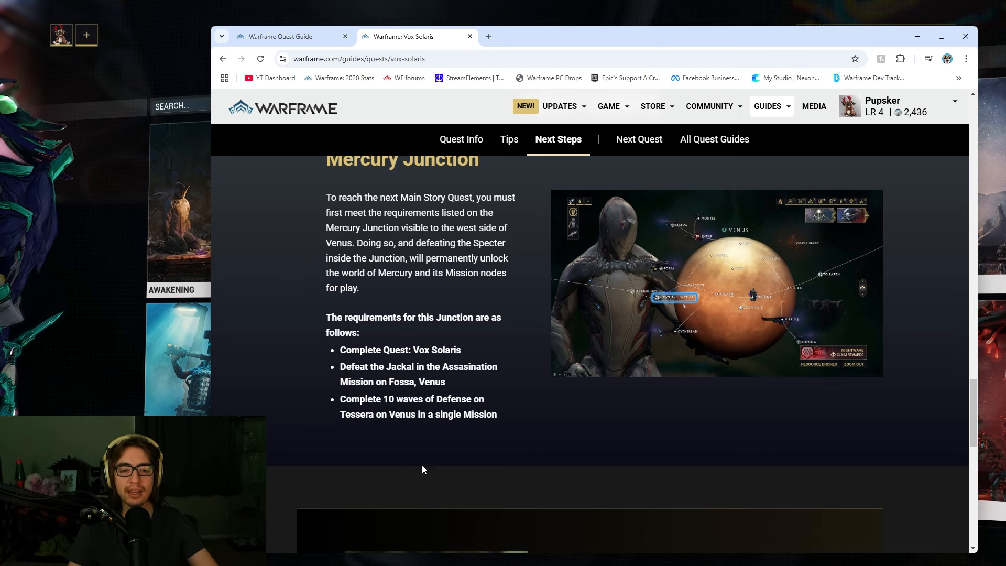
double_click(472, 367)
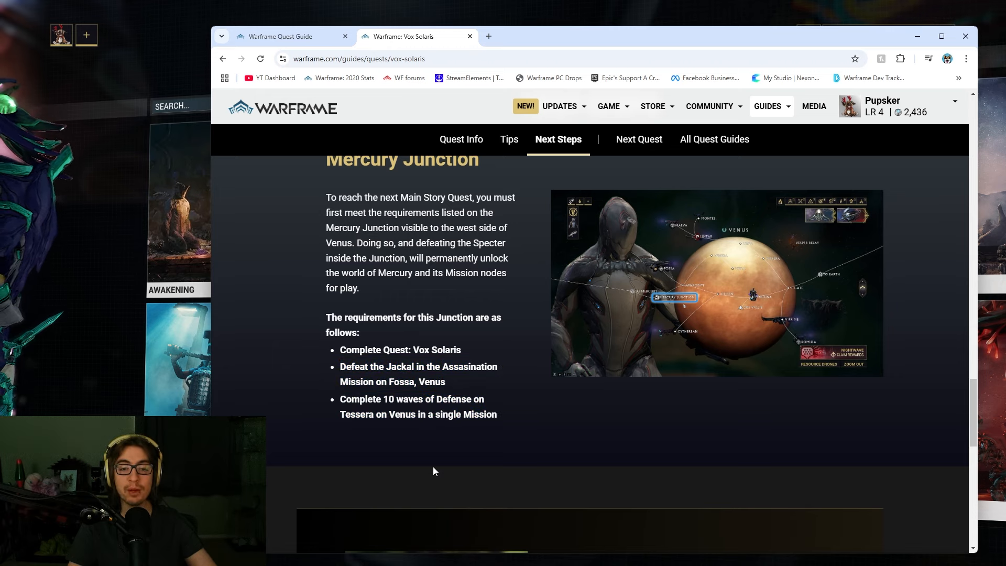
mouse_move(763, 263)
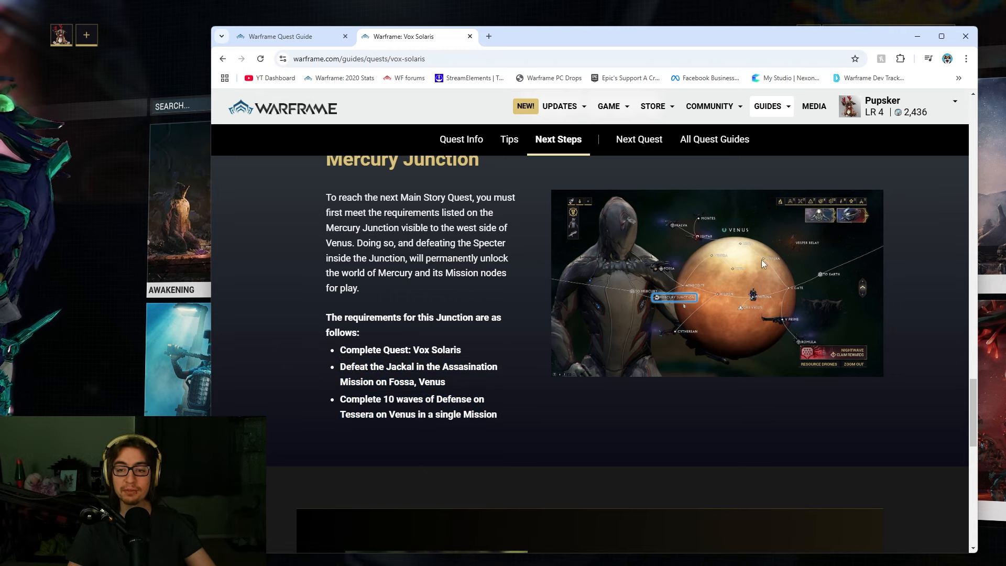
mouse_move(469, 391)
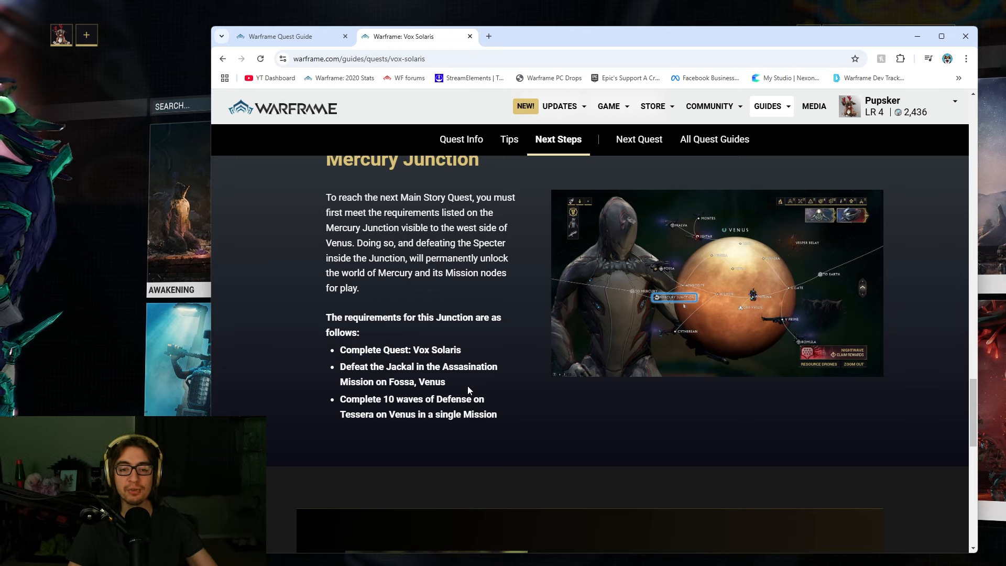
mouse_move(648, 264)
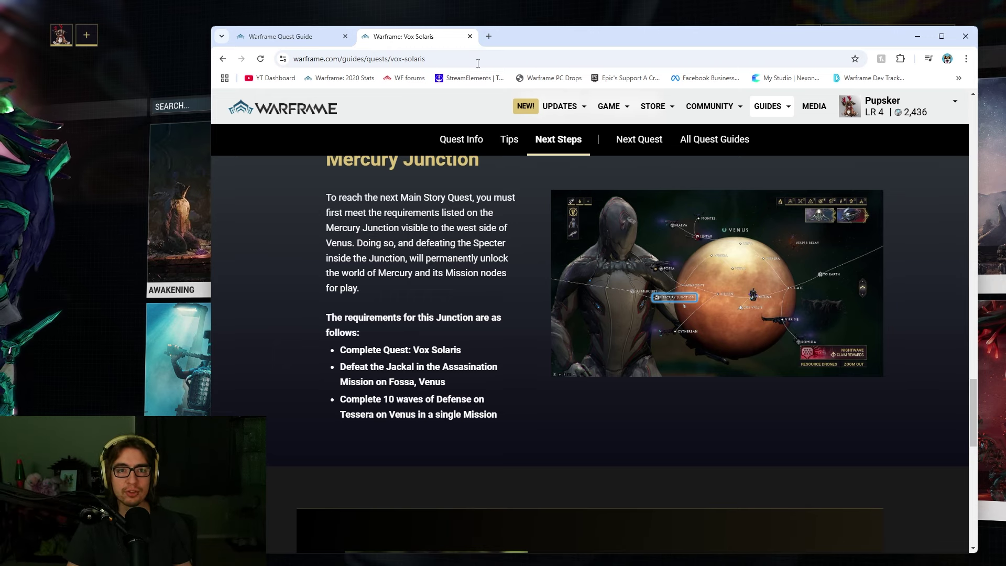
scroll(down, 3)
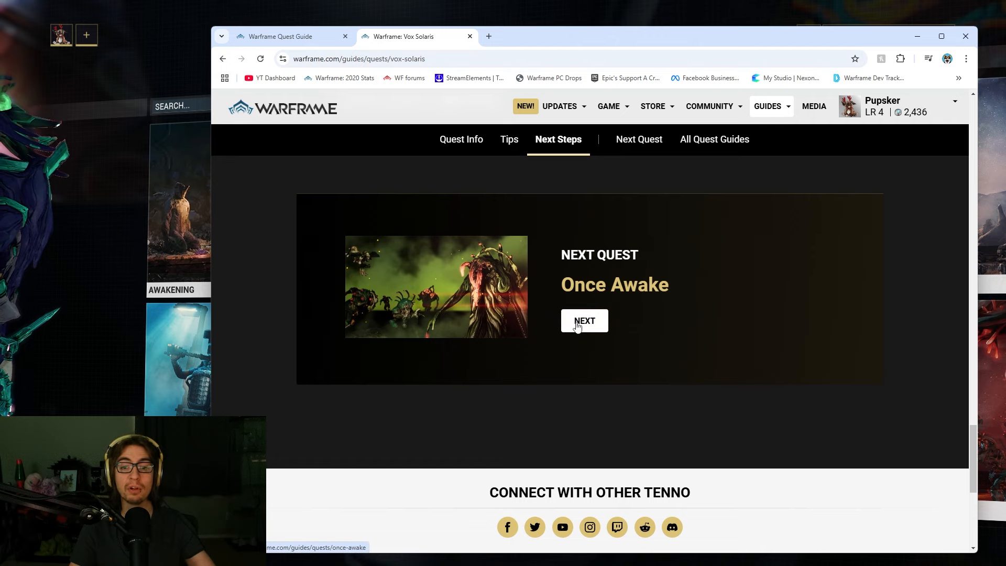
Open the Once Awake quest guide and read its defense tips
click(584, 321)
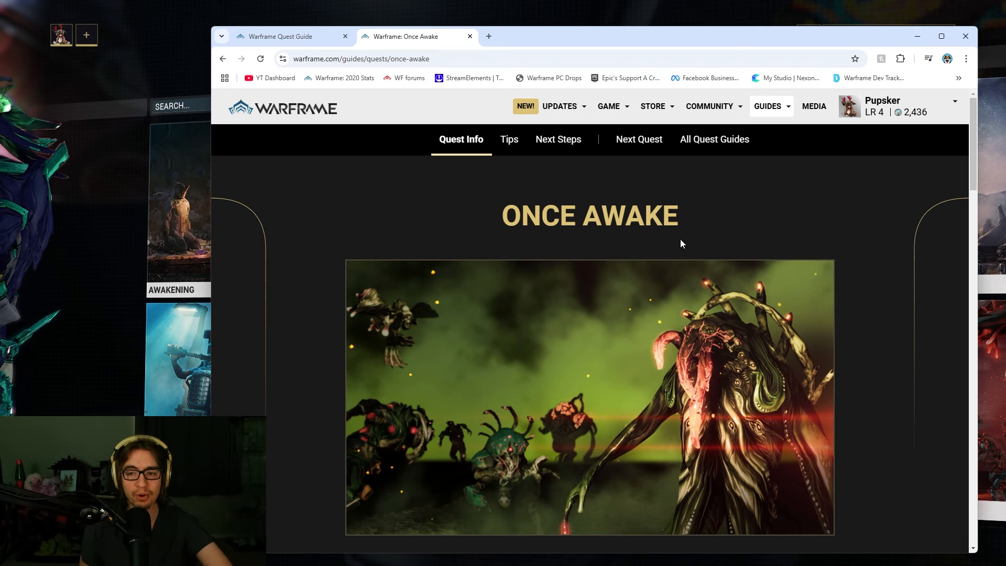
scroll(down, 3)
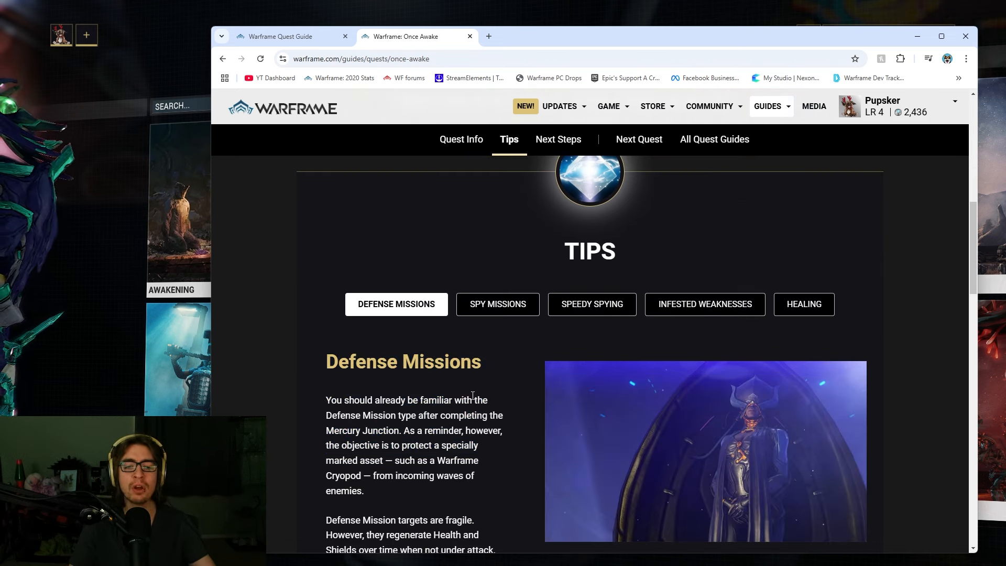
scroll(down, 3)
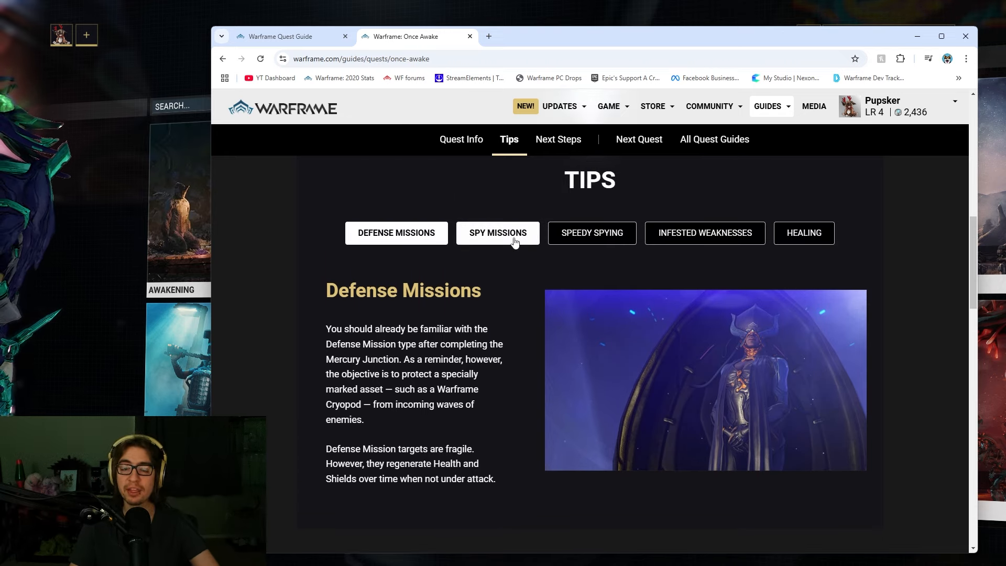
Show the Spy Missions, Speedy Spying, Infested Weaknesses and healing tips in turn
click(498, 232)
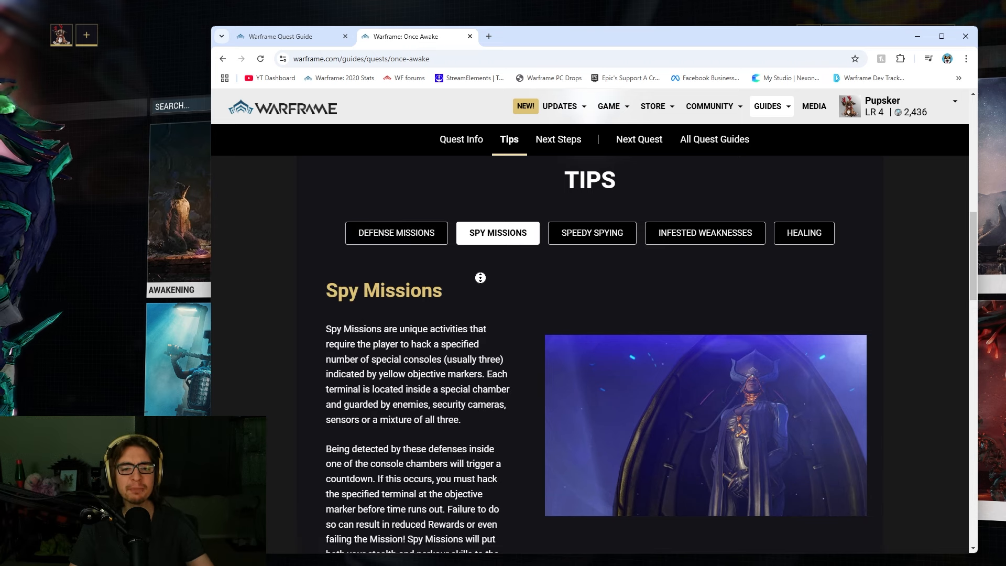
scroll(down, 3)
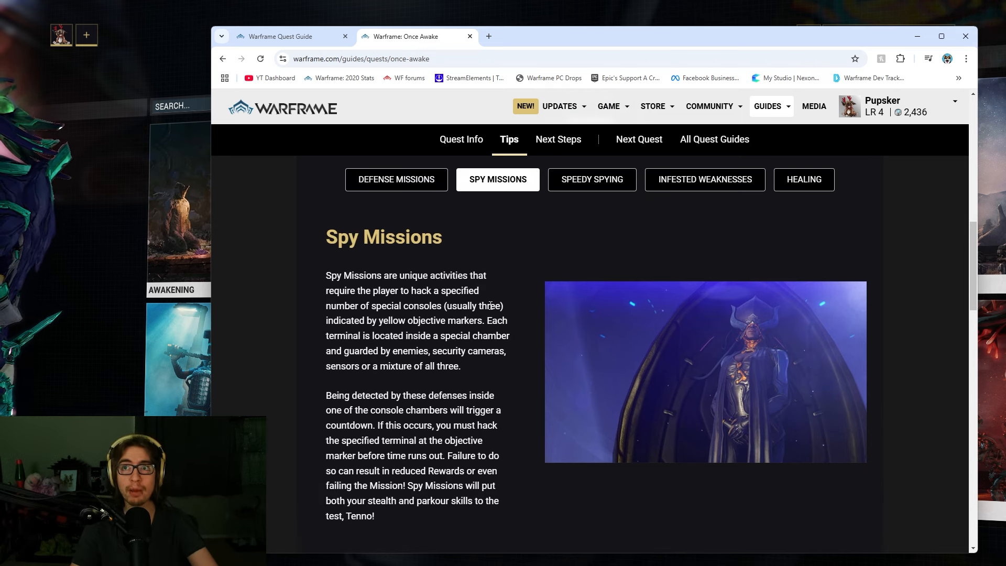
mouse_move(622, 179)
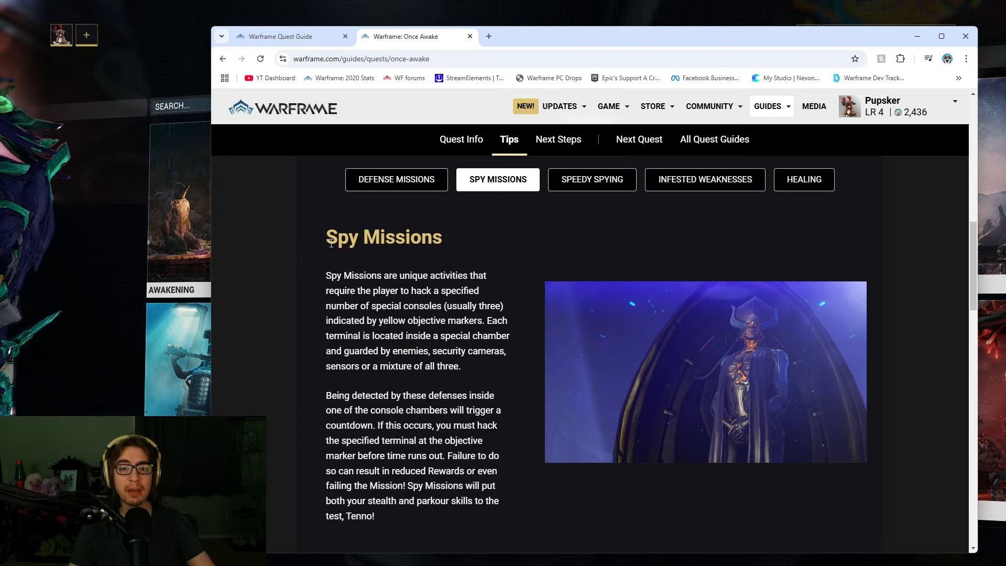
click(593, 180)
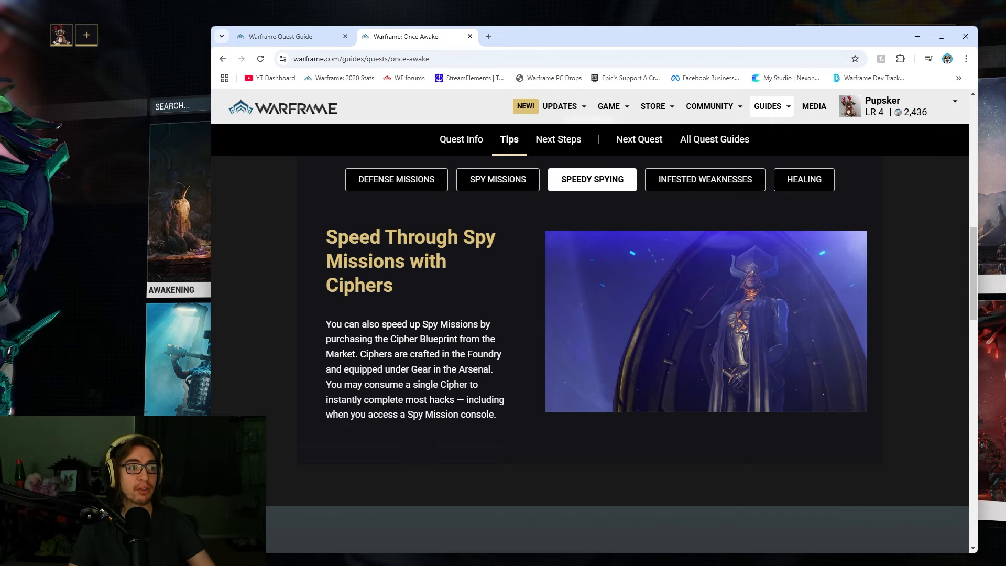
mouse_move(693, 164)
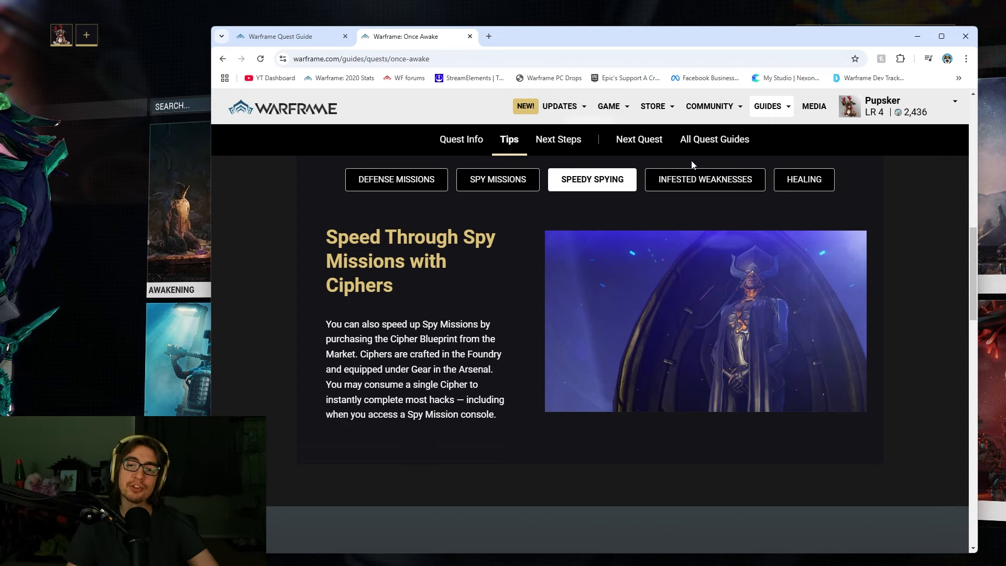
click(705, 179)
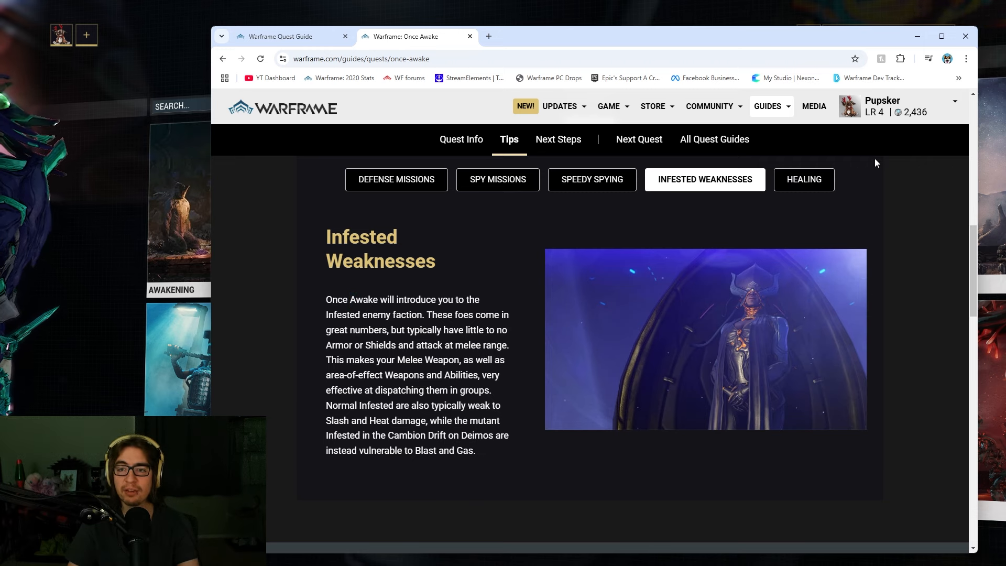
click(803, 180)
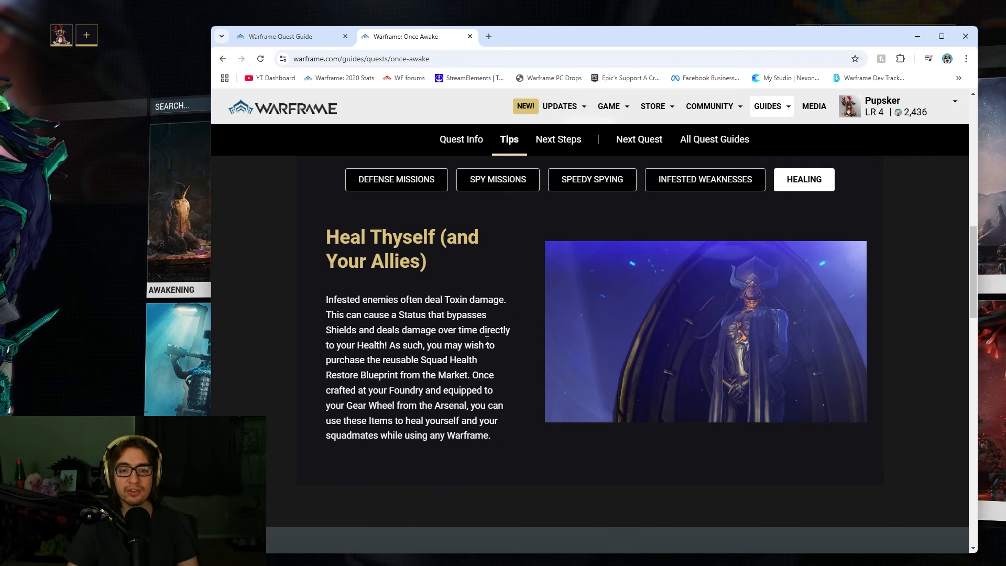
mouse_move(301, 397)
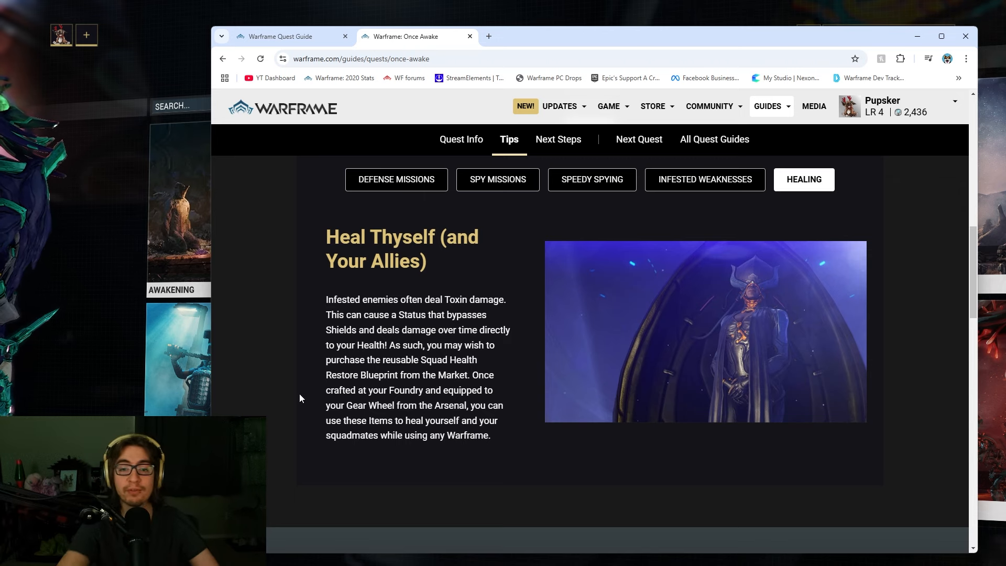
Read Once Awake's Mars Junction requirements, including Collect 250 Rubedo, down to the Heart of Deimos card
click(558, 139)
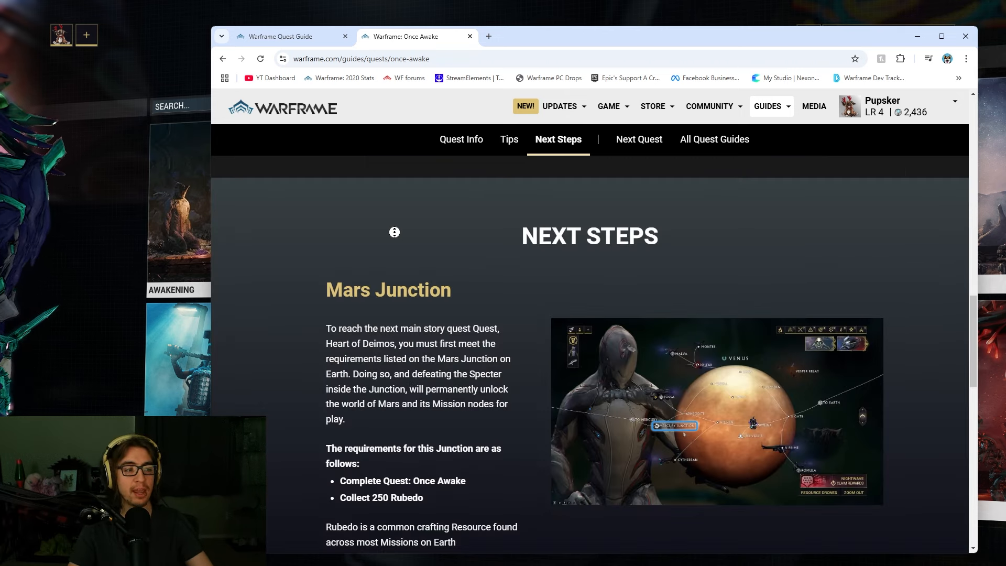
scroll(down, 3)
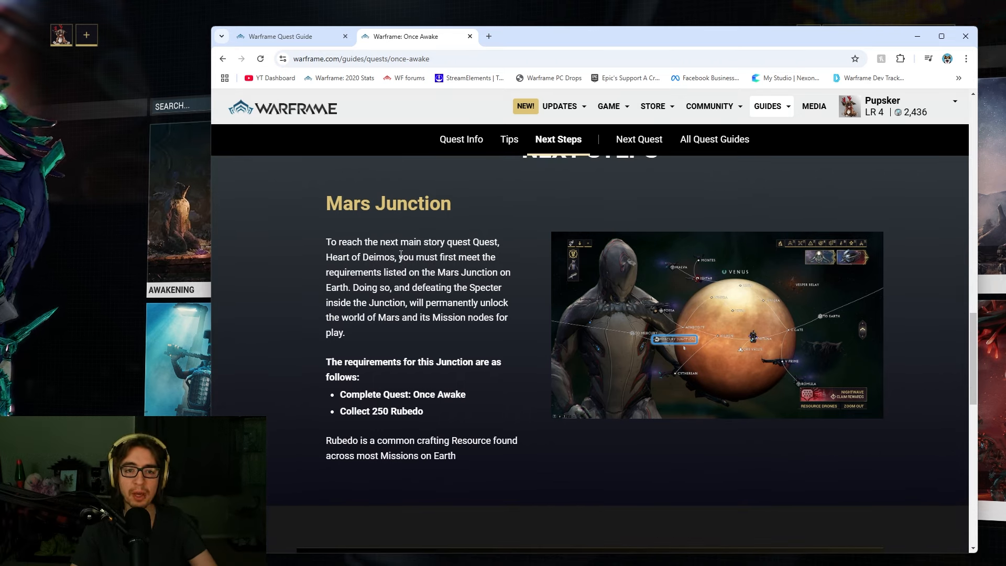
mouse_move(524, 431)
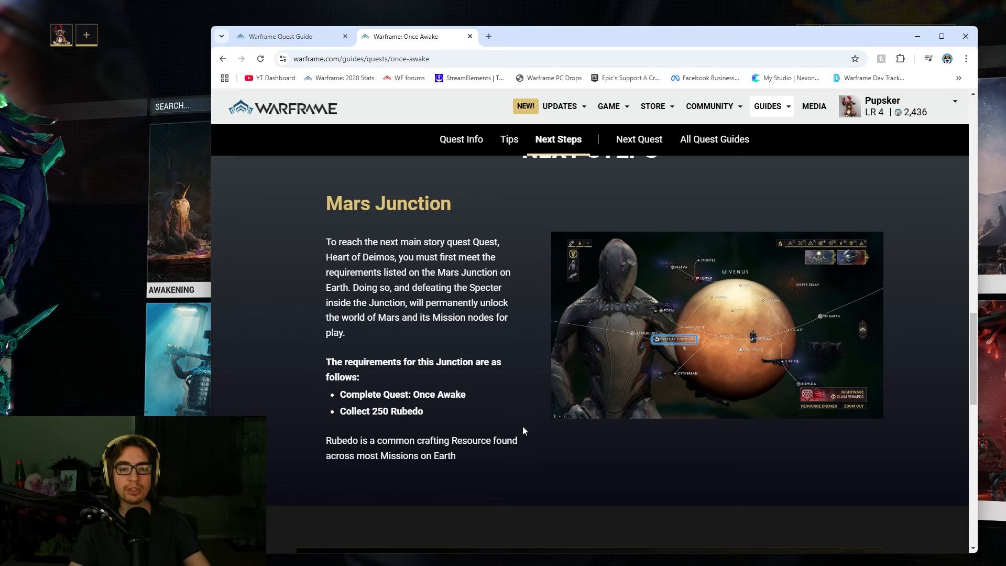
mouse_move(385, 406)
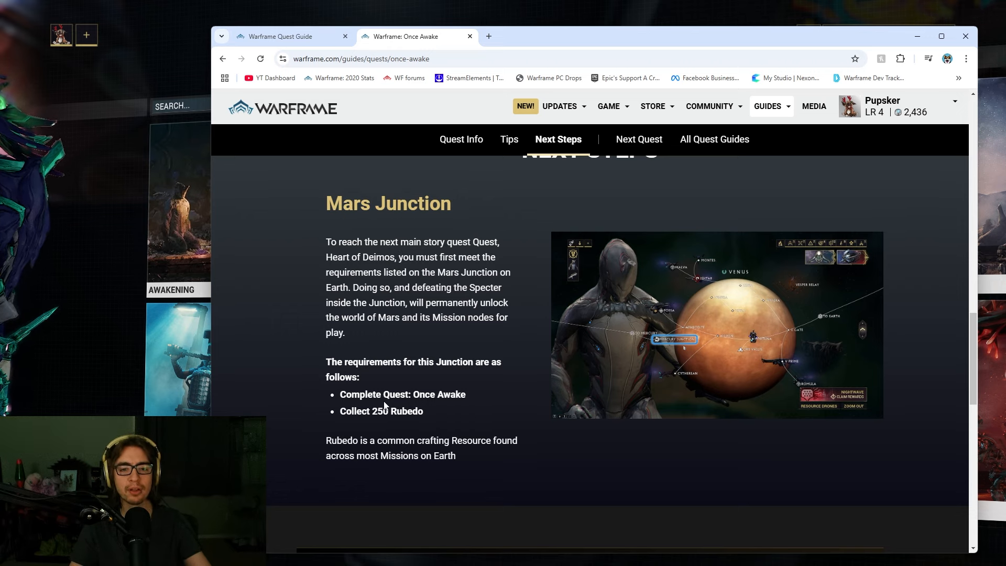
double_click(393, 441)
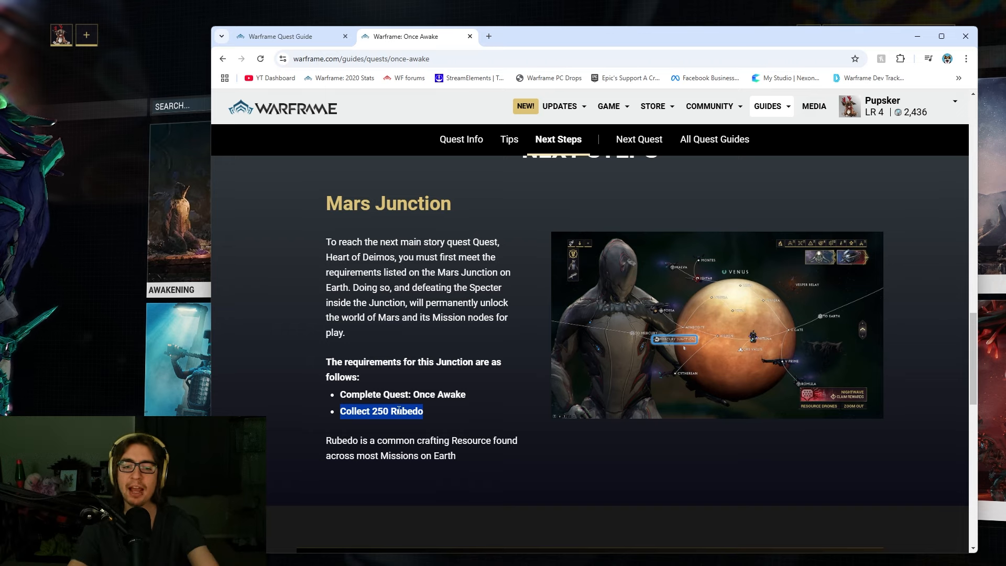
mouse_move(427, 356)
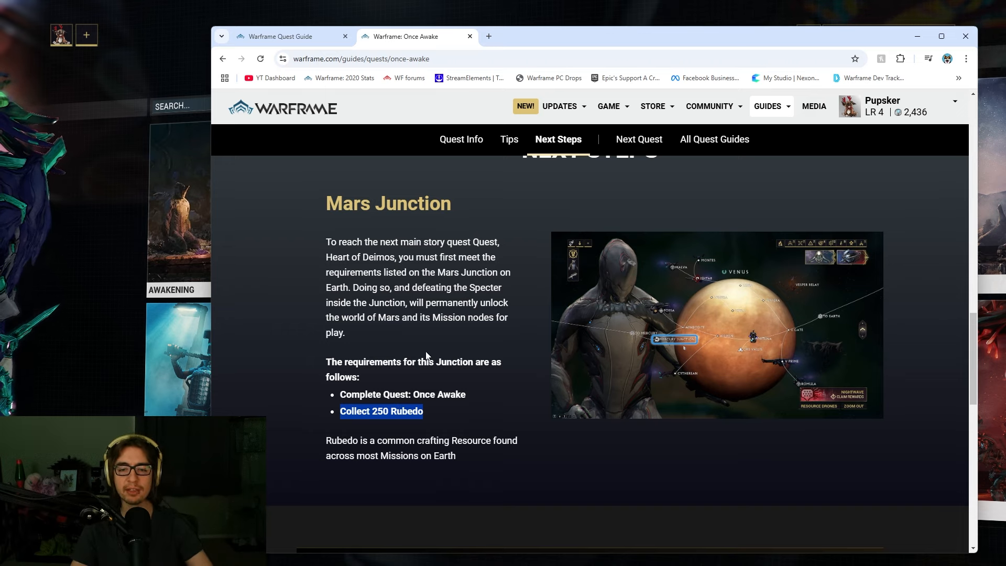
scroll(down, 3)
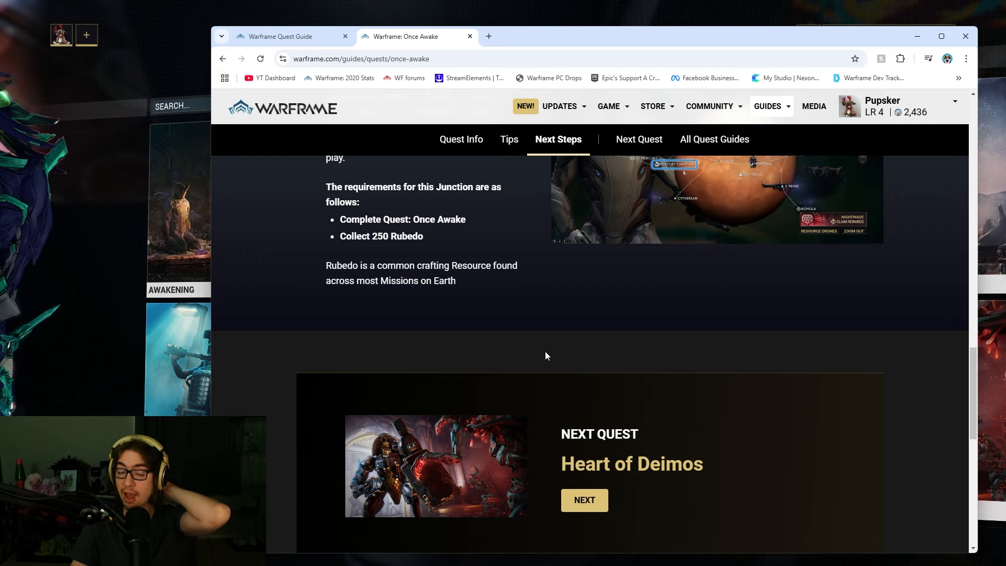
scroll(down, 3)
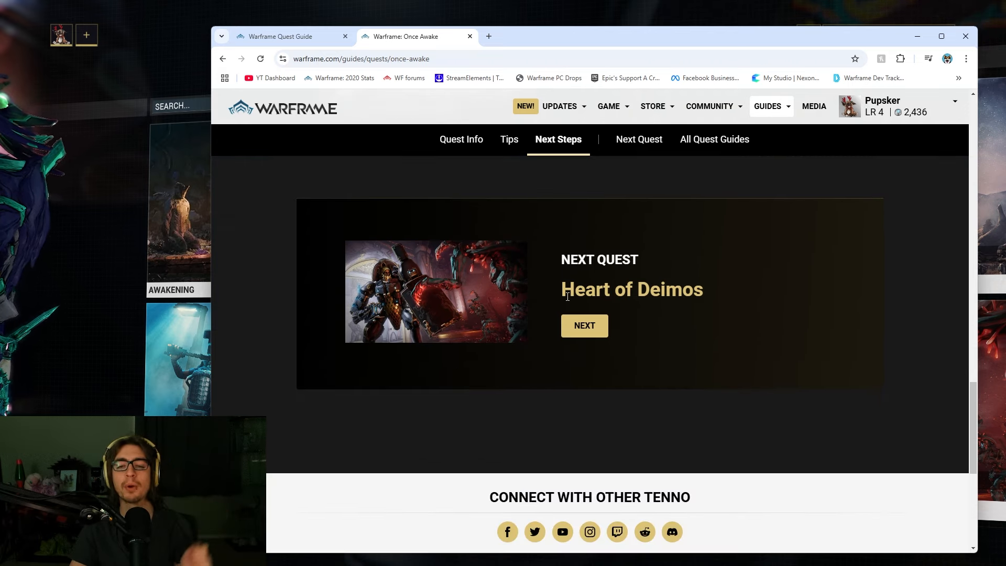
Open the Heart of Deimos guide and read from spearfishing to the vault door and Return to the Entrati
click(584, 325)
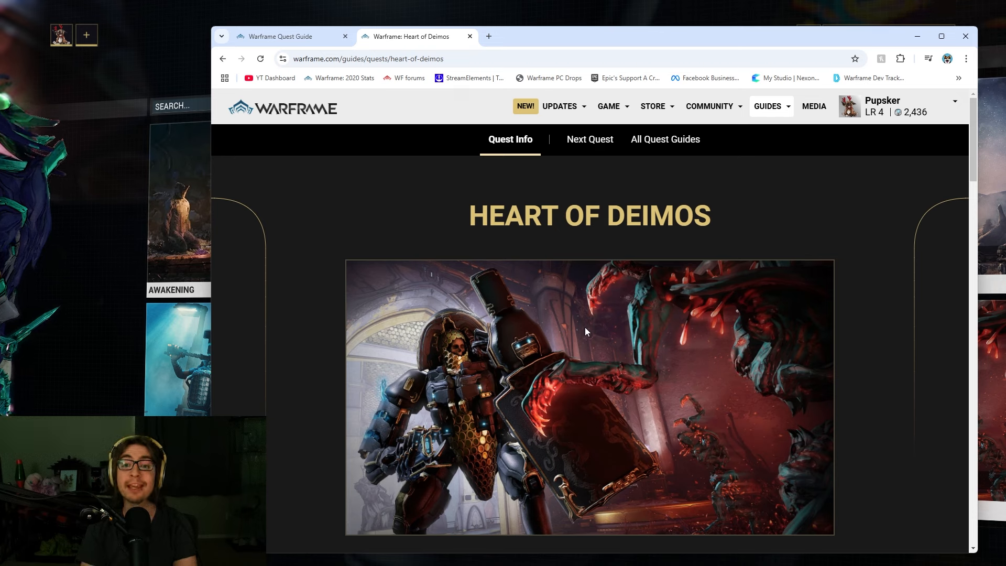
mouse_move(692, 300)
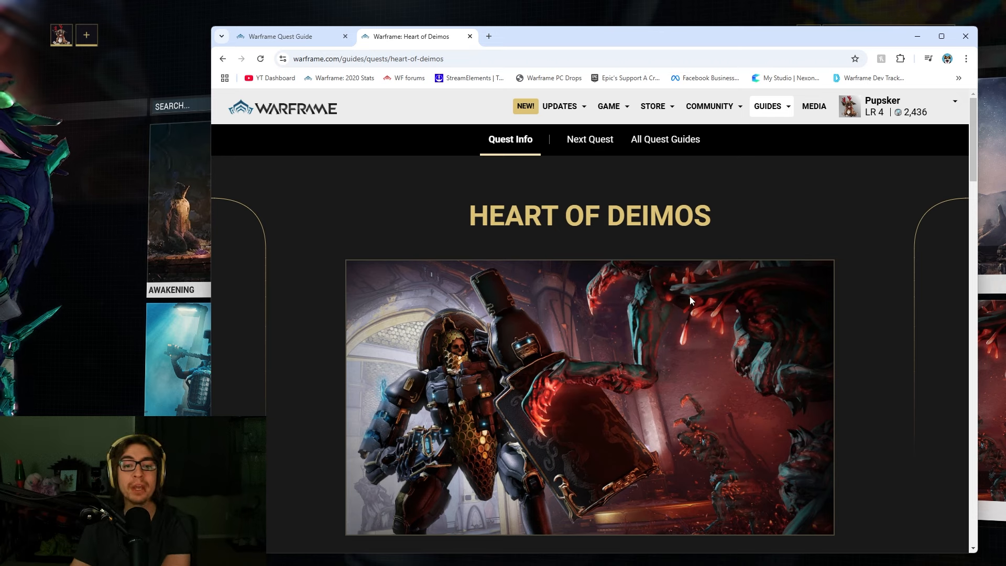
mouse_move(697, 255)
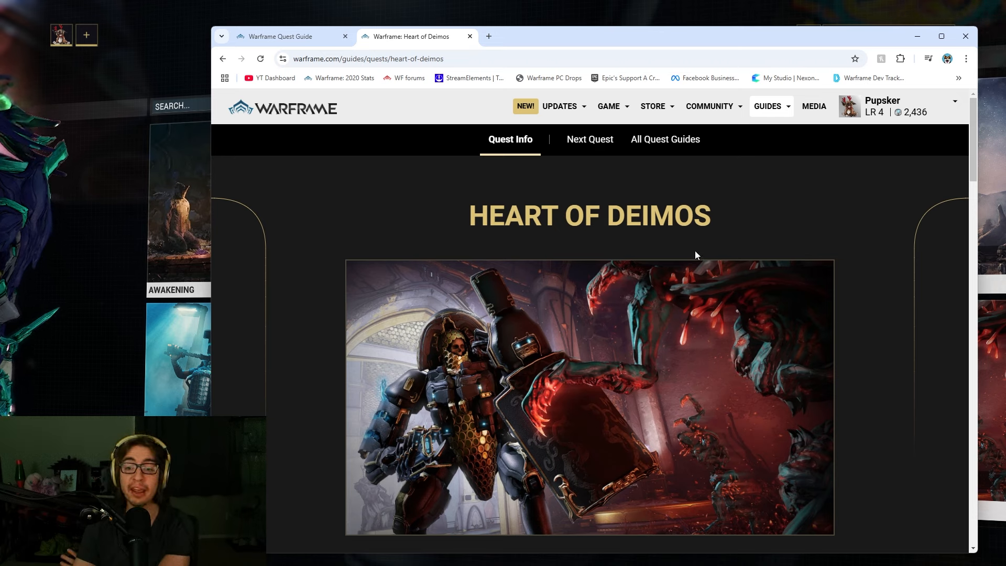
scroll(down, 3)
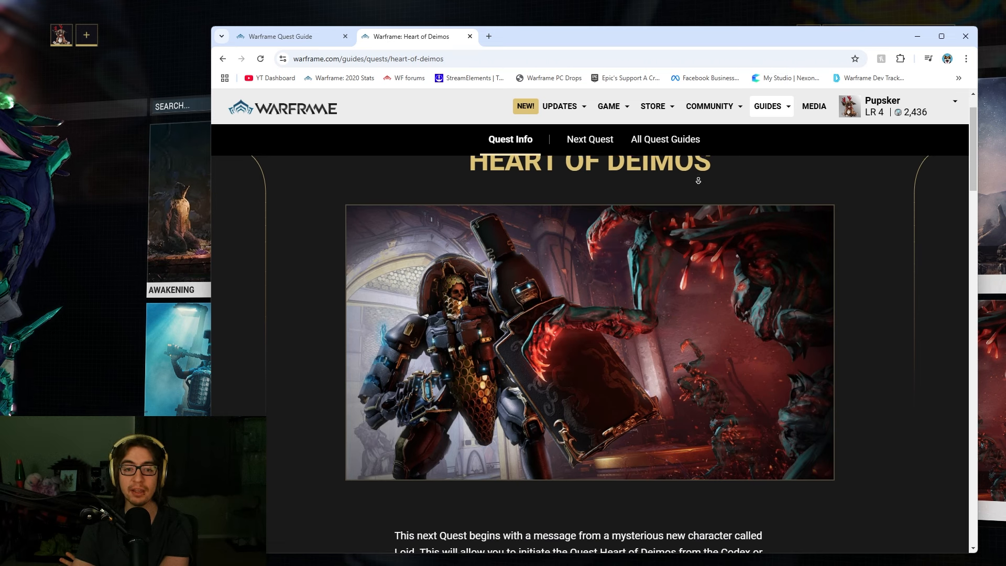
scroll(down, 3)
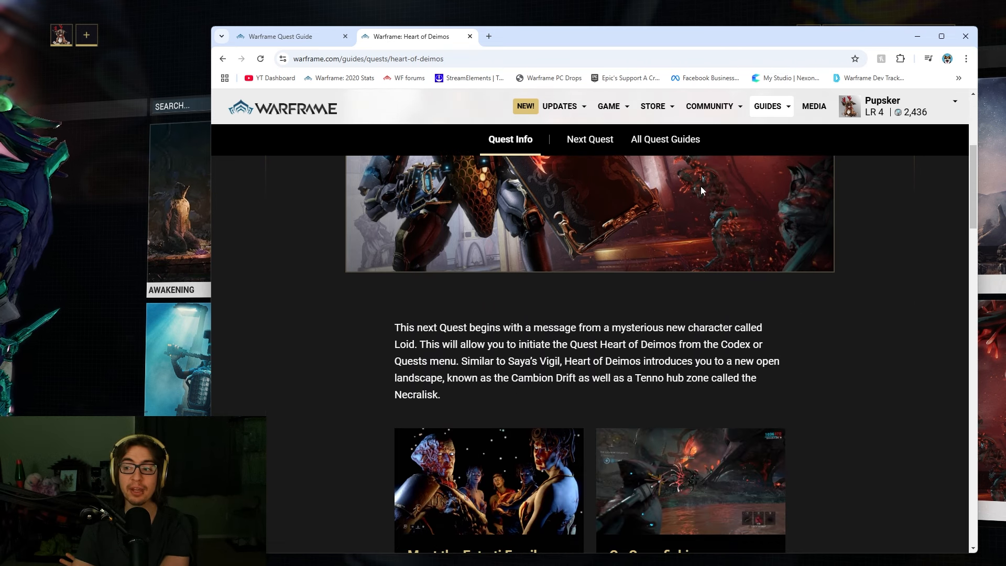
mouse_move(733, 310)
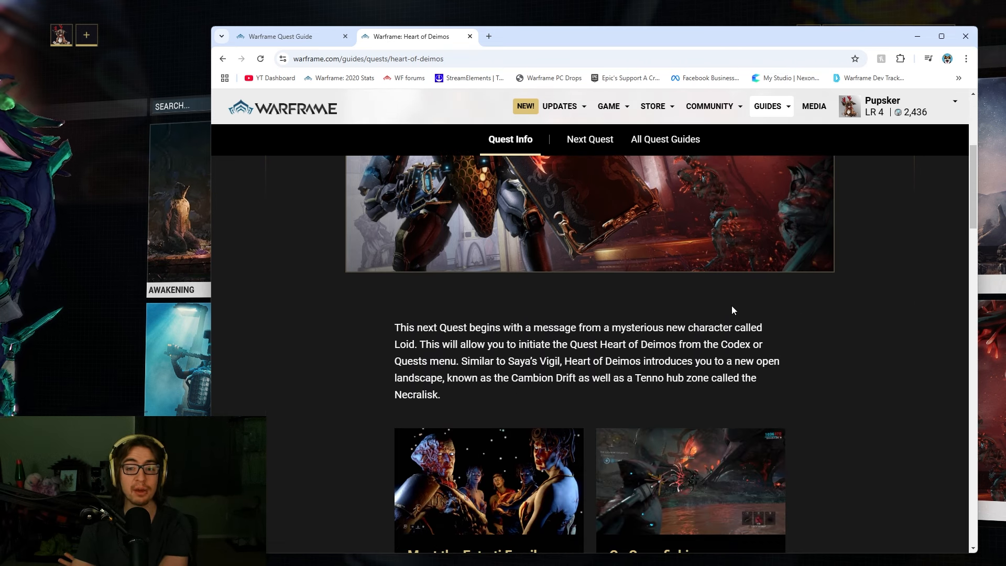
scroll(down, 3)
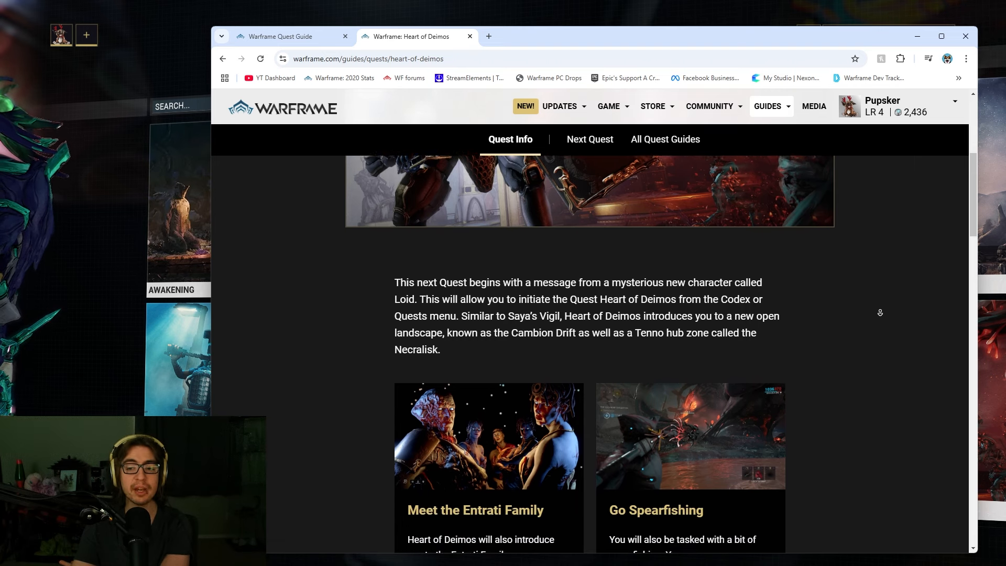
scroll(down, 3)
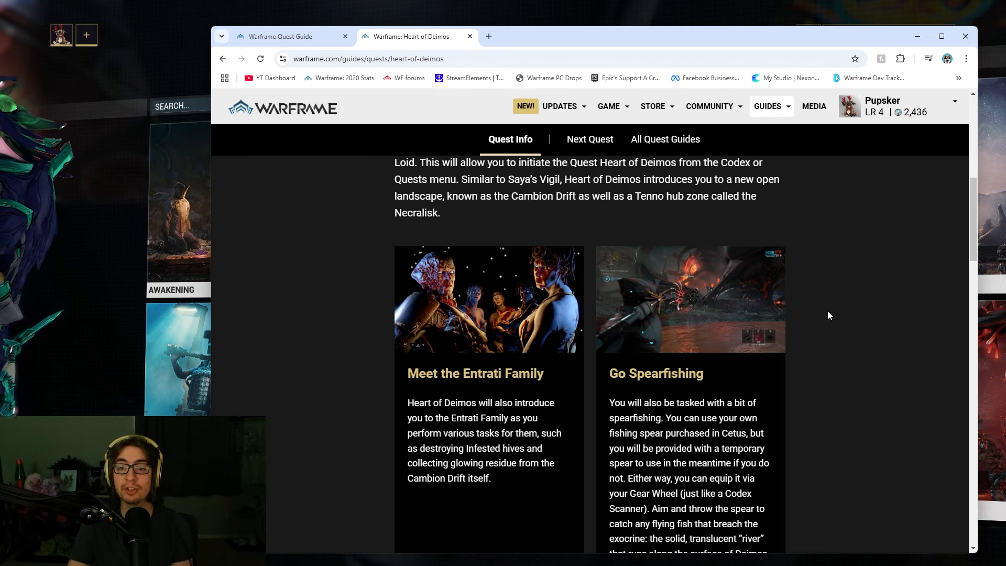
mouse_move(942, 379)
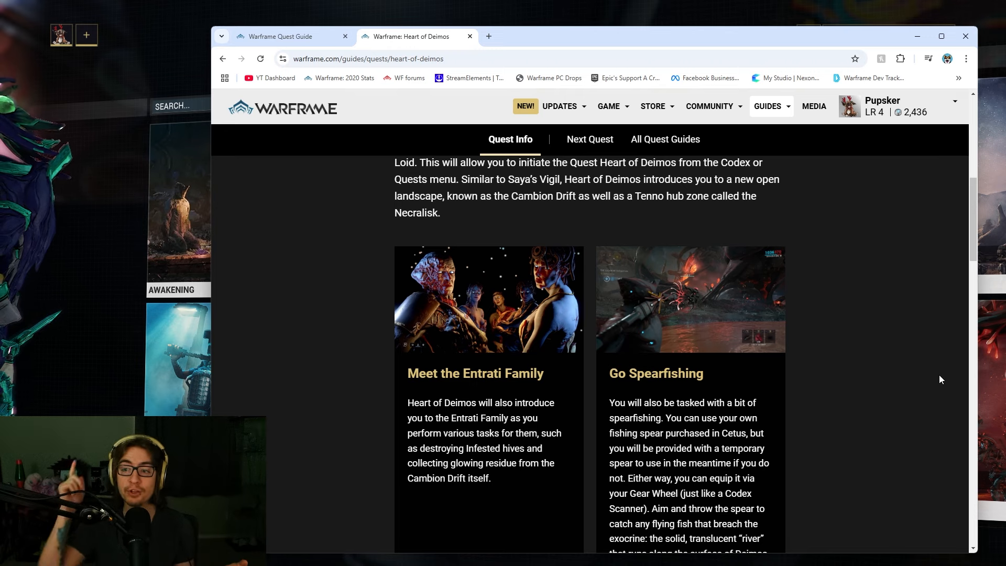
mouse_move(789, 264)
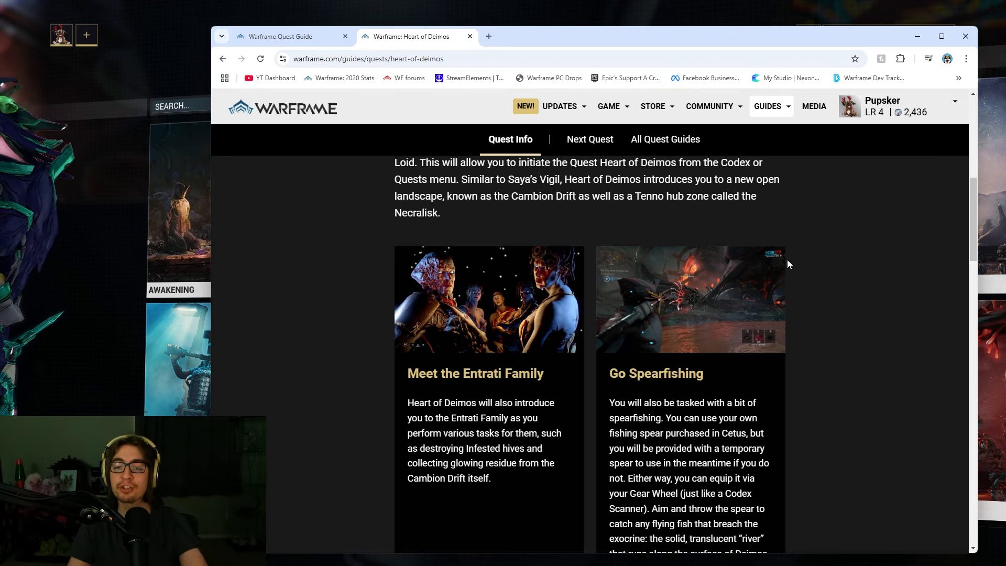
scroll(down, 3)
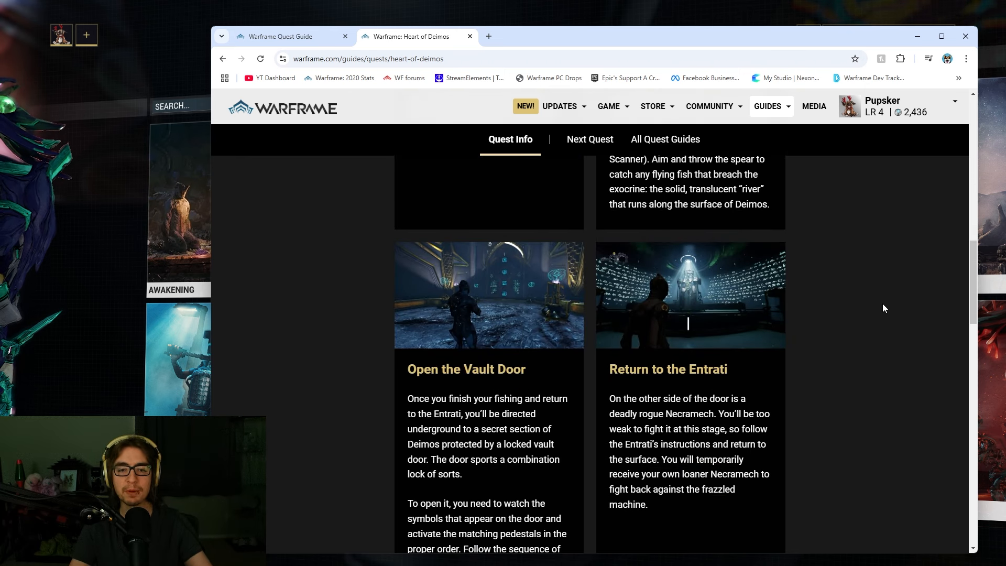
scroll(down, 3)
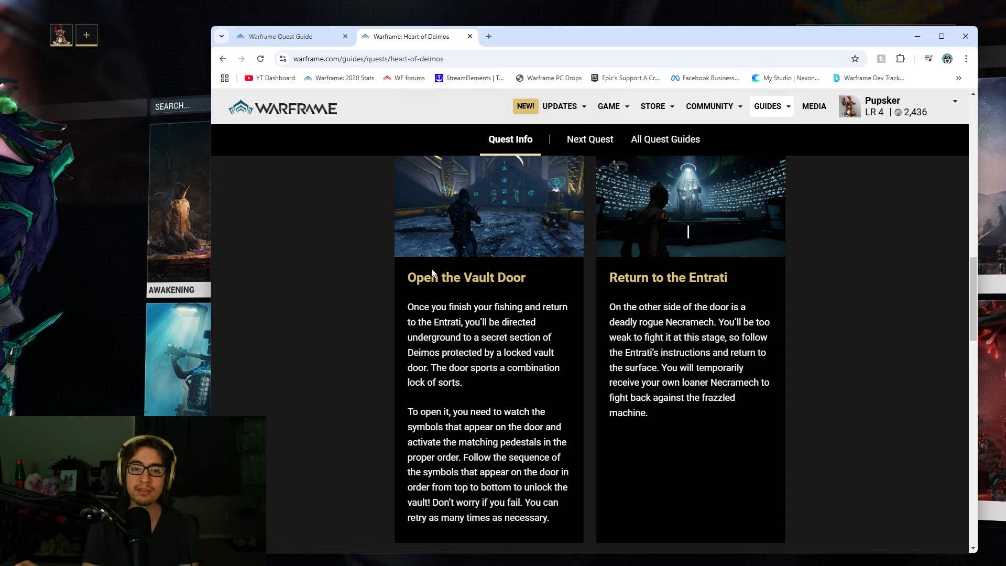
mouse_move(545, 321)
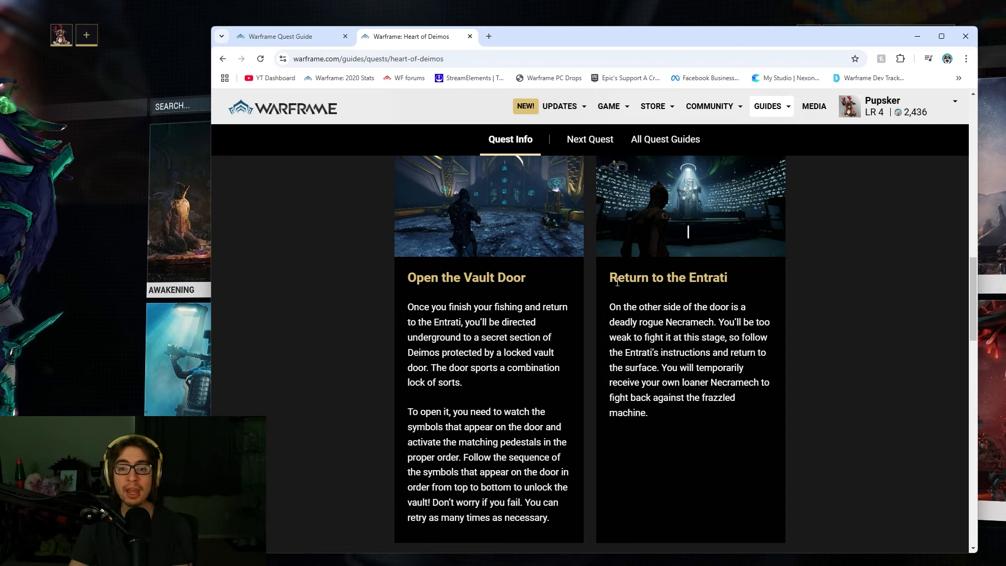
mouse_move(735, 476)
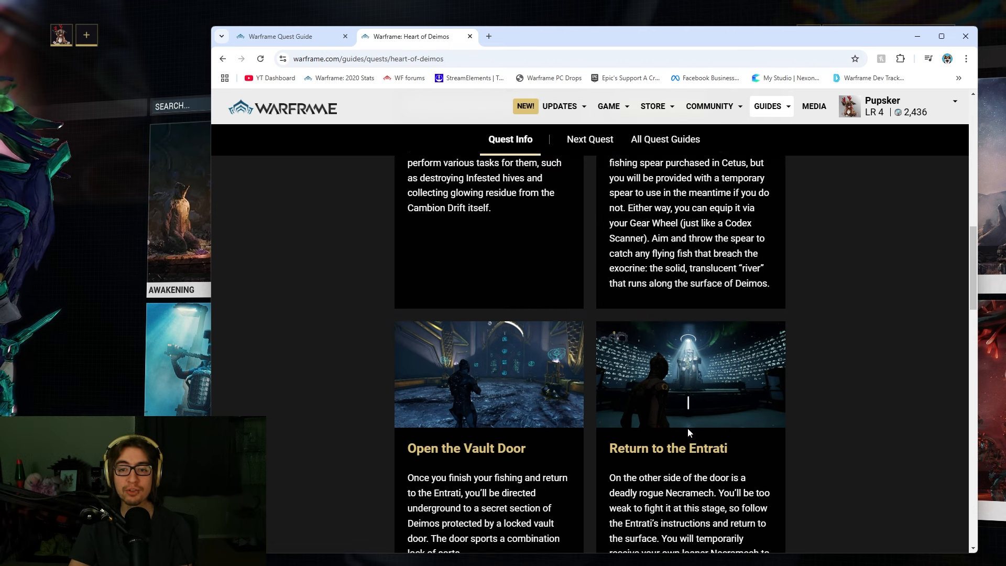
Read the Heart of Deimos final steps and highlight The Archwing as the next quest
scroll(down, 3)
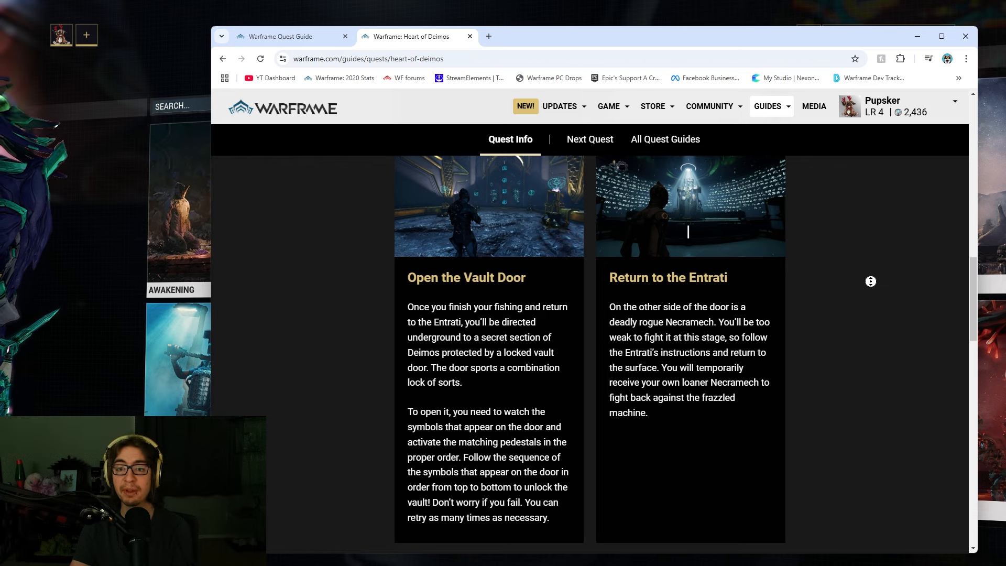
scroll(down, 3)
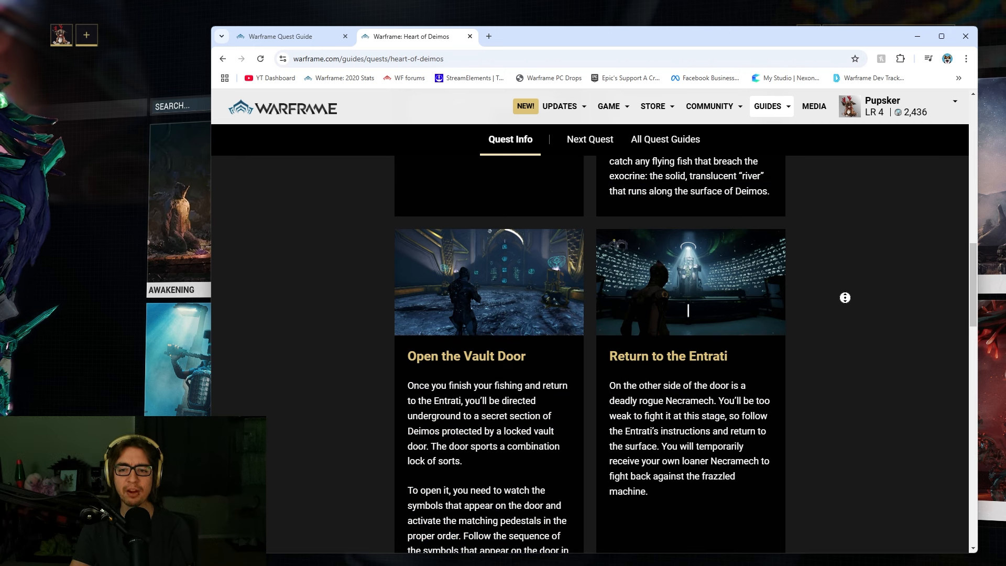
scroll(down, 3)
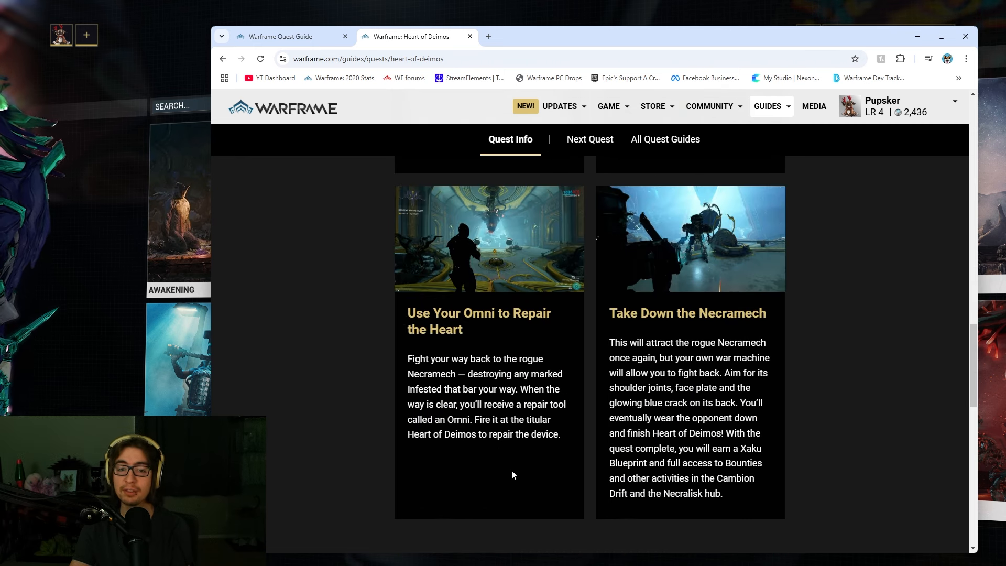
mouse_move(499, 349)
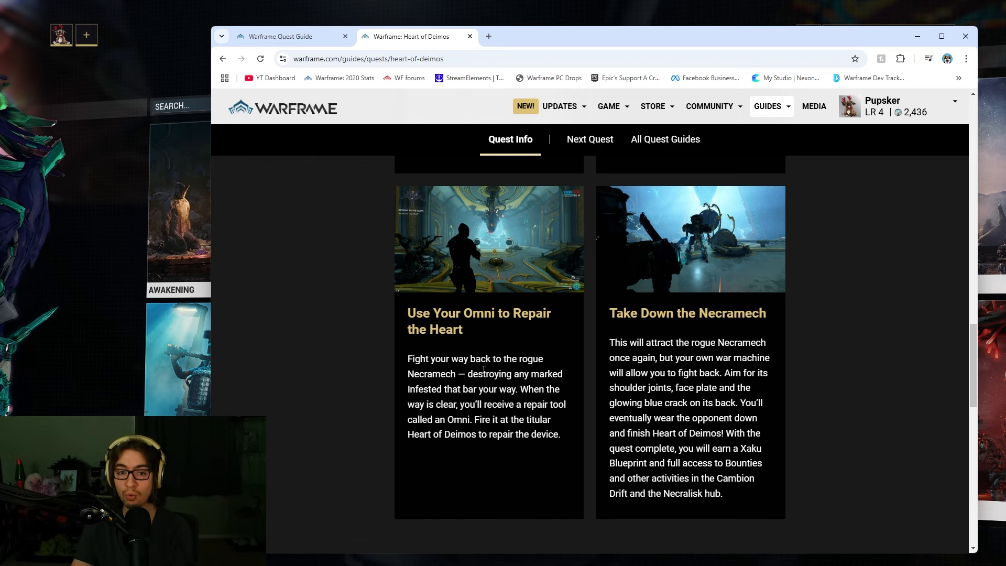
mouse_move(647, 306)
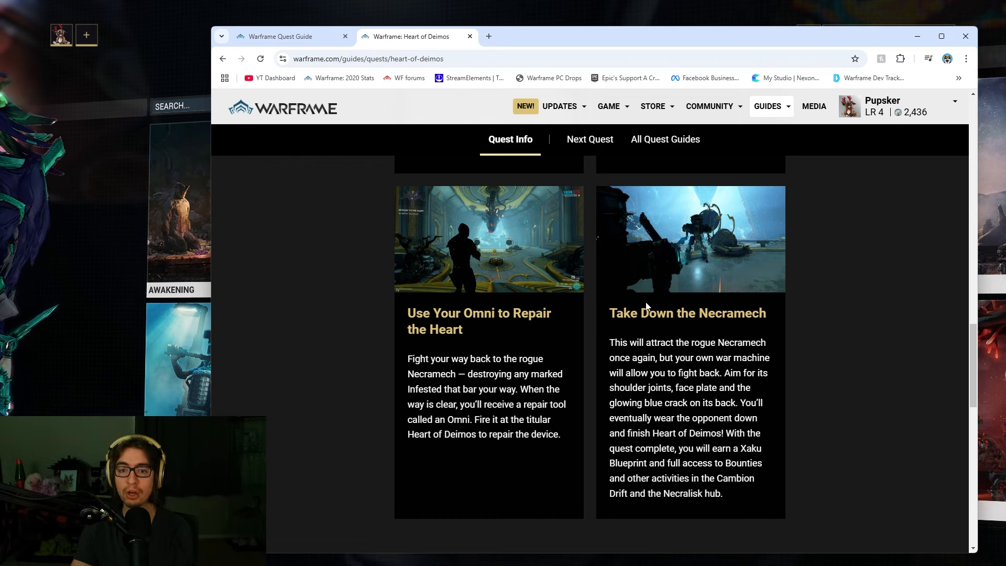
scroll(down, 3)
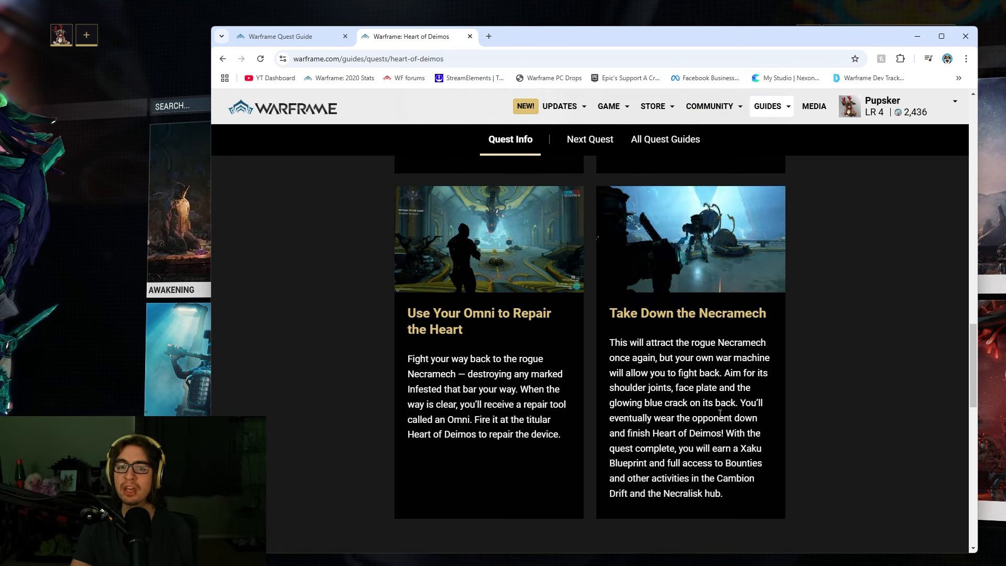
scroll(down, 3)
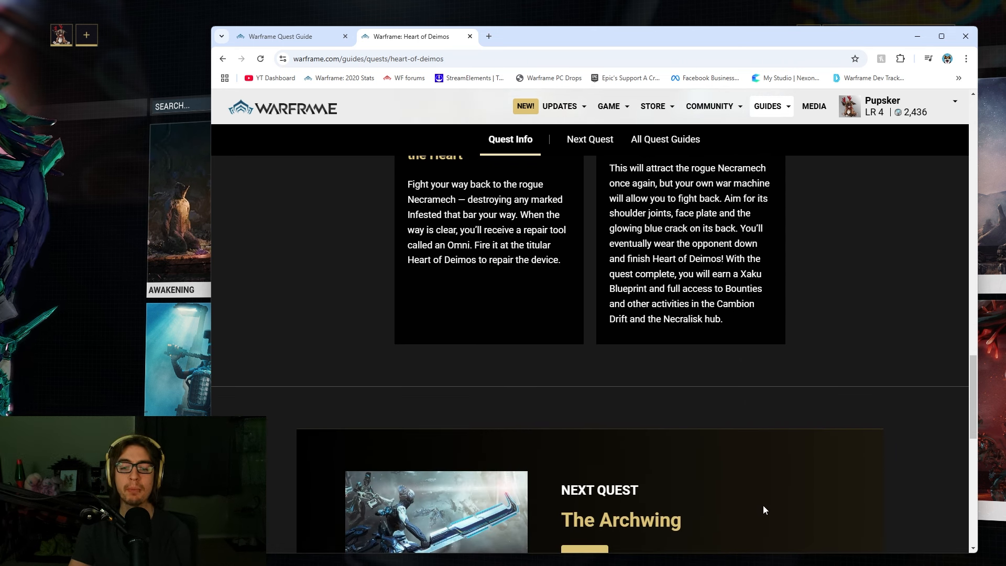
scroll(down, 3)
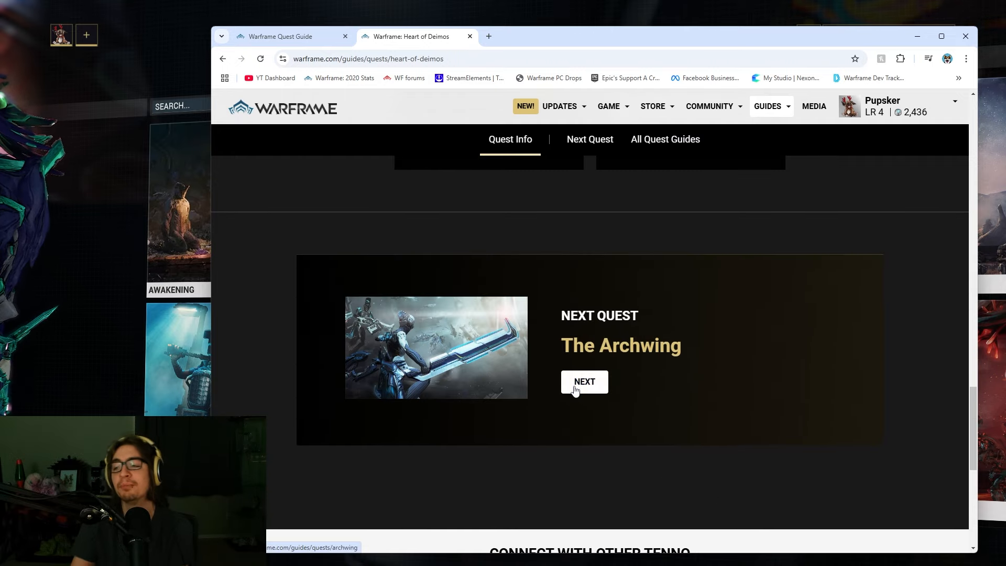
drag(560, 315, 681, 345)
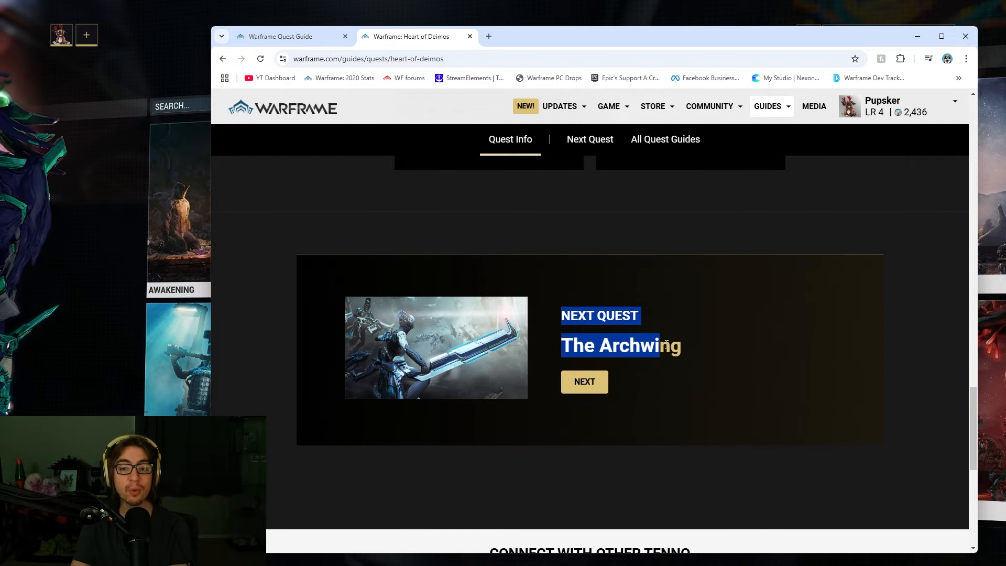
click(705, 364)
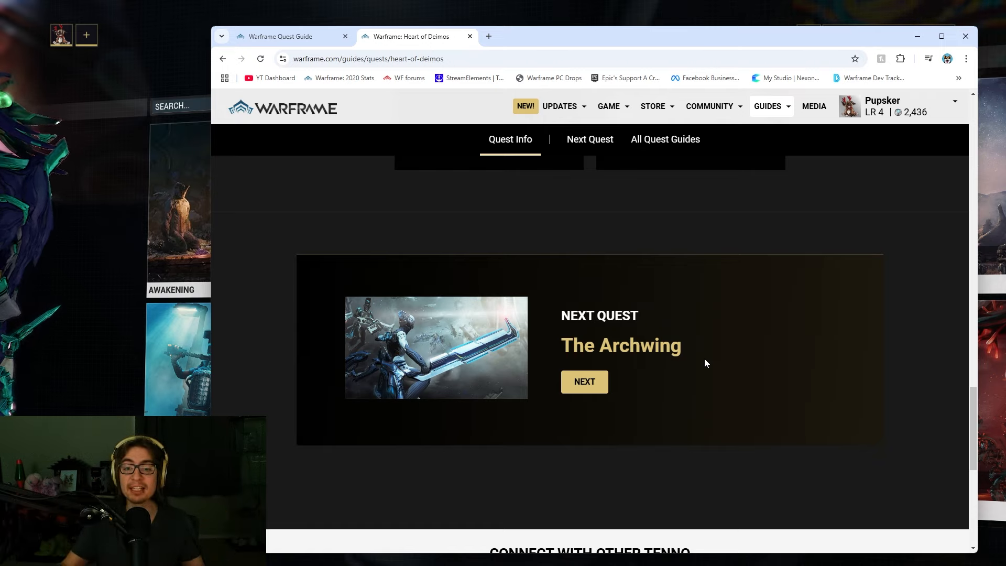
mouse_move(691, 360)
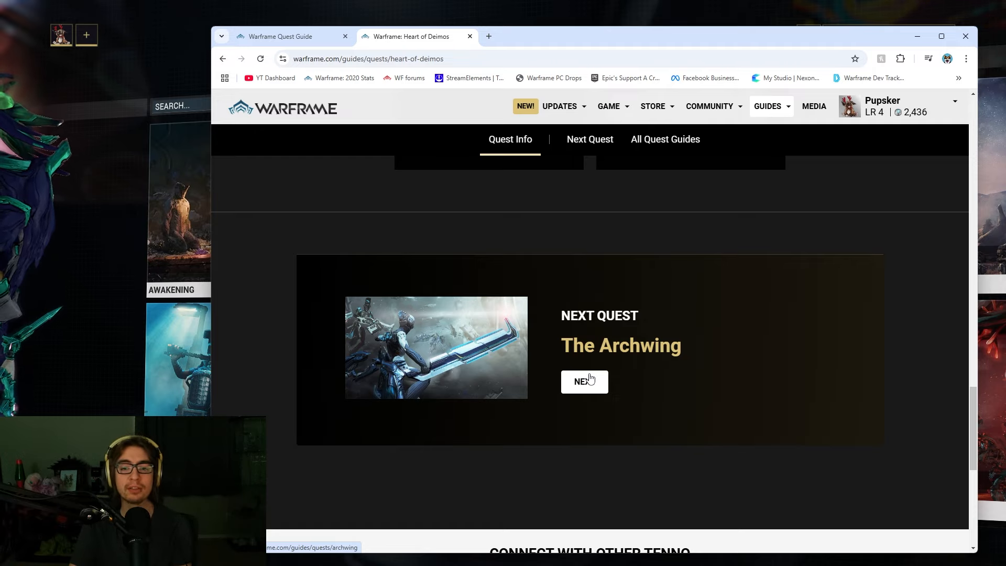
mouse_move(588, 393)
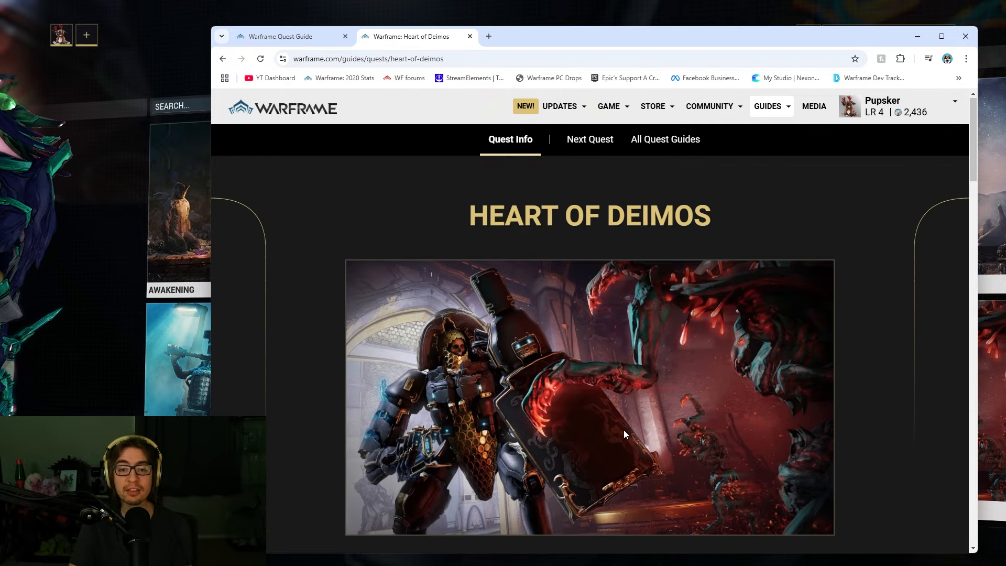
scroll(down, 3)
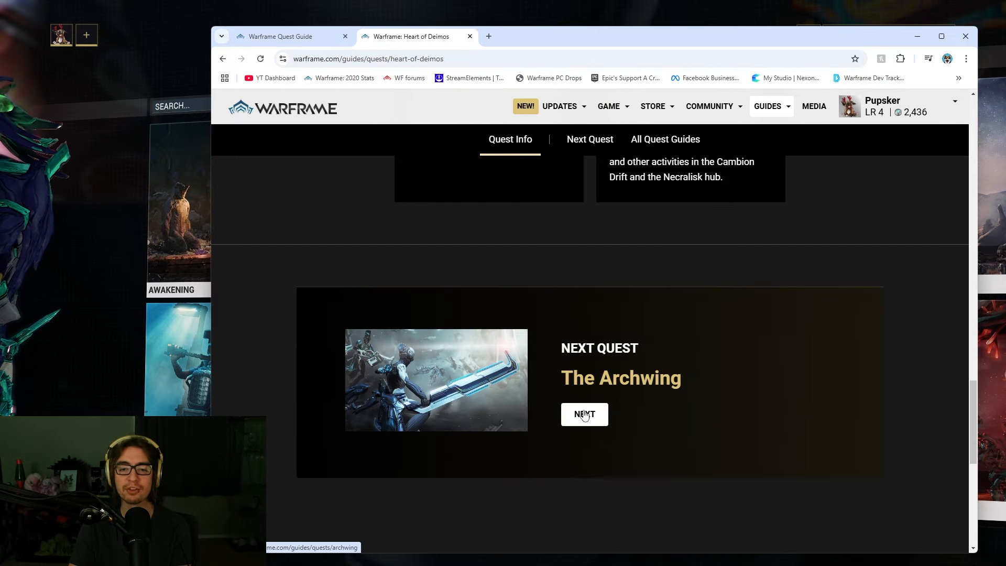
Open The Archwing guide and read its parts-gathering and crafting info down to Tips
click(584, 415)
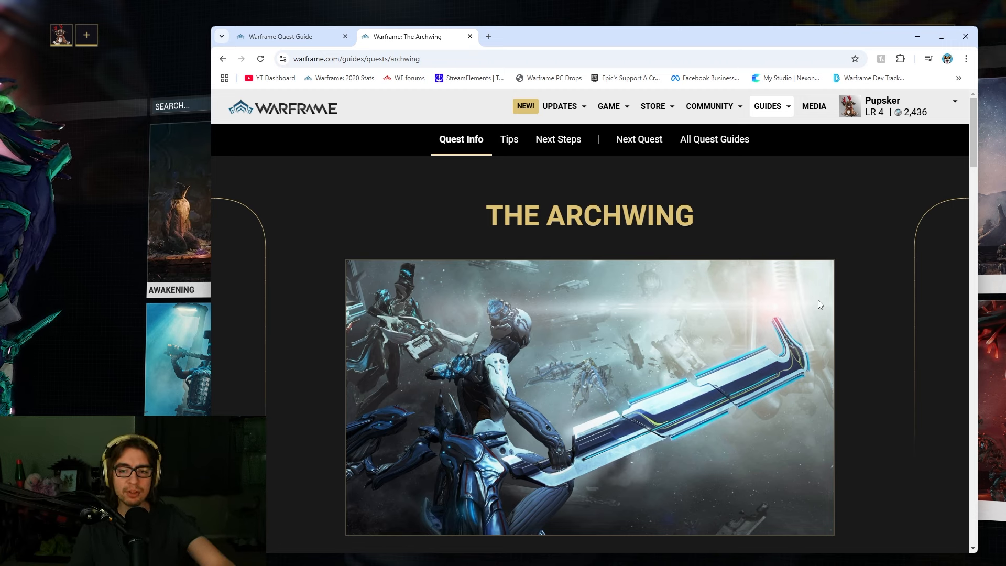
mouse_move(636, 40)
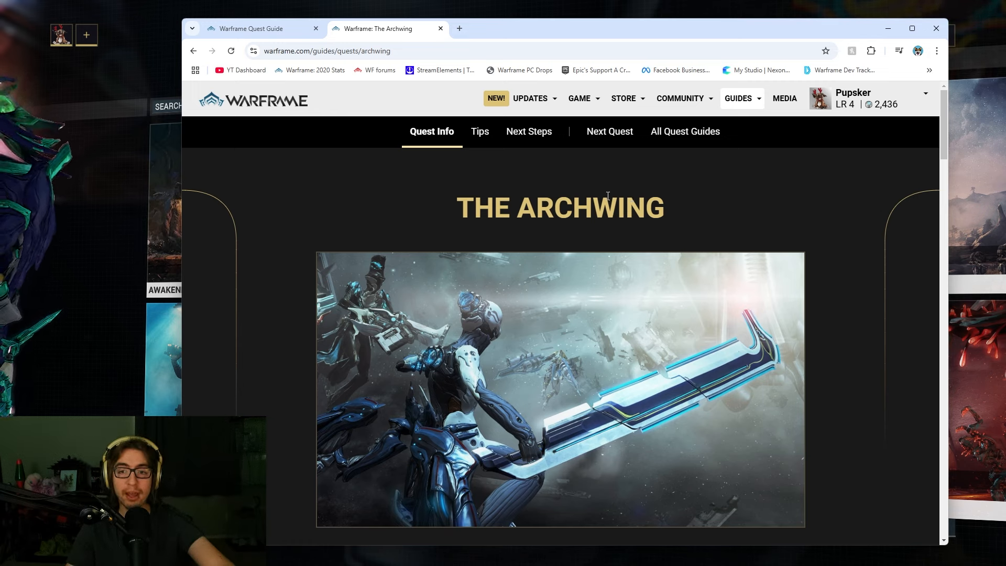
scroll(down, 3)
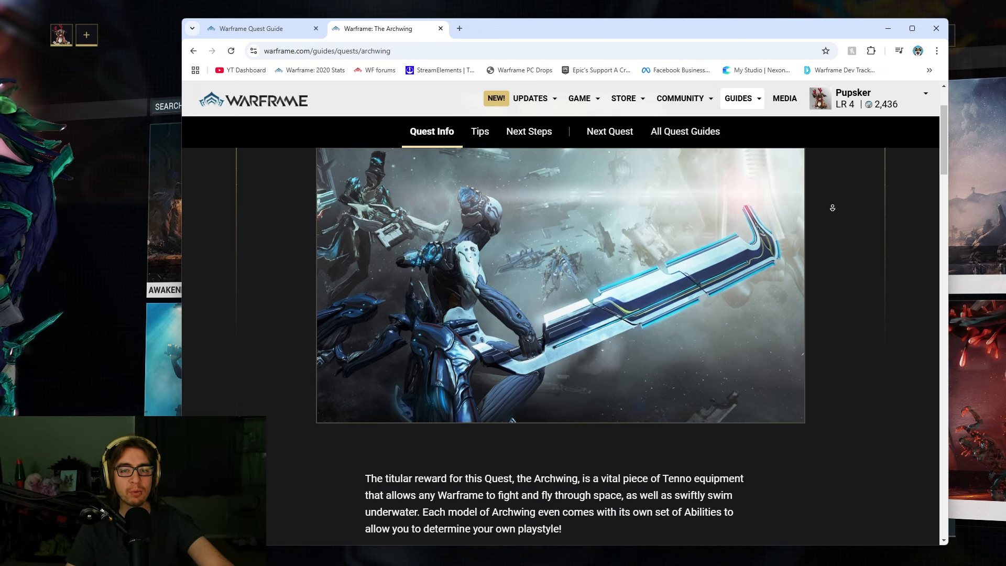
scroll(down, 3)
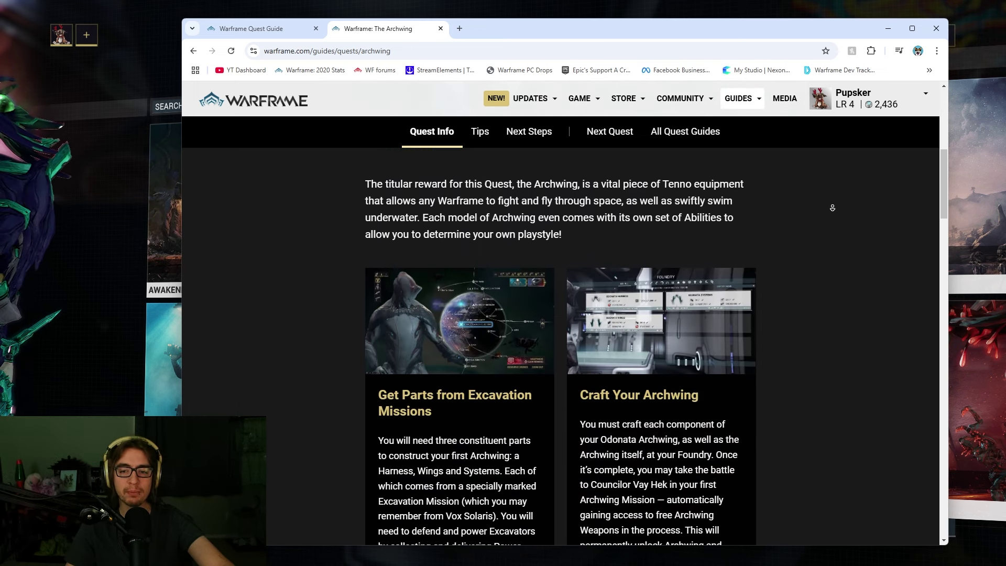
scroll(down, 3)
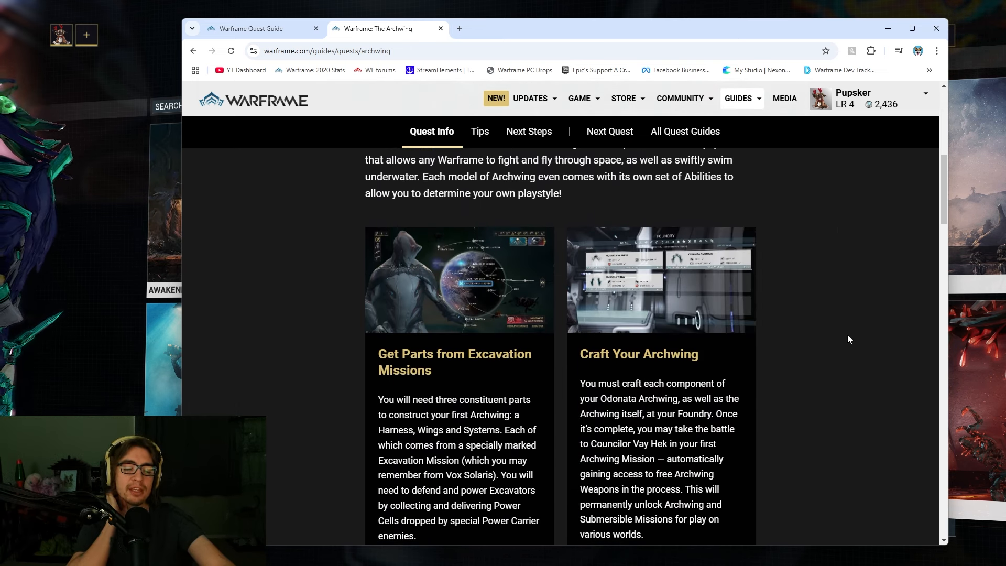
scroll(down, 3)
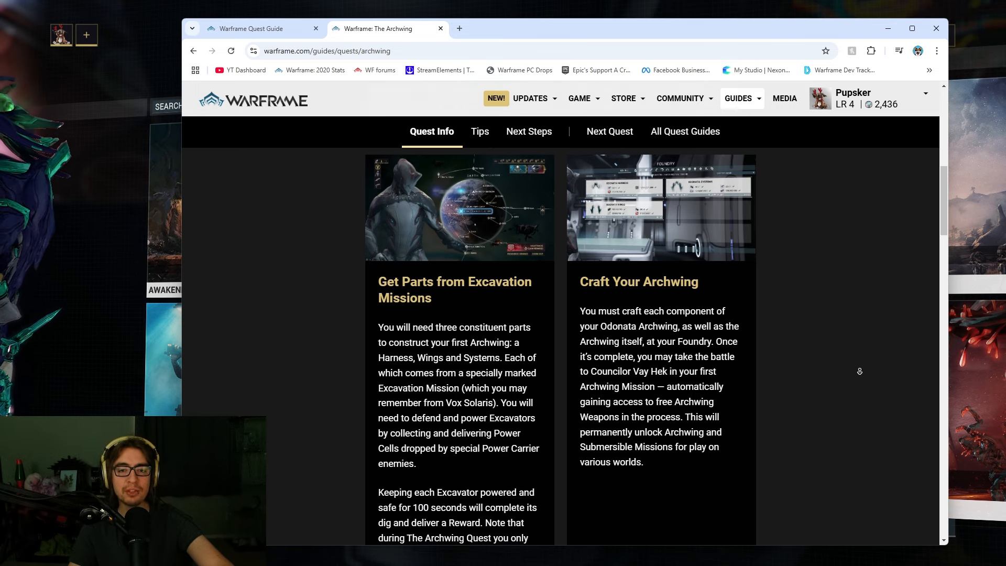
scroll(down, 3)
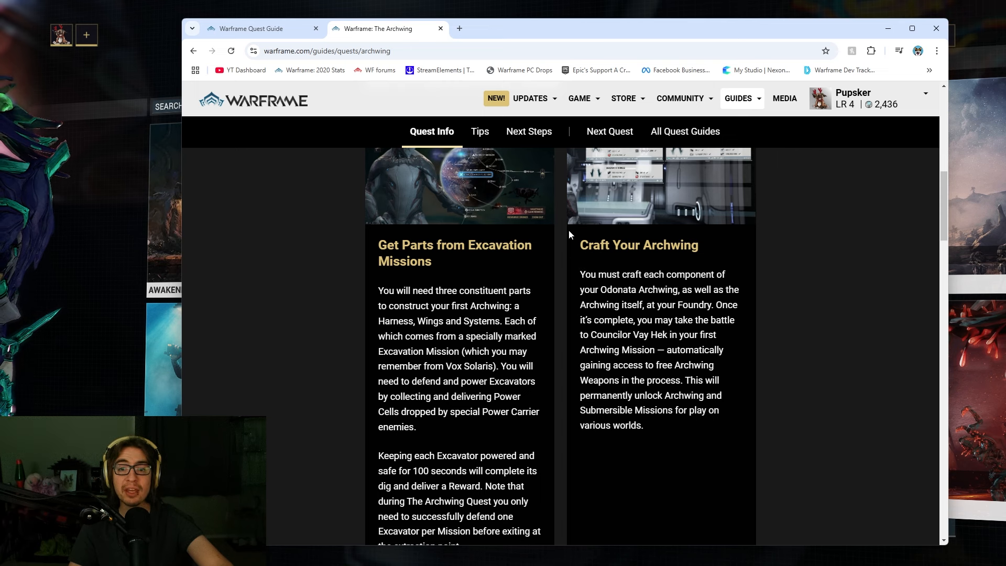
right_click(571, 235)
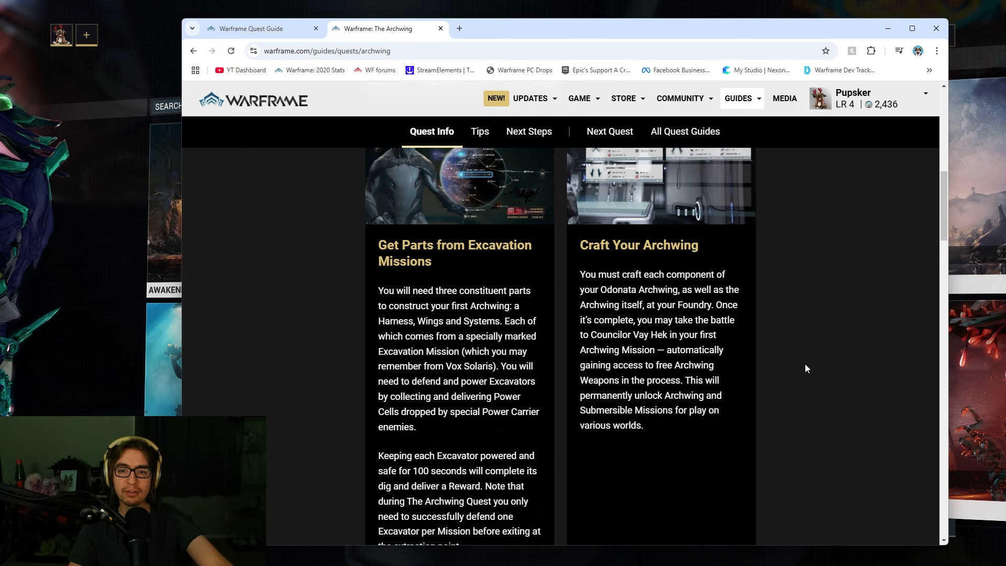
scroll(up, 3)
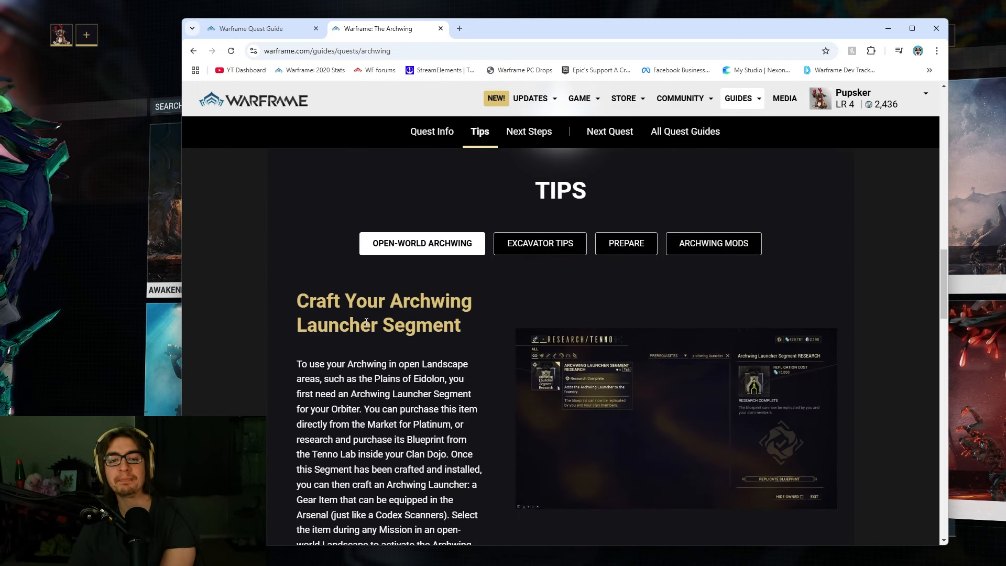
Read The Archwing's Excavator, Prepare and Archwing Mods tips, ending on the Phobos Junction Next Steps
scroll(down, 3)
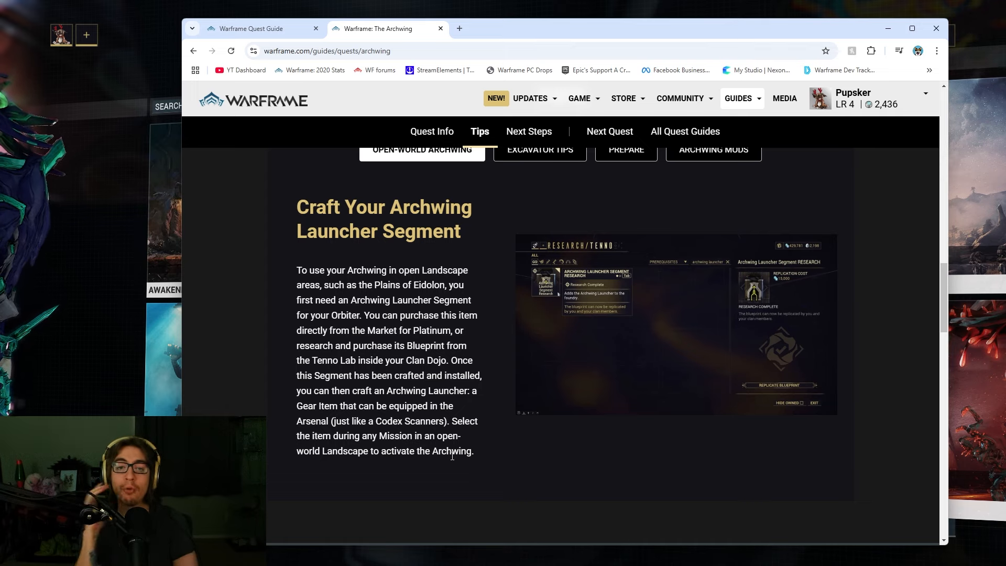
mouse_move(543, 140)
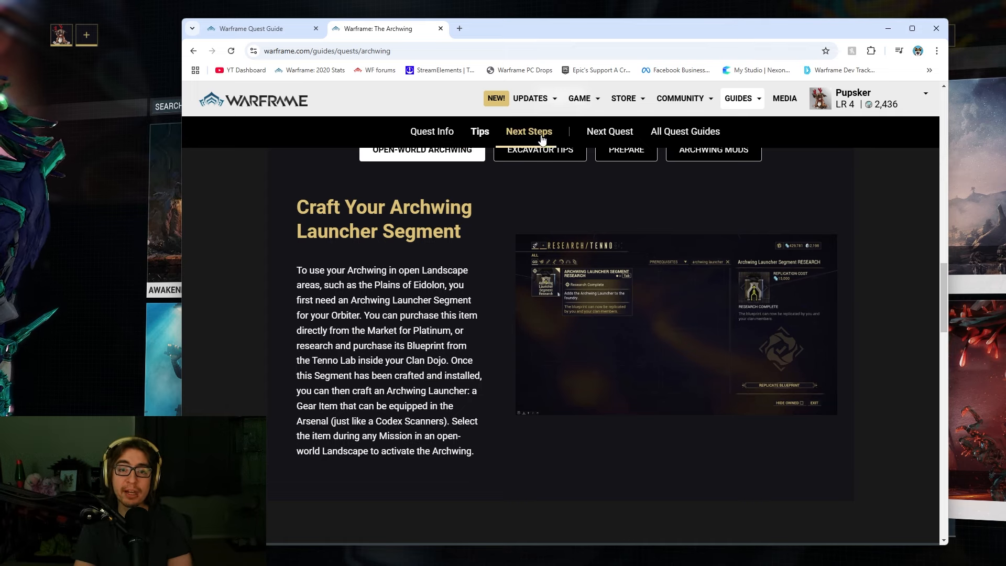
click(540, 149)
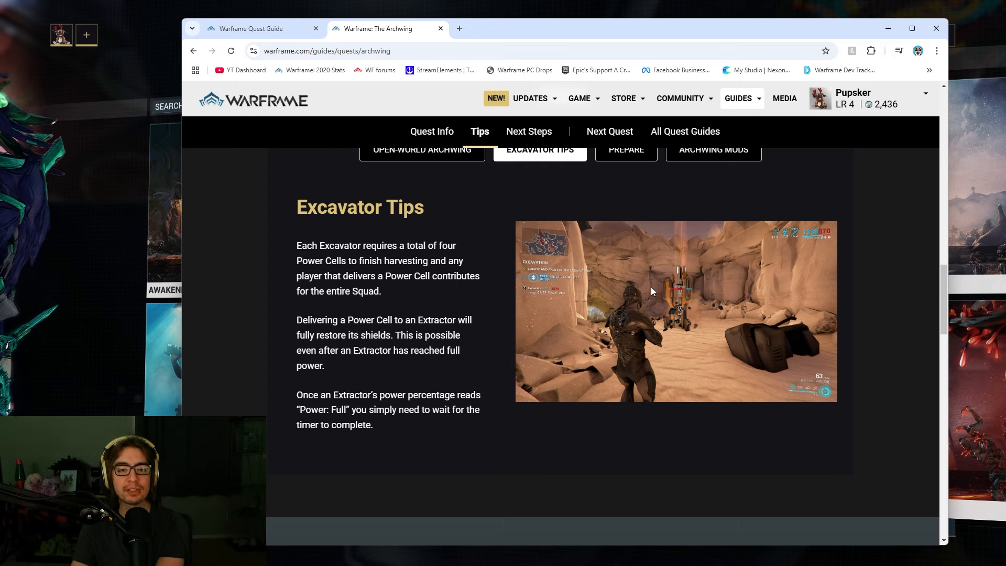
mouse_move(692, 308)
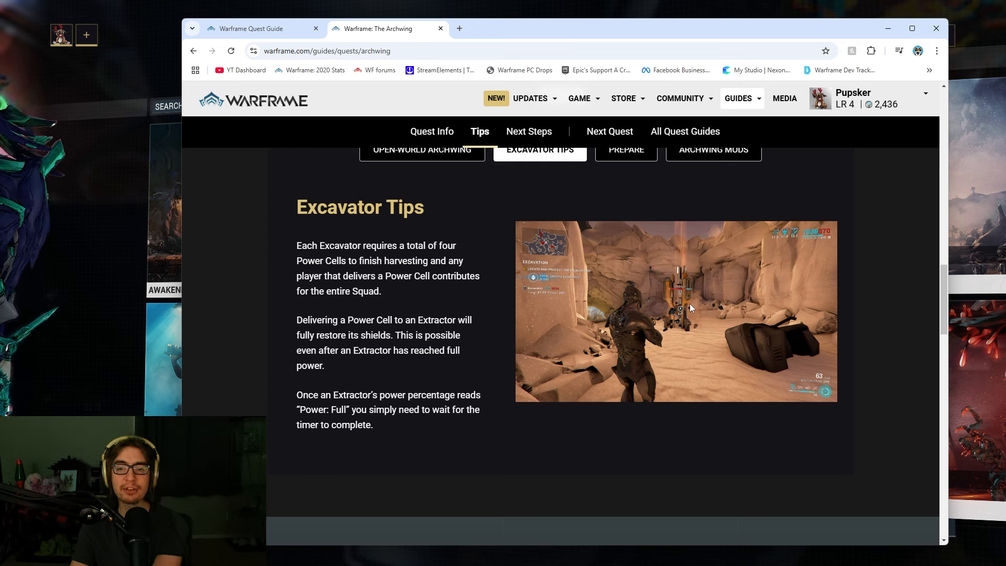
mouse_move(620, 141)
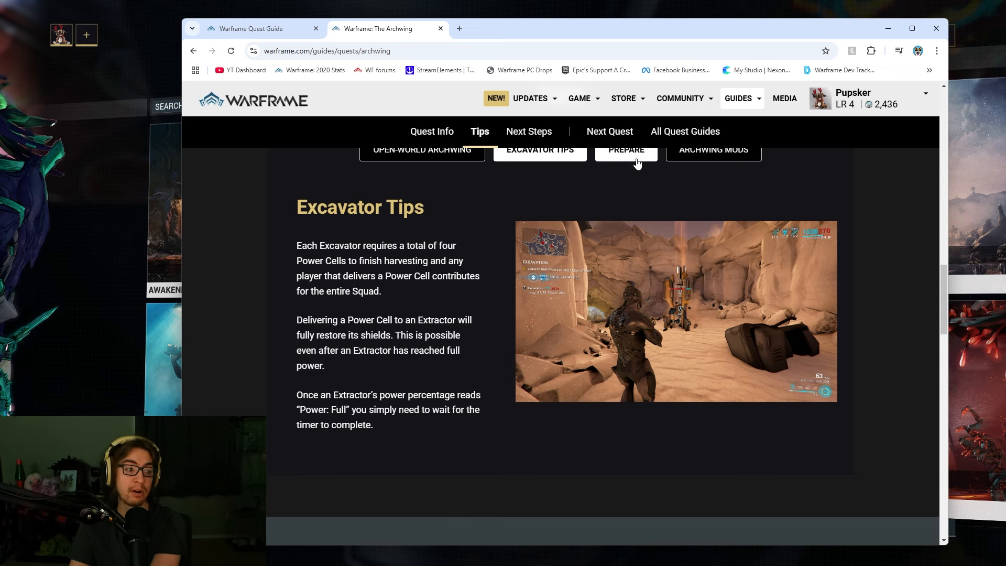
click(626, 149)
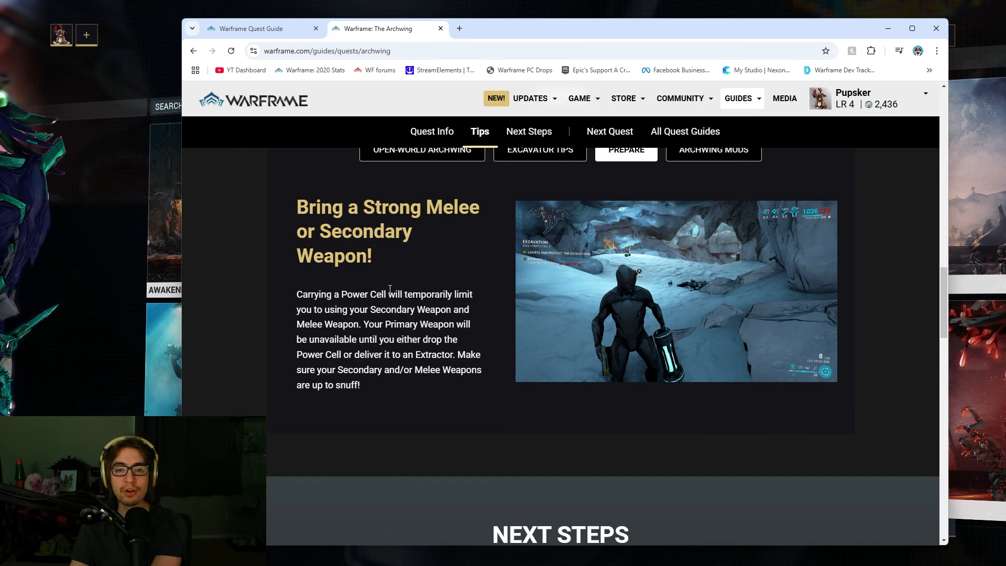
click(714, 149)
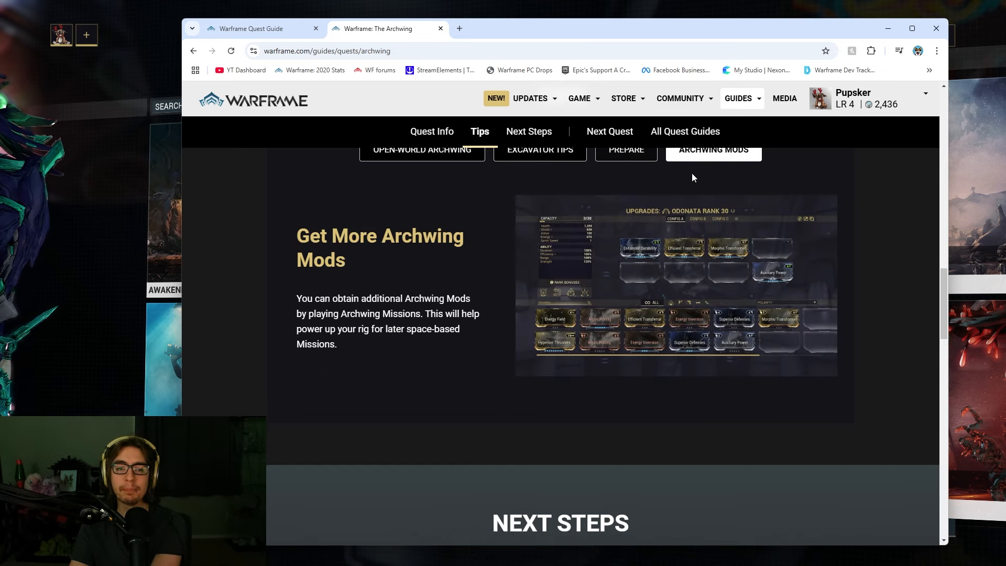
drag(297, 228, 449, 298)
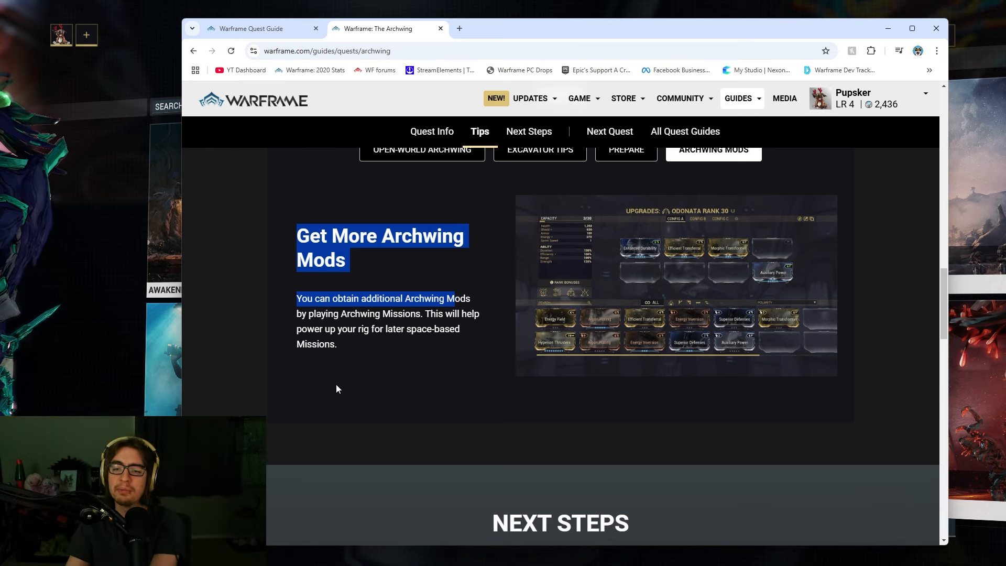
click(529, 131)
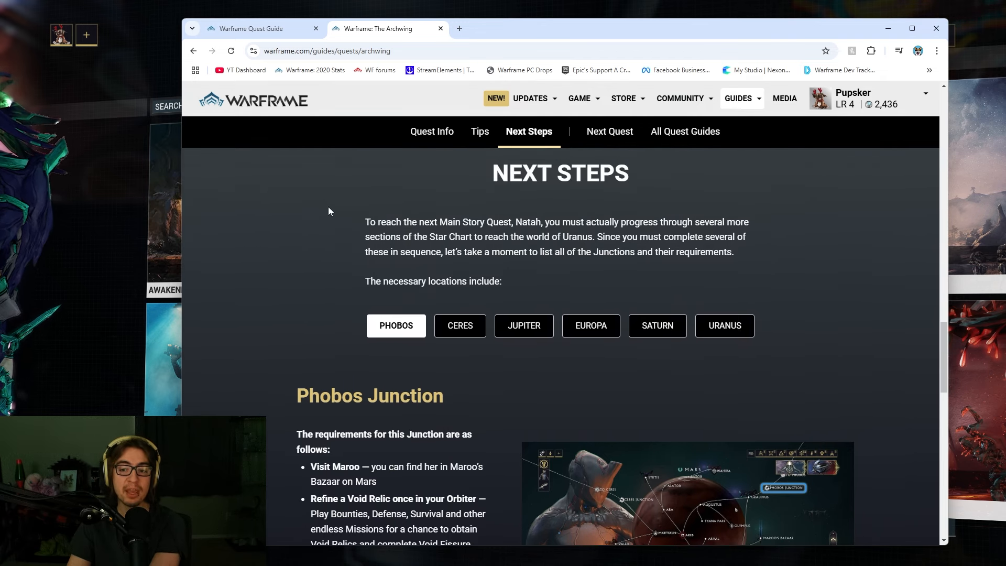
Read the Phobos Junction requirements, then switch to the Ceres Junction requirements
scroll(down, 3)
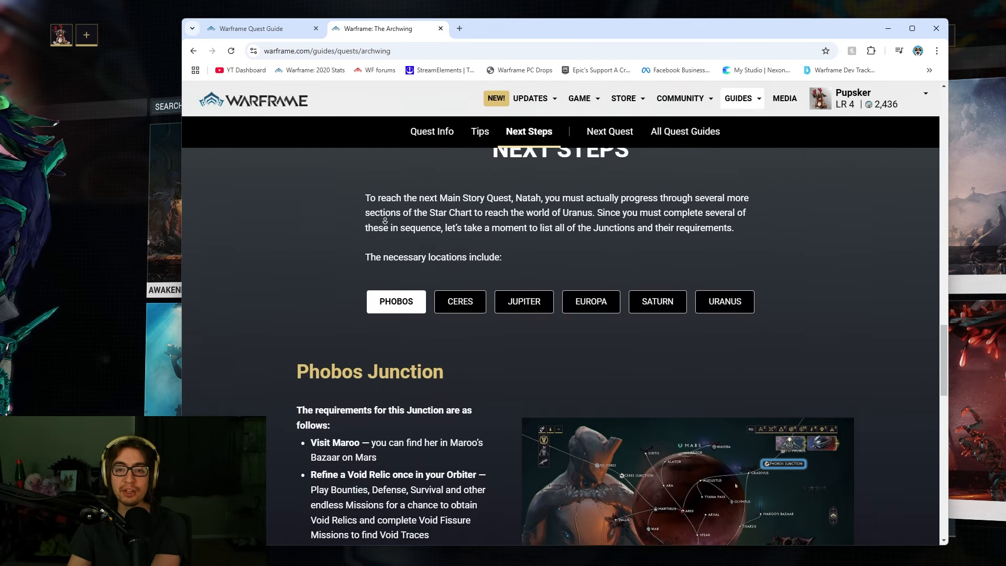
scroll(down, 3)
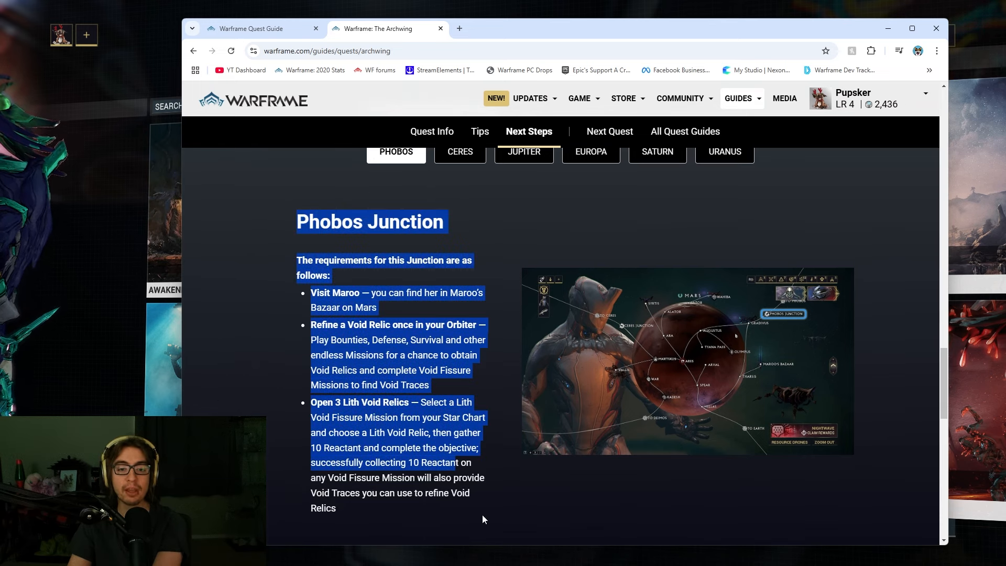
click(316, 197)
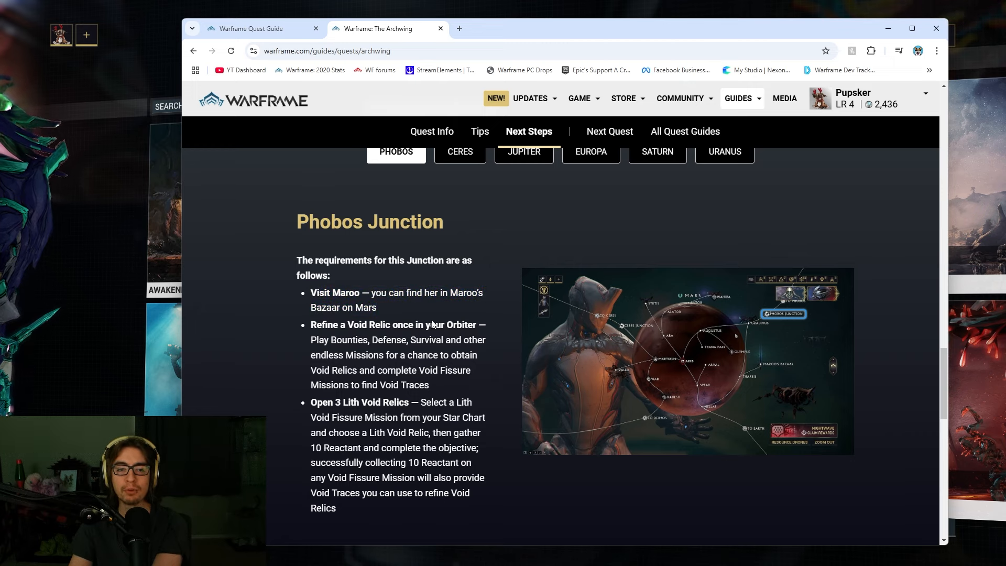
double_click(326, 324)
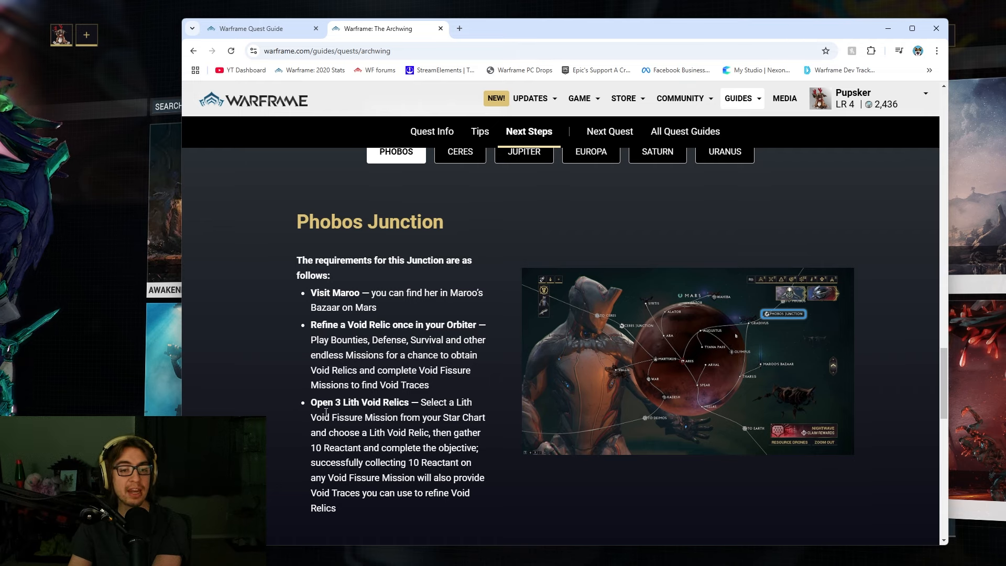
scroll(down, 3)
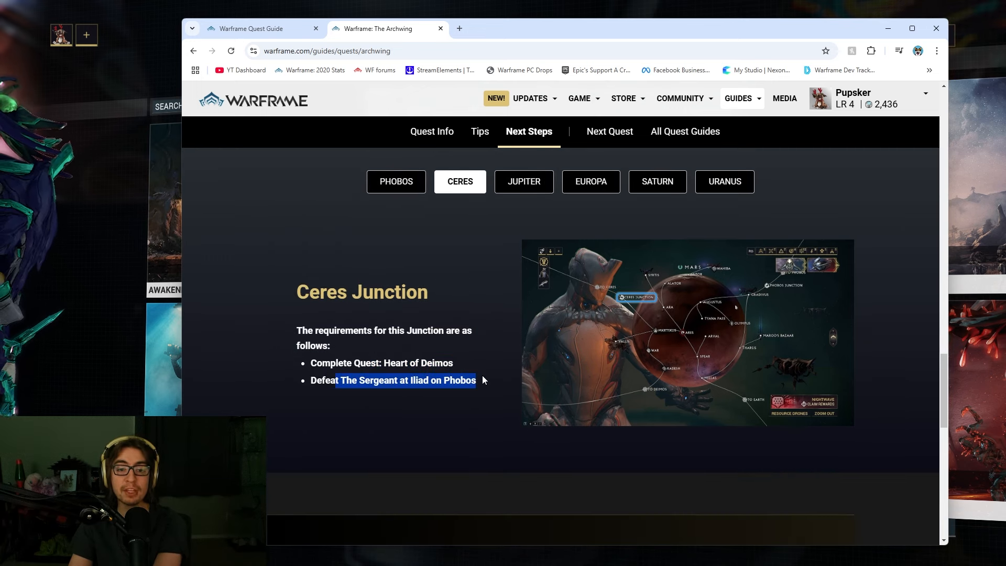
Compare the Jupiter, Europa and Saturn Junction requirements, returning to Jupiter Junction
click(459, 403)
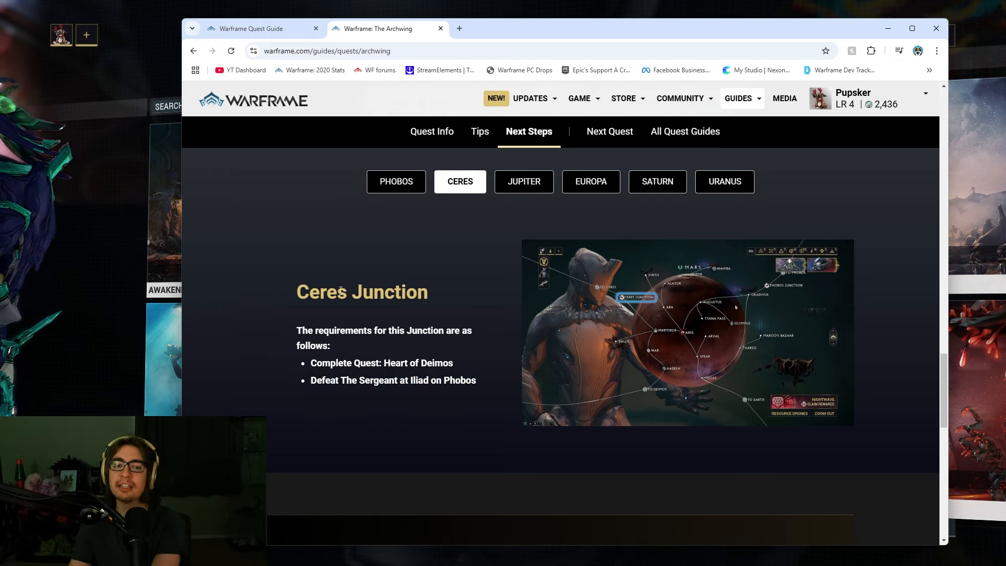
mouse_move(628, 306)
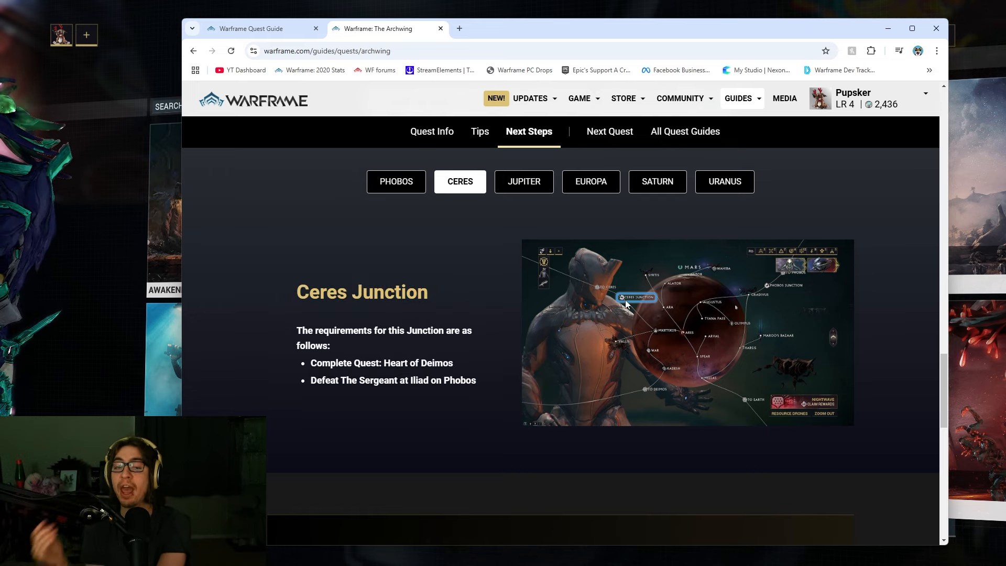
mouse_move(564, 173)
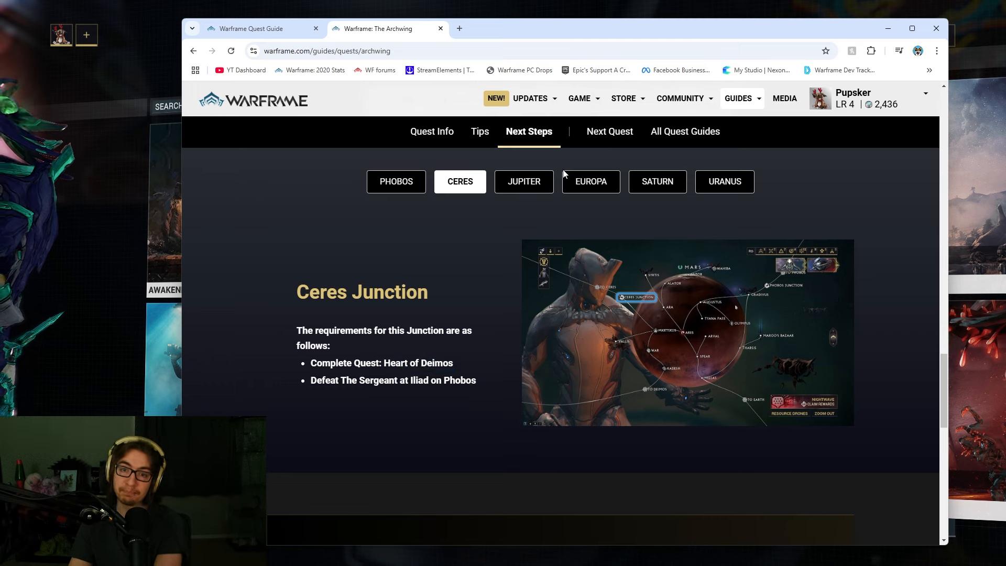
mouse_move(557, 179)
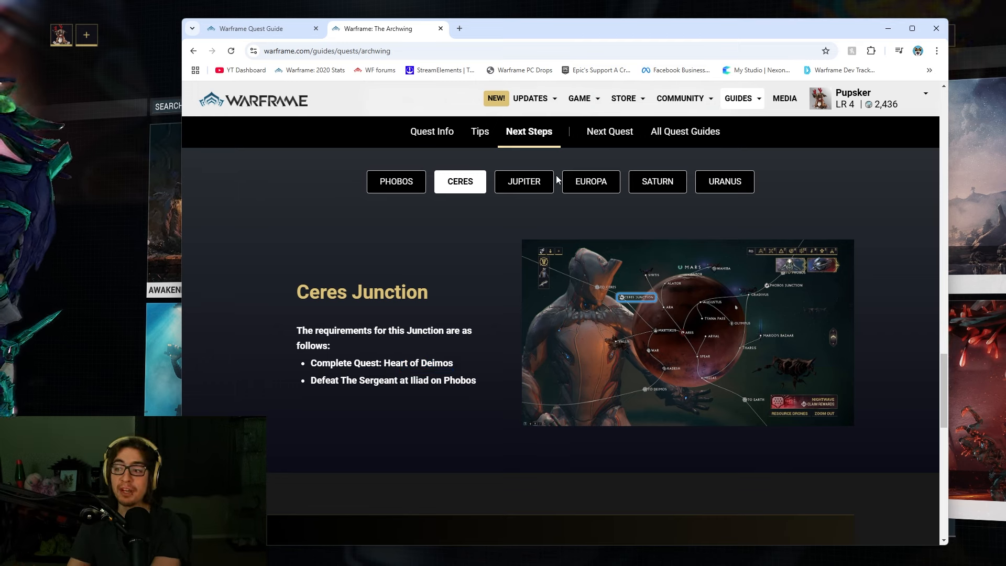
click(524, 181)
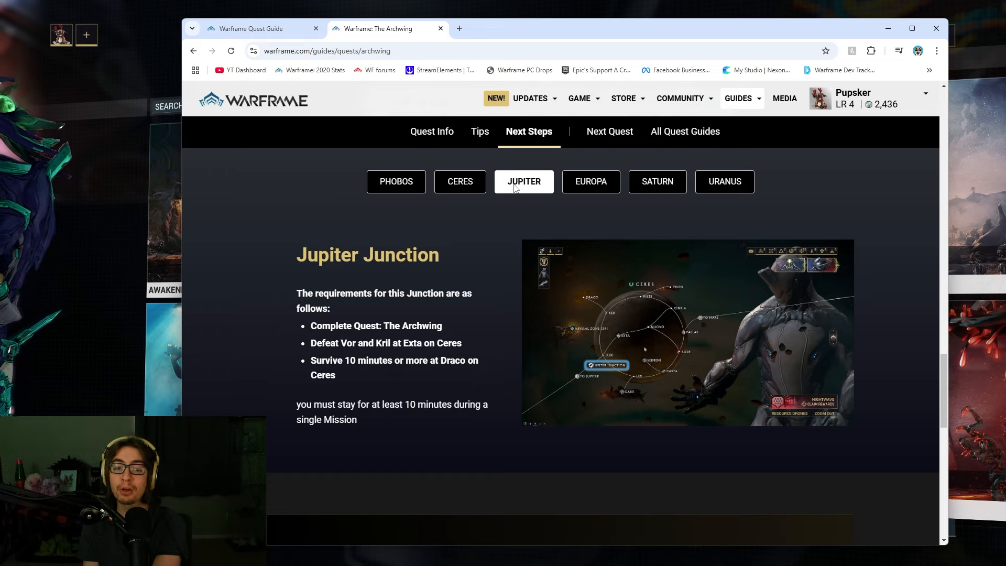
drag(382, 325, 443, 325)
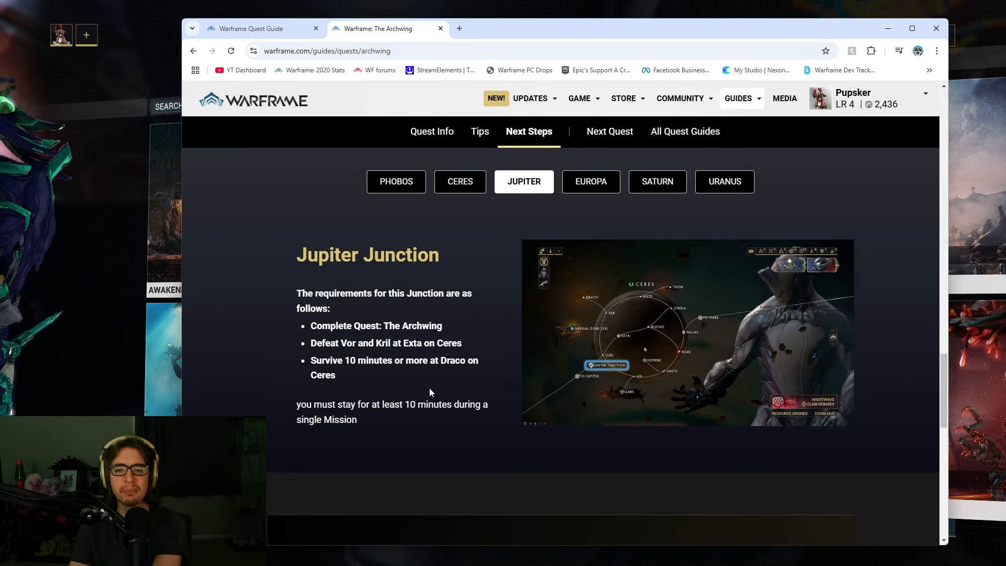
click(591, 181)
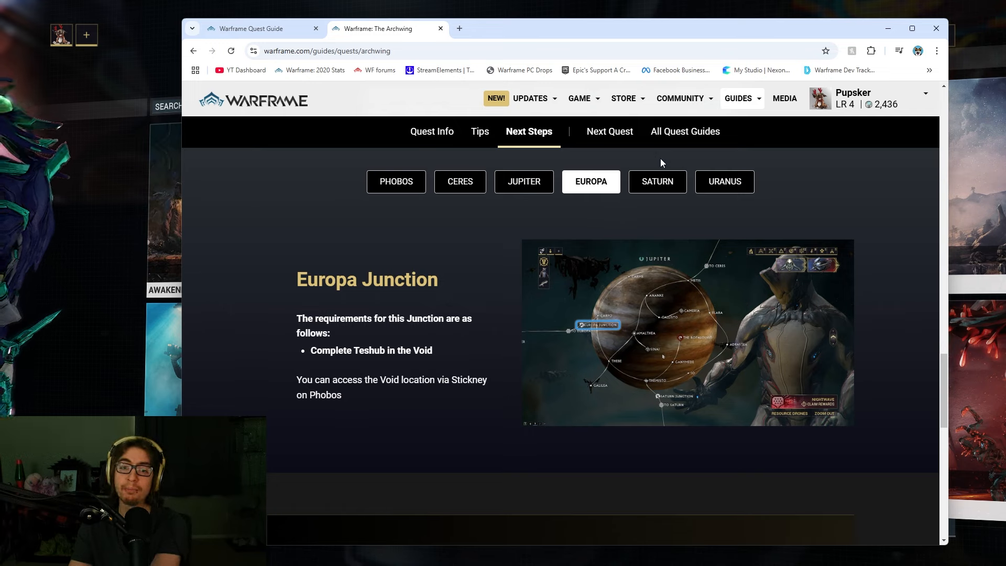
mouse_move(662, 199)
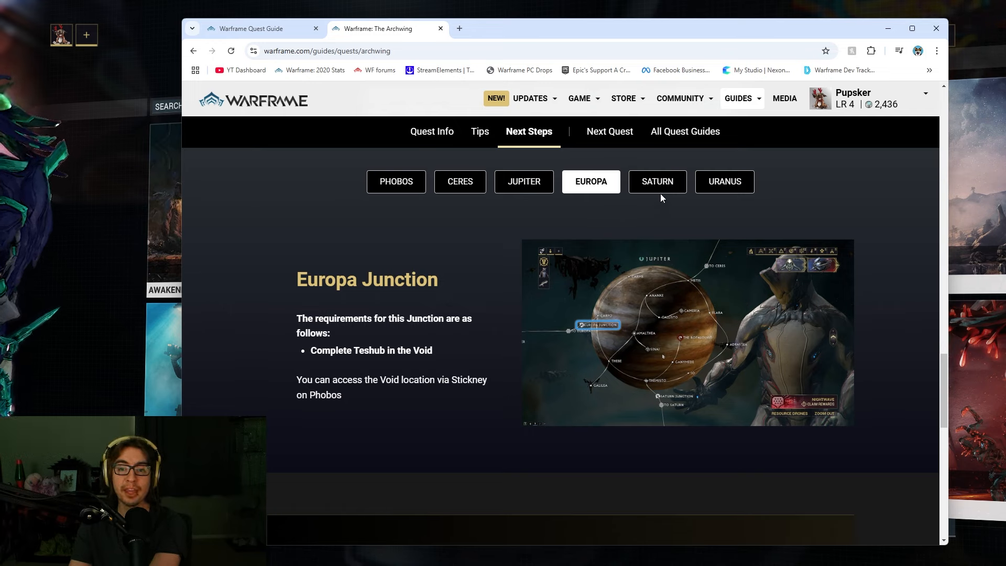
click(658, 182)
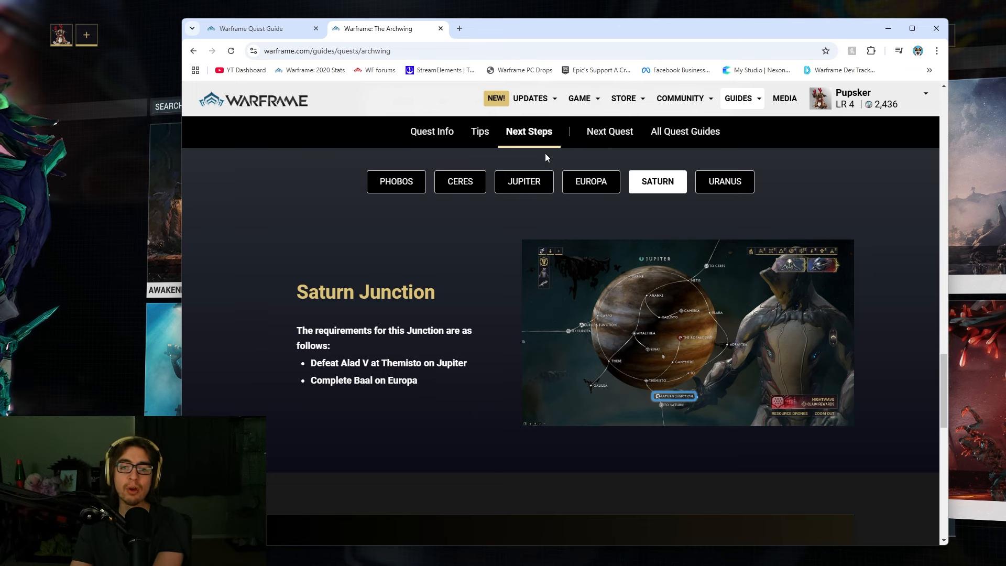
click(524, 181)
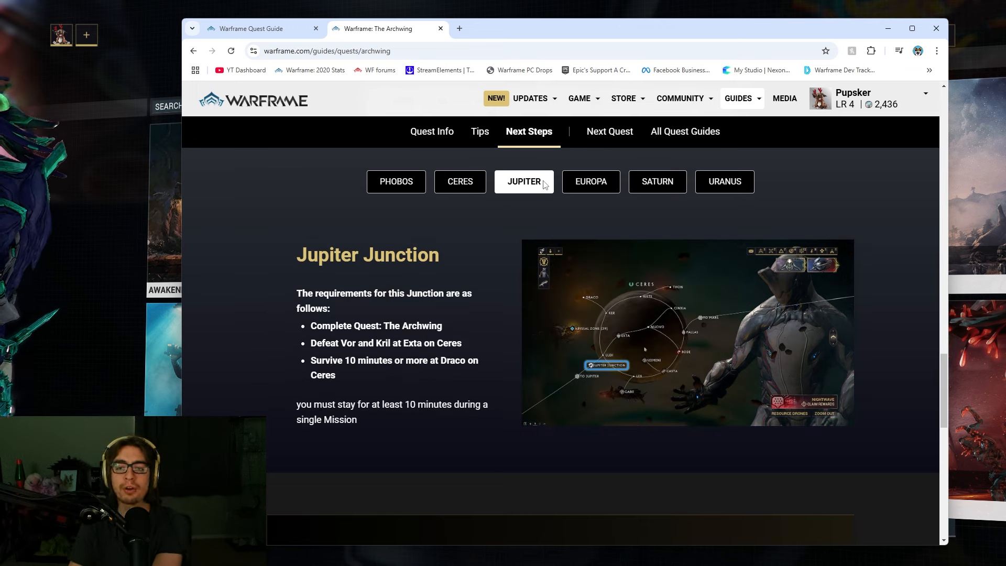
Show and read the Uranus Junction requirements under The Archwing's Next Steps
click(724, 181)
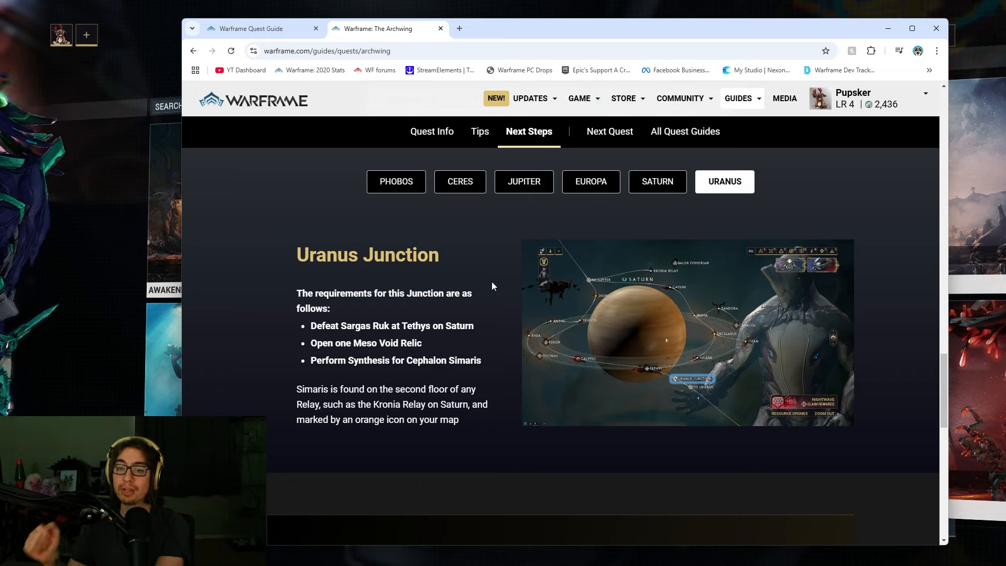
mouse_move(443, 265)
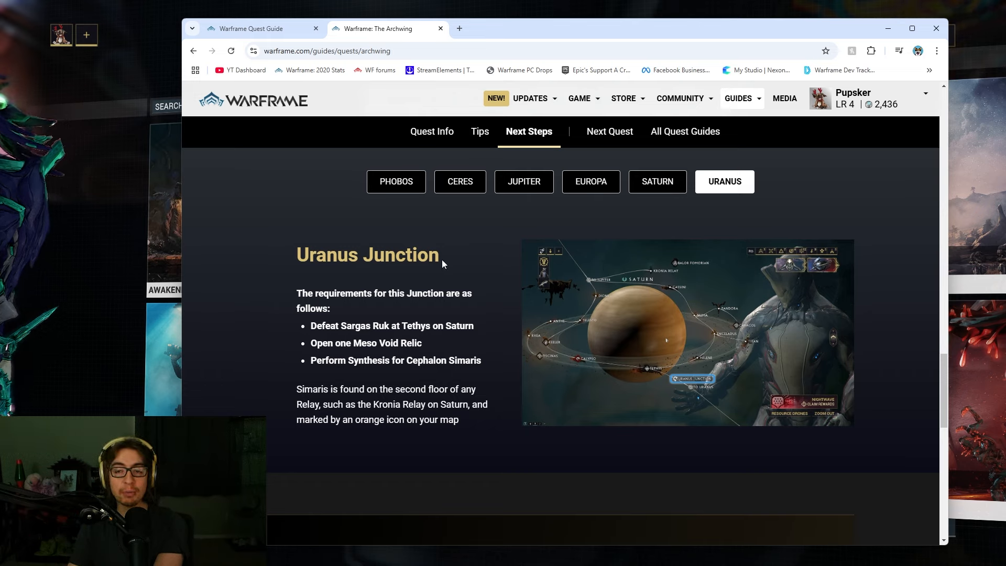
mouse_move(550, 316)
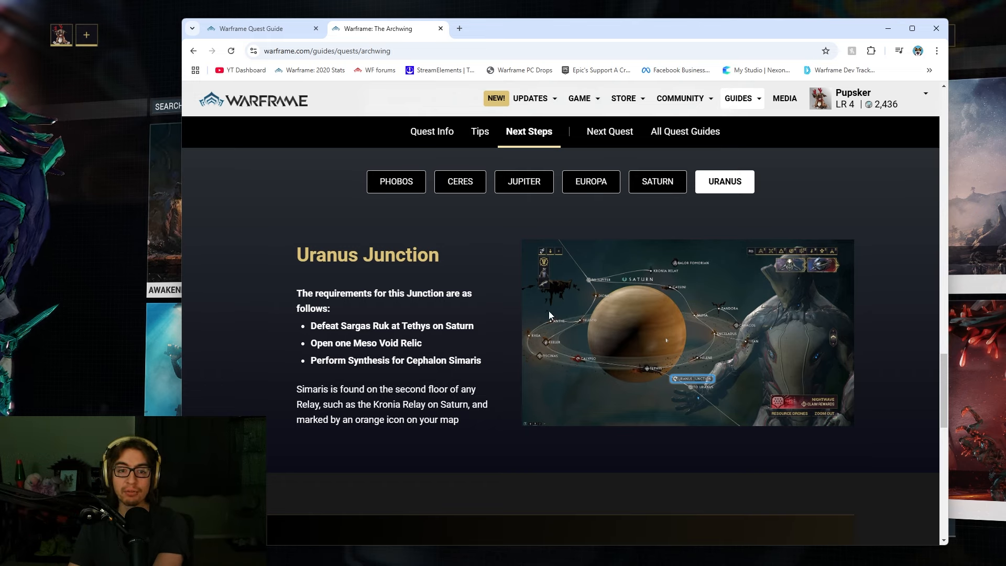
mouse_move(420, 331)
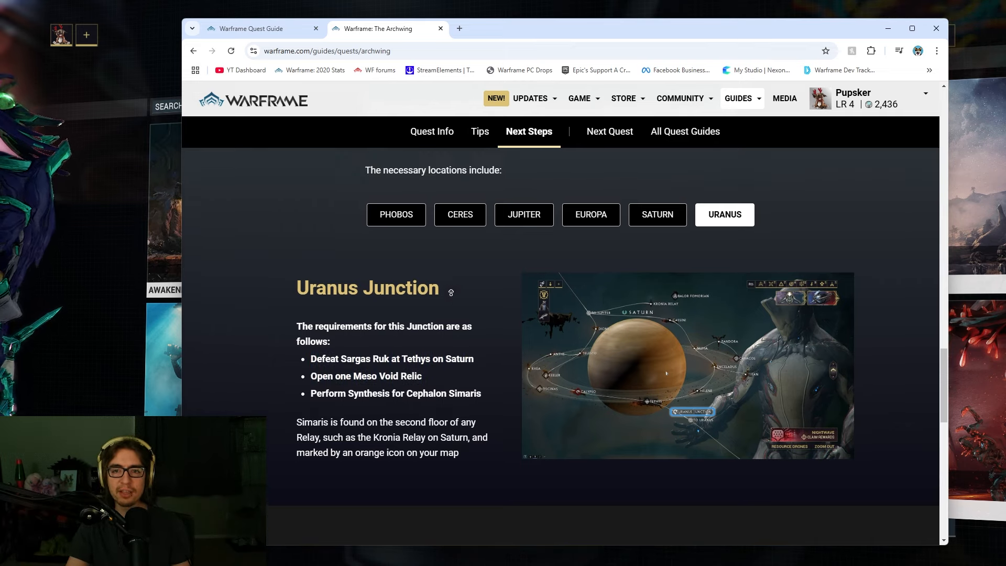
scroll(down, 3)
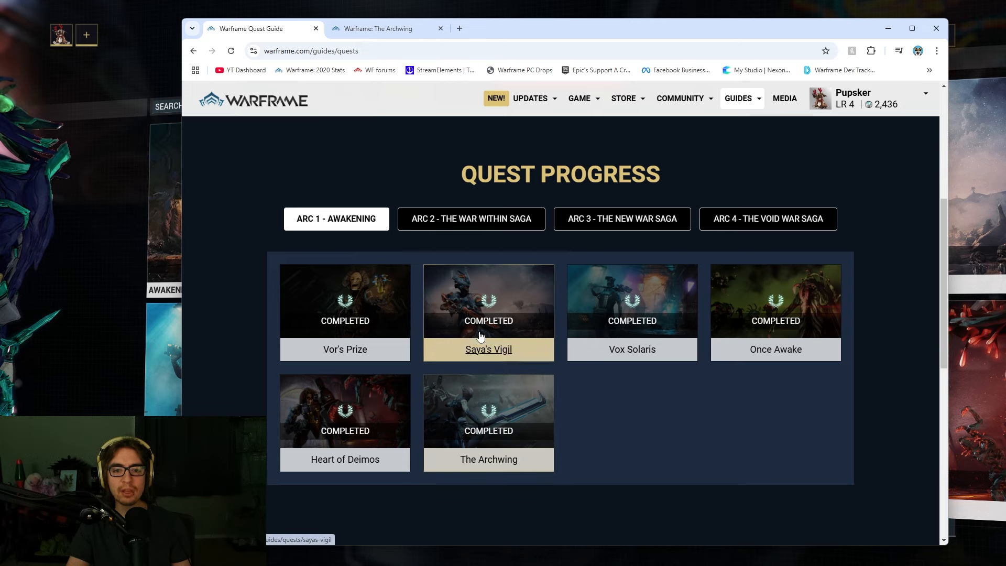
mouse_move(750, 388)
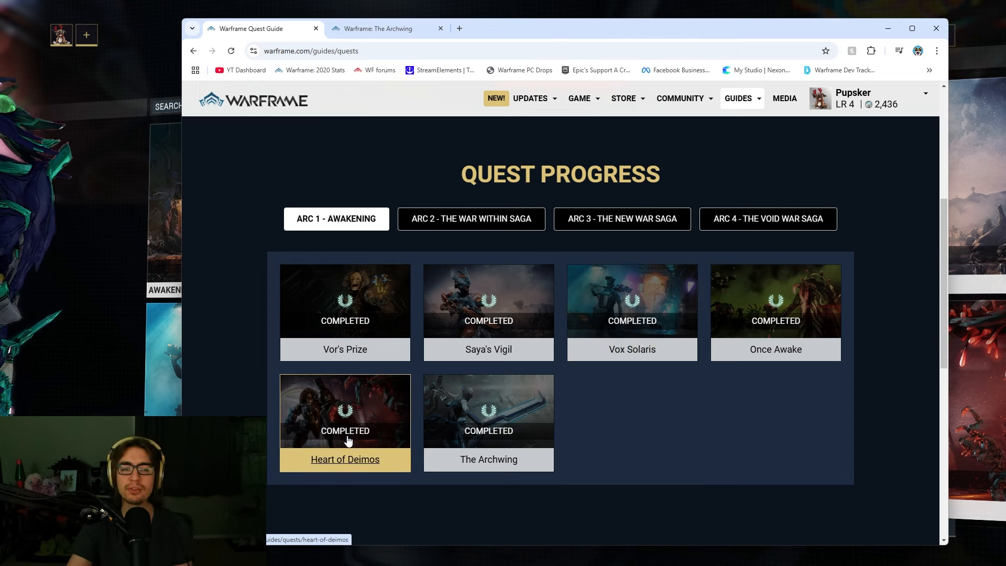
List the War Within Saga's completed quests, then return to The Archwing guide's Natah card
click(471, 219)
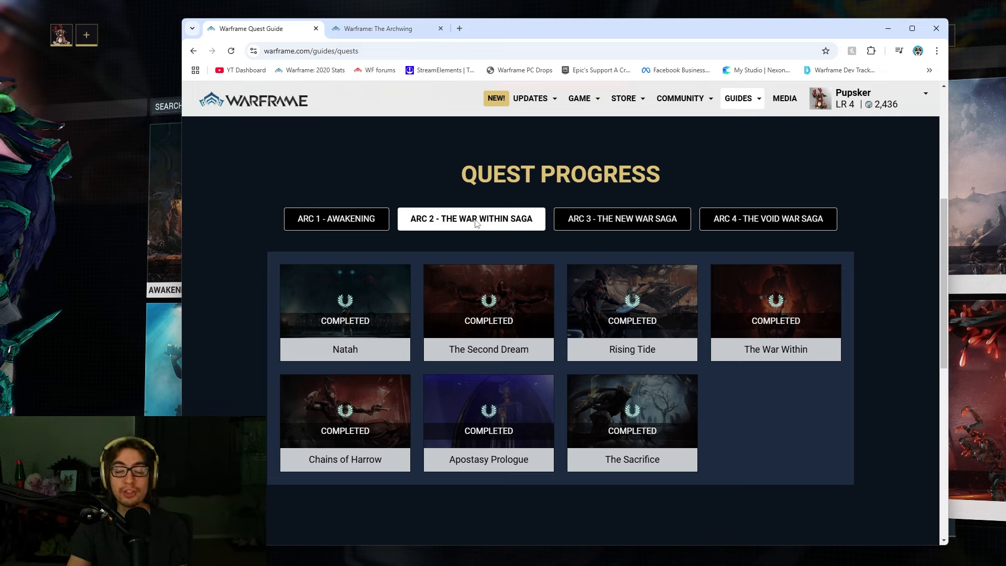
mouse_move(452, 143)
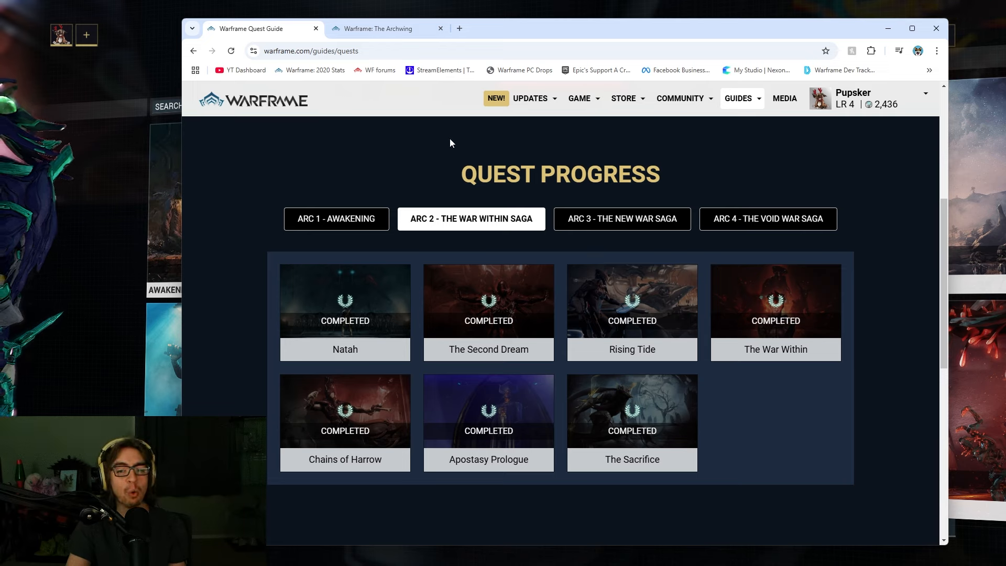
click(379, 29)
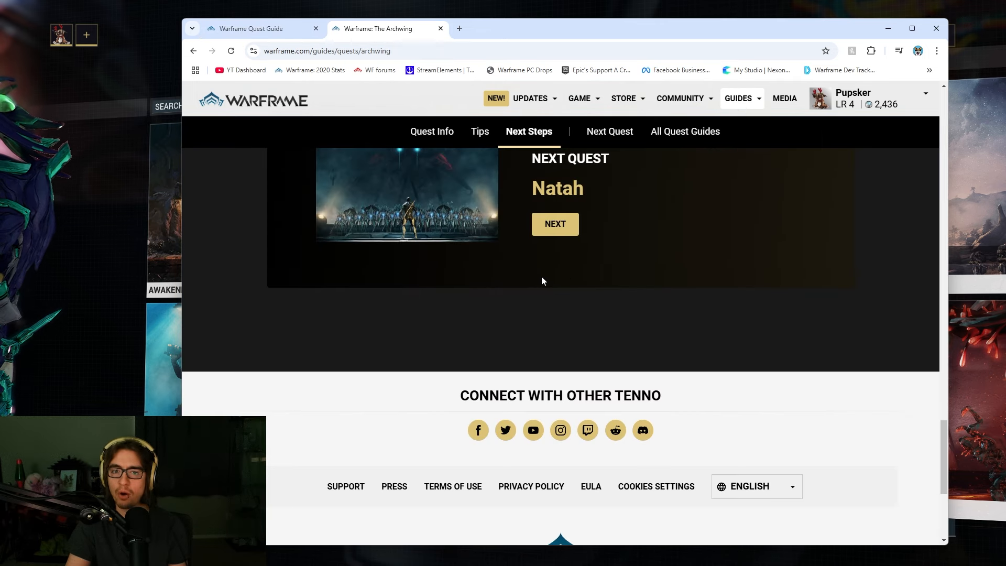
Open the Natah guide and read its Stay on Your Toes tip
click(555, 224)
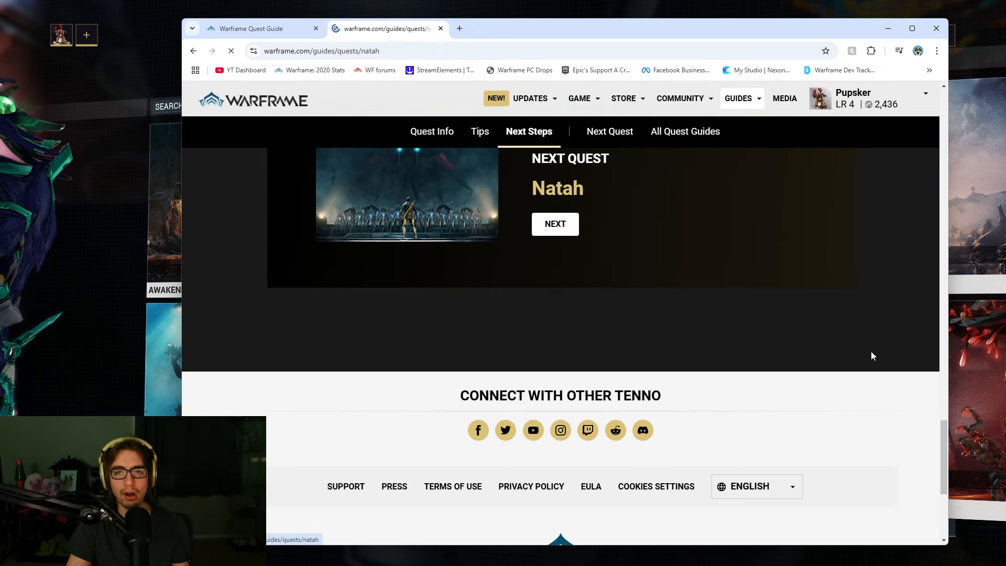
click(555, 223)
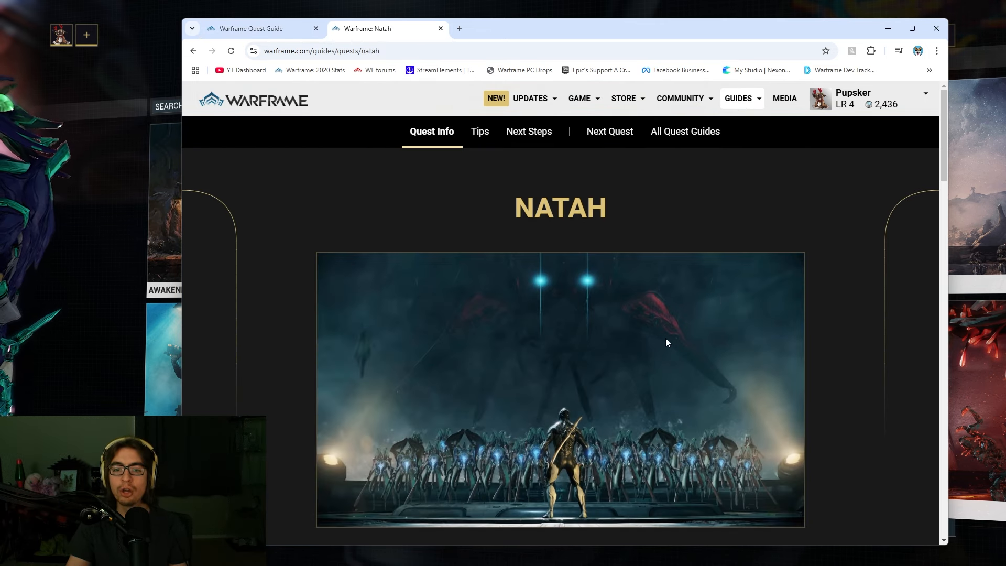
scroll(down, 3)
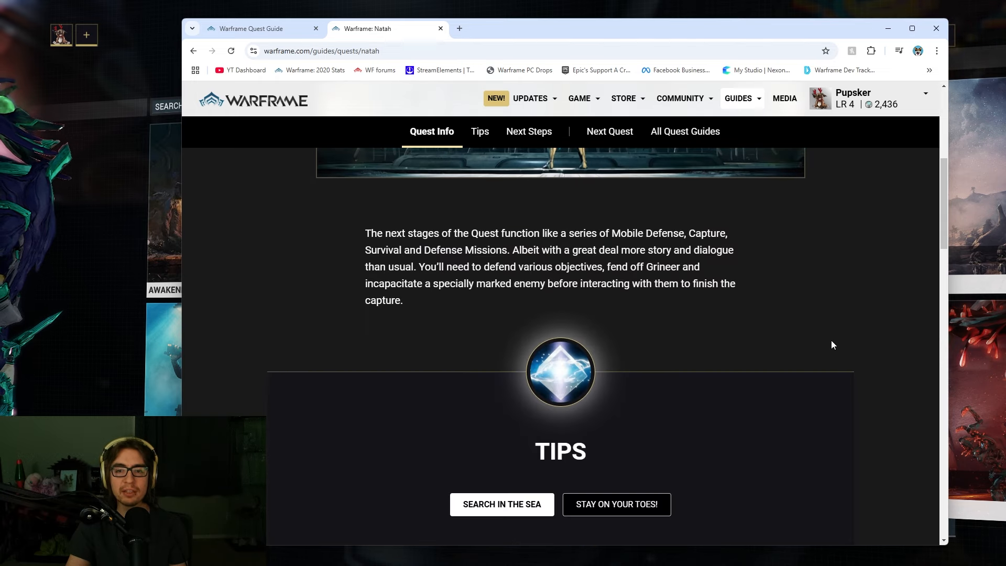
click(502, 504)
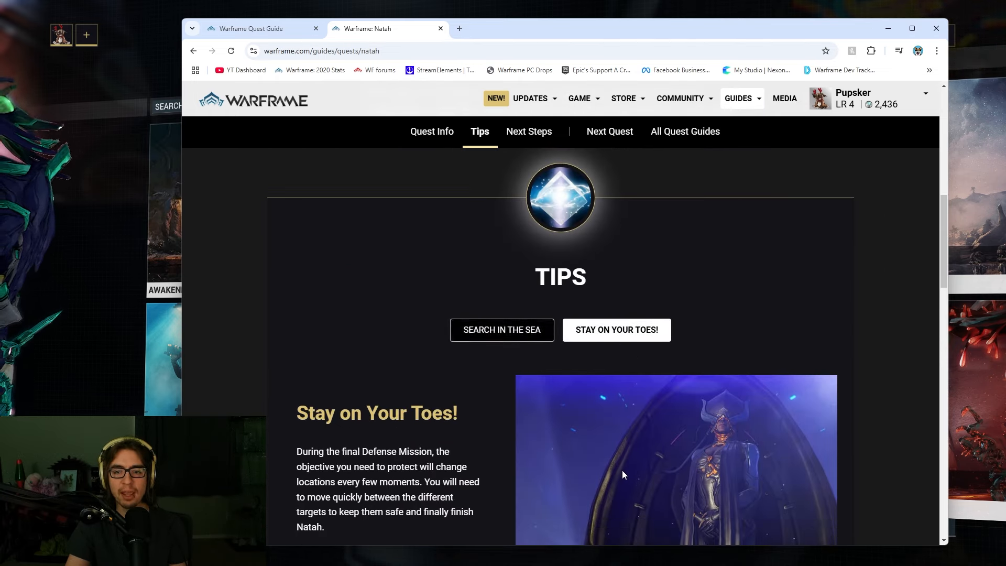
scroll(down, 3)
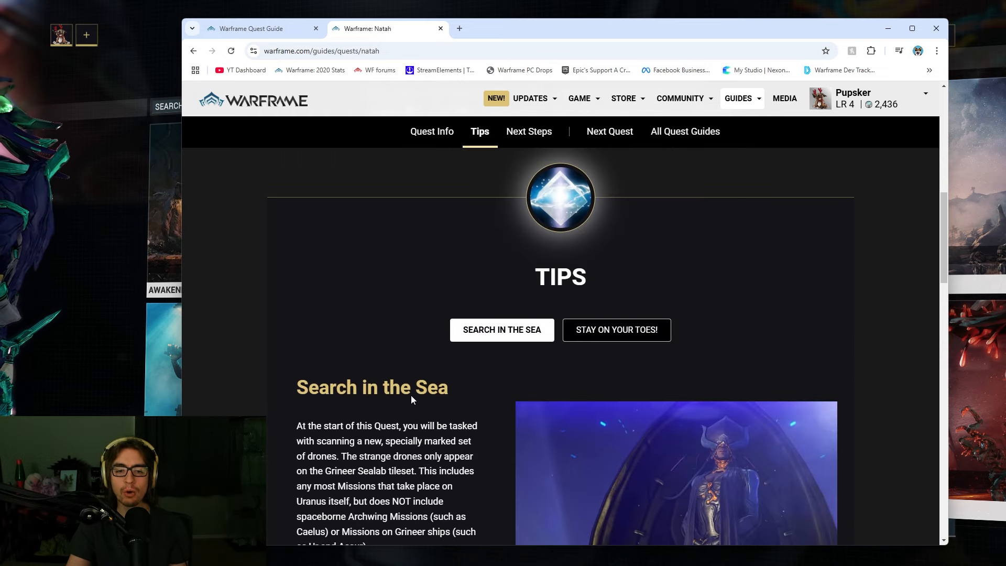
Read Natah's Neptune Junction next steps down to The Second Dream next-quest card
click(529, 131)
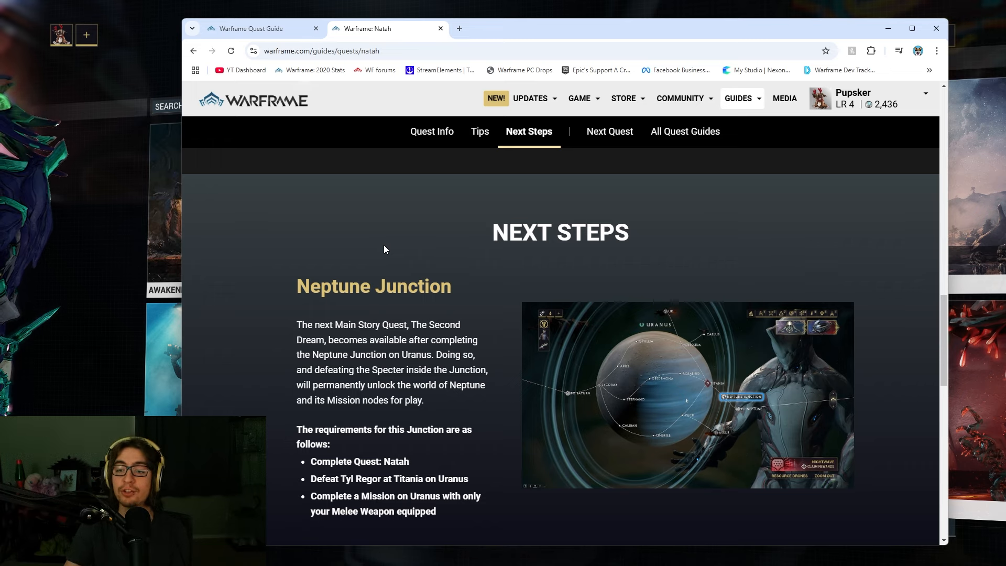
mouse_move(380, 139)
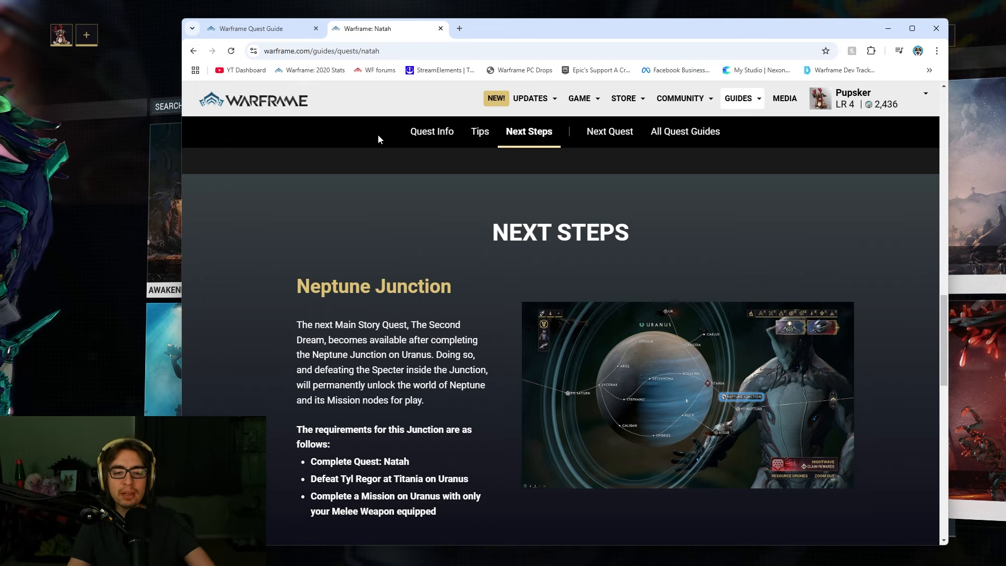
scroll(down, 3)
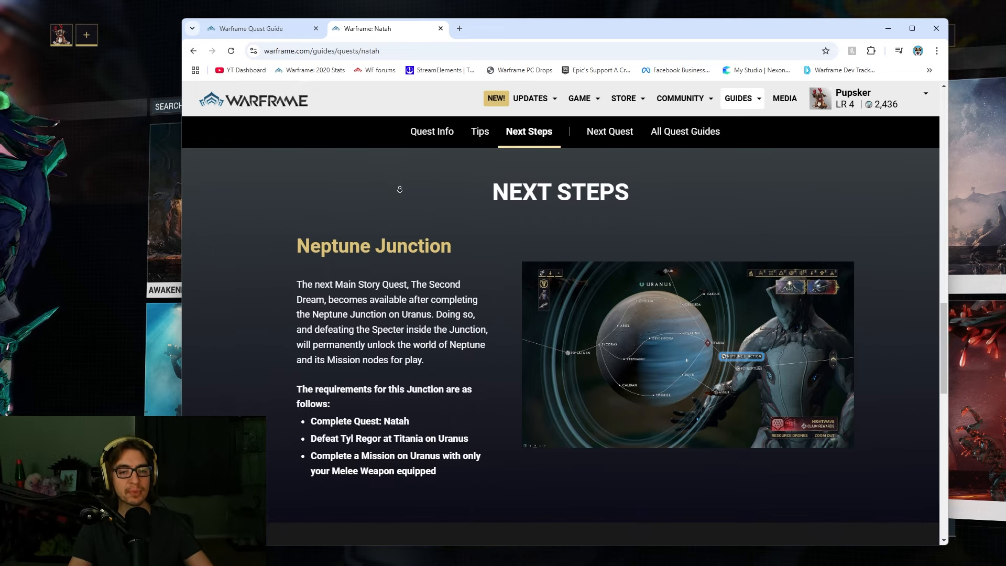
scroll(down, 3)
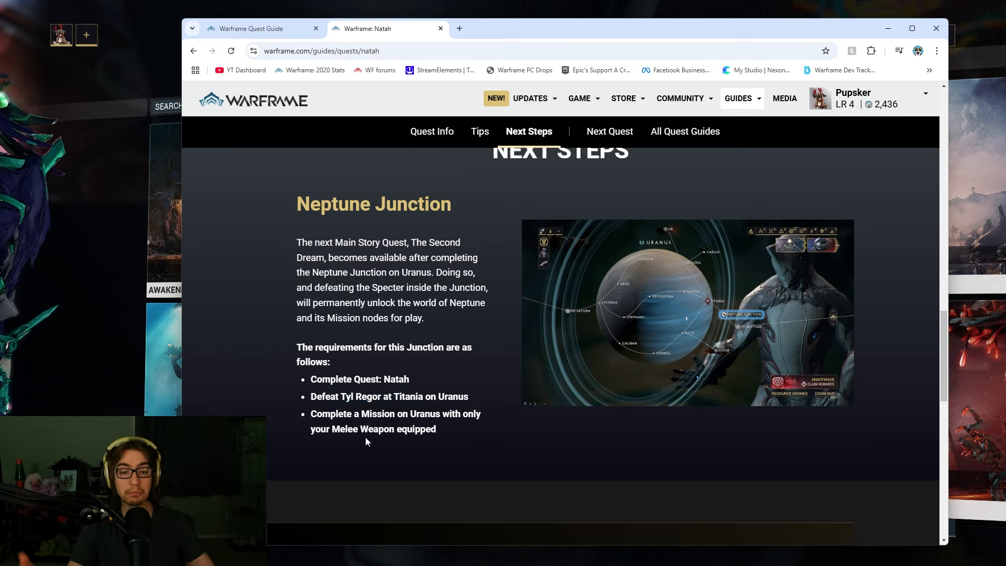
mouse_move(432, 407)
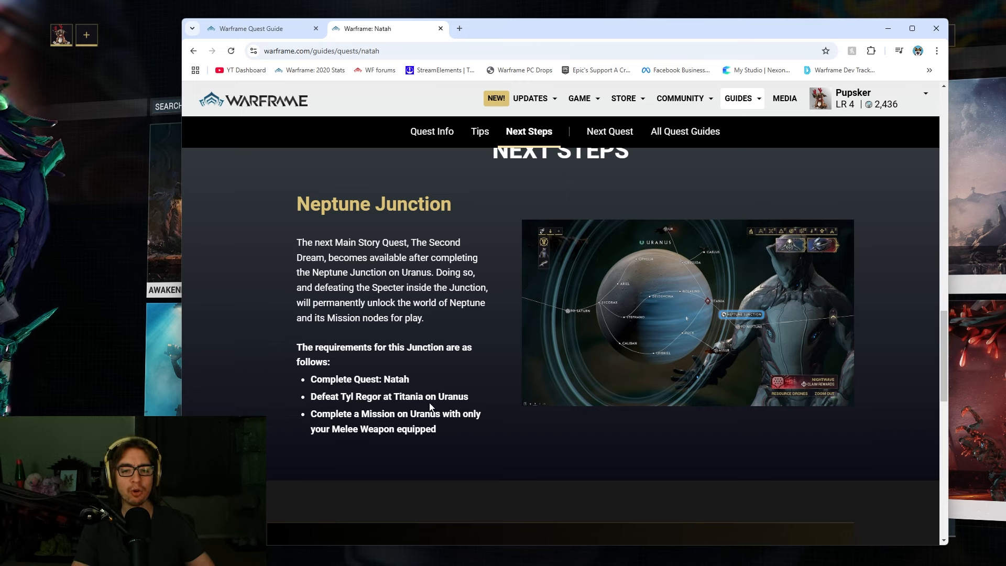
drag(311, 413, 436, 429)
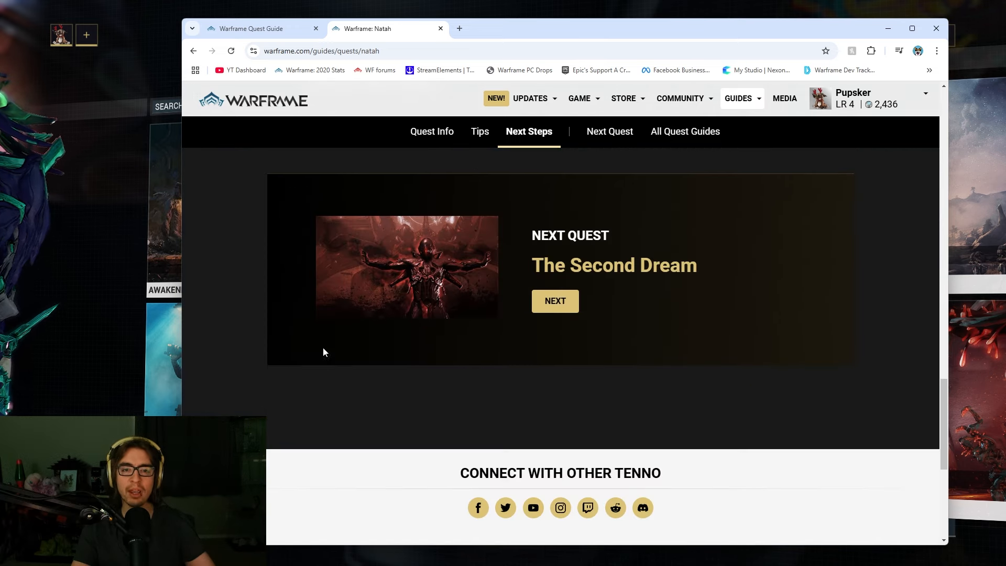
click(432, 131)
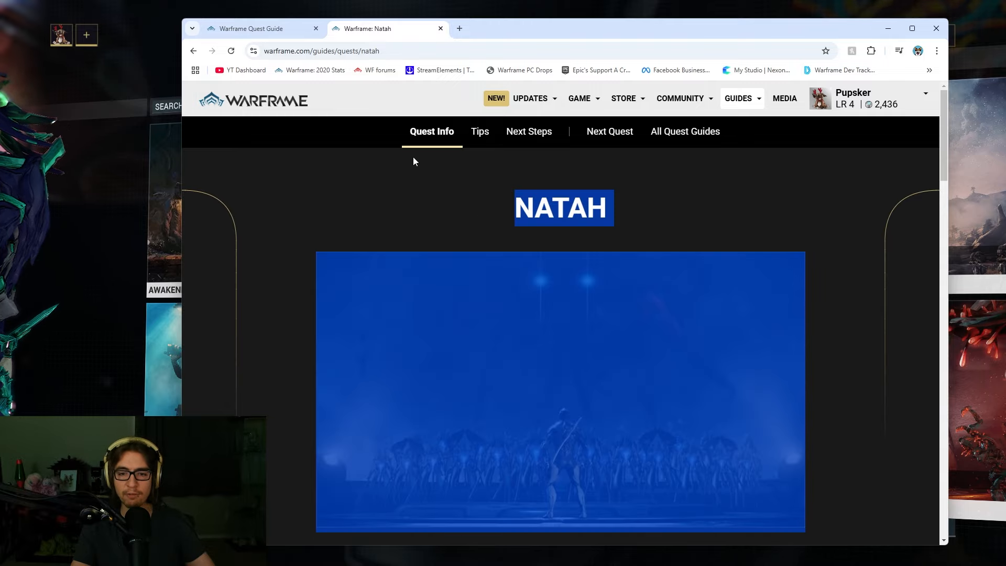
click(529, 131)
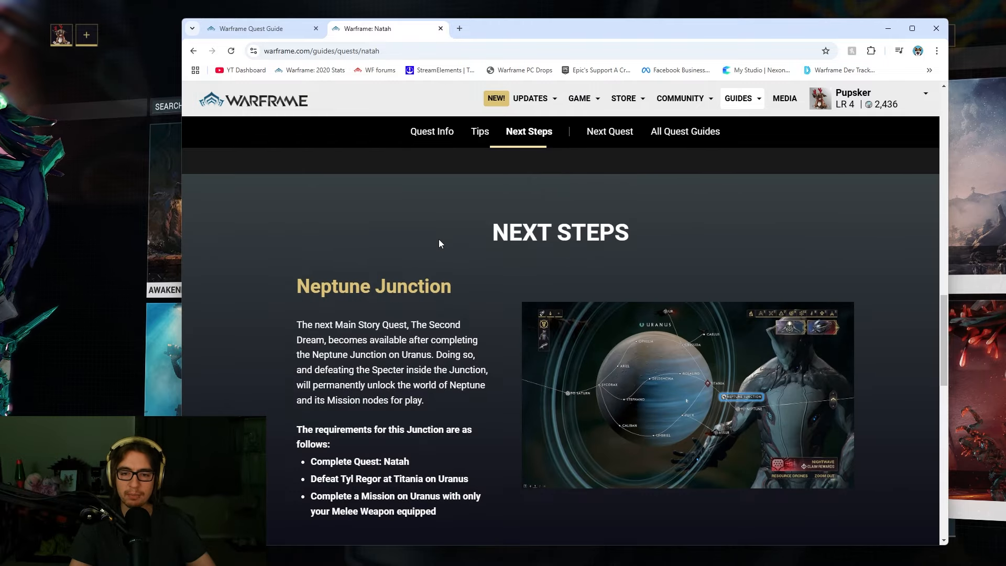
scroll(down, 3)
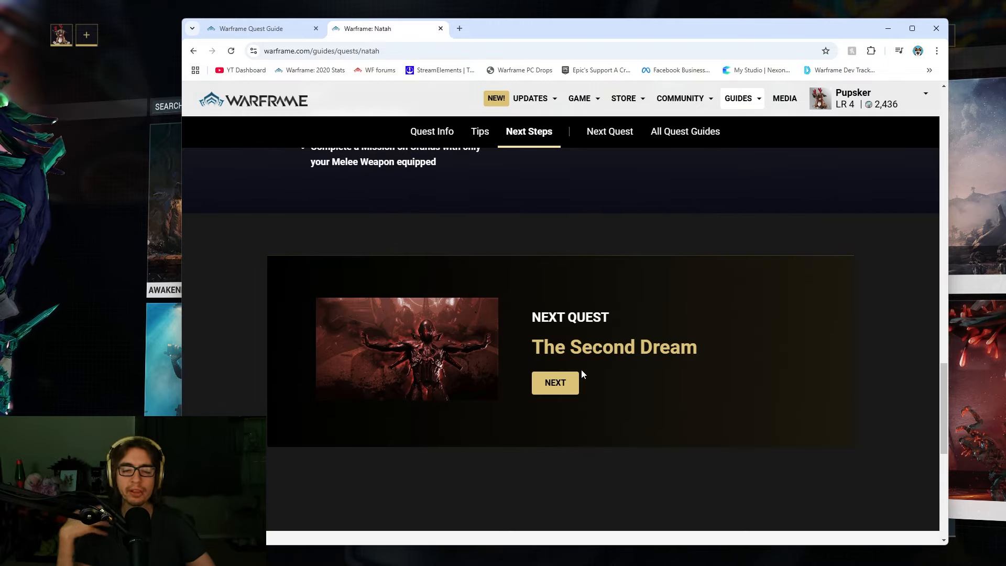
mouse_move(547, 392)
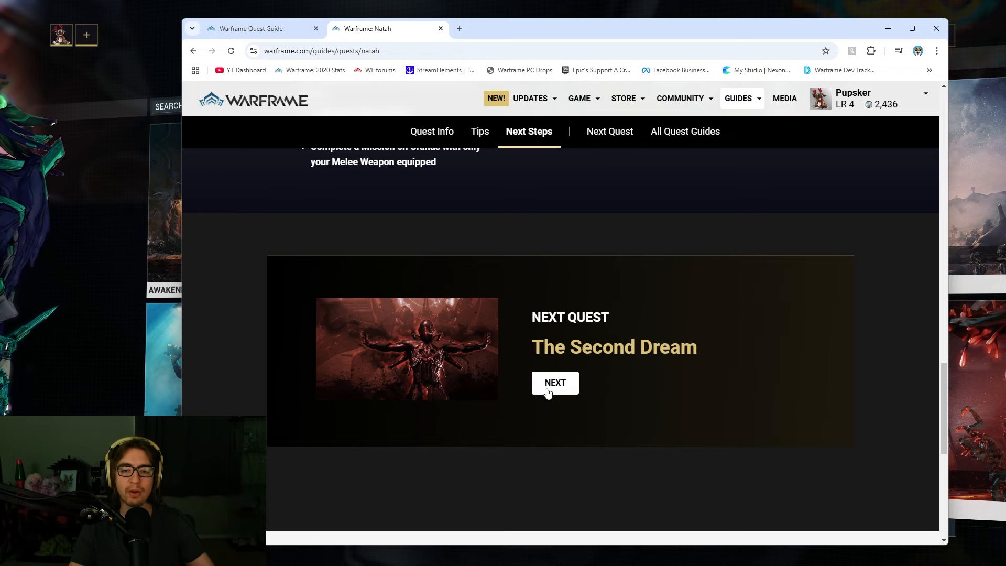
Open The Second Dream quest guide and scroll through its opening content
click(555, 383)
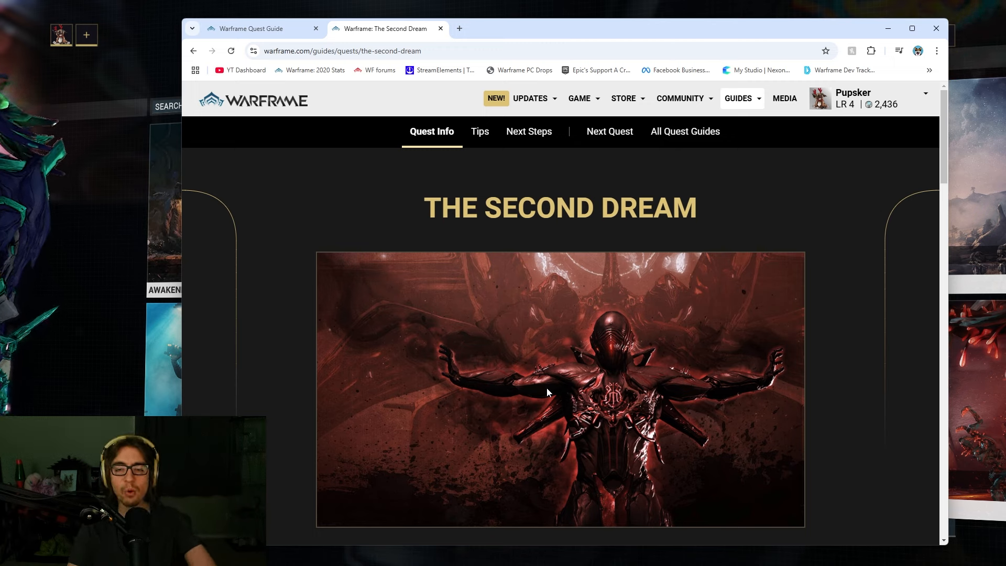
mouse_move(386, 204)
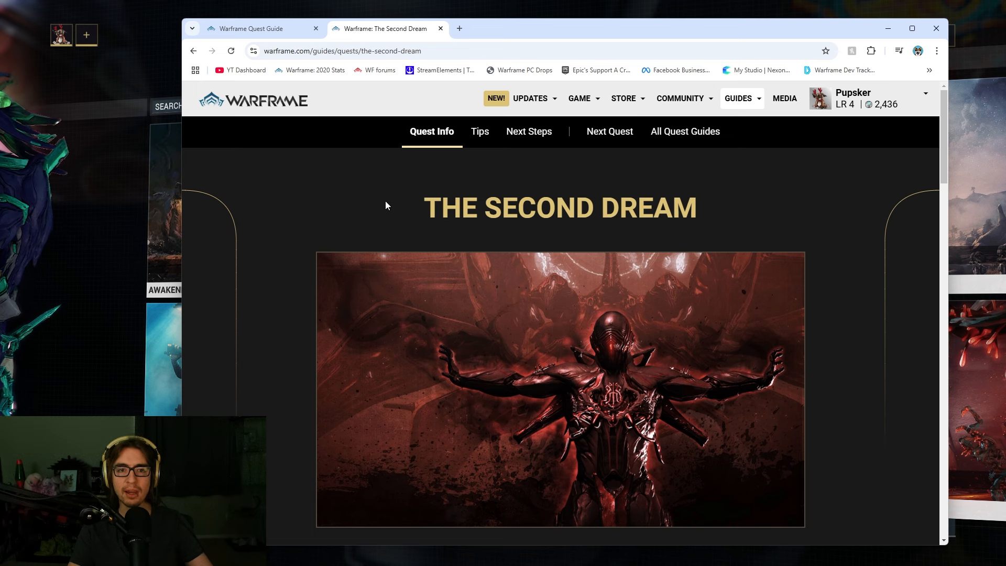
mouse_move(780, 209)
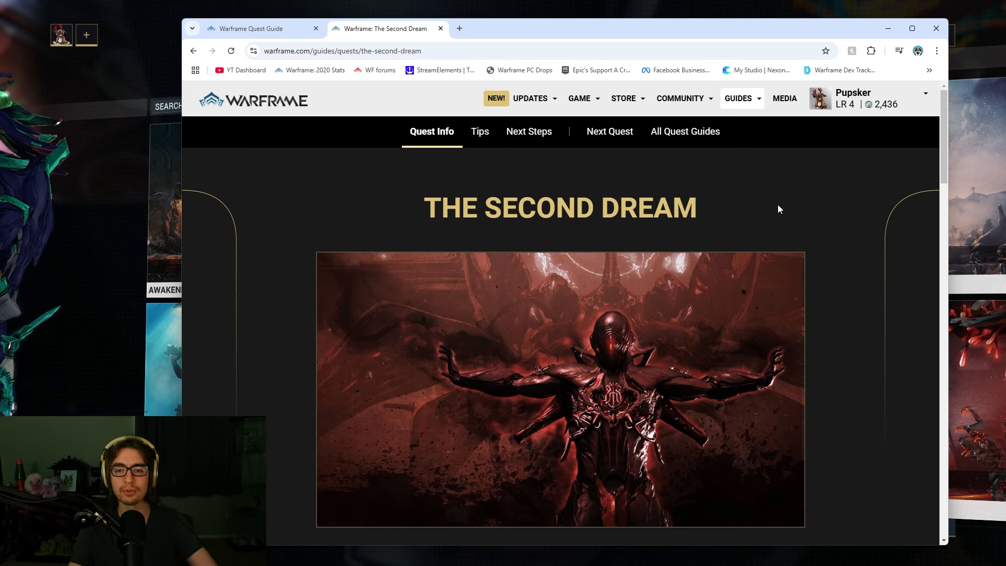
scroll(down, 3)
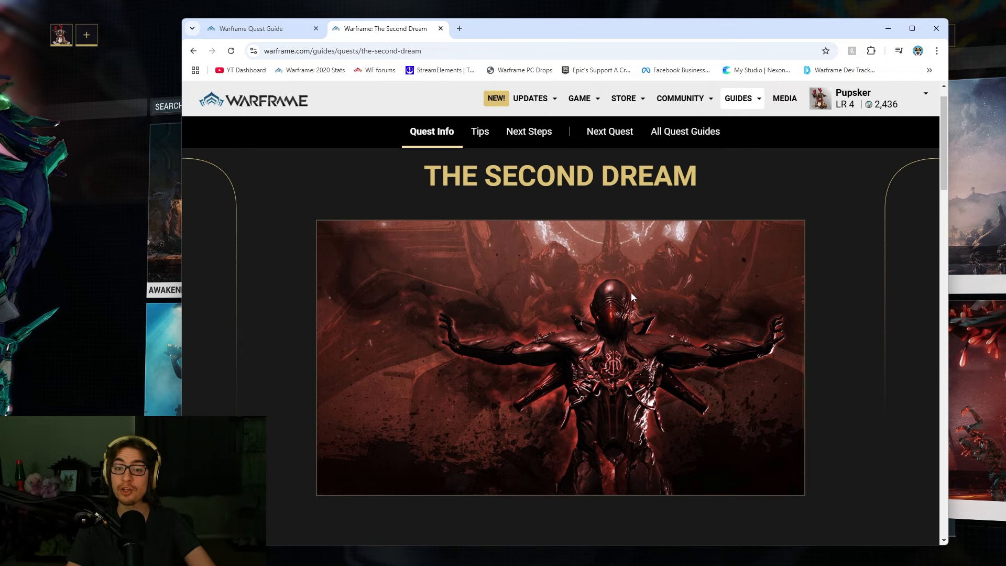
scroll(down, 3)
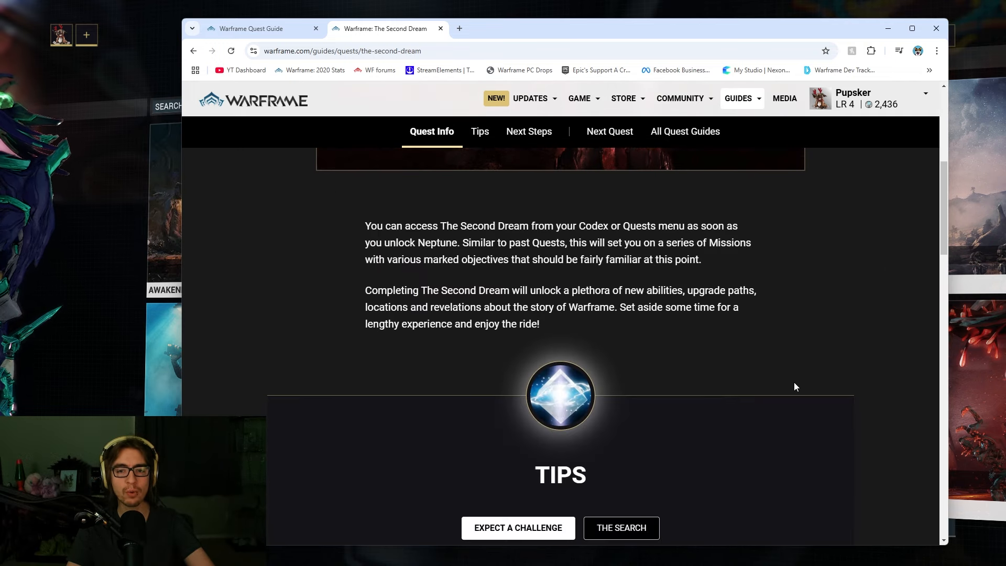
scroll(up, 3)
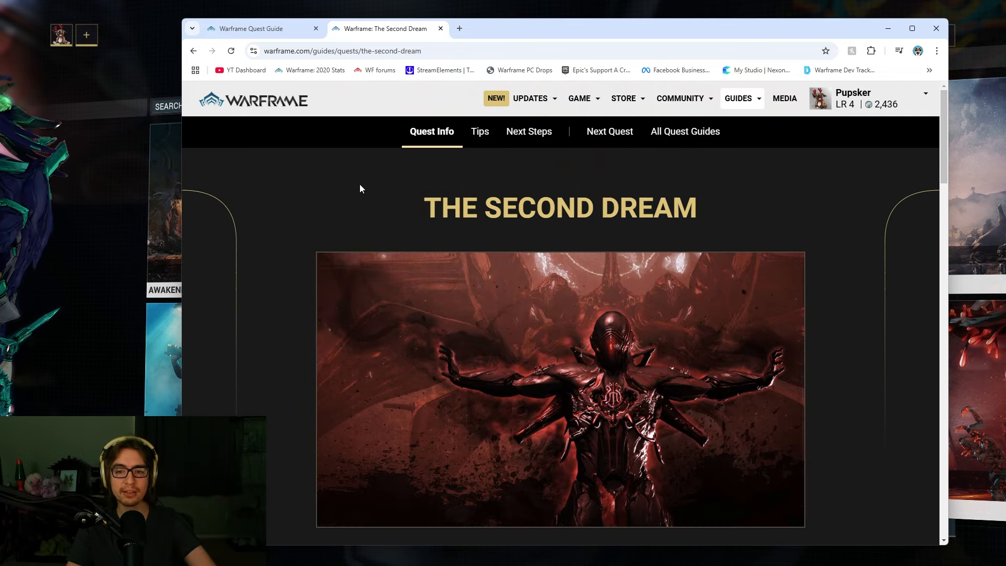
Read The Second Dream's The Search tip and its Railjack Cephalon next steps
click(479, 131)
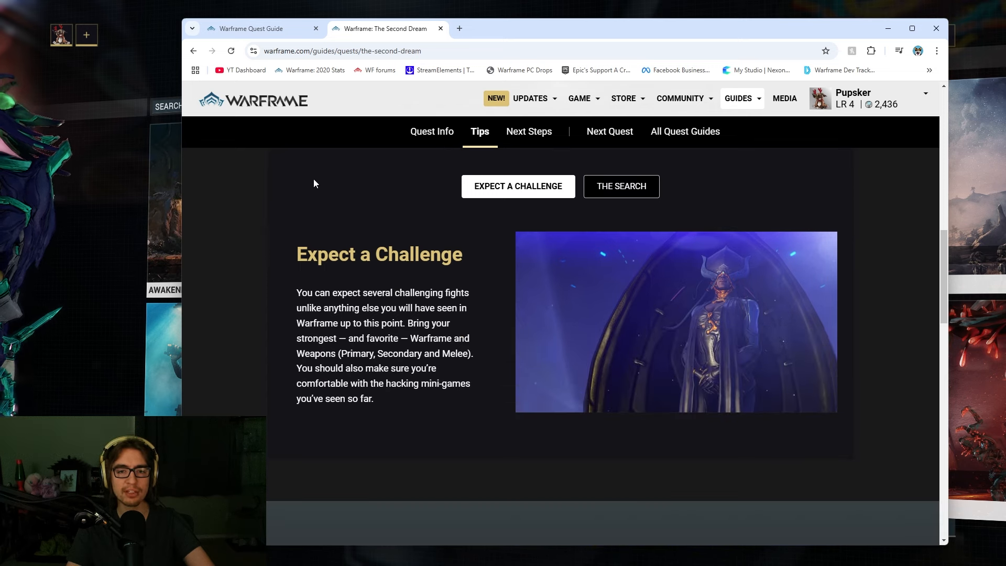
mouse_move(390, 227)
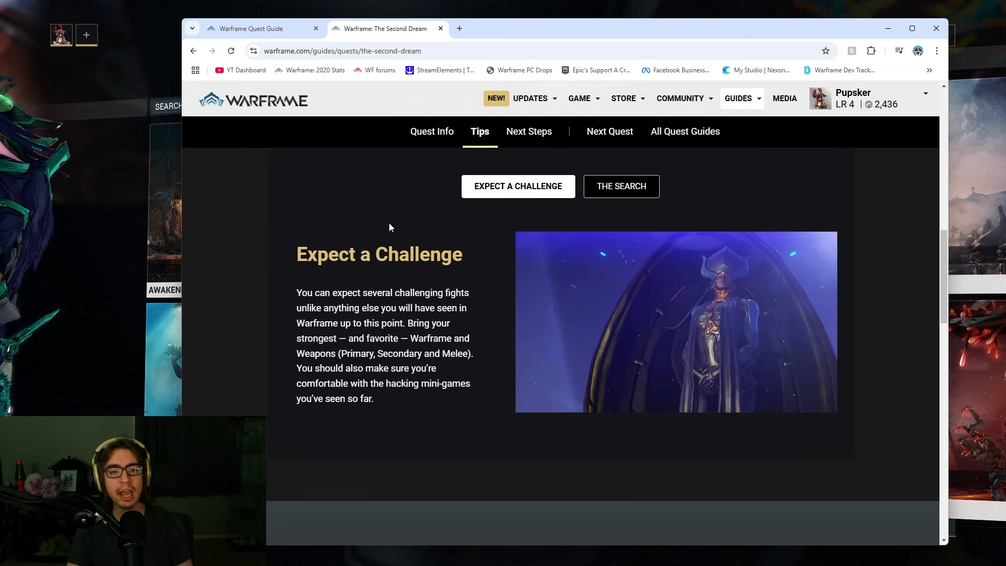
drag(296, 255, 375, 398)
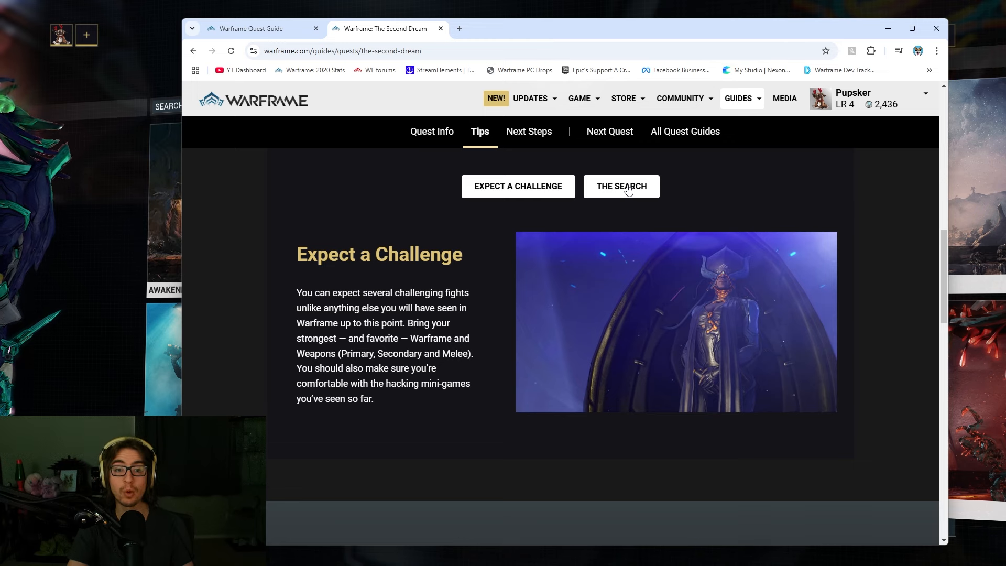
click(621, 186)
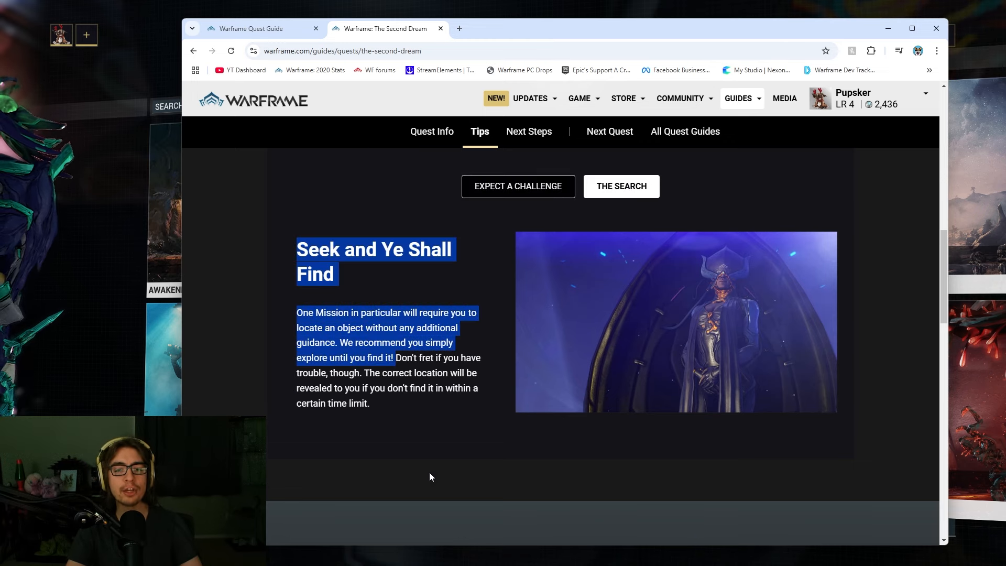
click(529, 131)
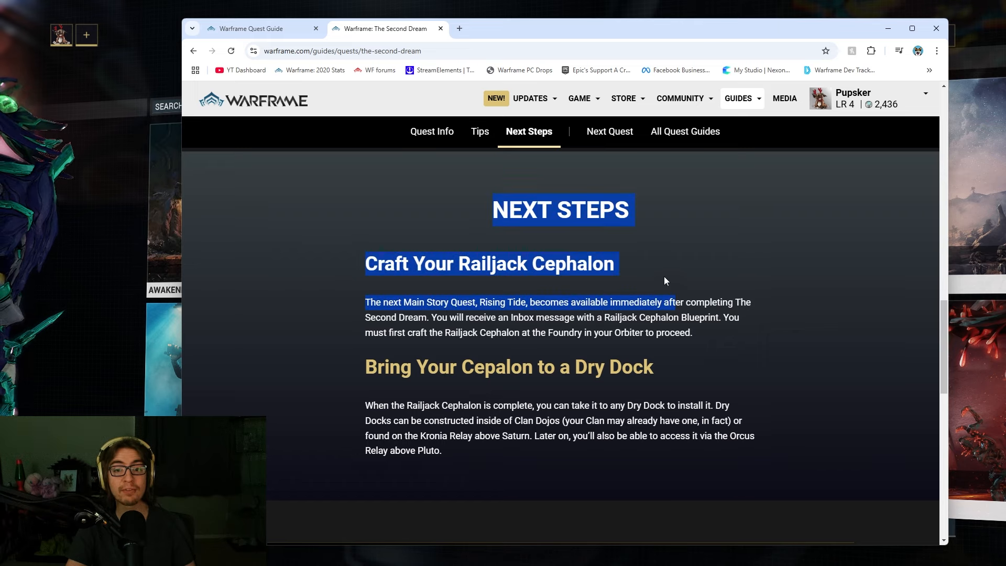
click(653, 272)
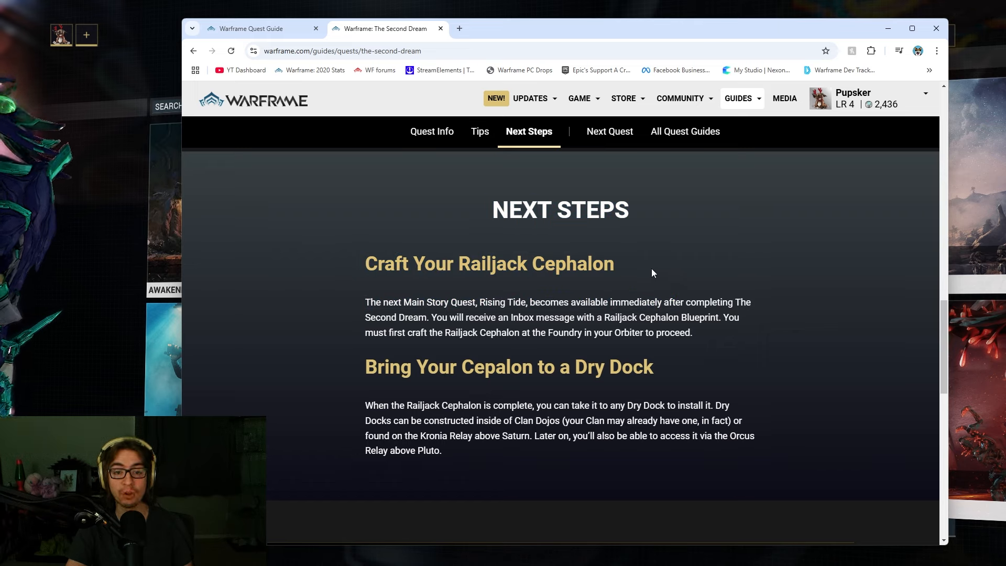
mouse_move(542, 345)
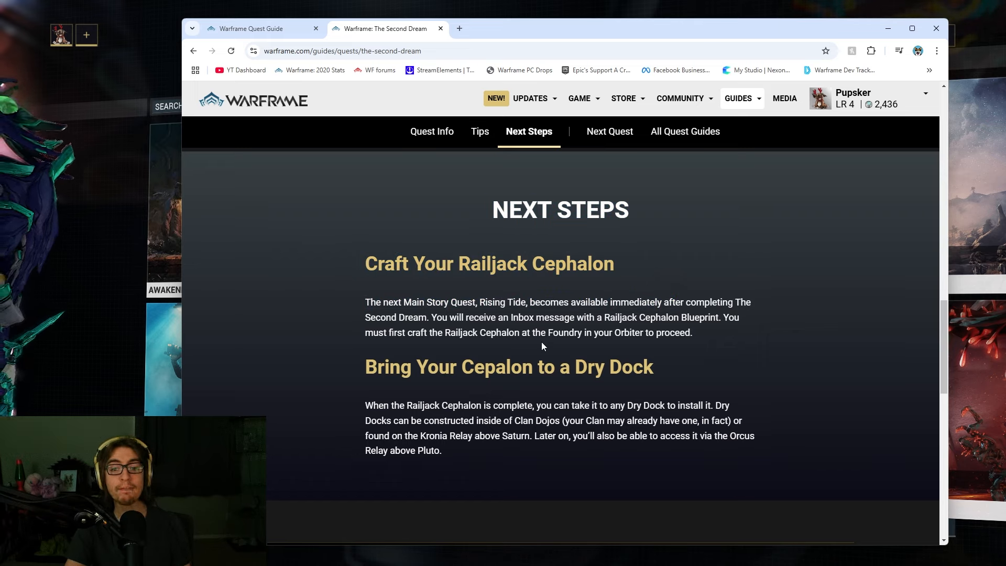
scroll(down, 3)
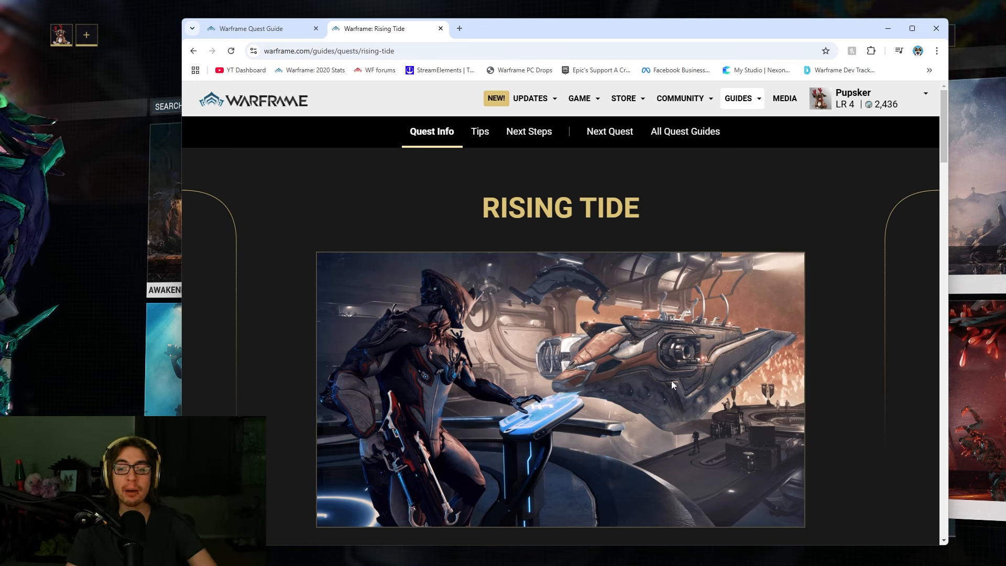
mouse_move(795, 240)
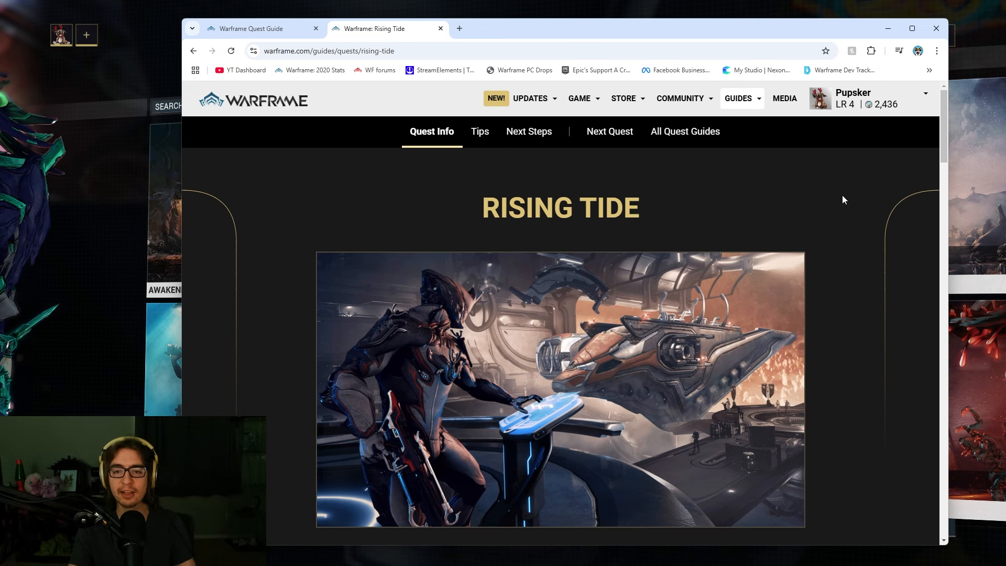
Read down through the Rising Tide guide's Quest Info section
scroll(down, 3)
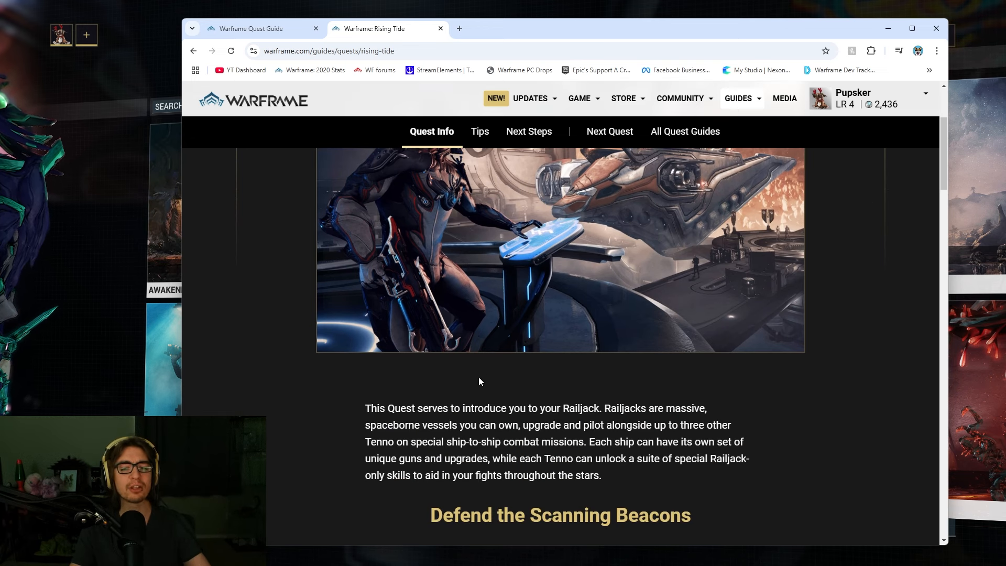
scroll(down, 3)
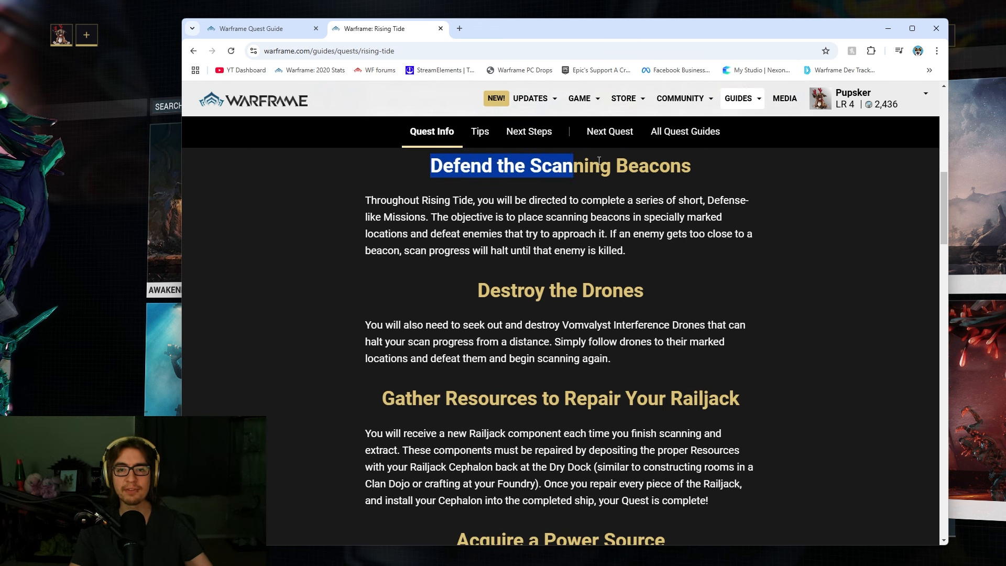
click(383, 277)
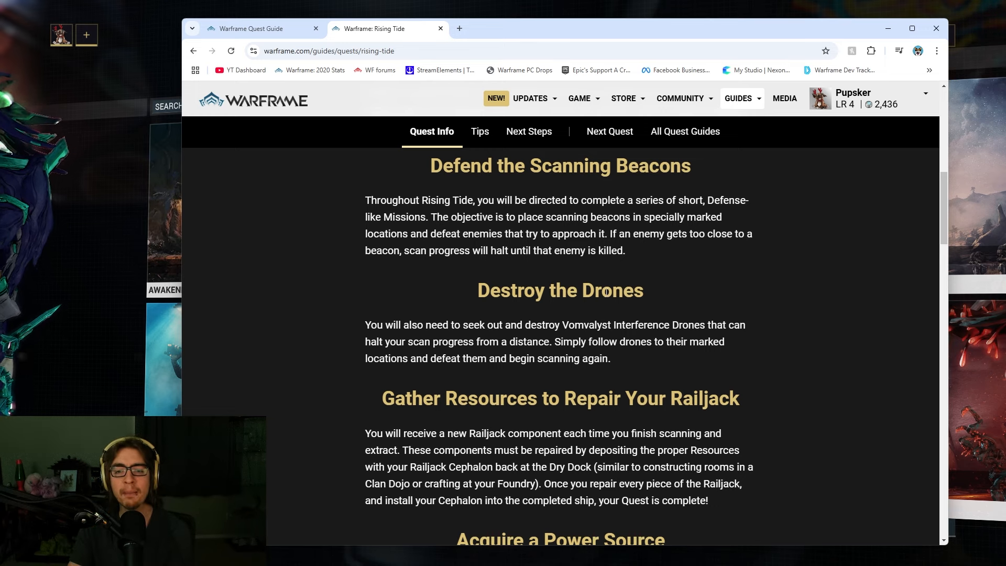
scroll(down, 3)
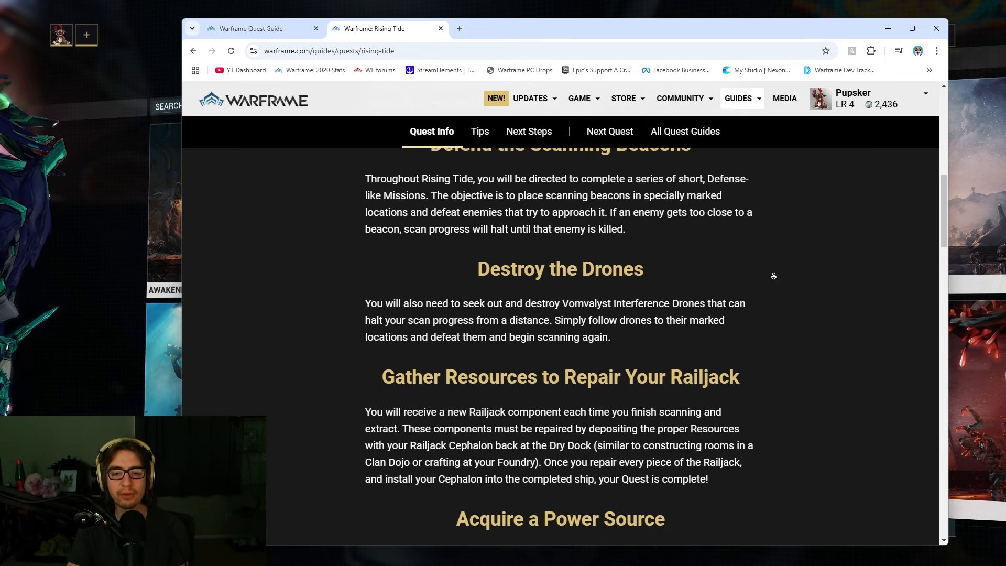
scroll(down, 3)
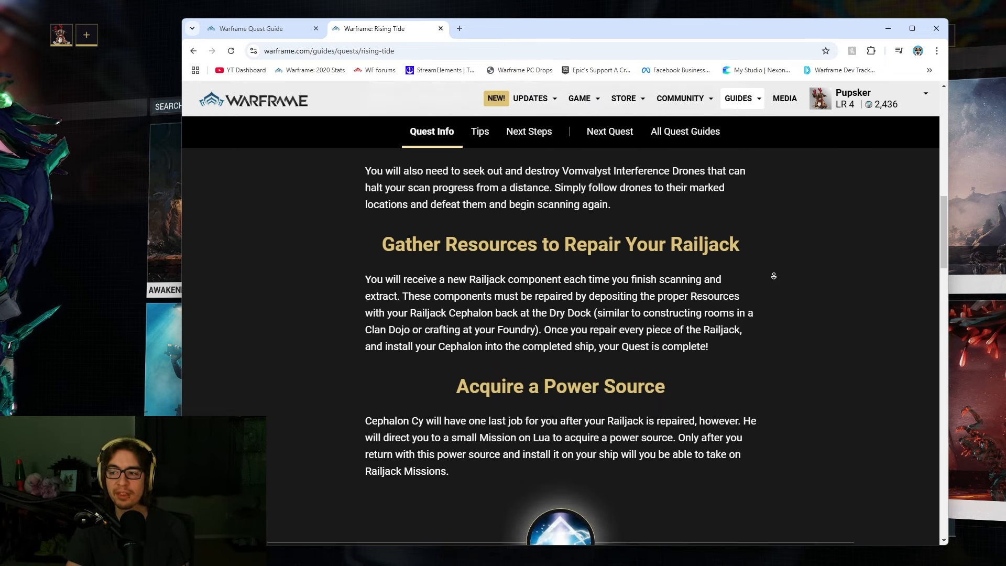
scroll(down, 3)
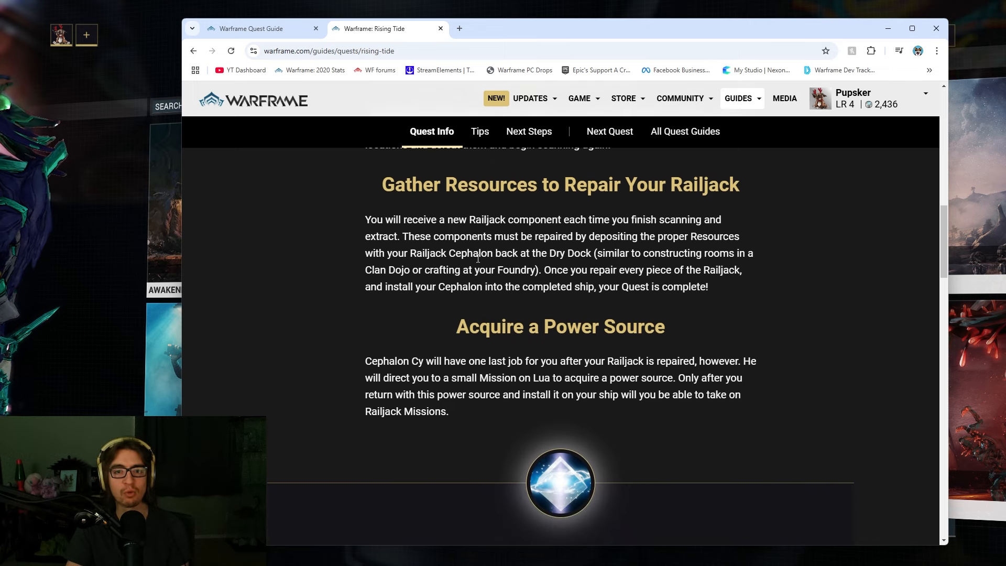
mouse_move(756, 220)
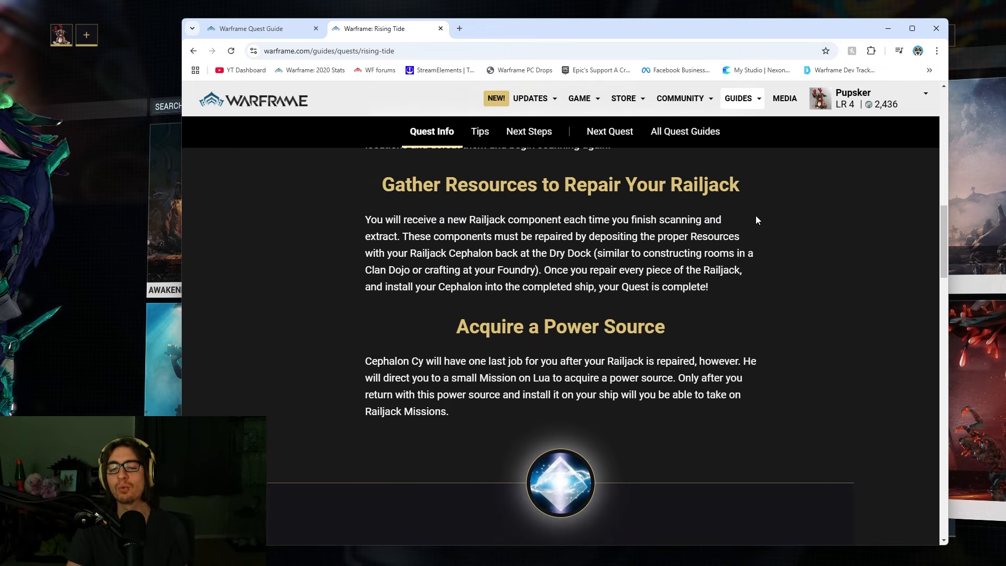
mouse_move(708, 252)
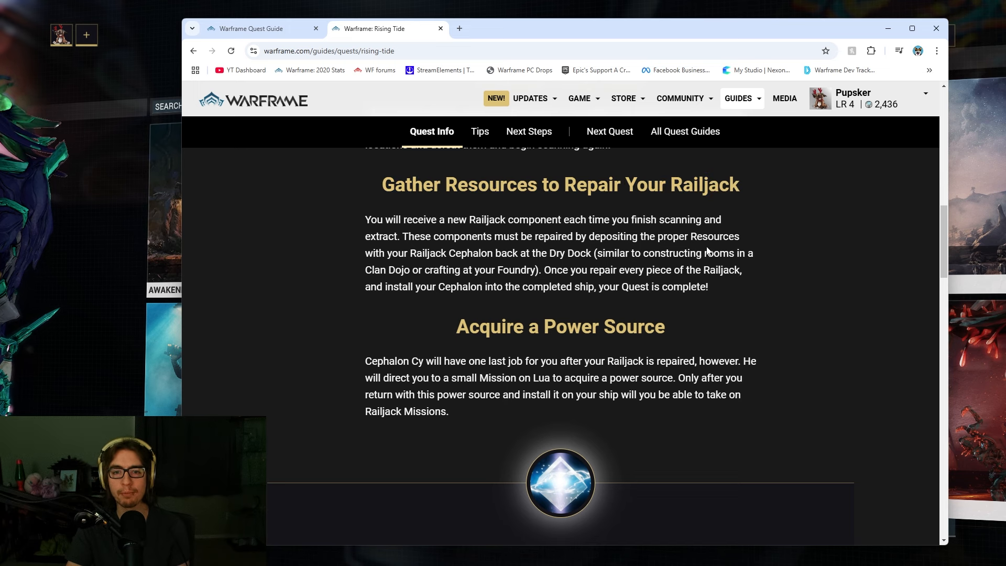
Read Rising Tide's Cubic Diodes tip, then show the playing-with-friends tip
scroll(up, 3)
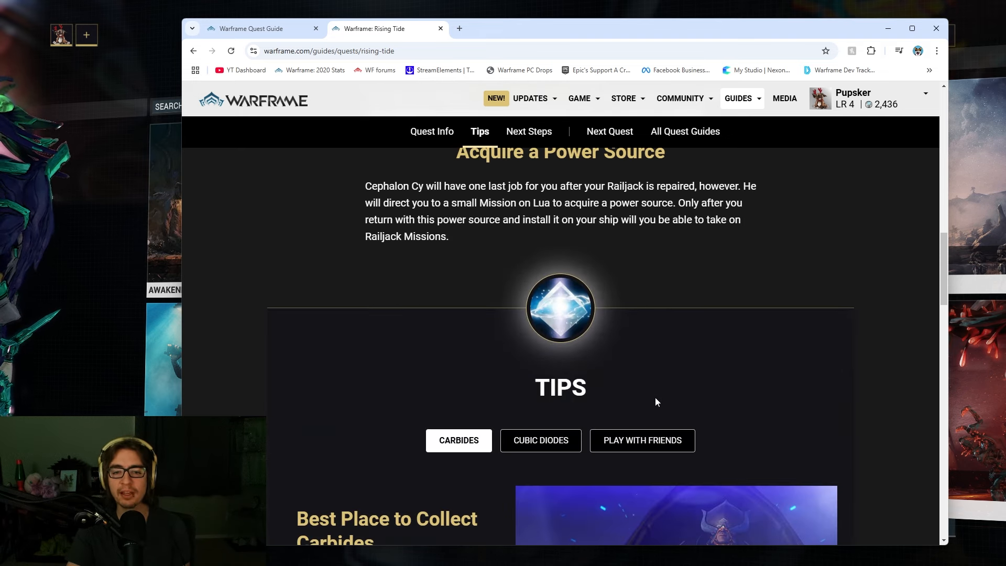
scroll(down, 3)
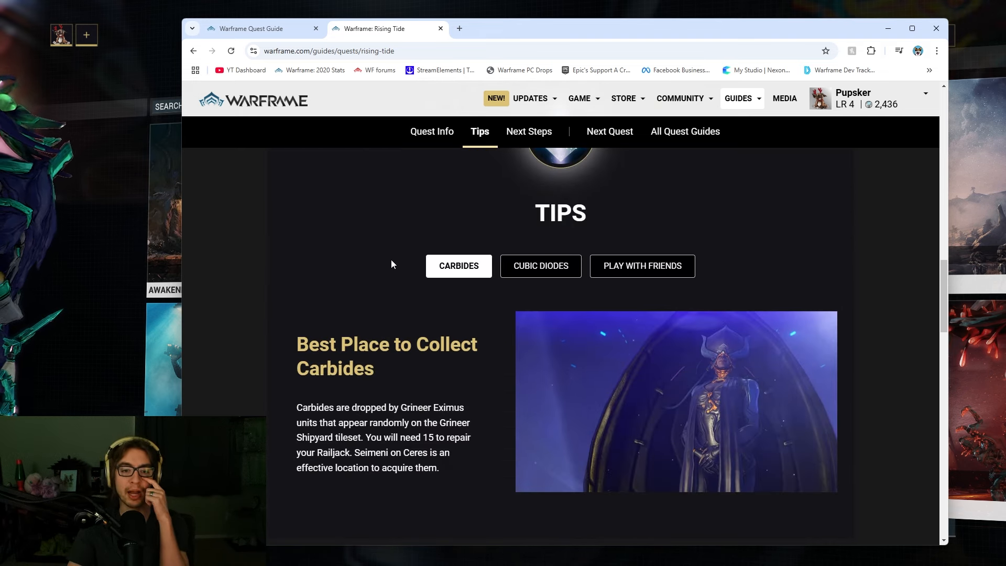
scroll(down, 3)
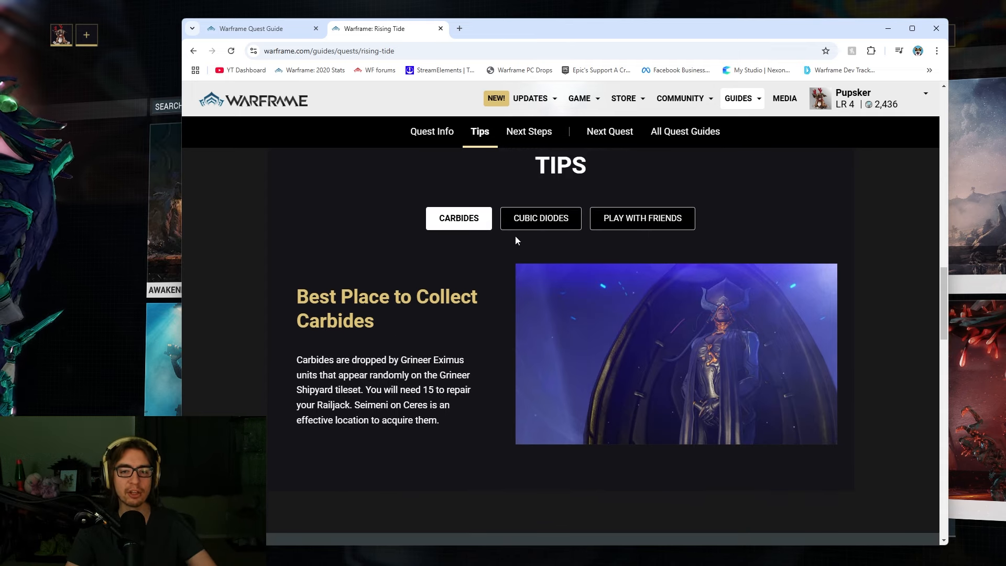
click(541, 218)
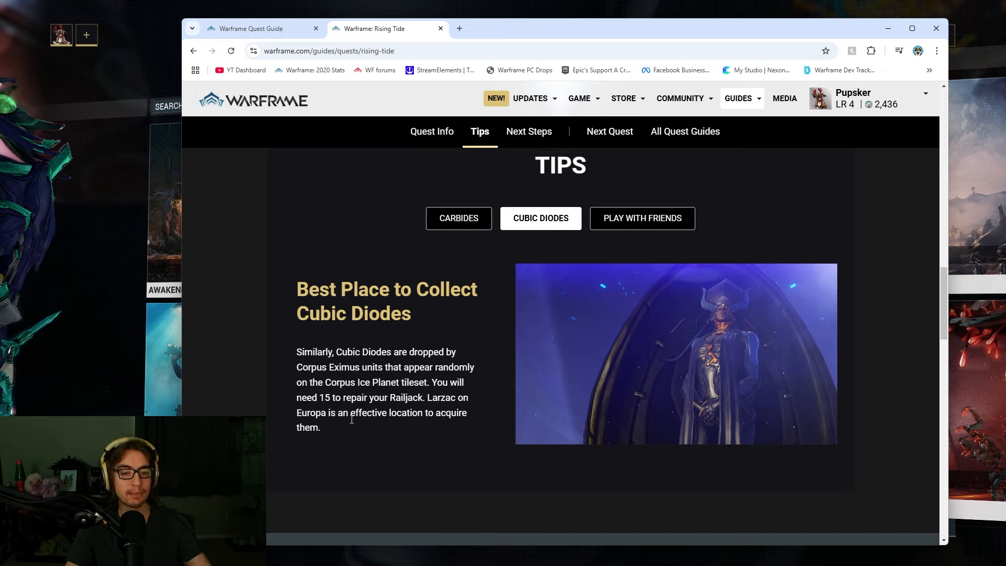
drag(296, 352, 340, 427)
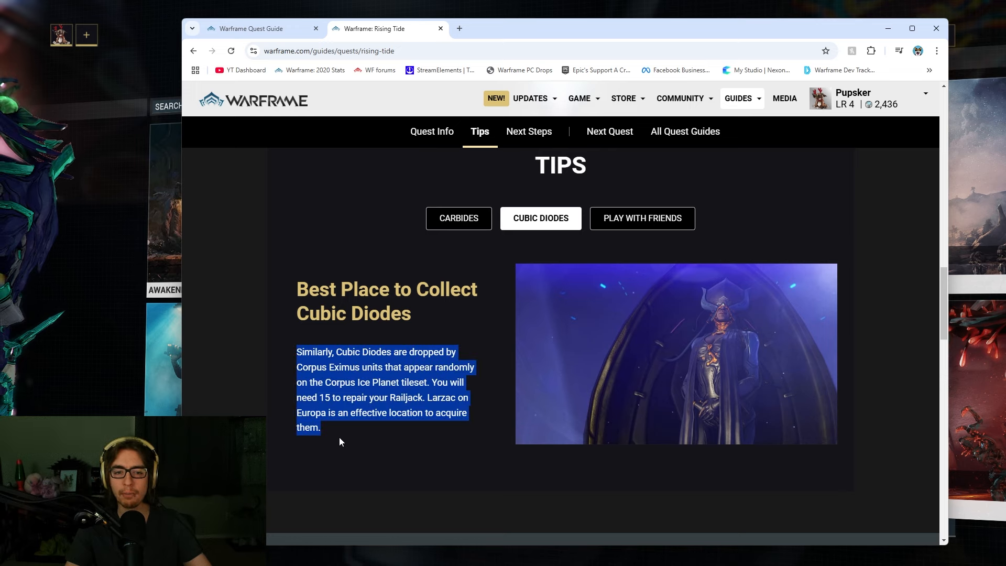
click(641, 218)
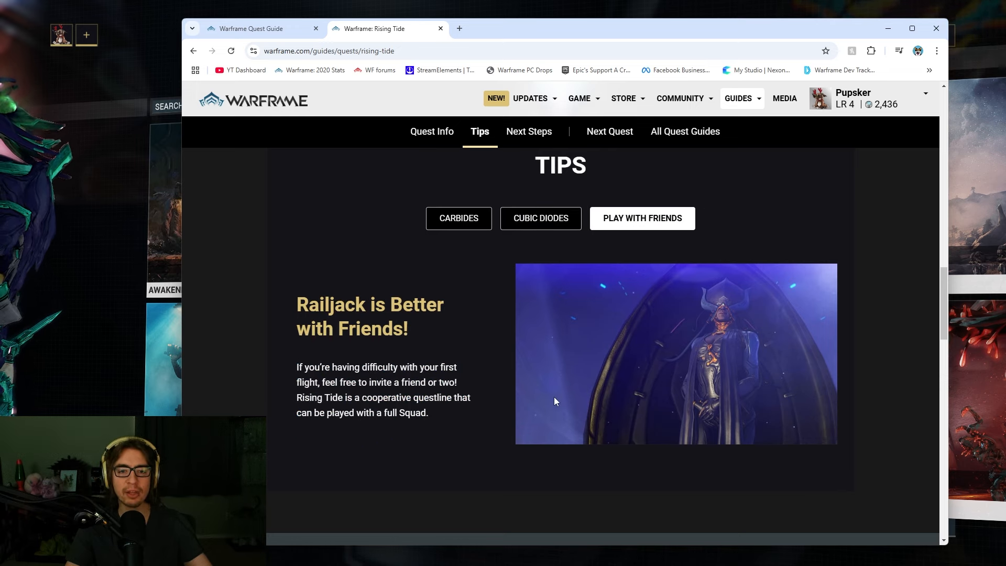
mouse_move(424, 437)
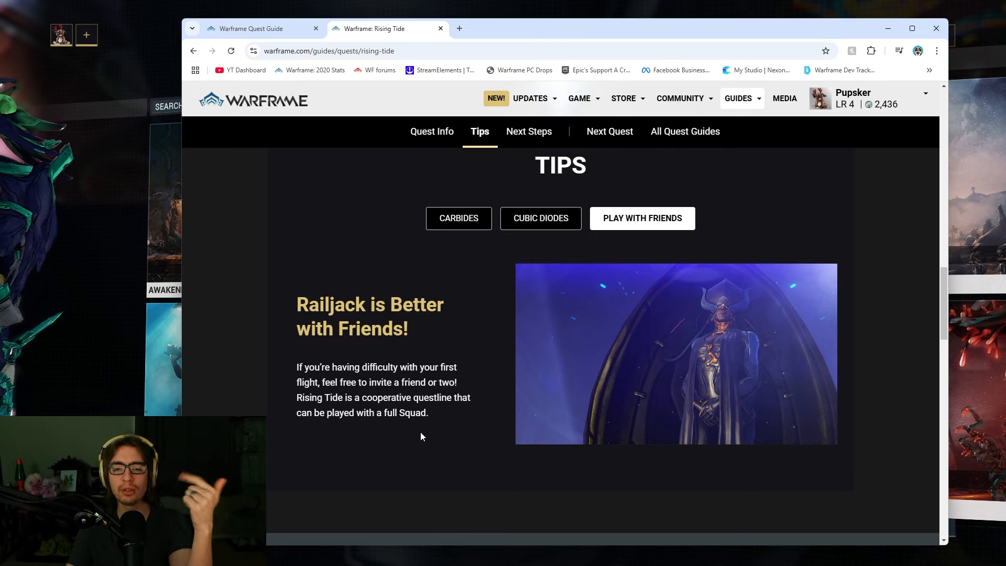
Jump to Rising Tide's Next Steps, read Pluto Junction, and show Sedna Junction requirements
click(529, 131)
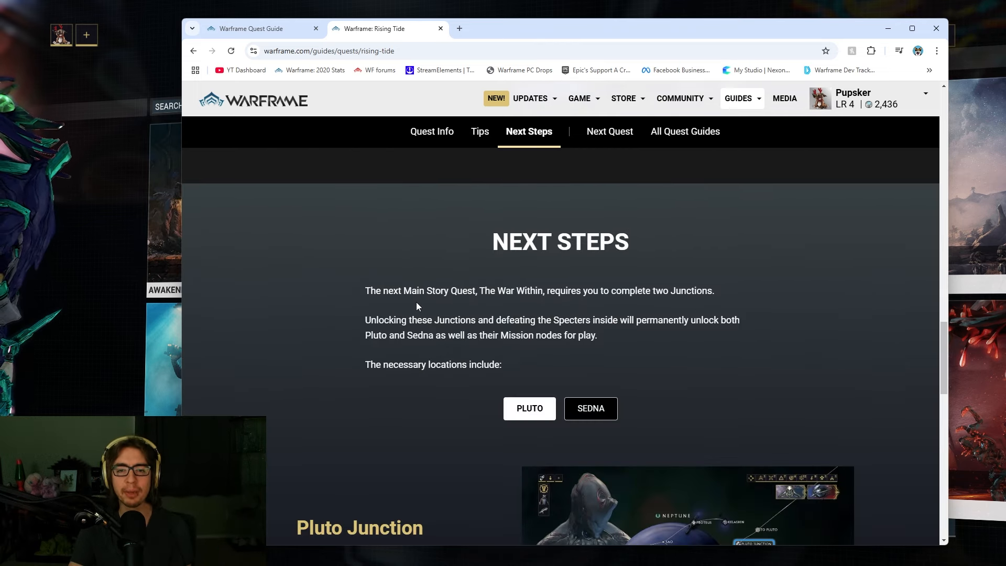
scroll(down, 3)
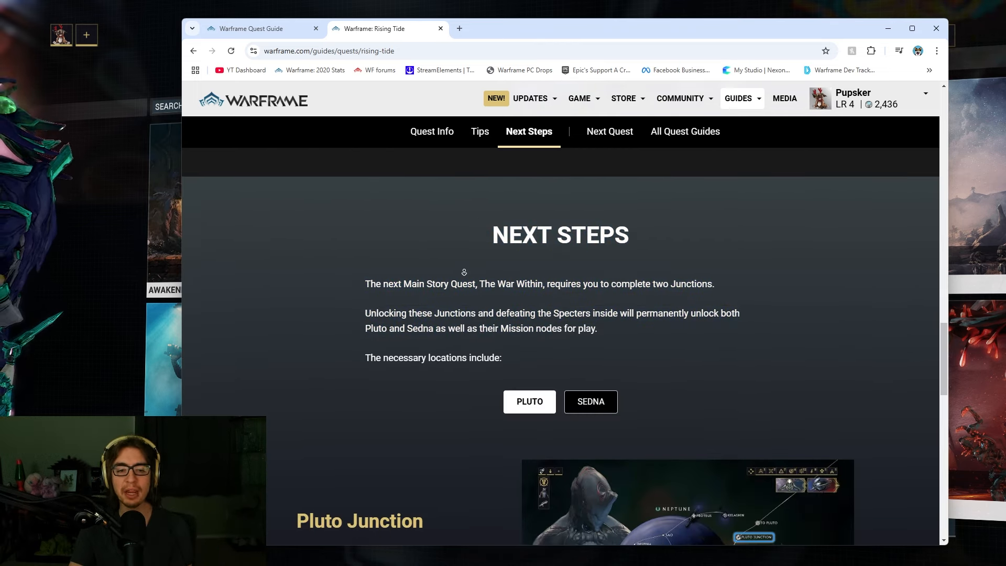
scroll(down, 3)
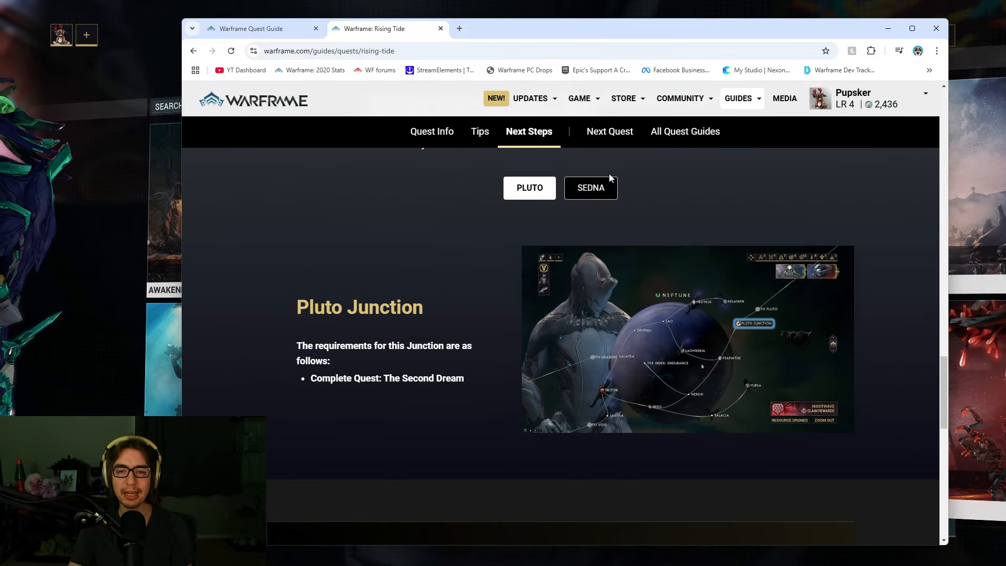
mouse_move(363, 388)
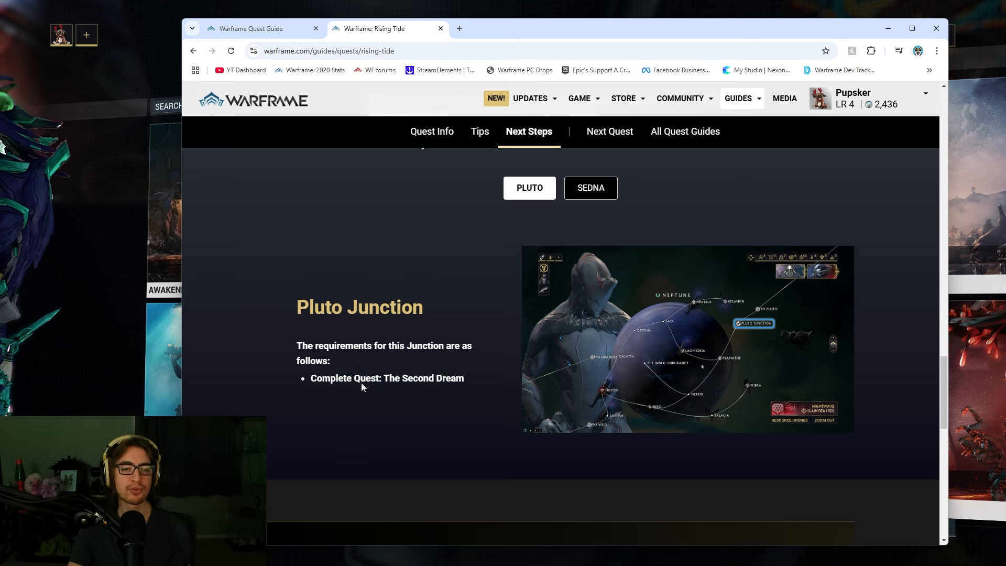
click(591, 187)
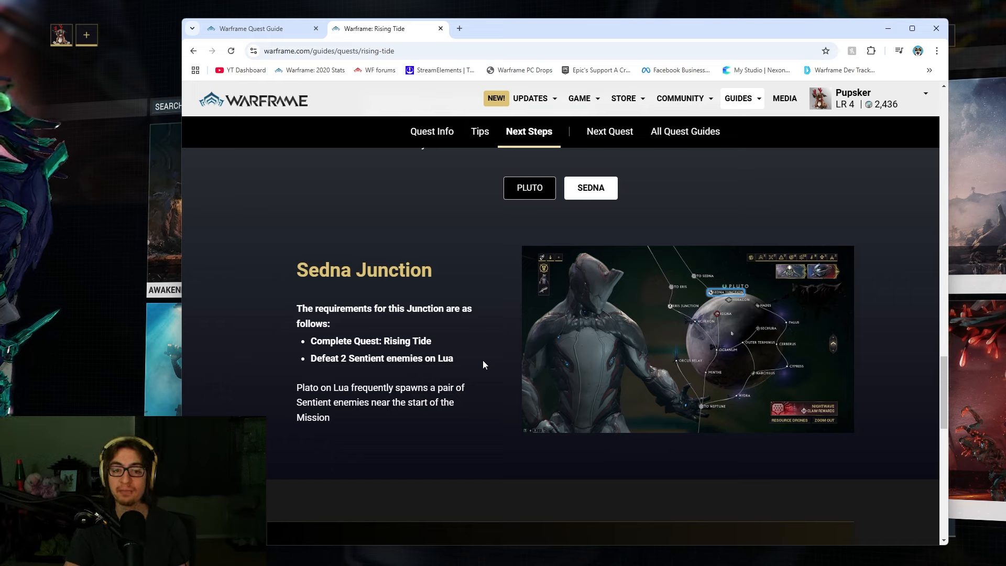
mouse_move(273, 368)
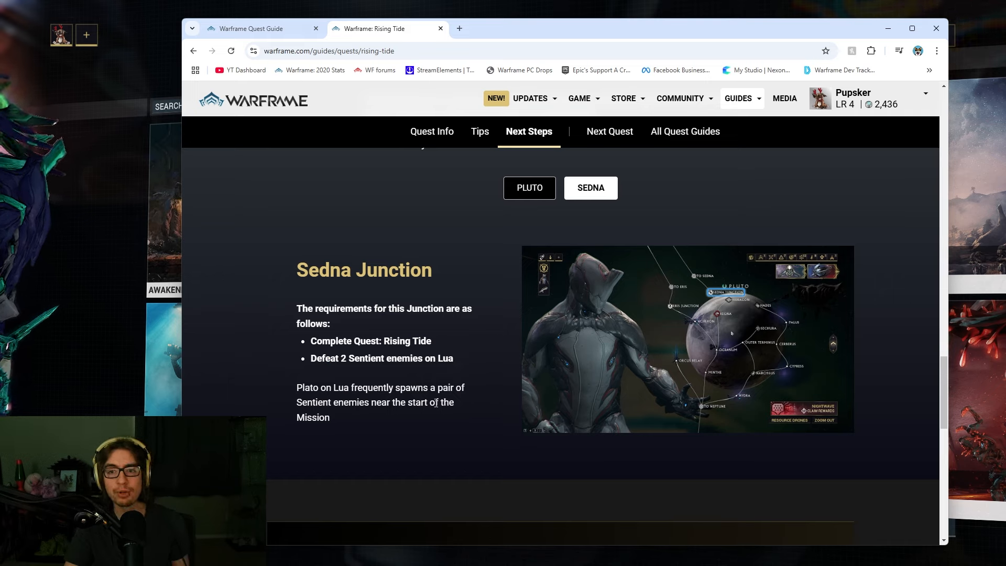
mouse_move(471, 381)
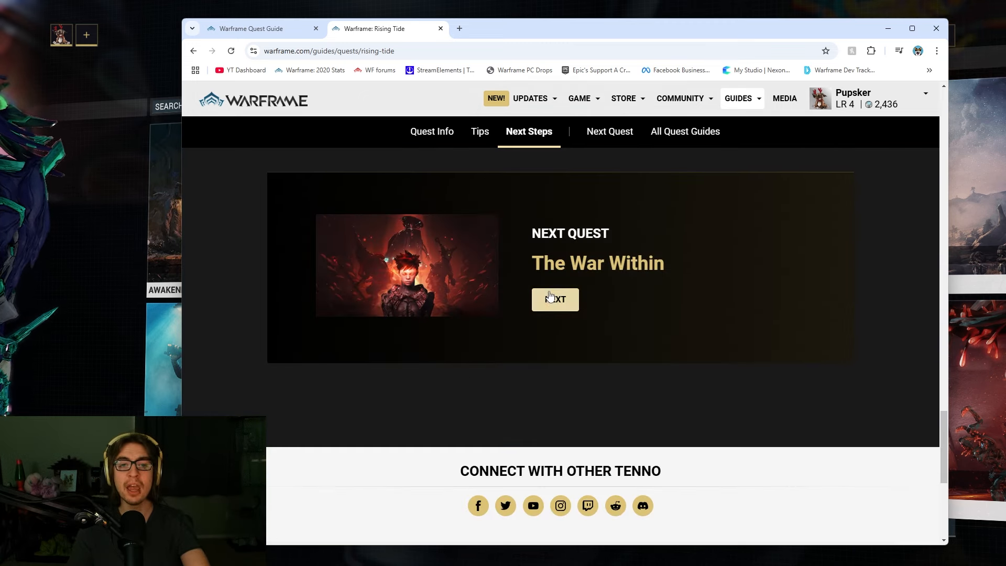
Load The War Within quest guide from its Next Quest card and scroll its top
click(555, 299)
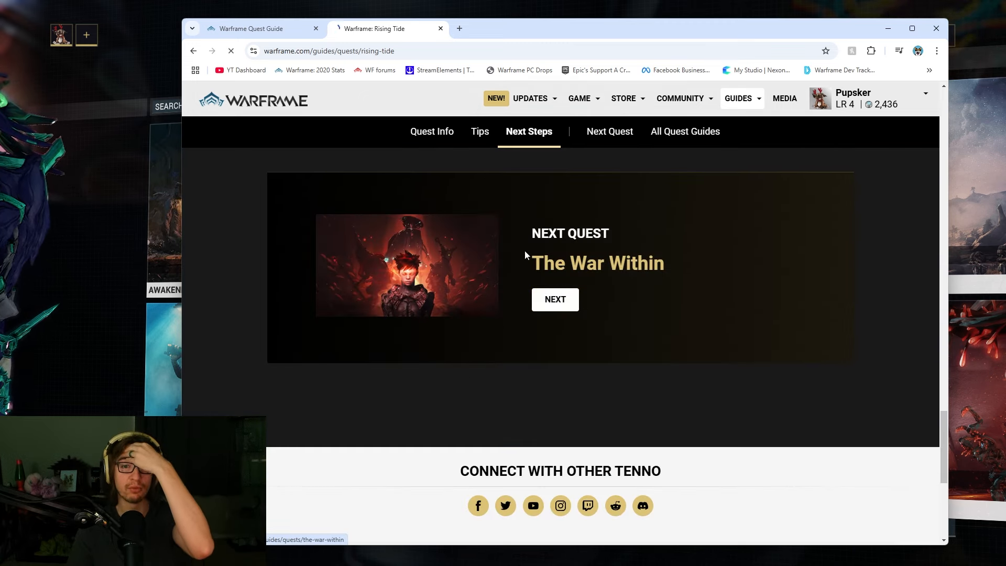
click(555, 299)
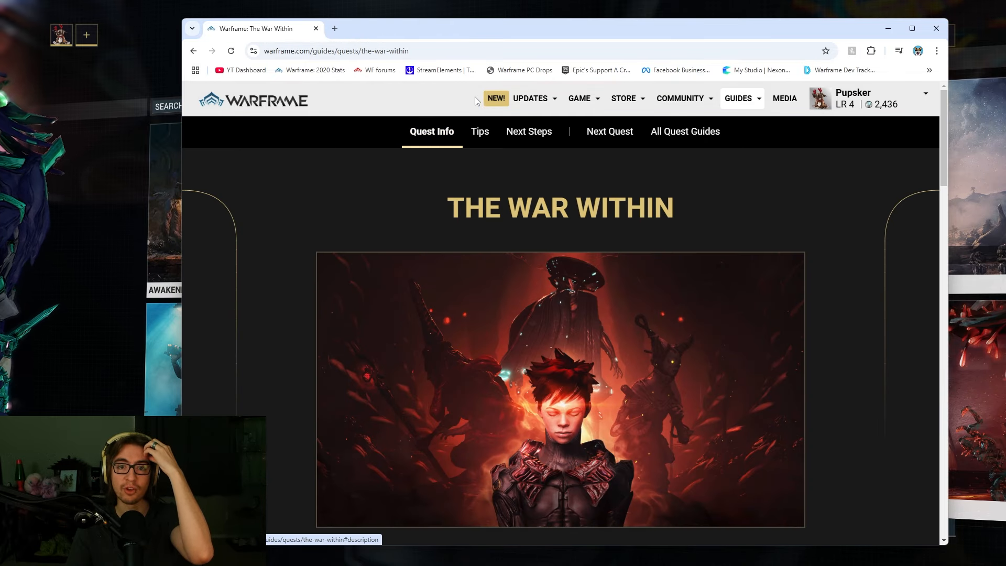
click(580, 98)
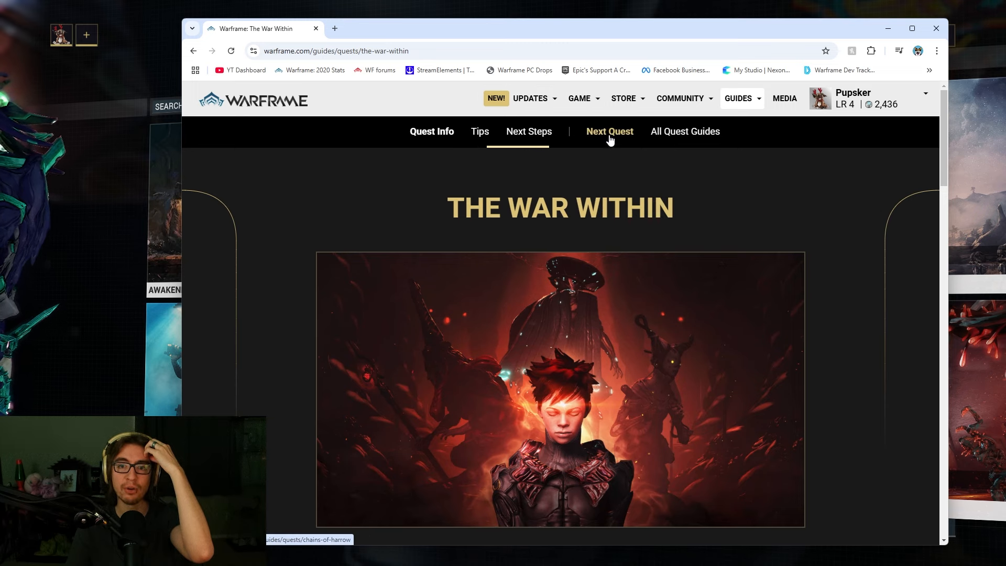
click(610, 131)
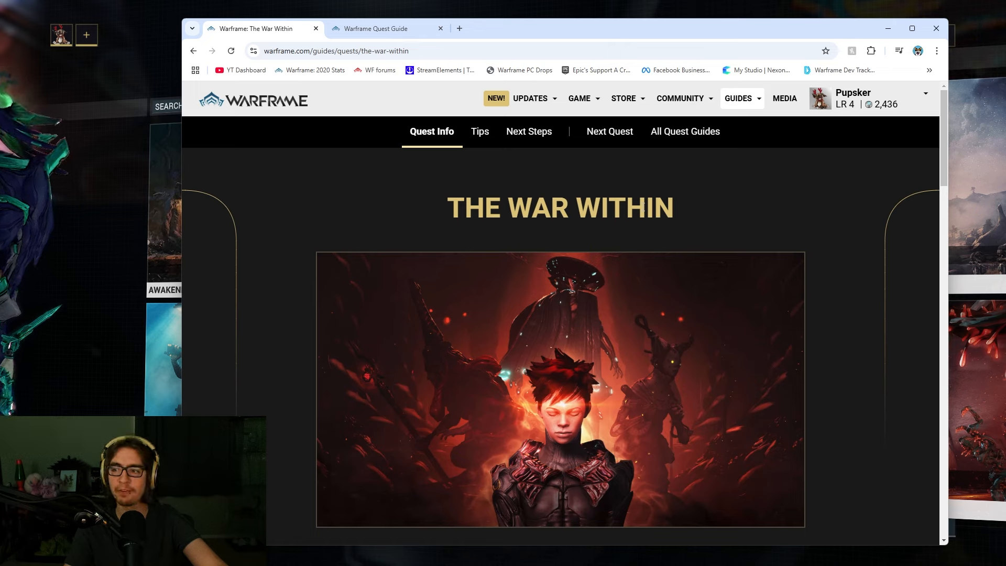
mouse_move(619, 232)
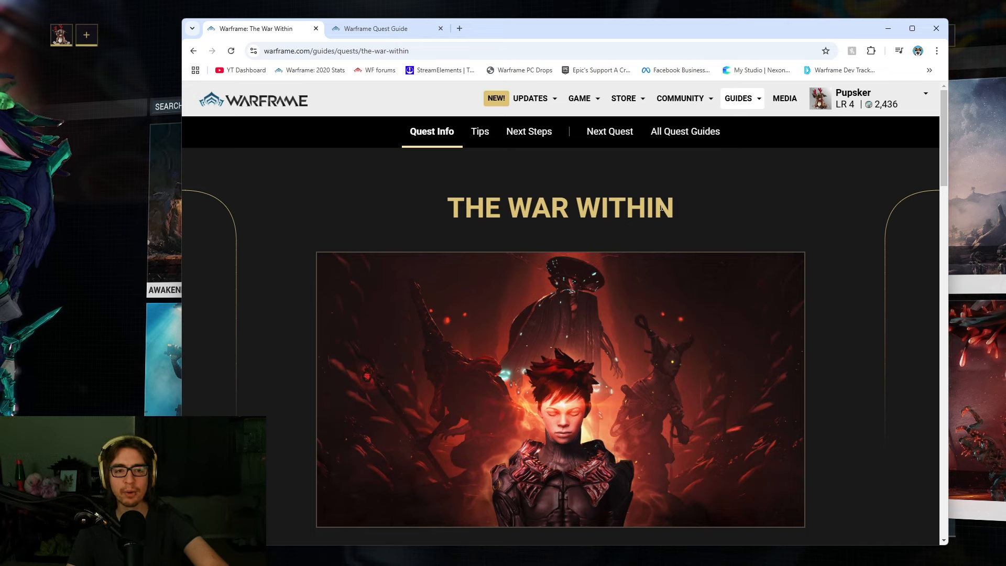
scroll(down, 3)
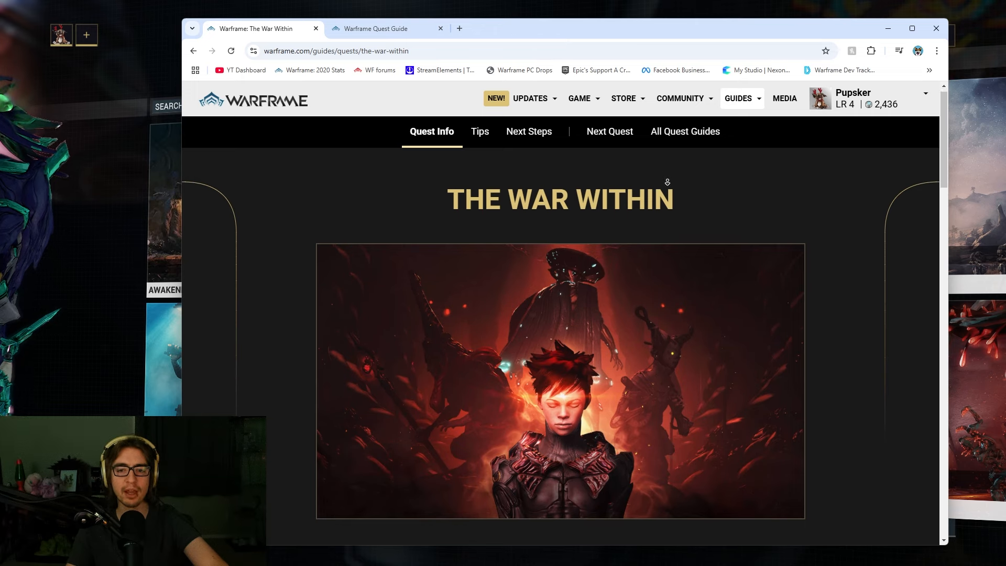
scroll(down, 3)
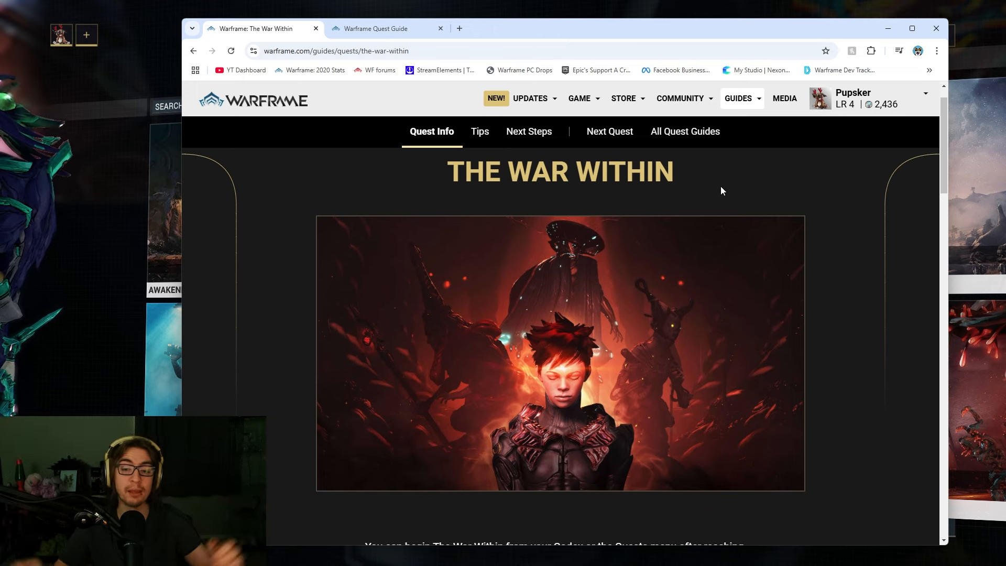
mouse_move(758, 200)
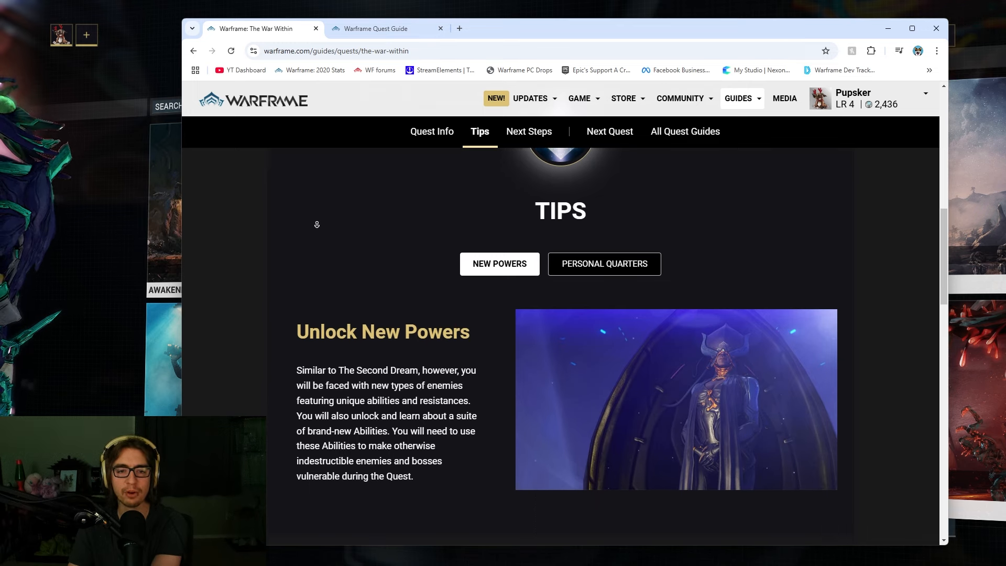
Read The War Within's New Powers tip and Cetus door next steps to Chains of Harrow
scroll(down, 3)
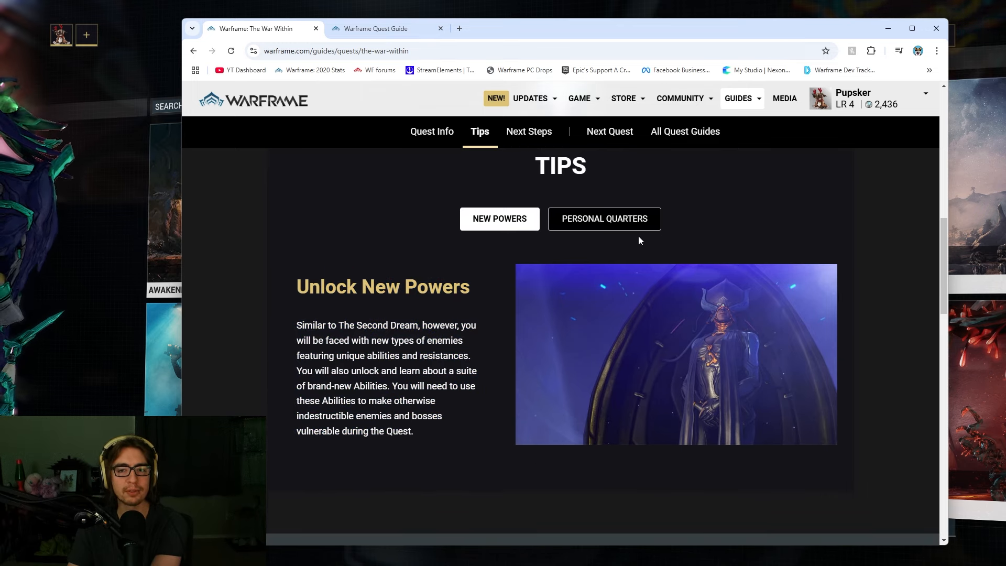
click(604, 218)
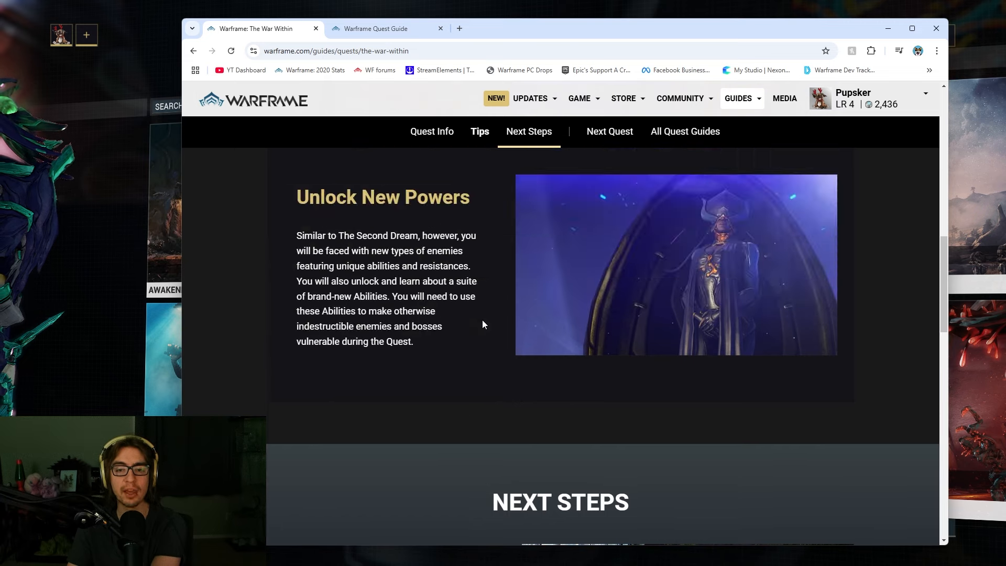
scroll(down, 3)
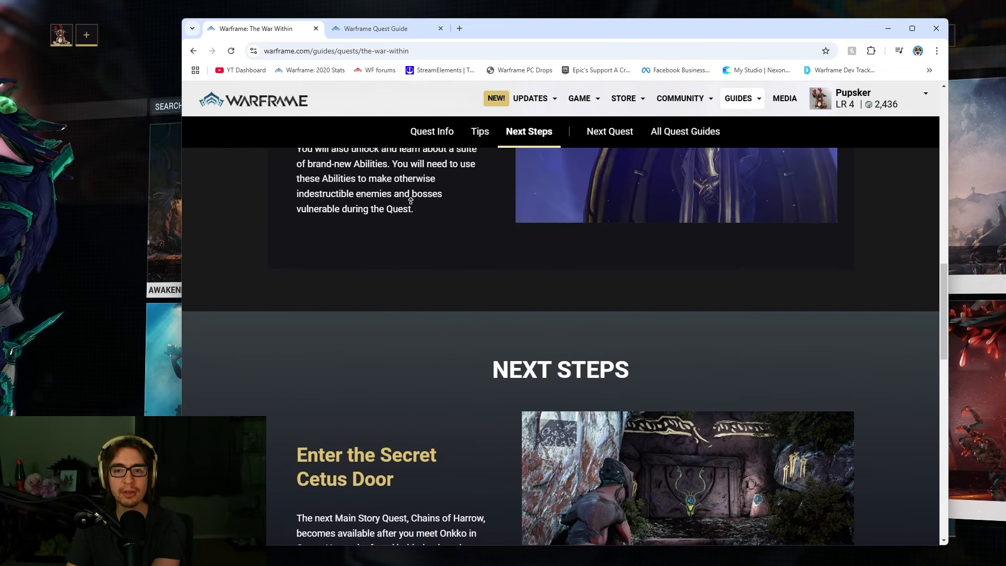
scroll(down, 3)
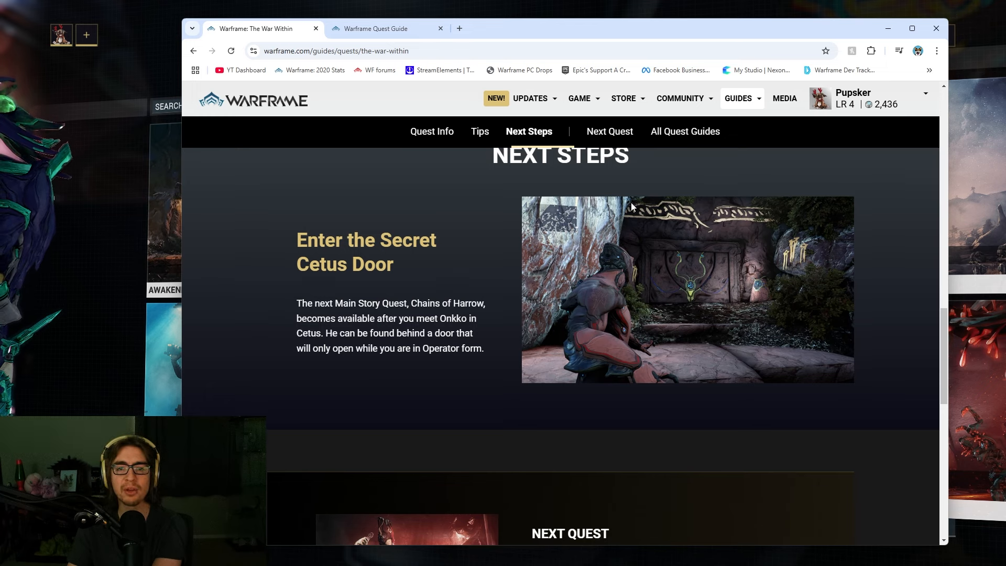
mouse_move(336, 209)
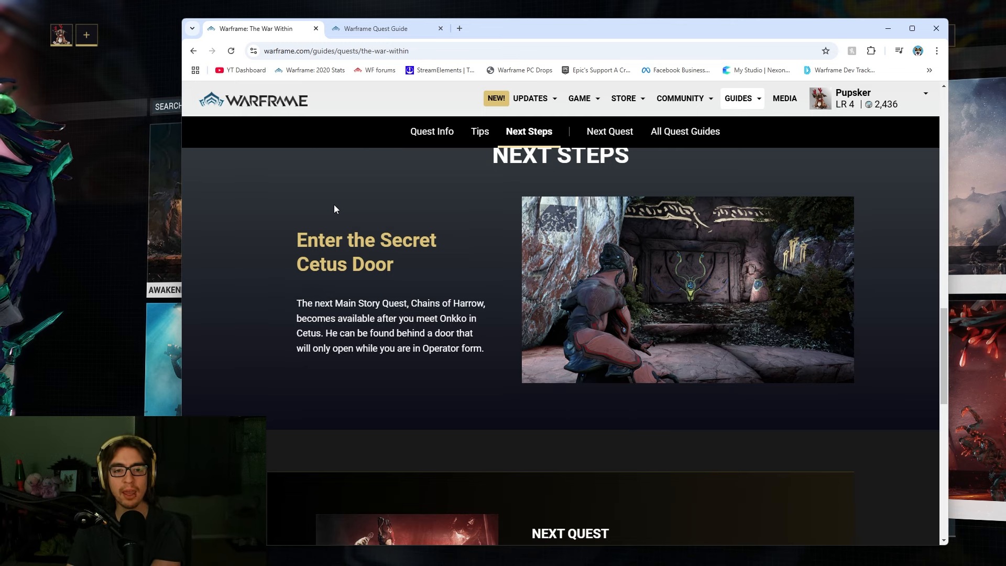
scroll(down, 3)
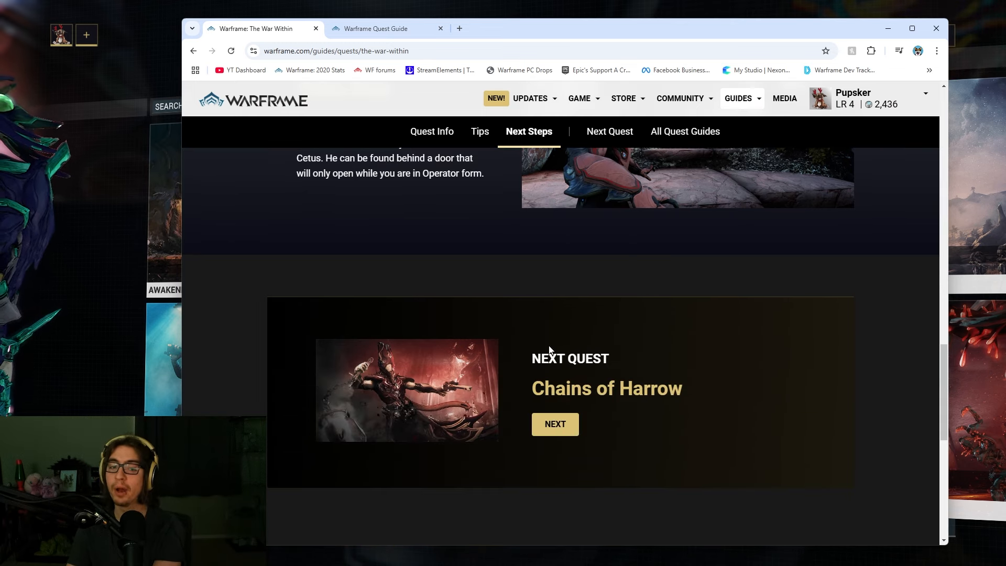
mouse_move(555, 441)
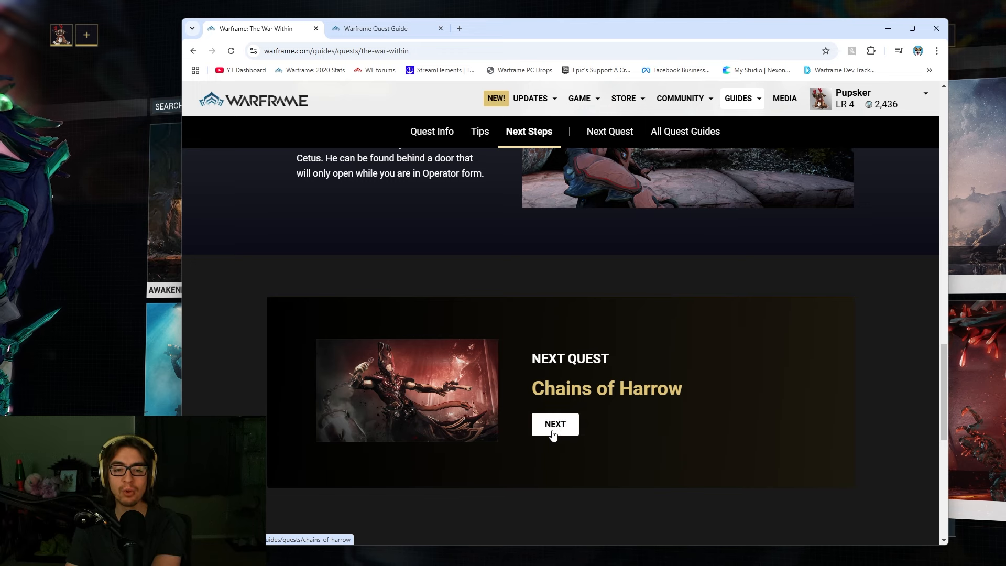
Open Chains of Harrow and read its stages through Trap the Shadows and Sever the Chains
click(555, 424)
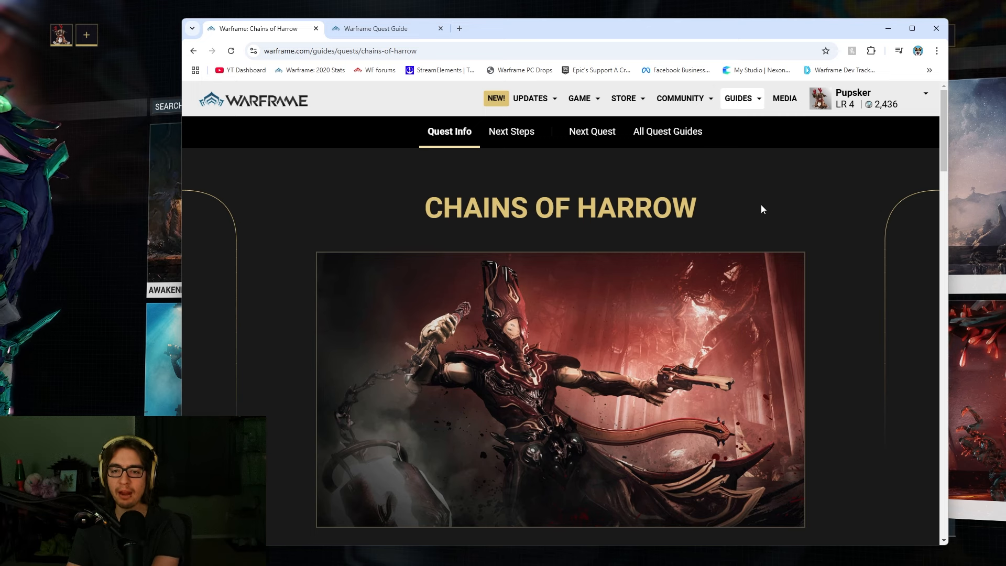
mouse_move(789, 422)
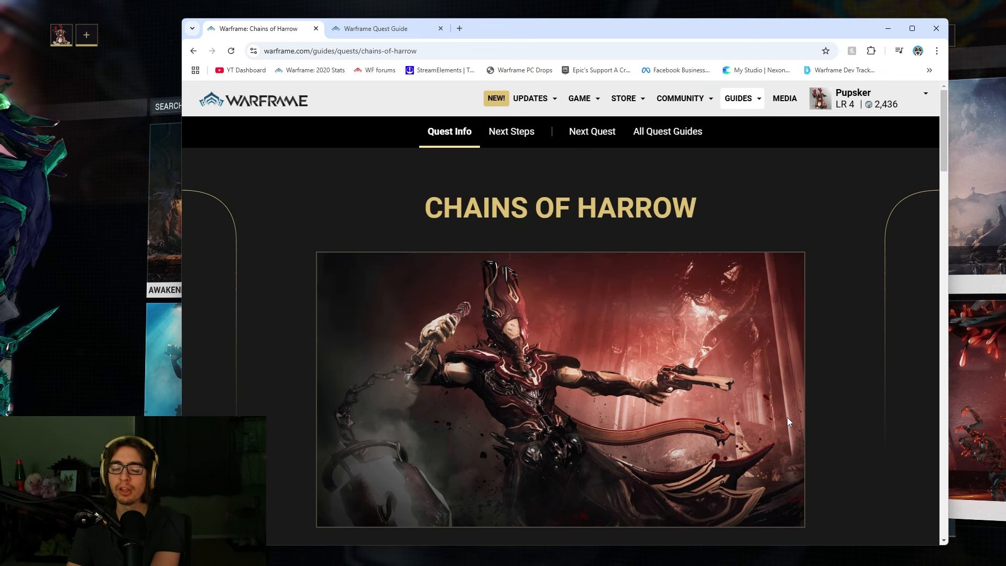
scroll(down, 3)
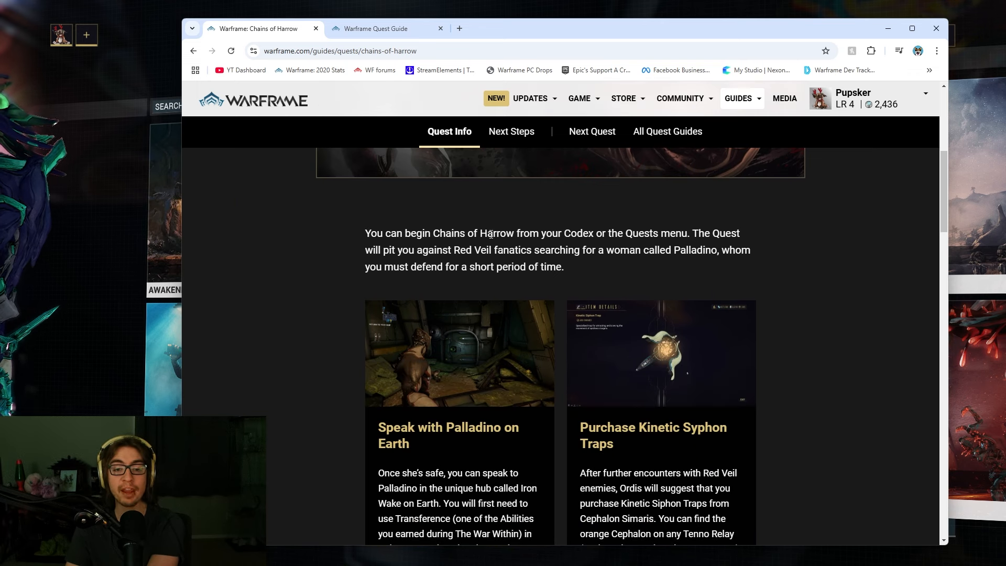
scroll(down, 3)
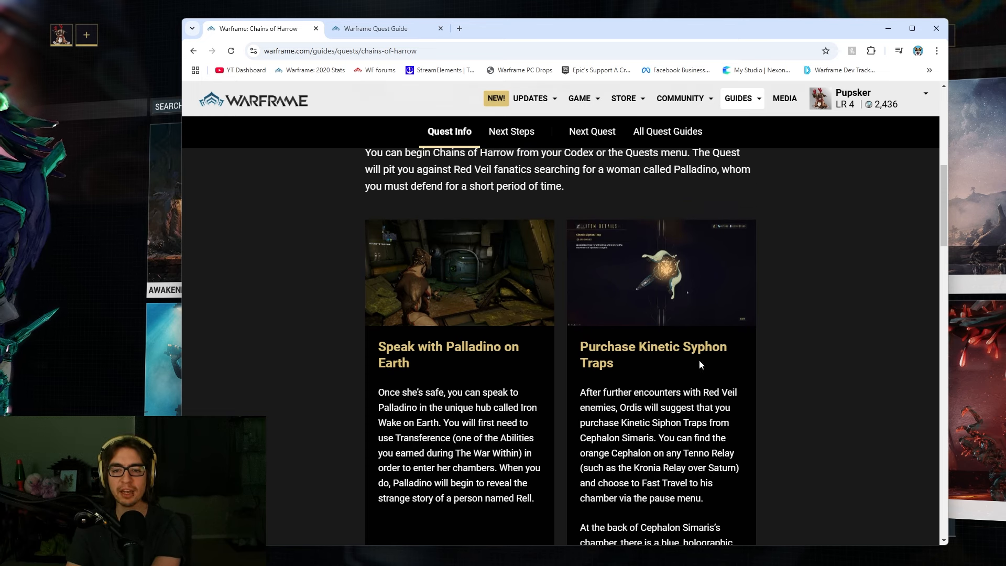
mouse_move(490, 393)
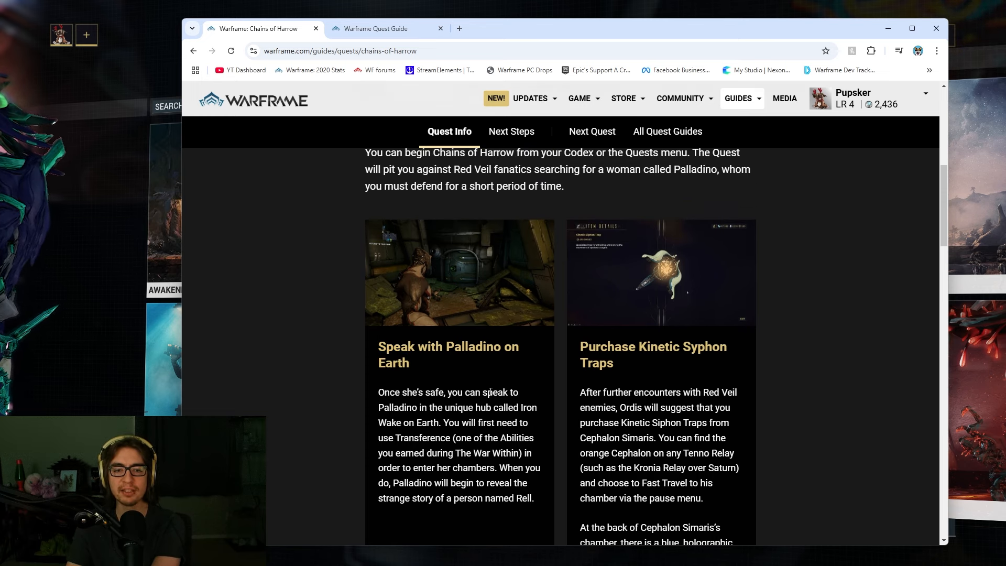
scroll(down, 3)
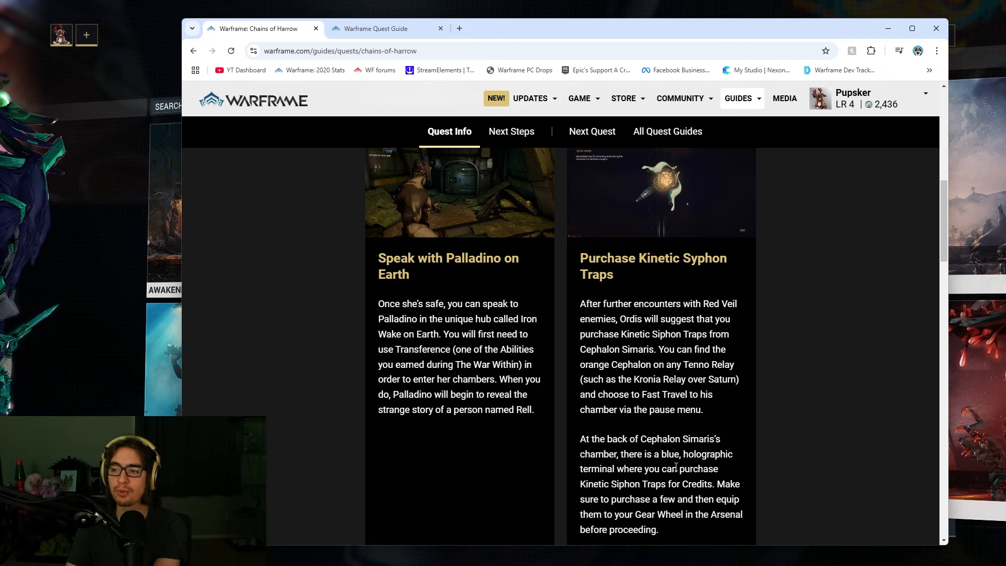
scroll(down, 3)
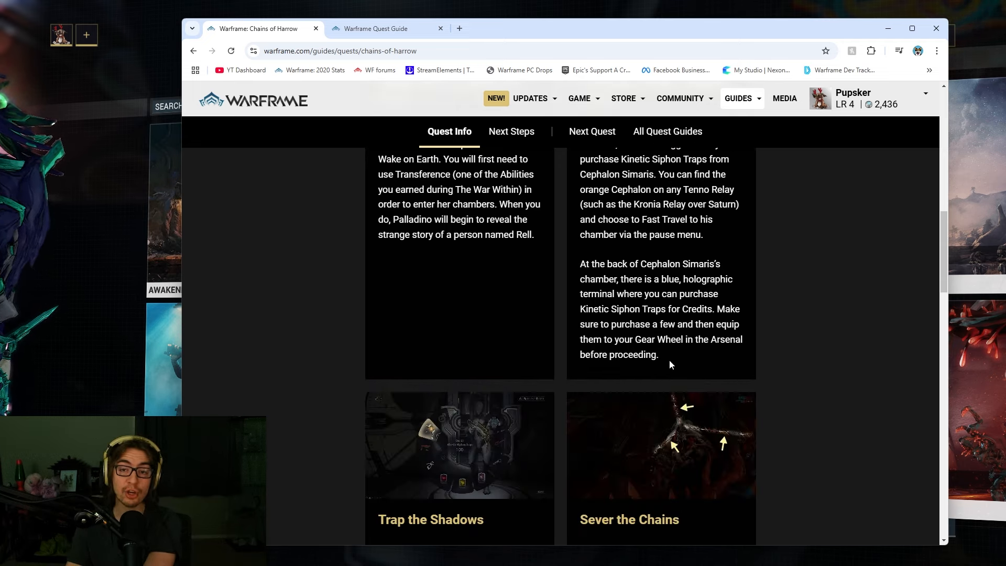
scroll(down, 3)
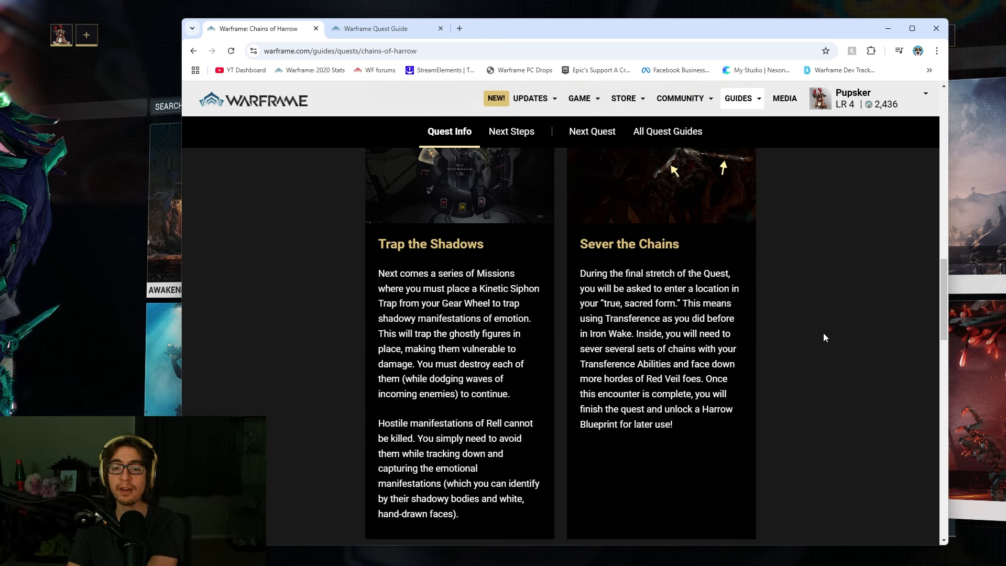
drag(378, 243, 478, 274)
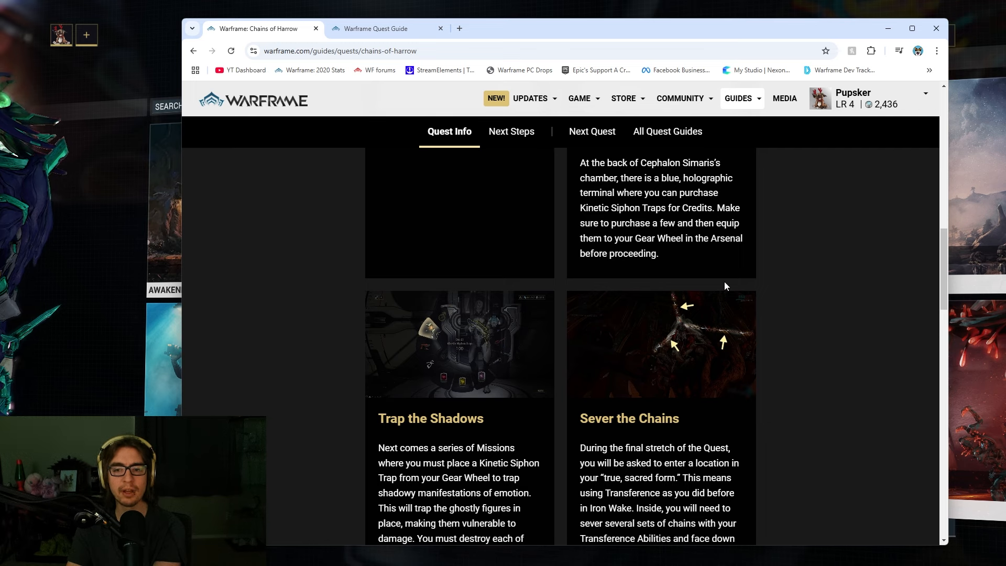
mouse_move(609, 304)
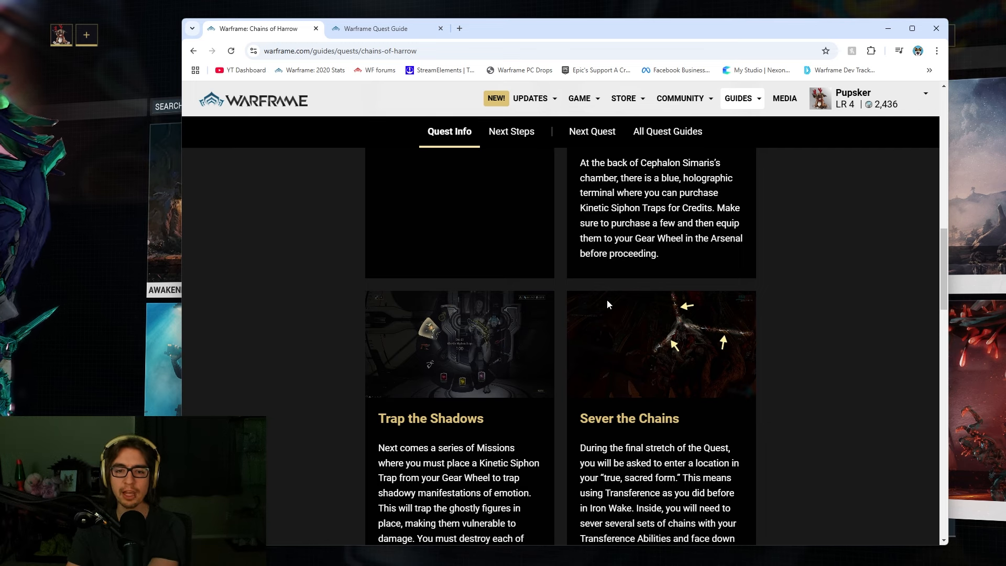
click(512, 131)
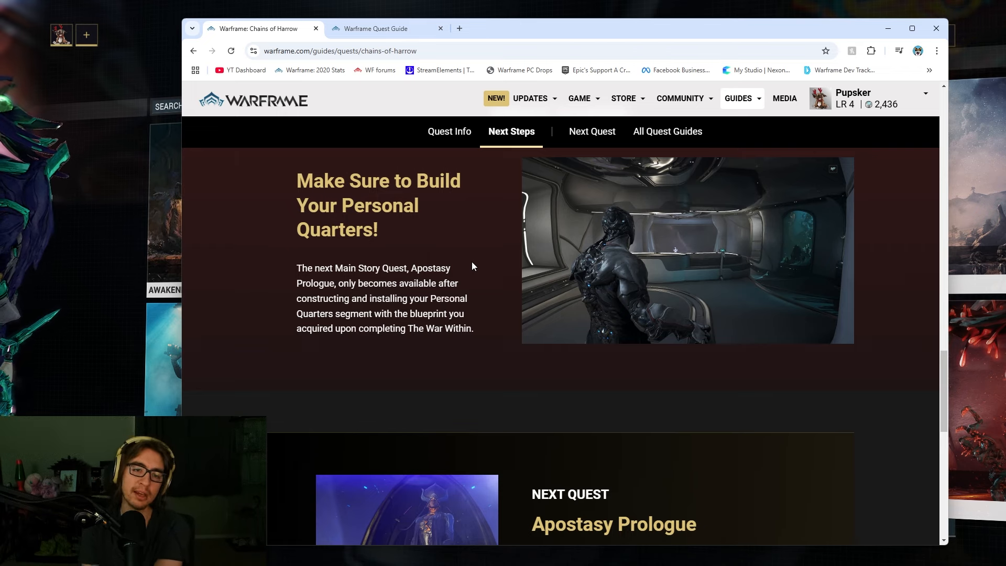
scroll(down, 3)
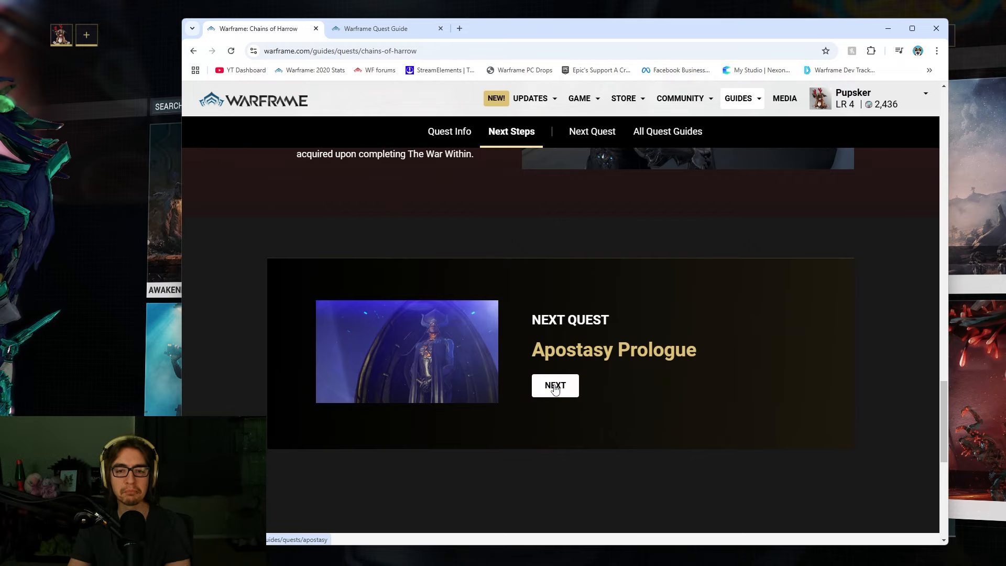
Open the Apostasy Prologue guide, briefly checking the main Quest Guide tab
click(555, 385)
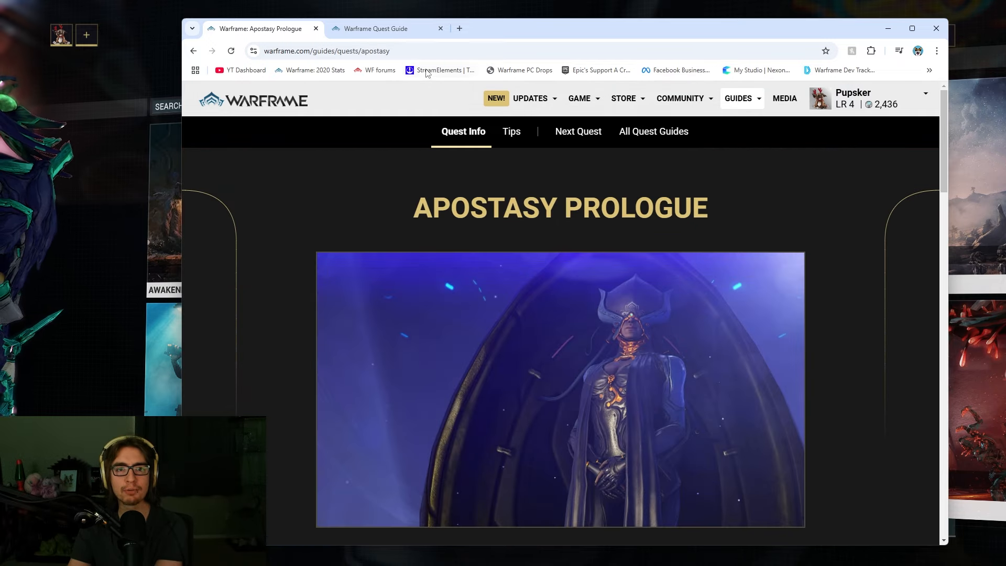
click(377, 29)
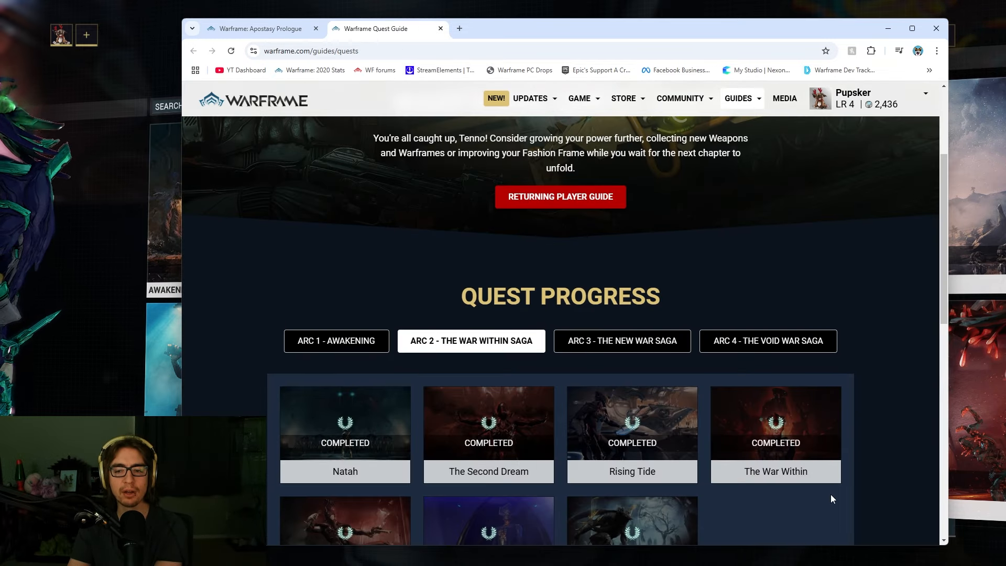
click(257, 29)
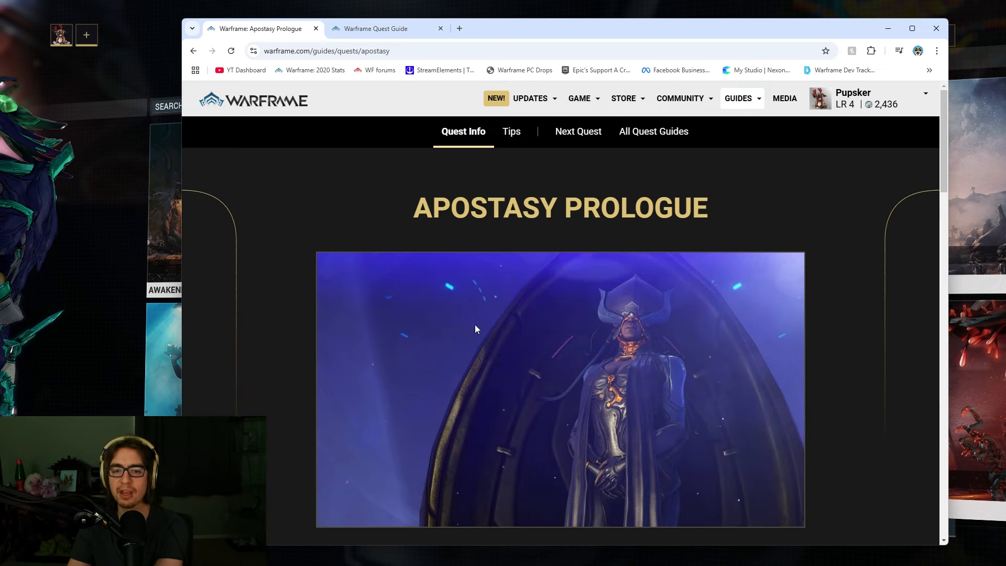
mouse_move(462, 189)
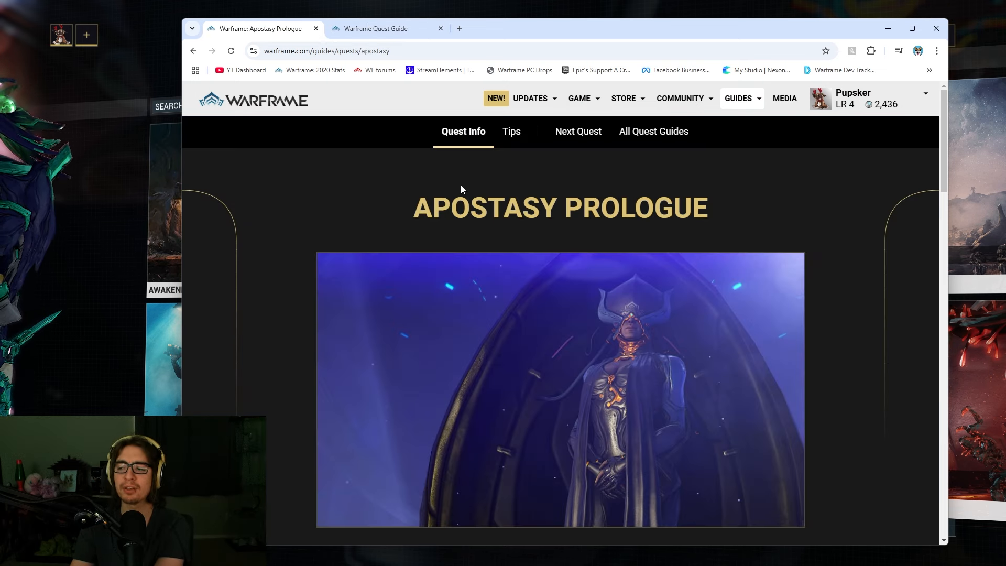
mouse_move(641, 365)
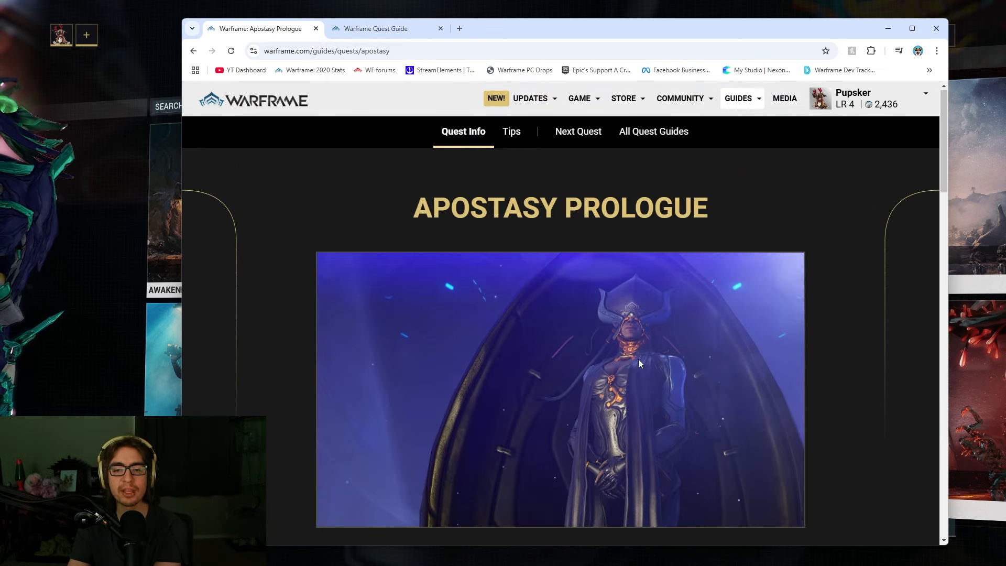
Read Apostasy Prologue's quest info and tip down to The Sacrifice card
scroll(down, 3)
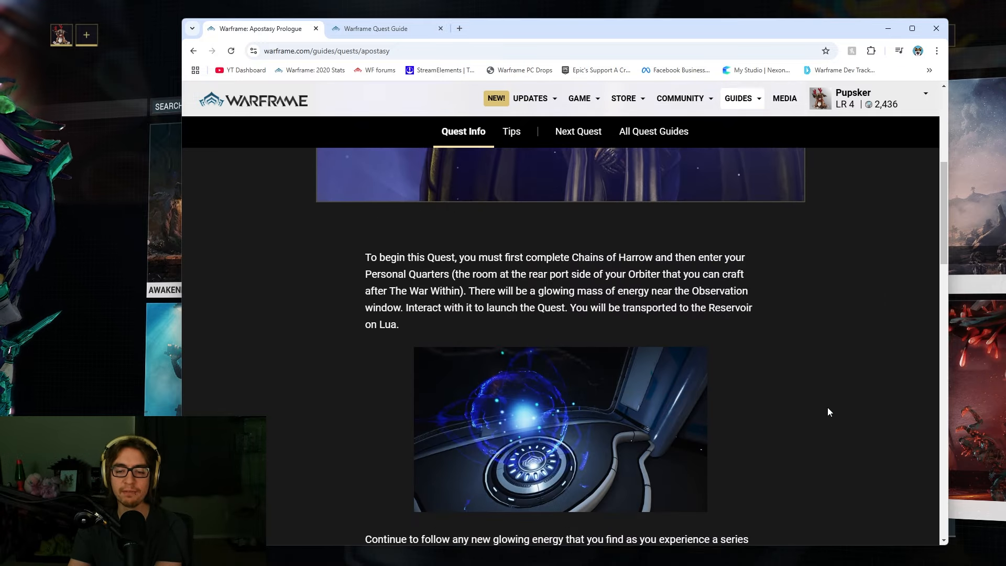
scroll(down, 3)
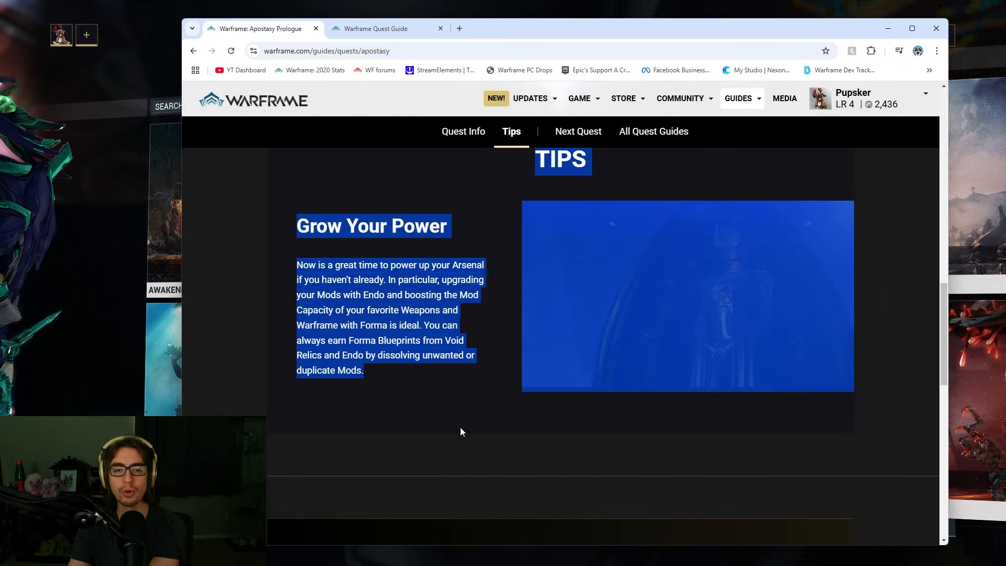
scroll(up, 3)
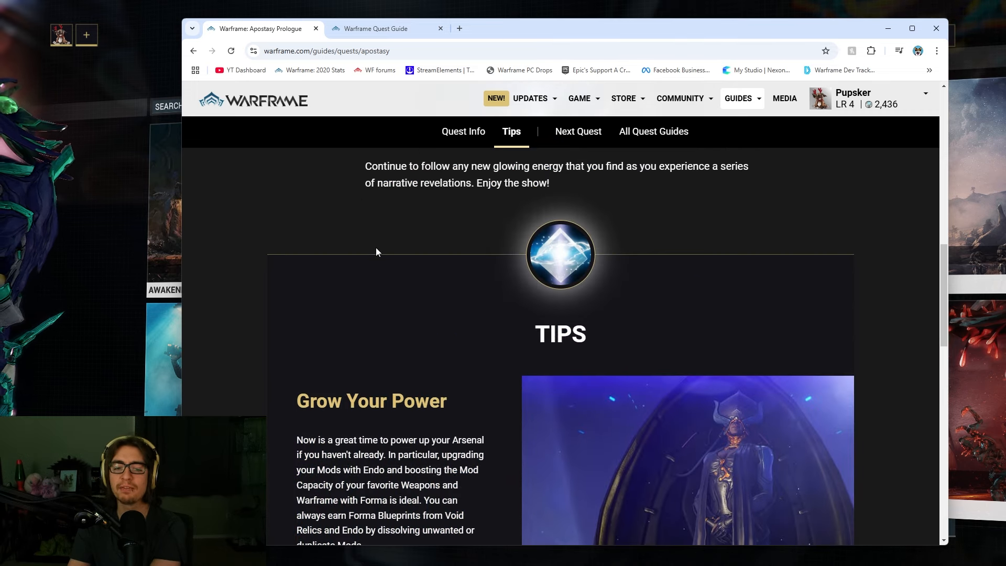
scroll(down, 3)
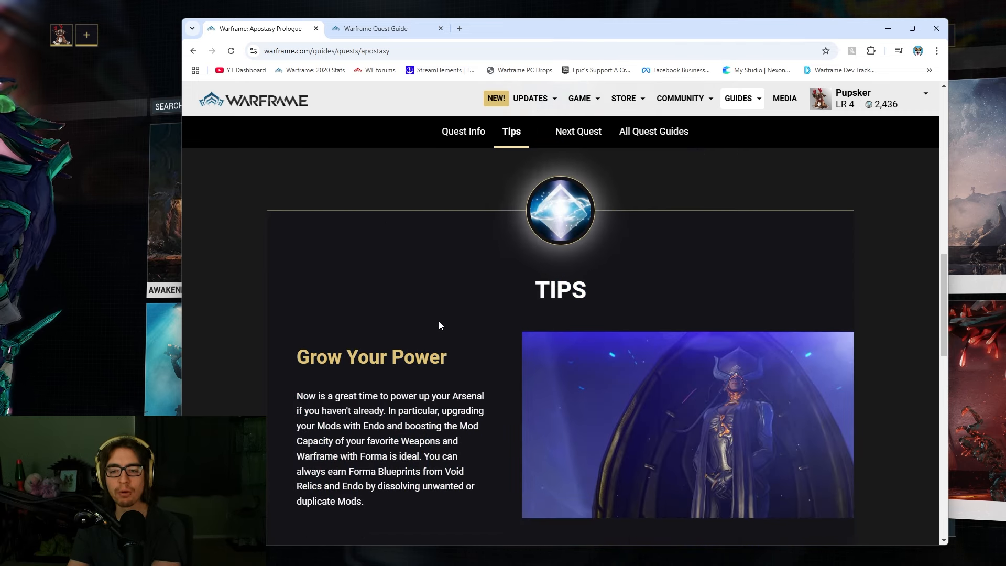
click(463, 131)
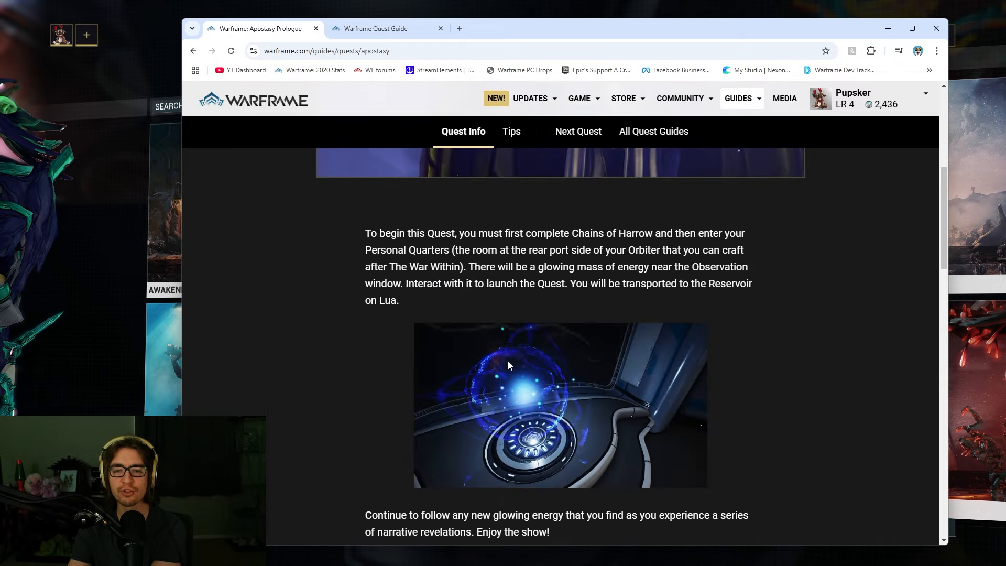
scroll(down, 3)
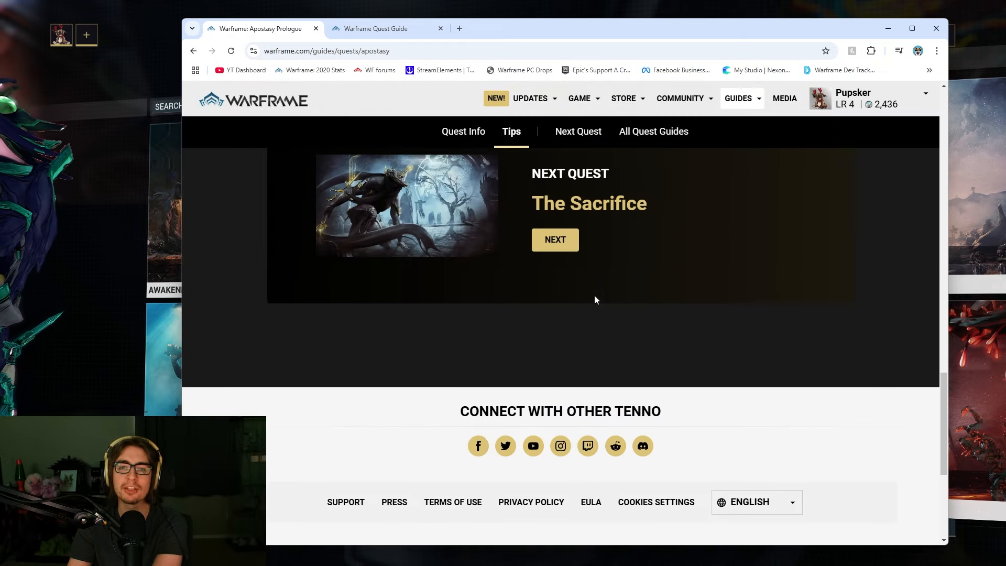
Open The Sacrifice guide and read its stages down to Craft Excalibur Umbra
click(555, 239)
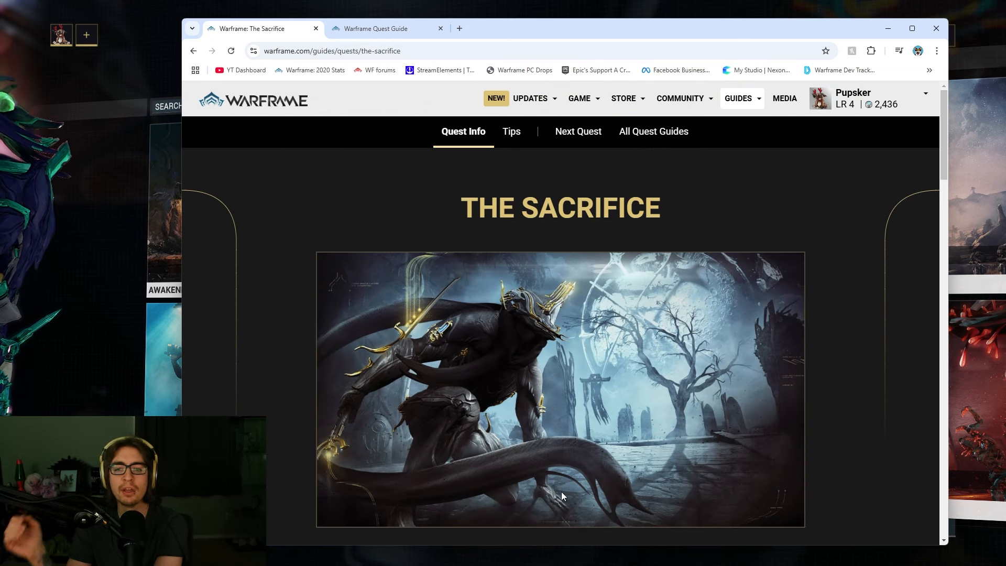
mouse_move(578, 302)
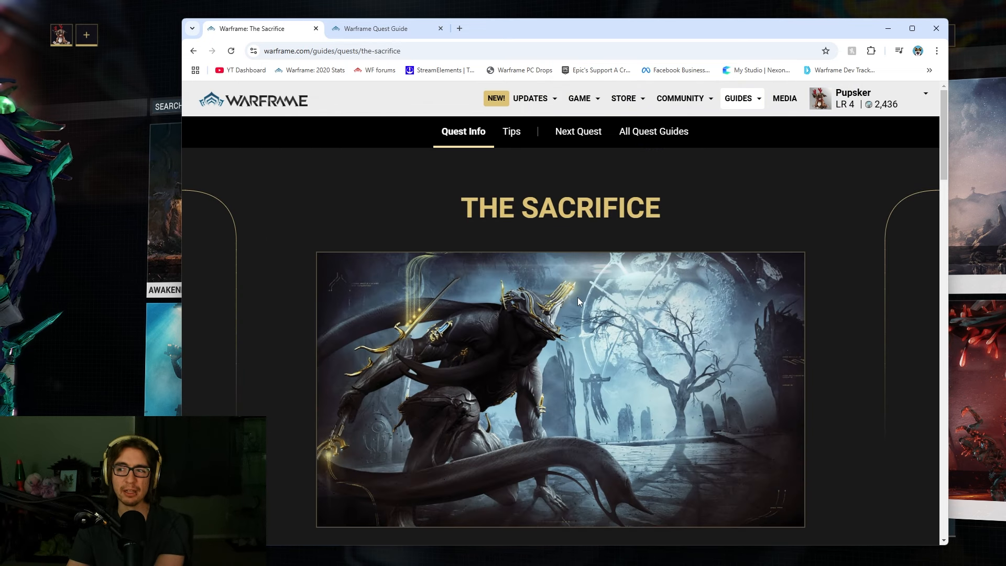
mouse_move(662, 228)
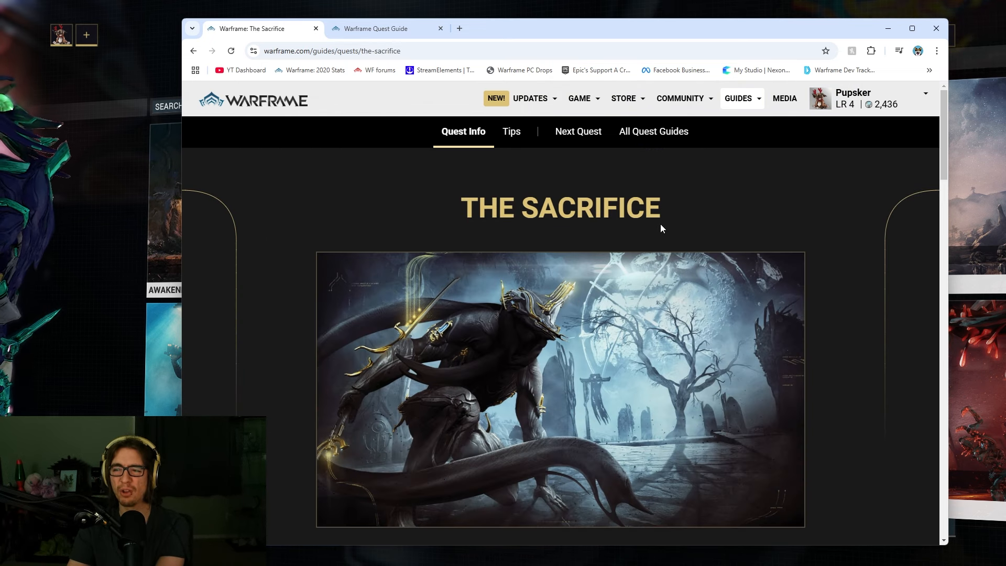
mouse_move(451, 189)
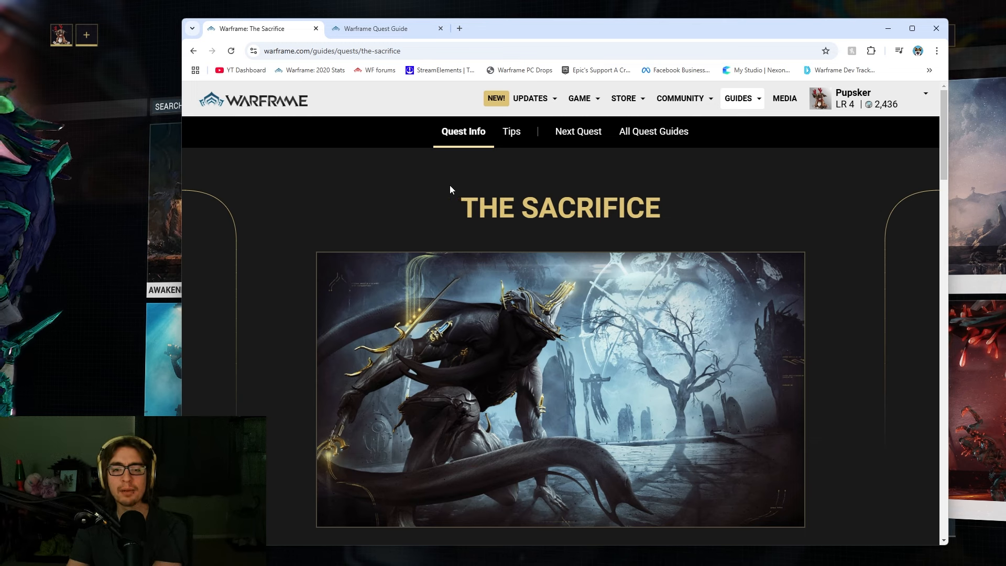
mouse_move(466, 184)
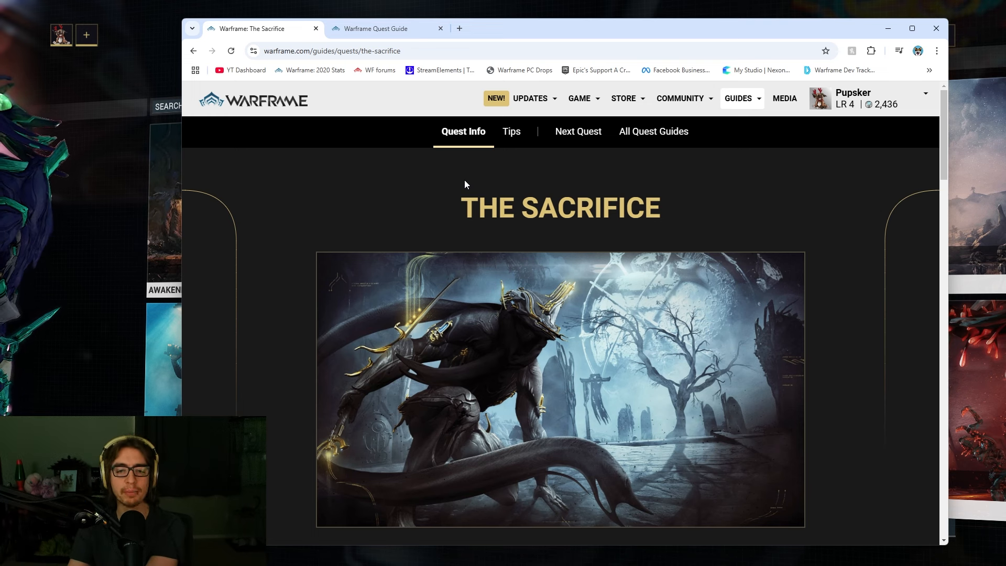
scroll(down, 3)
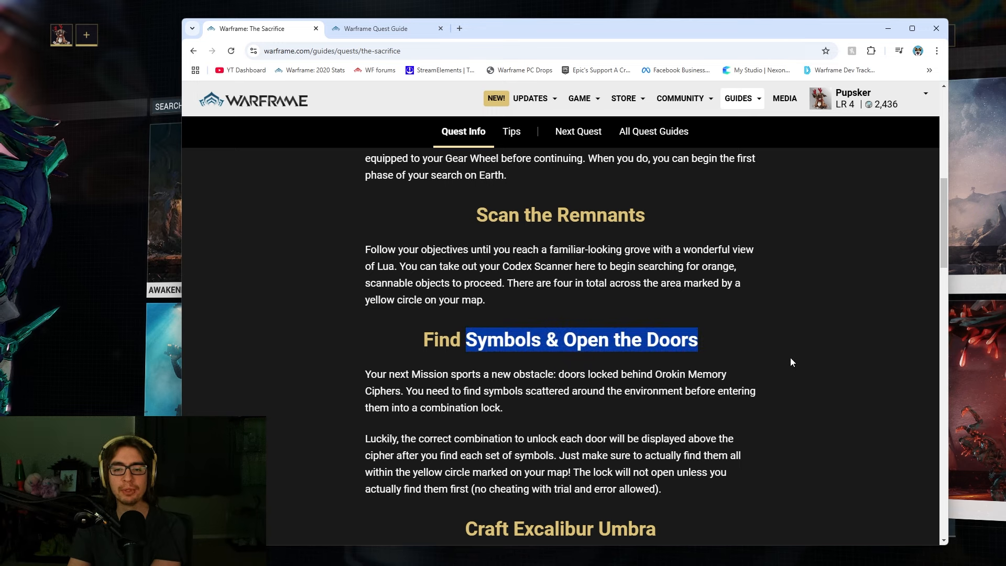
click(740, 370)
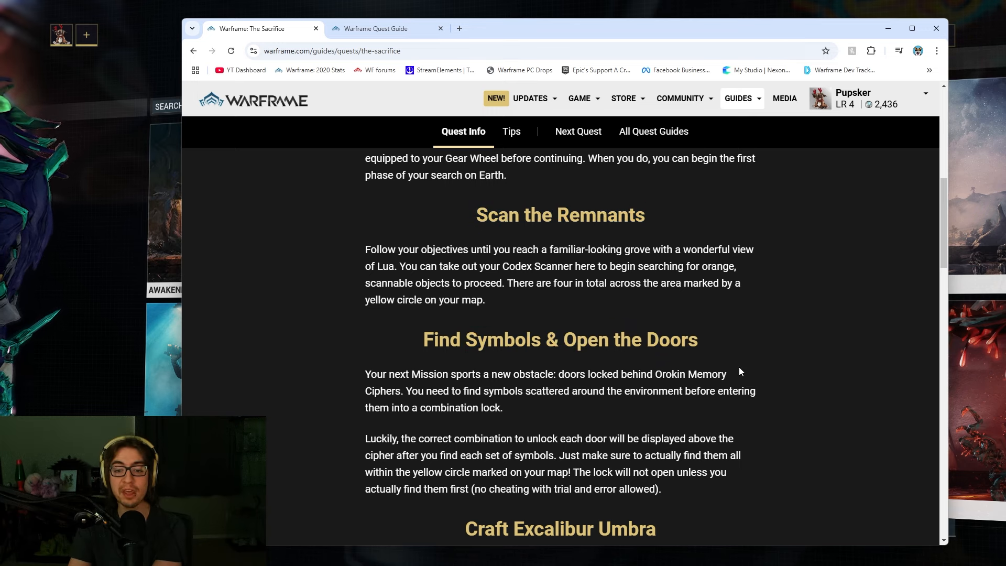
scroll(down, 3)
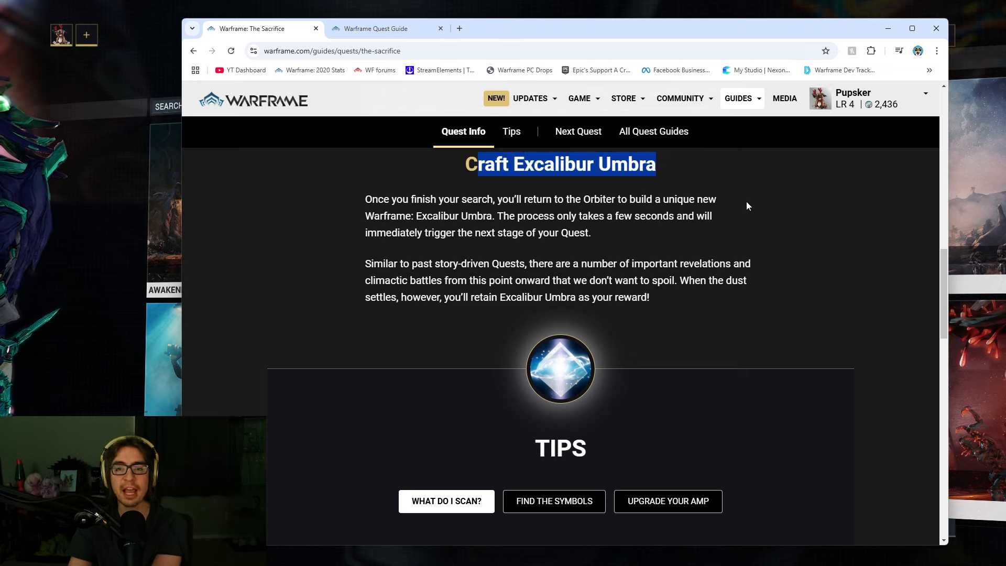
Switch between The Sacrifice's What Do I Scan? and Find the Symbols tips
scroll(down, 3)
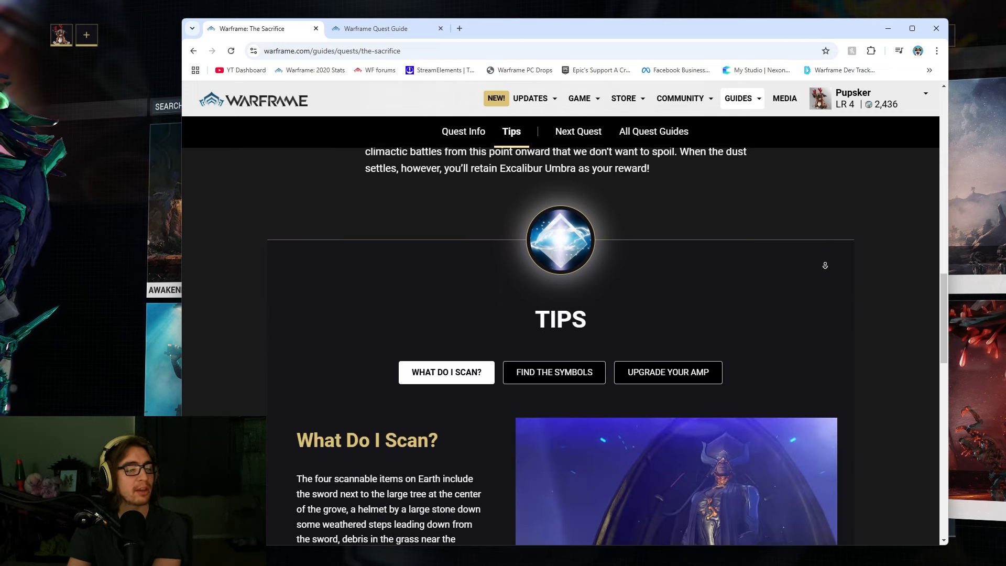
scroll(down, 3)
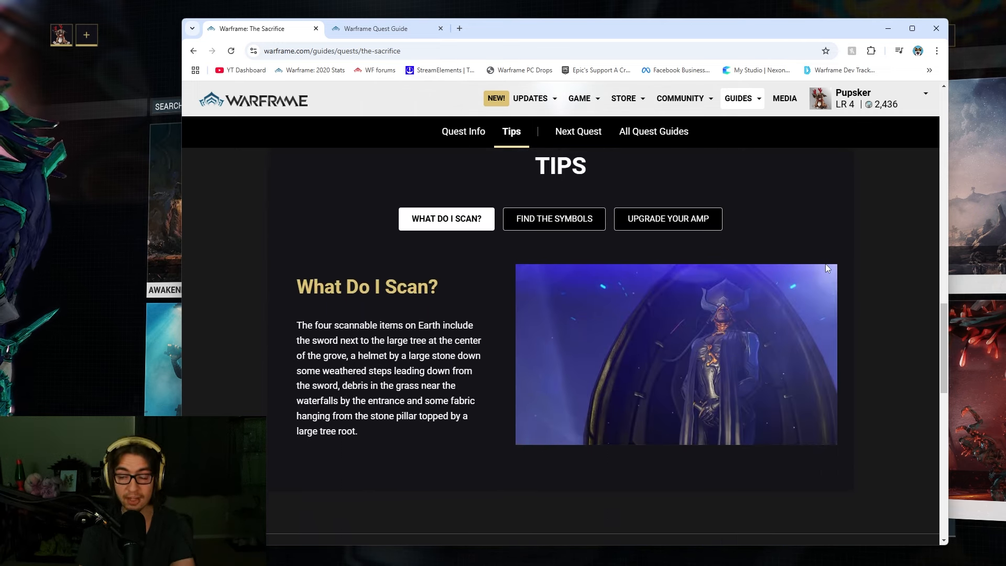
mouse_move(594, 139)
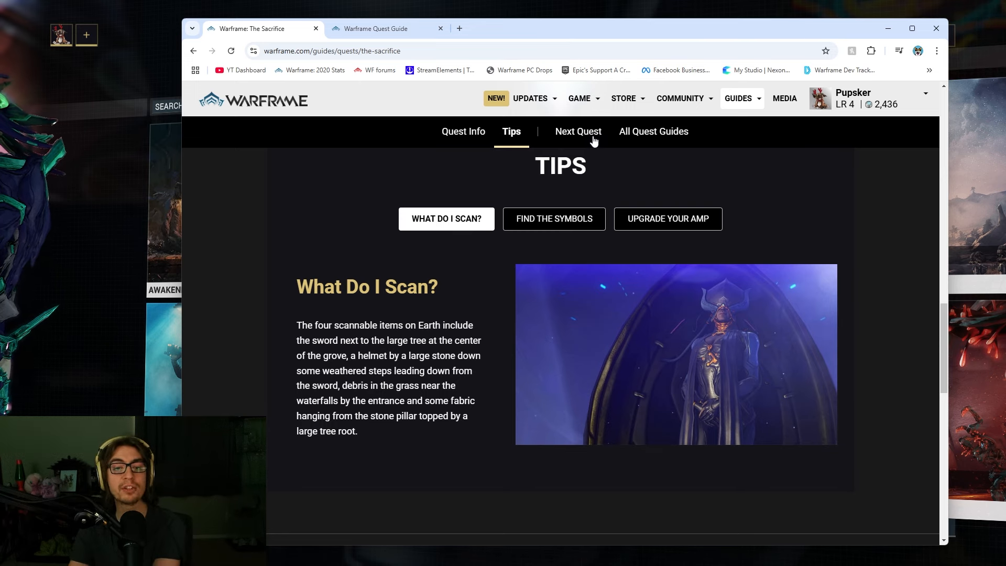
click(554, 219)
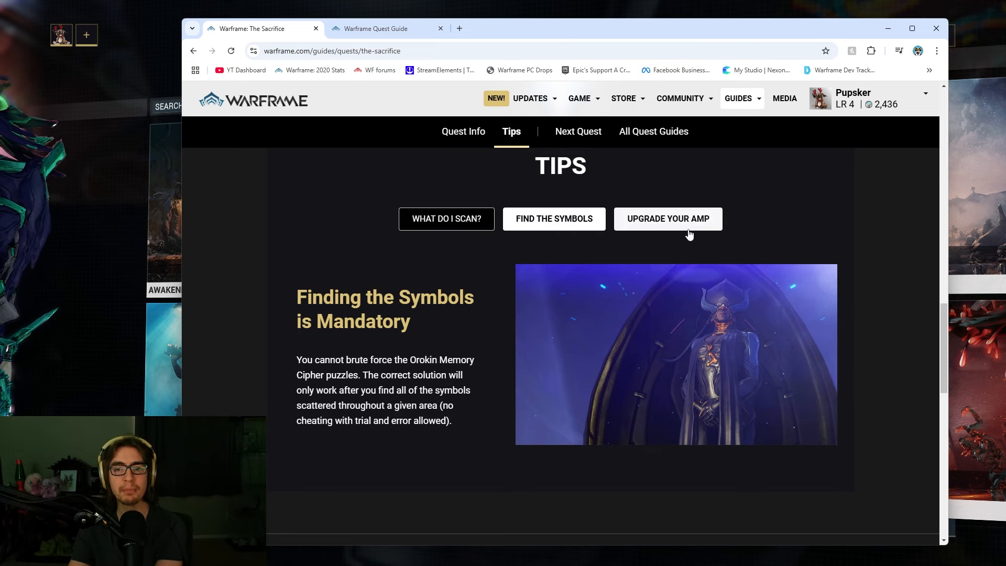
click(446, 218)
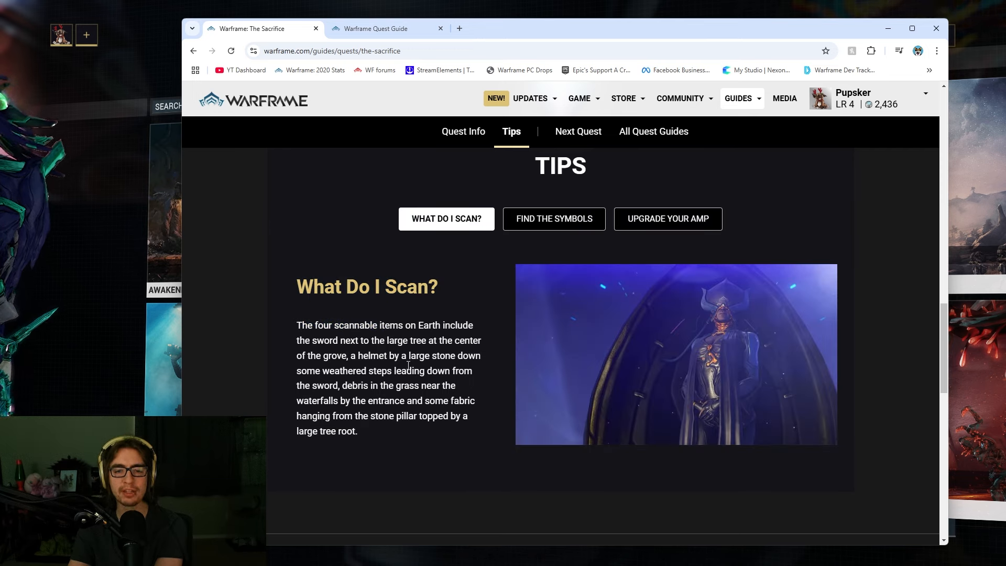
click(554, 219)
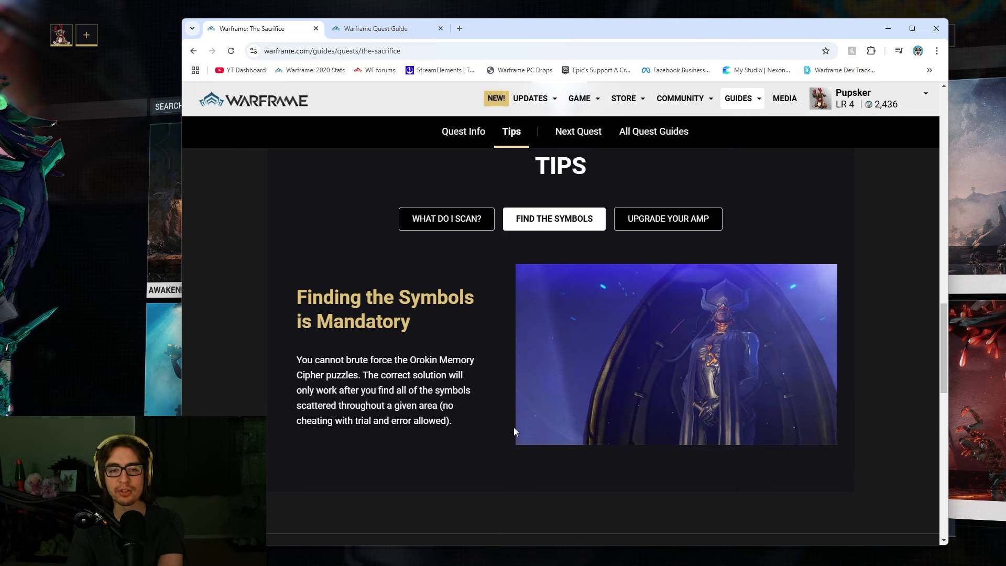
mouse_move(654, 234)
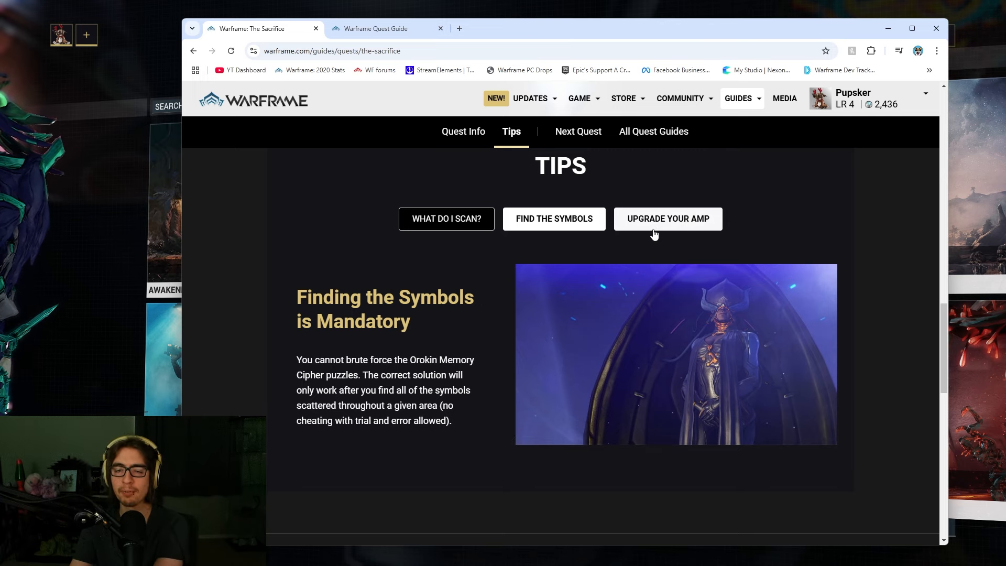
Return to the scanning tip and list the Arc 3 - The New War Saga quests
click(668, 219)
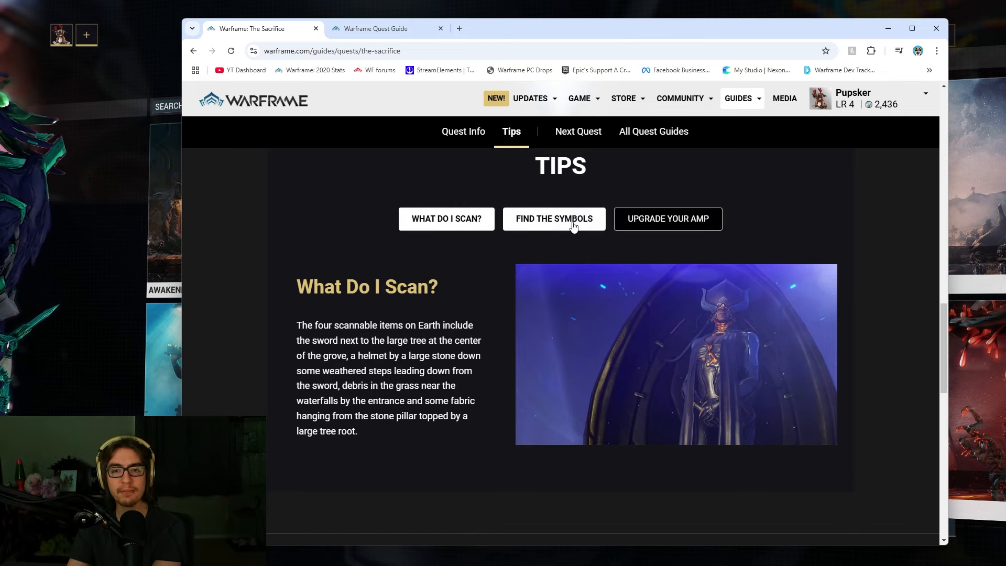
scroll(down, 3)
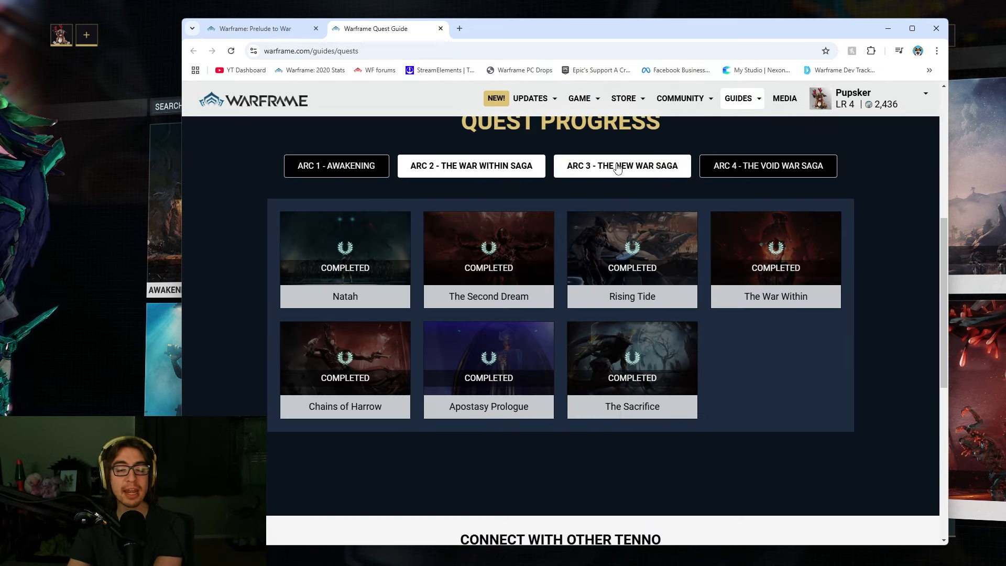
click(622, 166)
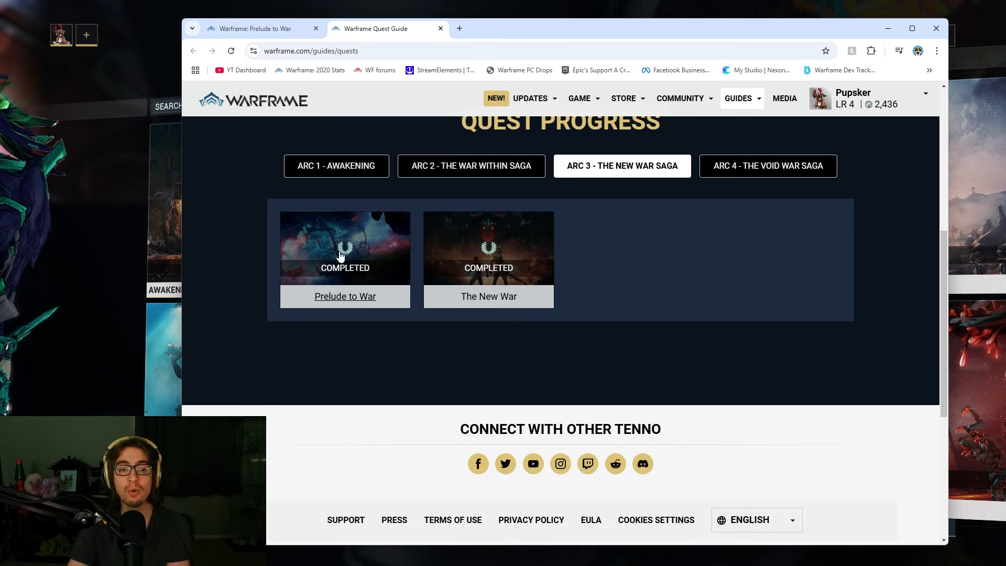
Open Prelude to War and read down to its Necramech next steps and The New War card
click(345, 296)
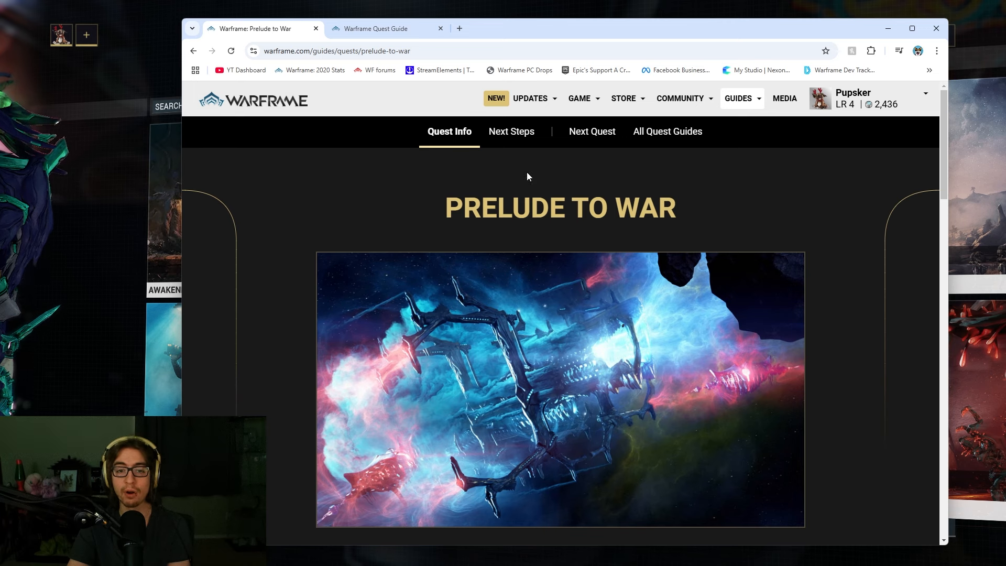
scroll(down, 3)
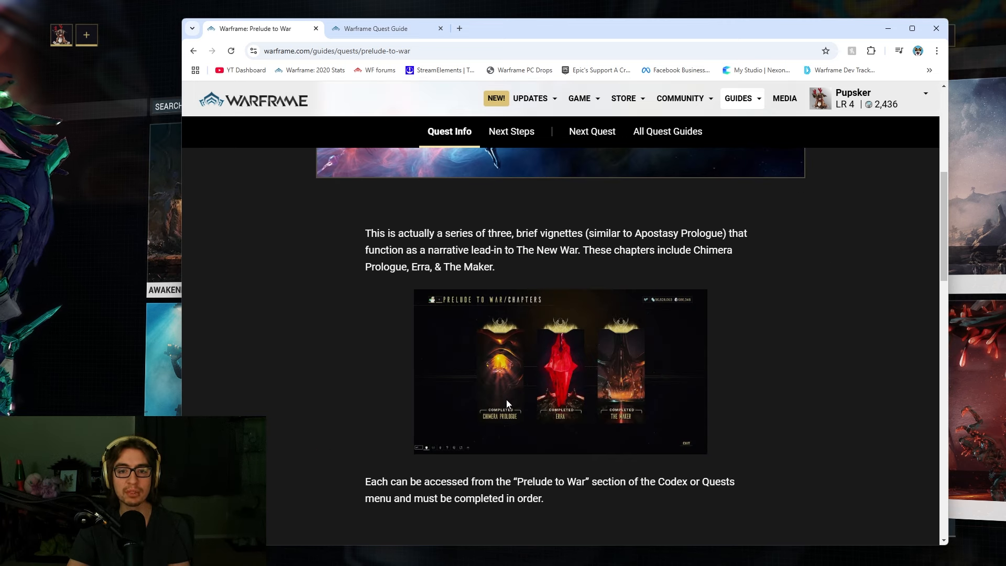
mouse_move(656, 419)
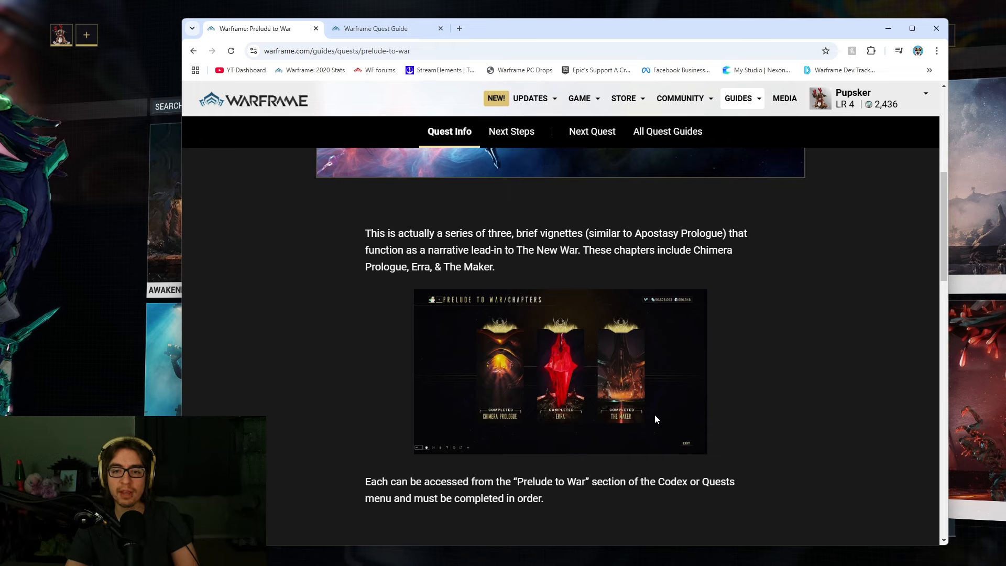
mouse_move(442, 214)
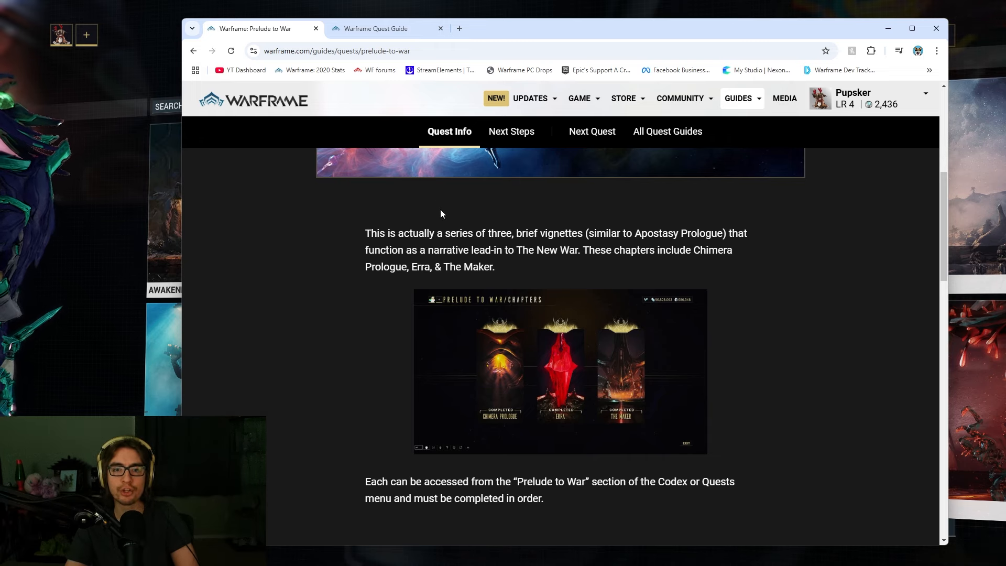
scroll(down, 3)
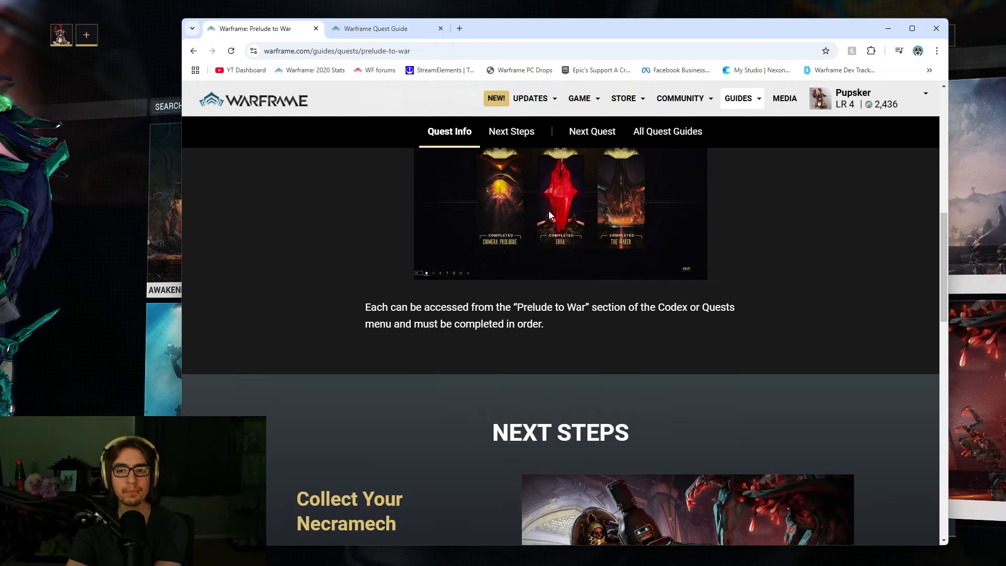
scroll(up, 3)
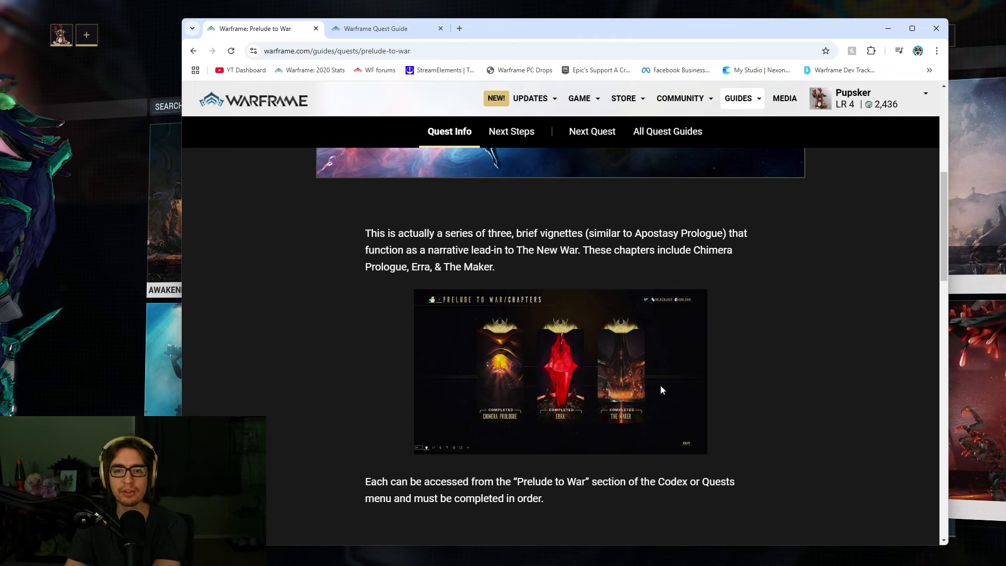
scroll(down, 3)
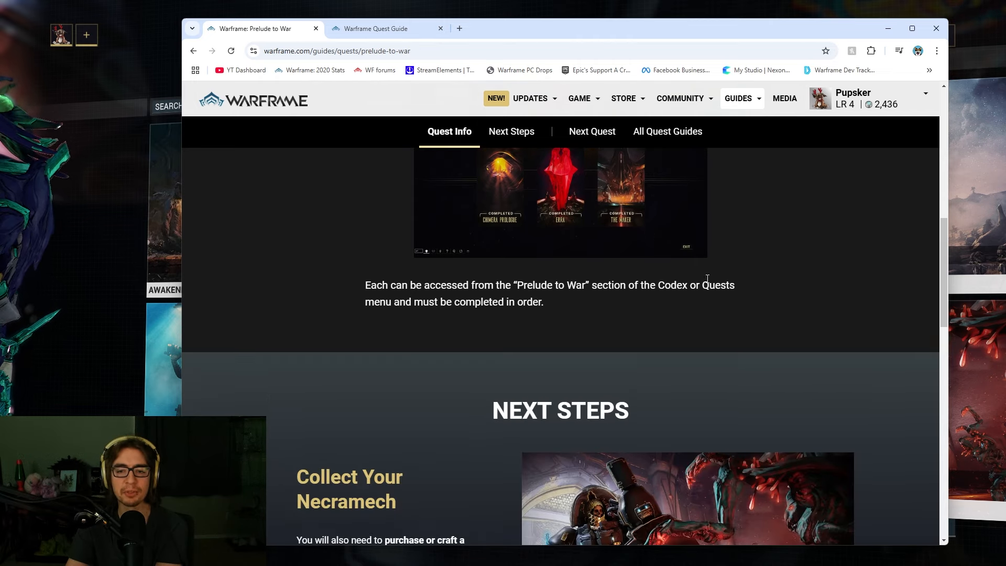
scroll(down, 3)
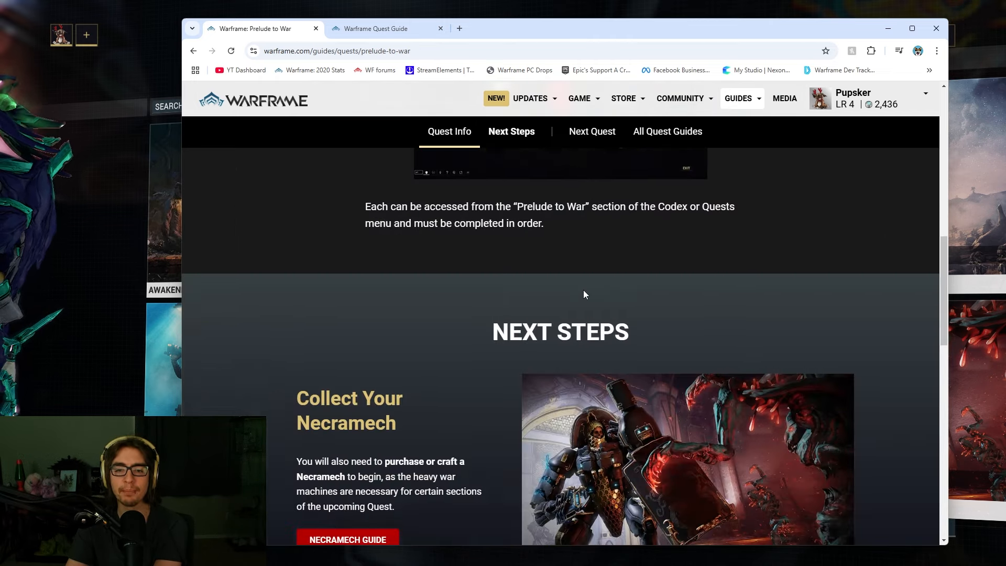
scroll(down, 3)
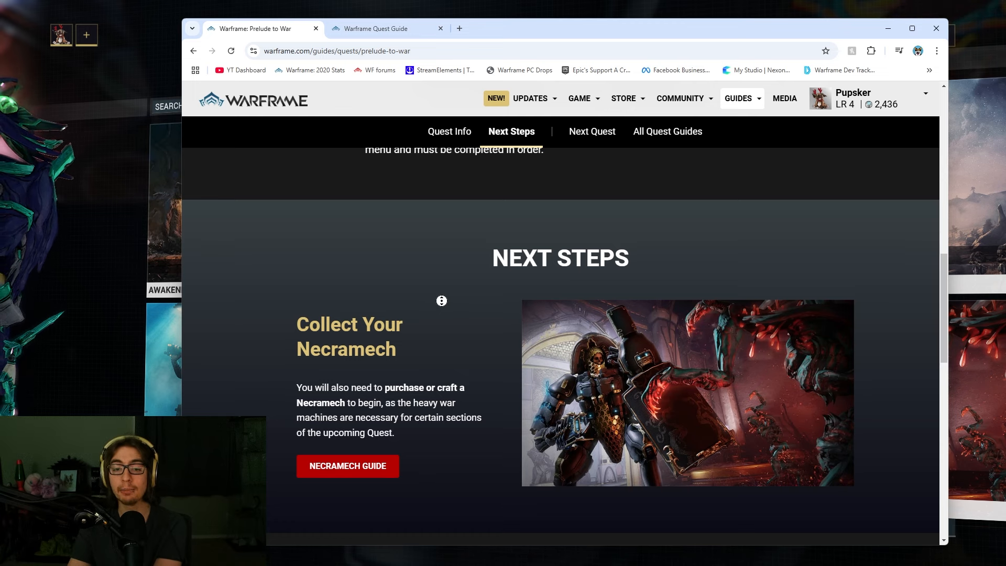
scroll(down, 3)
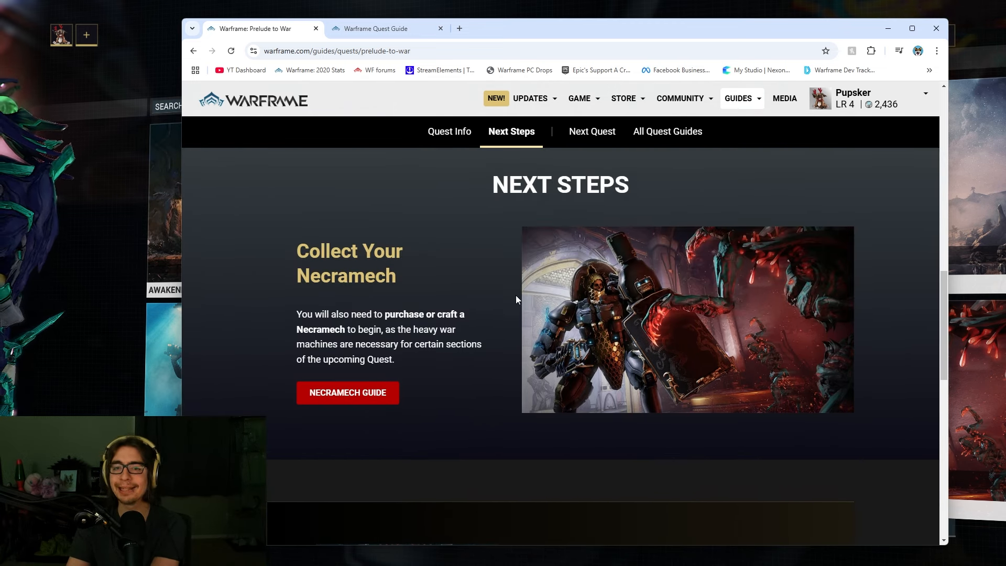
scroll(down, 3)
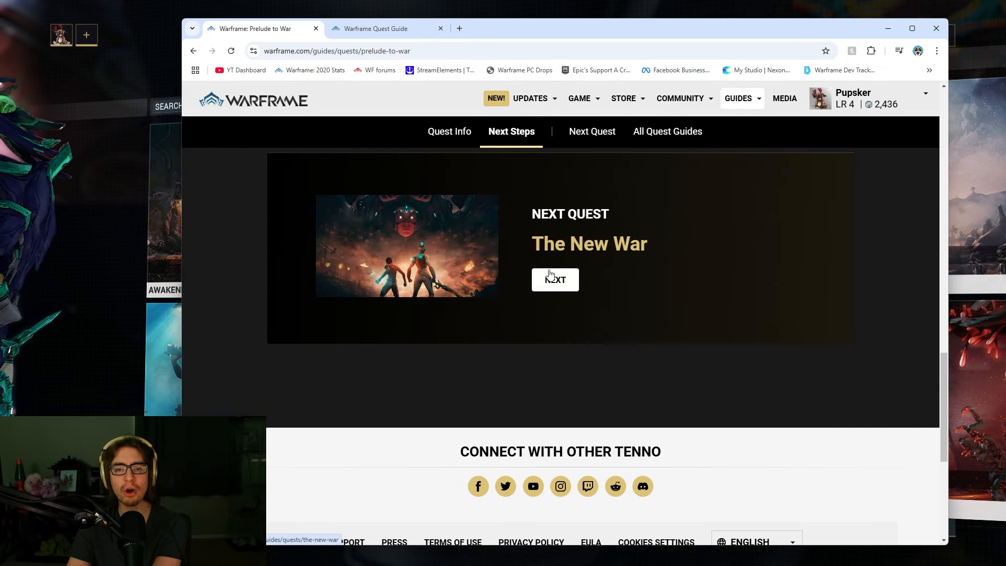
Open The New War quest guide and scroll over its climactic-conclusion introduction
click(554, 279)
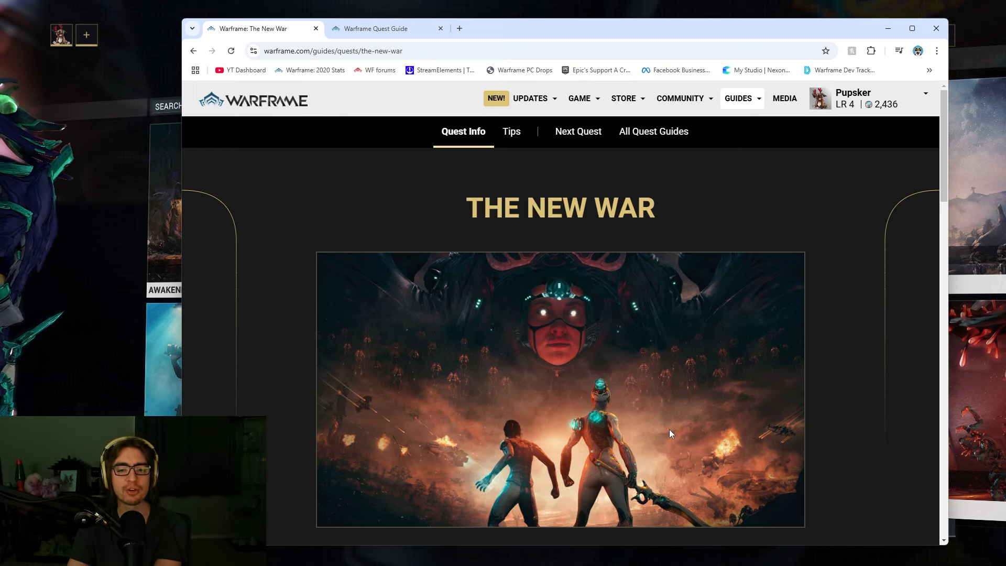
mouse_move(824, 208)
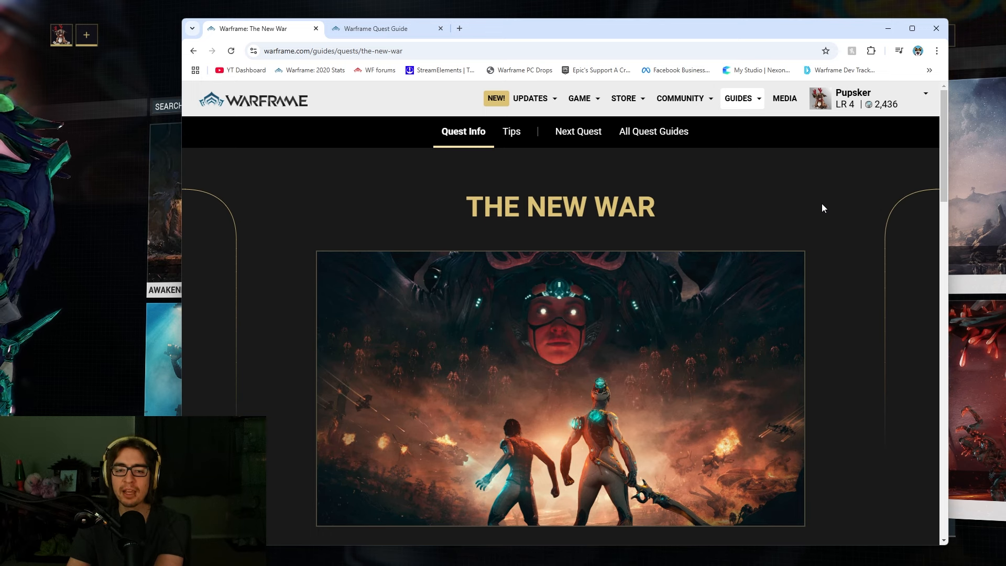
scroll(down, 3)
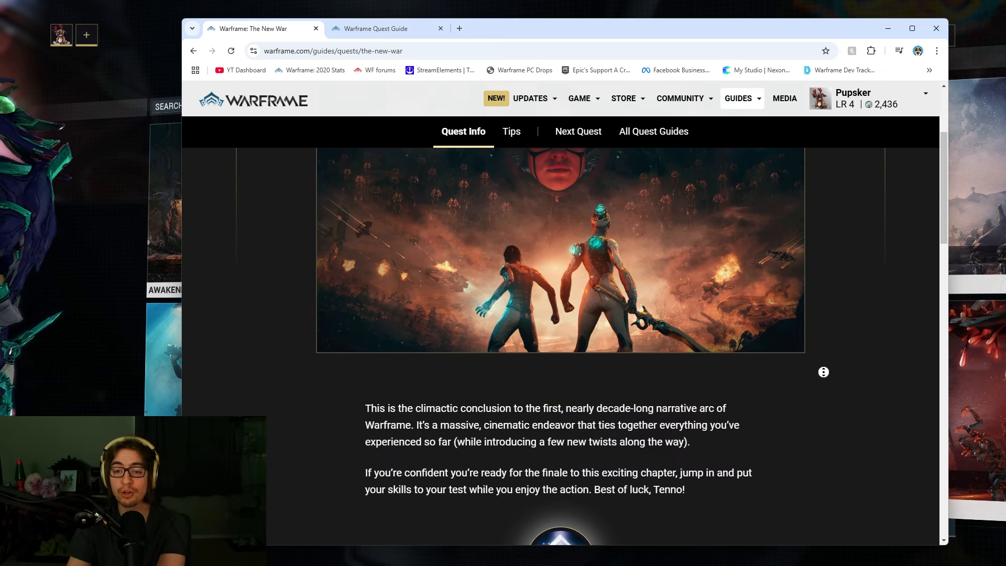
scroll(up, 3)
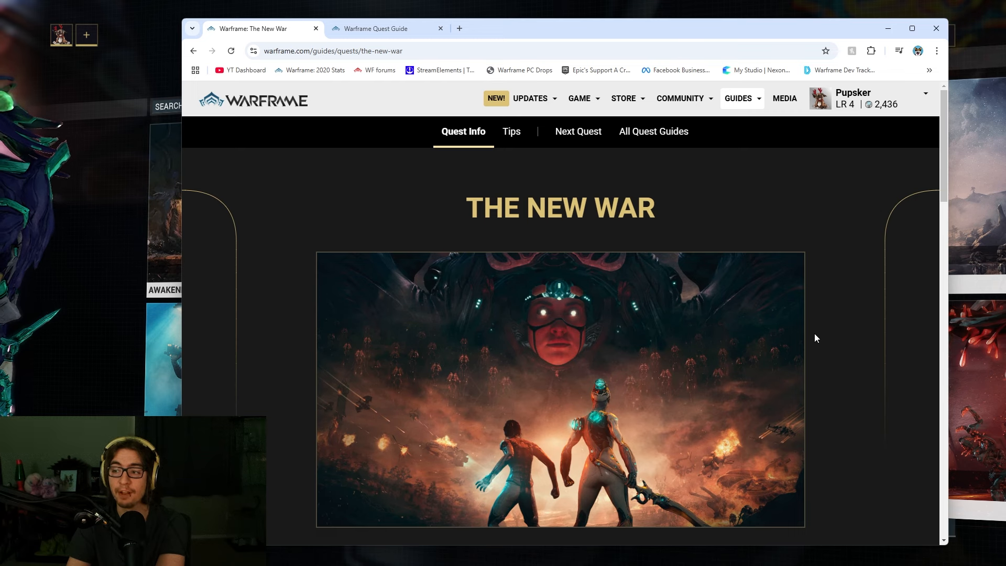
scroll(down, 3)
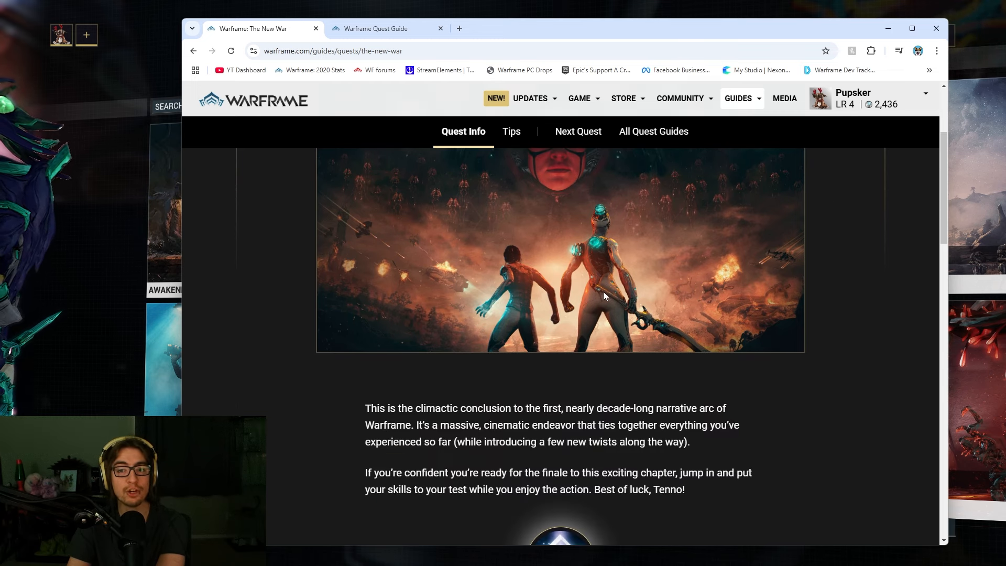
scroll(up, 3)
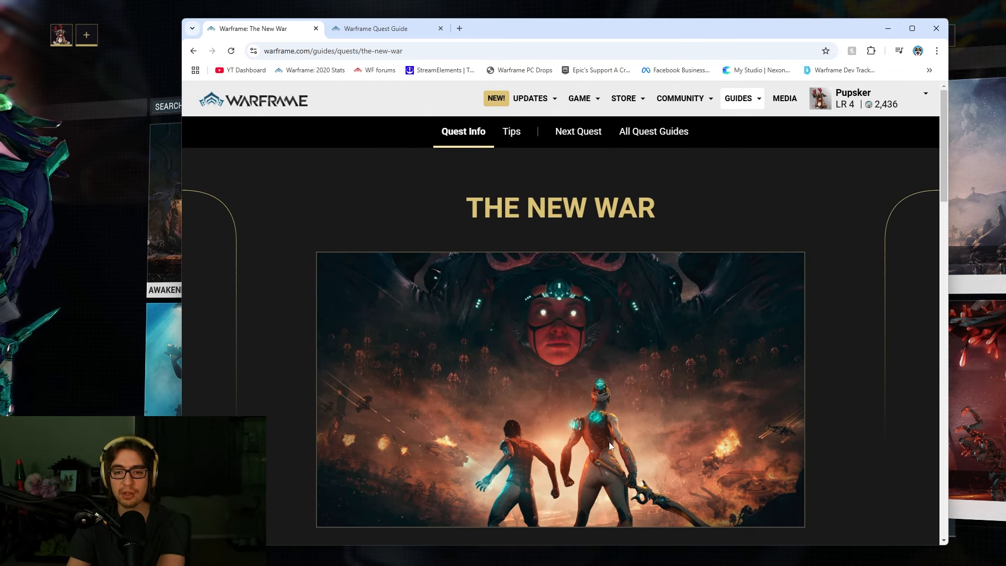
scroll(down, 3)
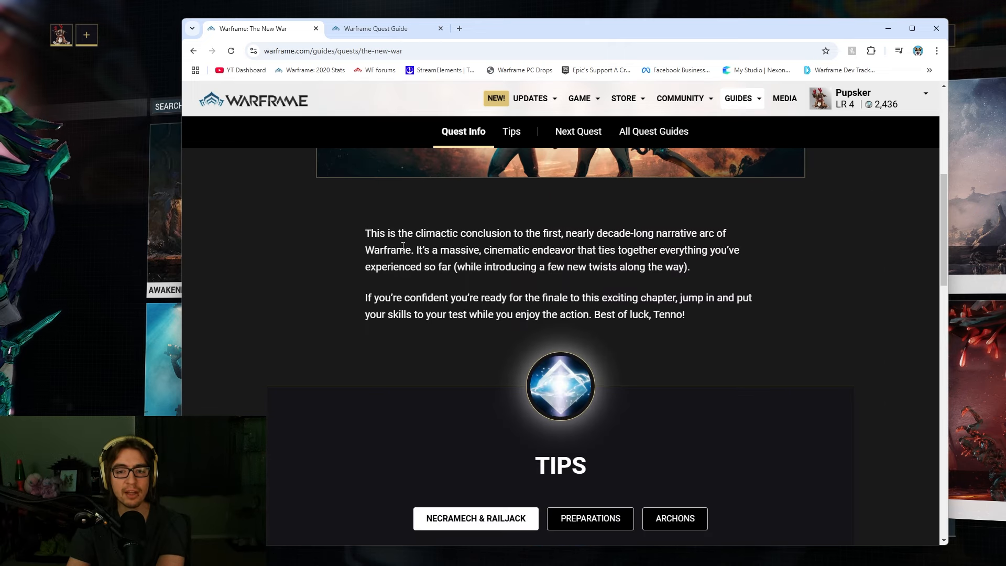
scroll(up, 3)
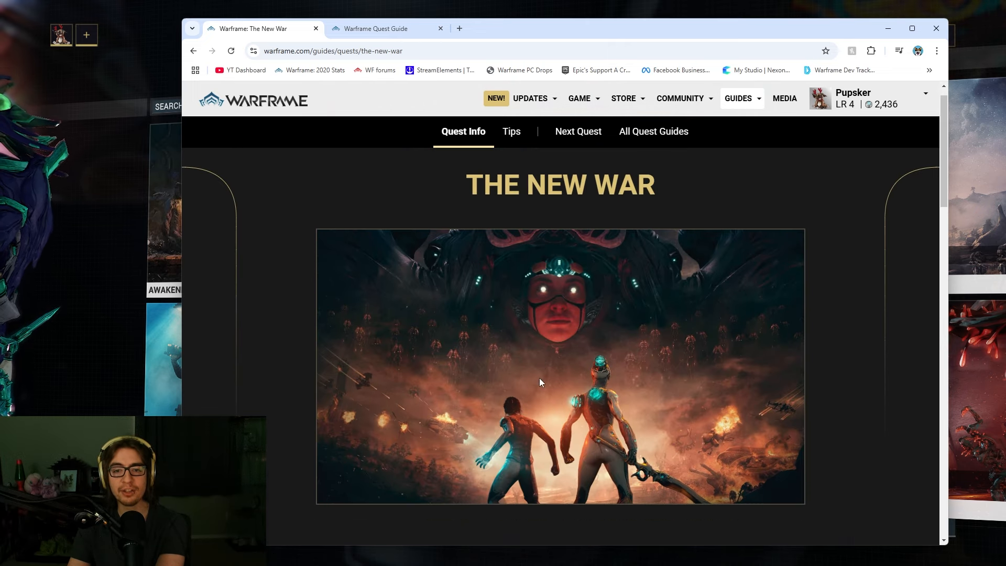
Read The New War's Necramech, Preparations and Archons tips, then reach the Whispers in the Walls card
click(511, 131)
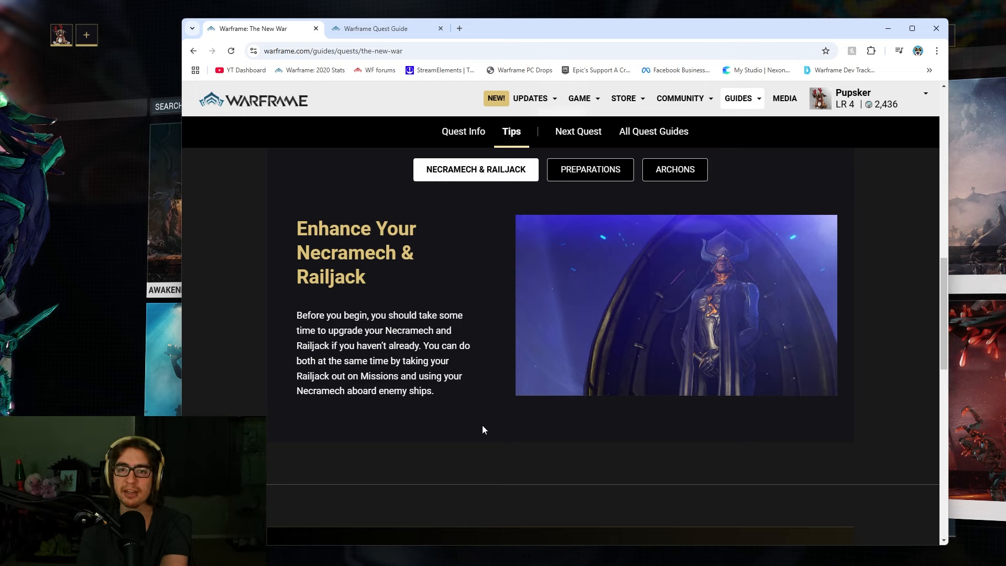
click(590, 170)
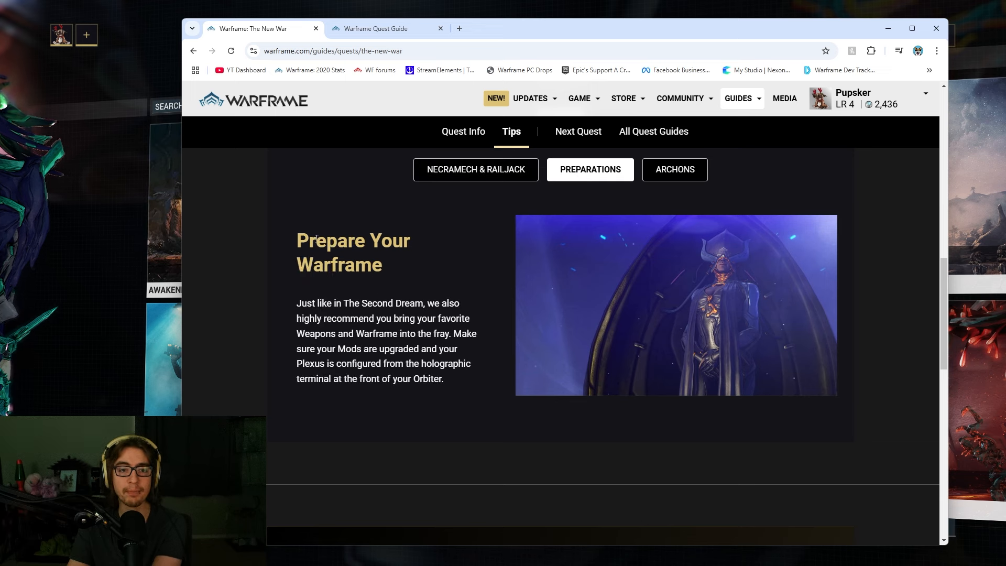
mouse_move(395, 440)
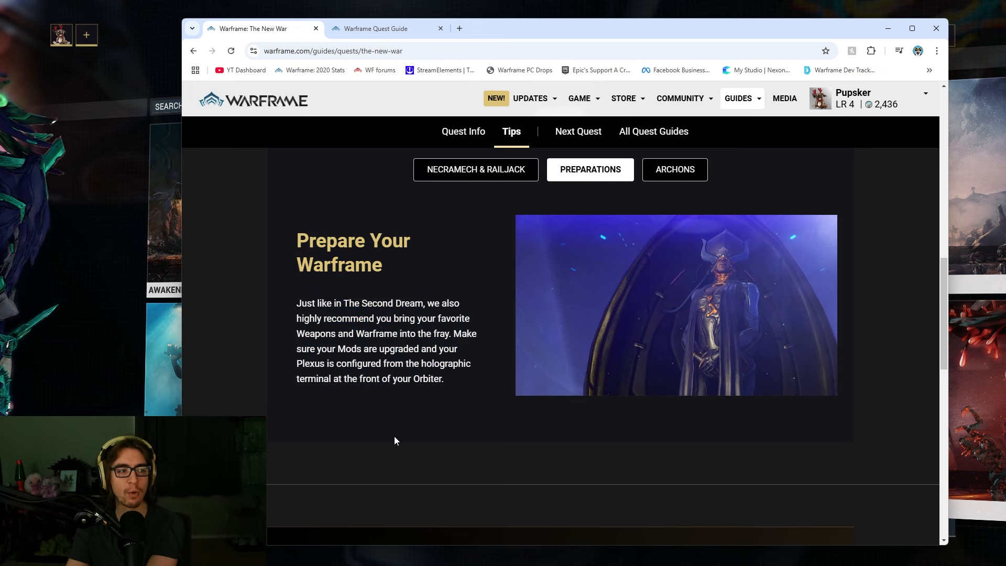
click(674, 169)
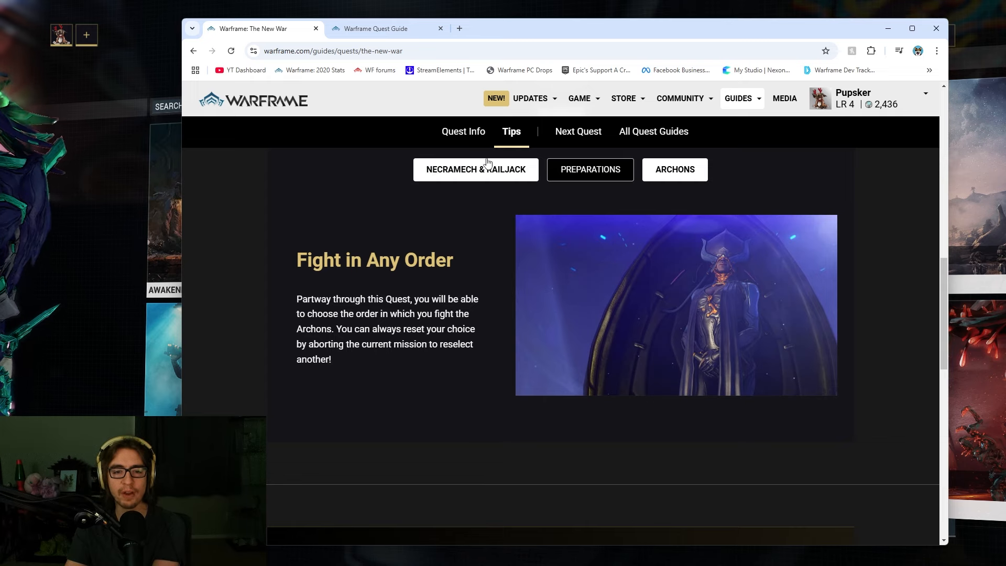
click(475, 169)
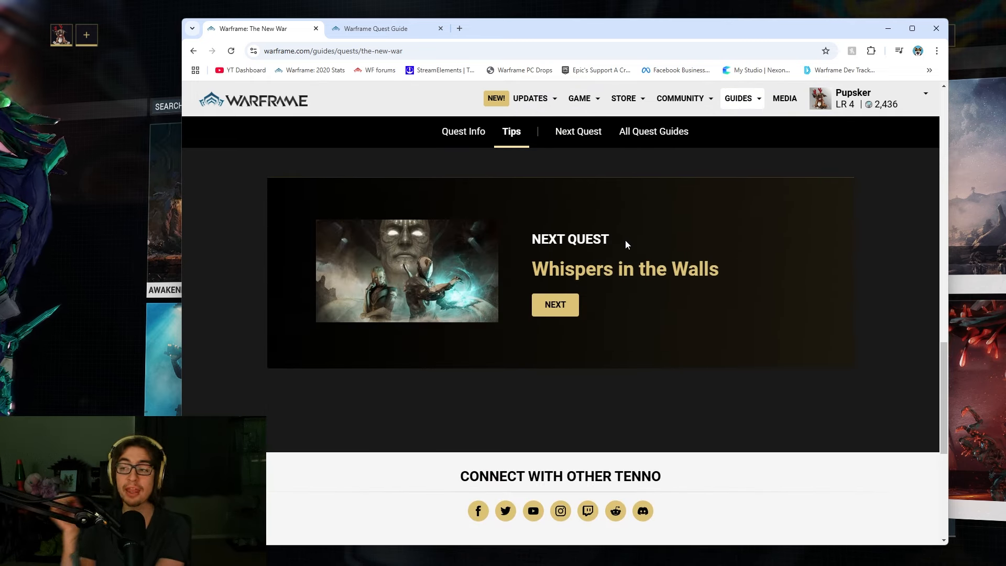
scroll(up, 3)
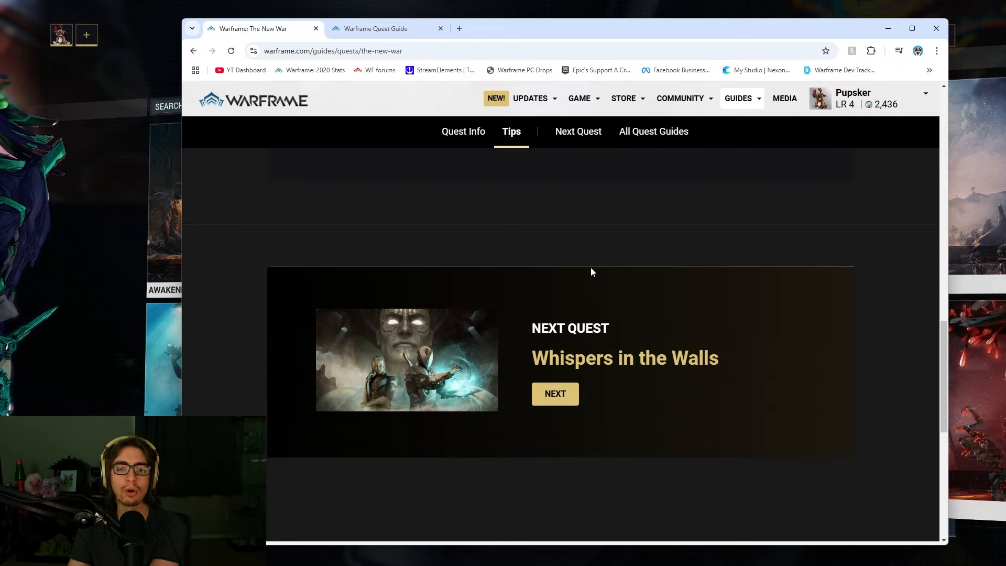
scroll(down, 3)
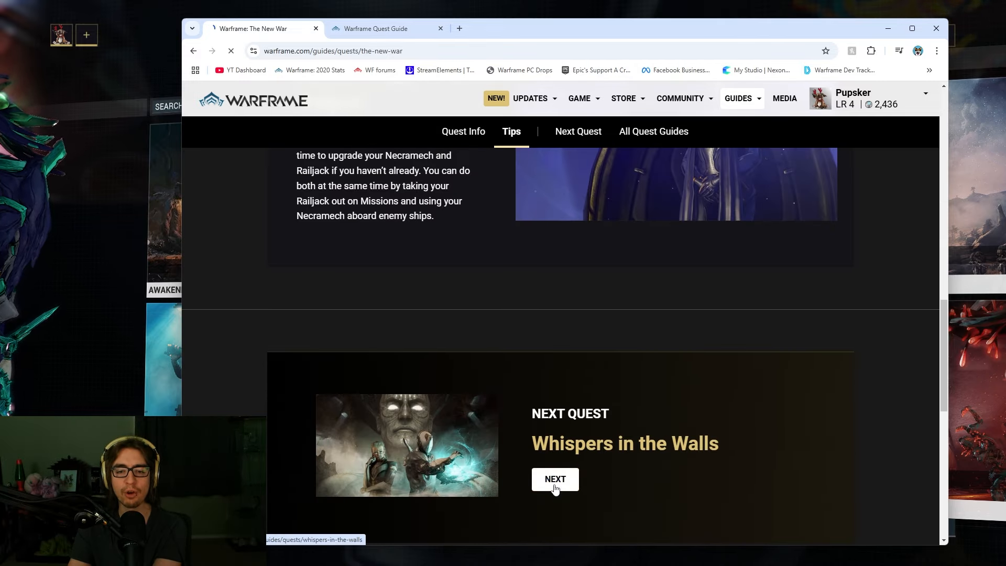
Open the Whispers in the Walls guide, glance at quest progress, and return to it
click(555, 479)
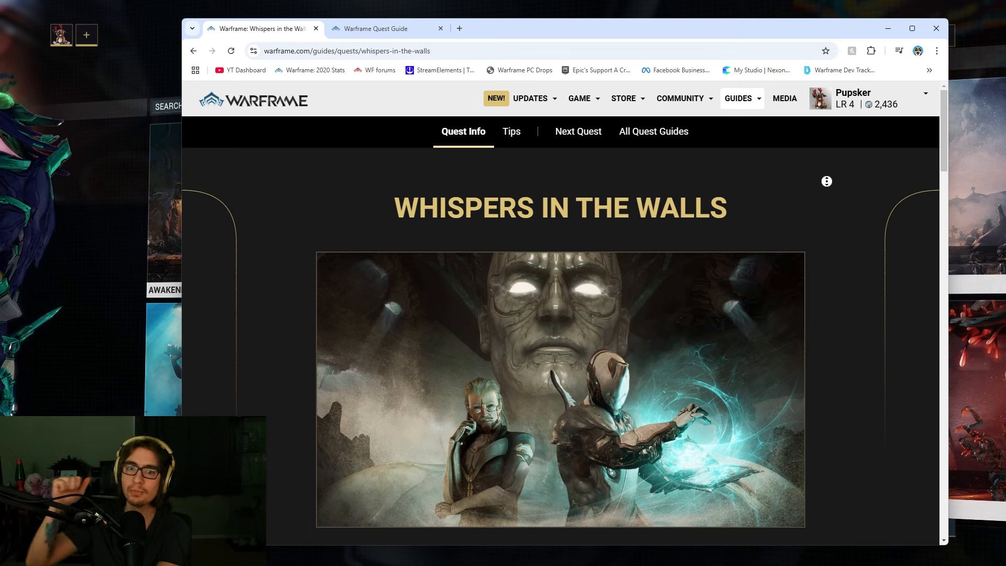
click(376, 29)
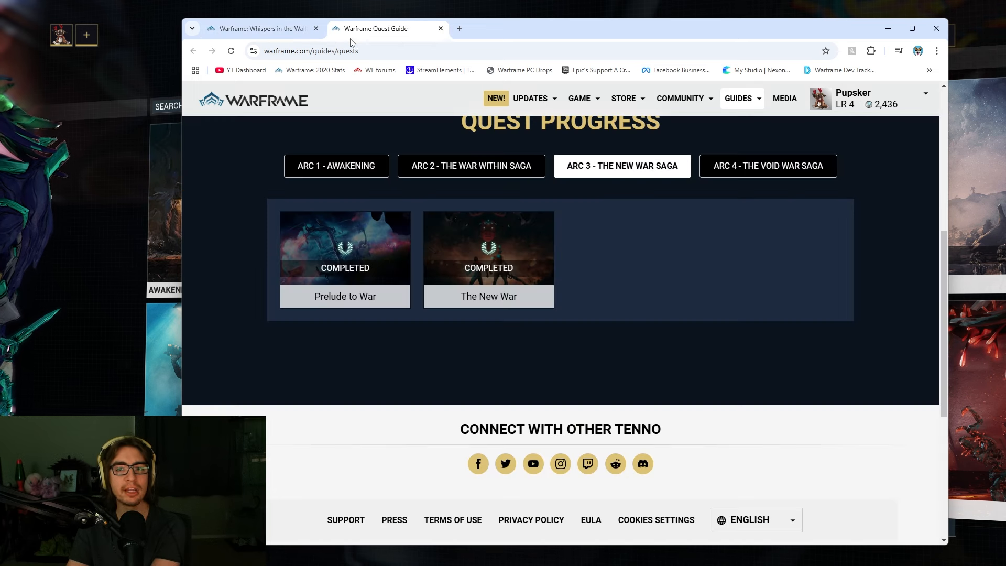
click(768, 165)
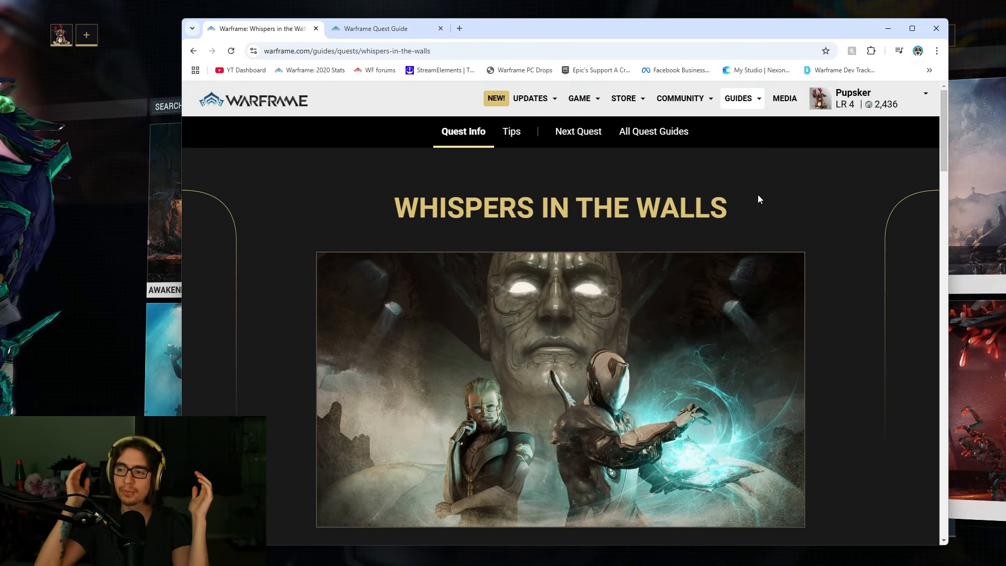
scroll(down, 3)
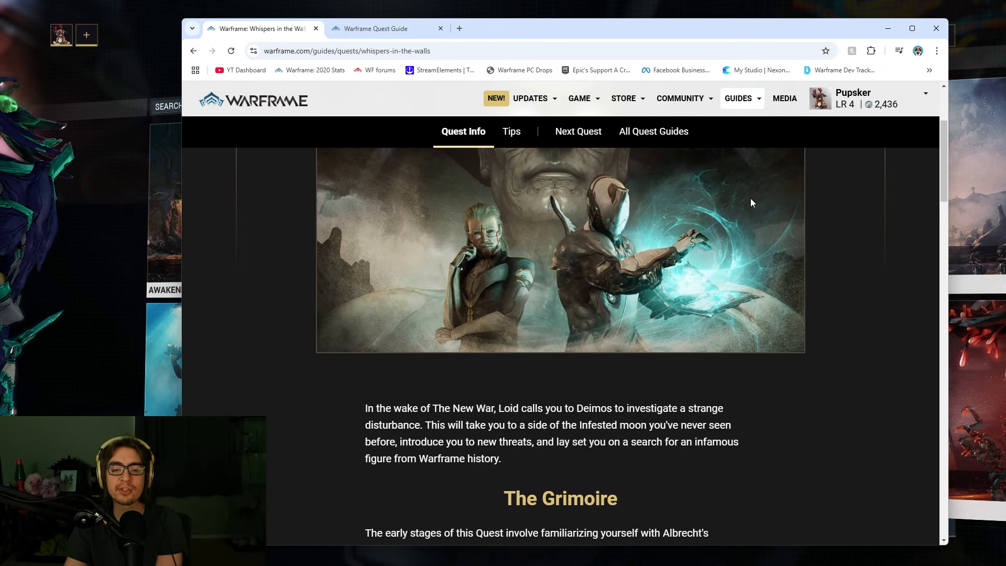
scroll(down, 3)
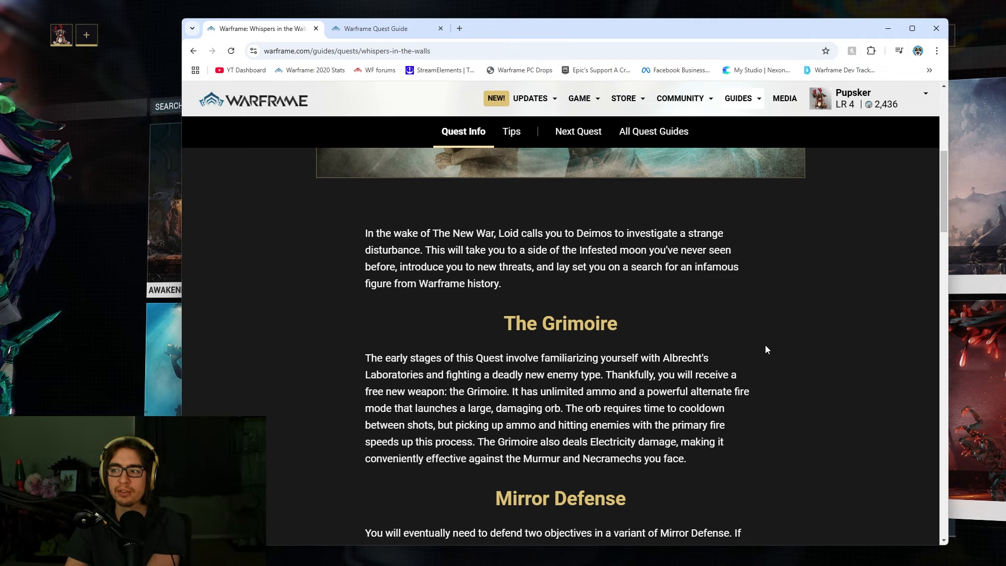
mouse_move(752, 323)
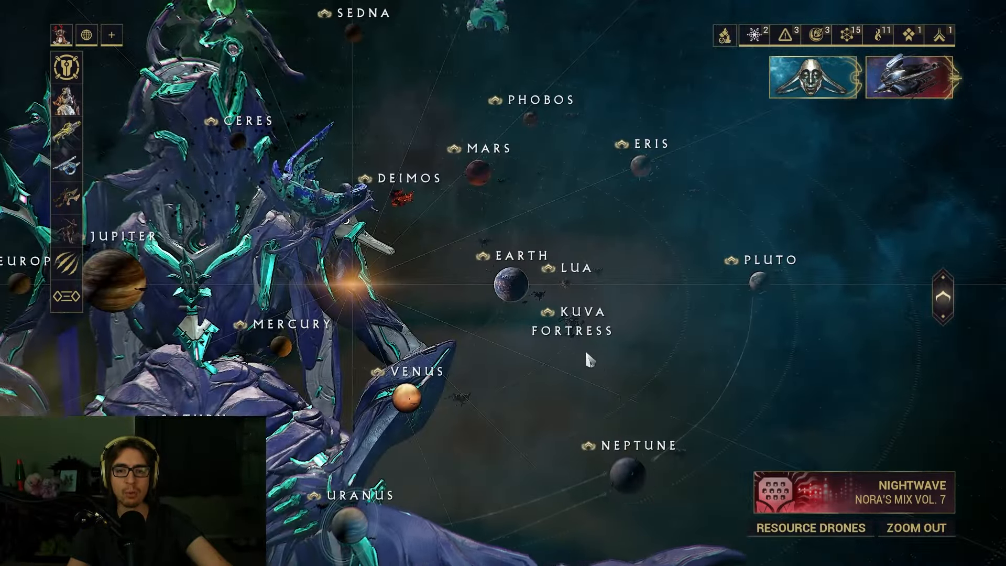
click(914, 541)
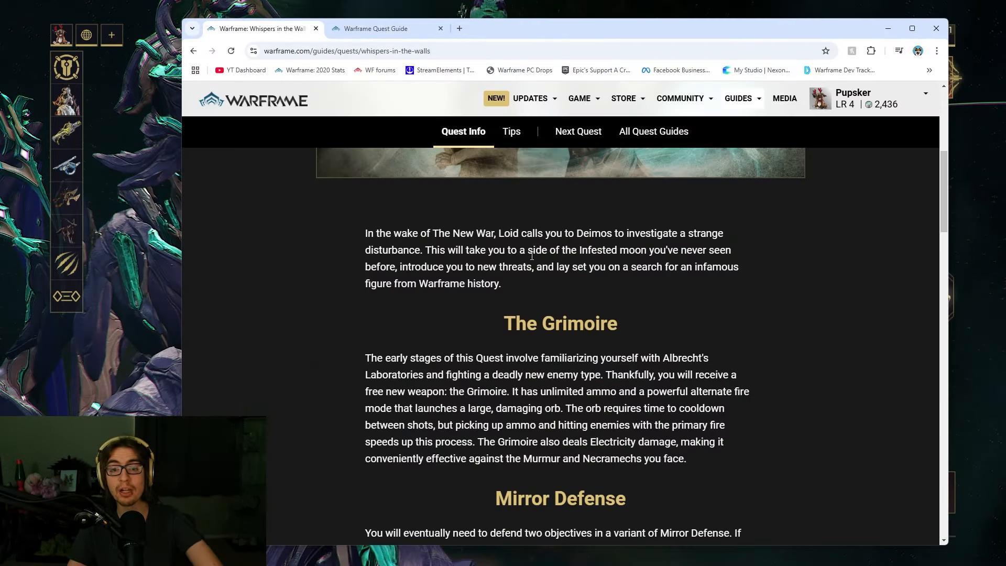
Read The Grimoire, Mirror Defense, Netracell Burdens and Defending the Sanctum sections
scroll(down, 3)
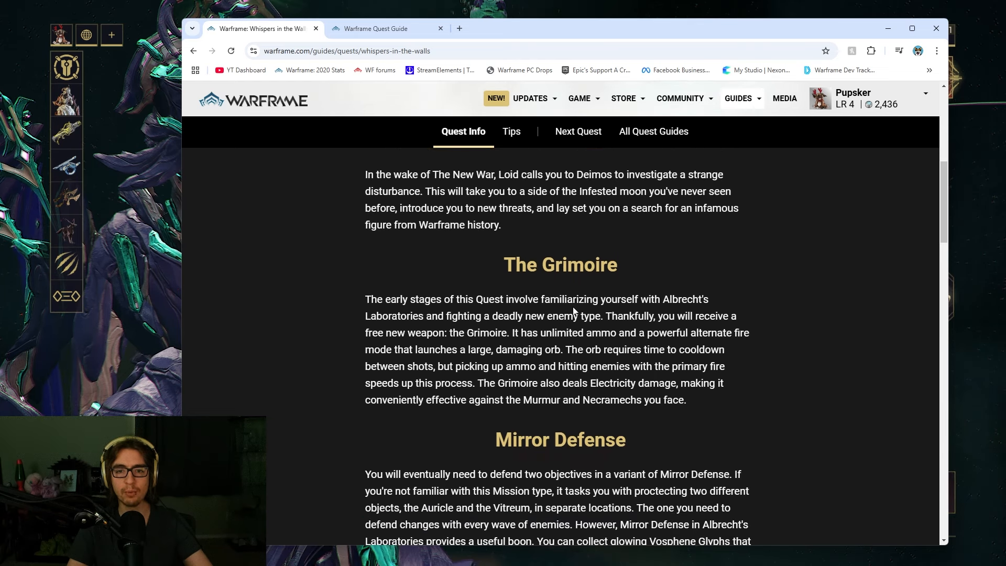
double_click(560, 264)
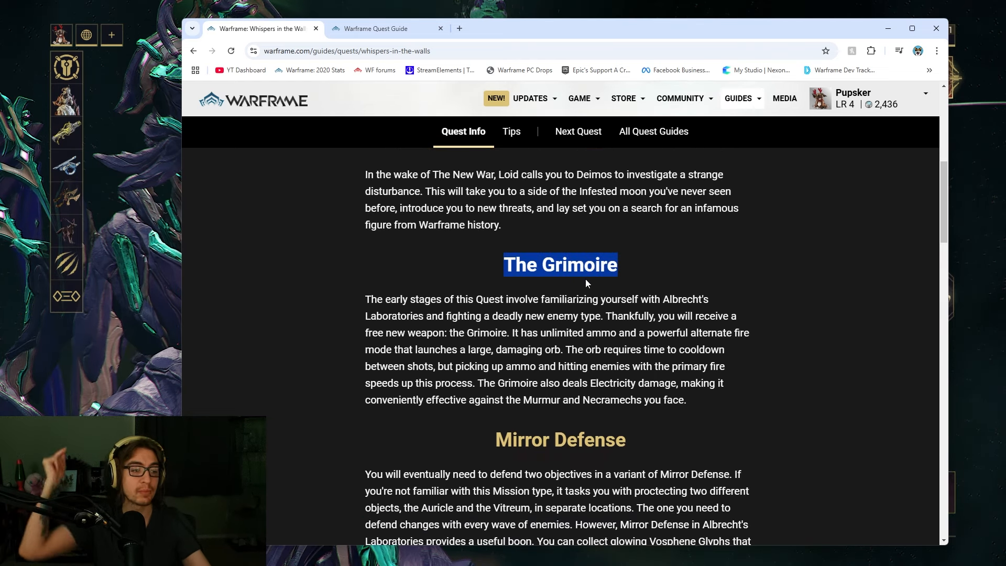
scroll(down, 3)
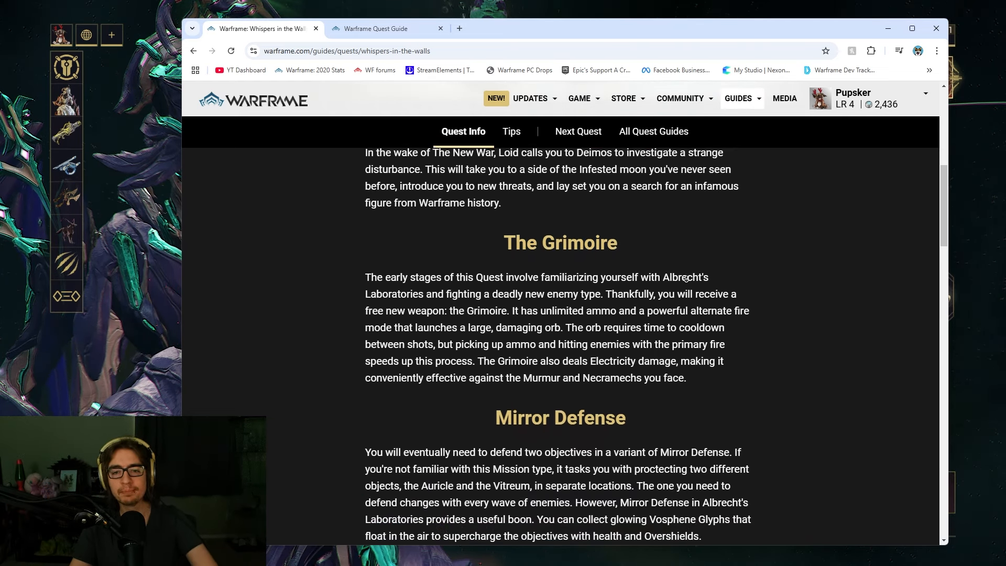
scroll(down, 3)
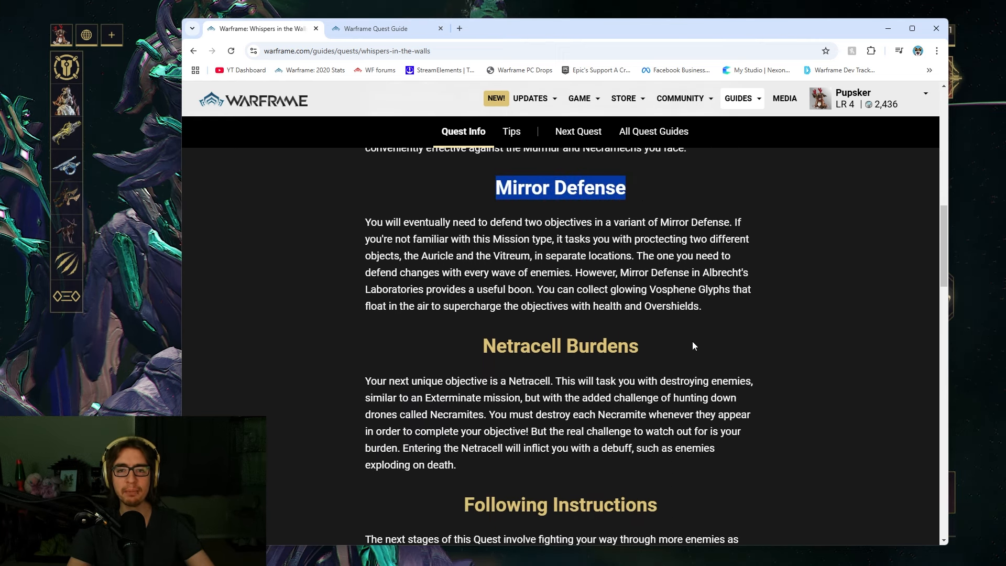
scroll(down, 3)
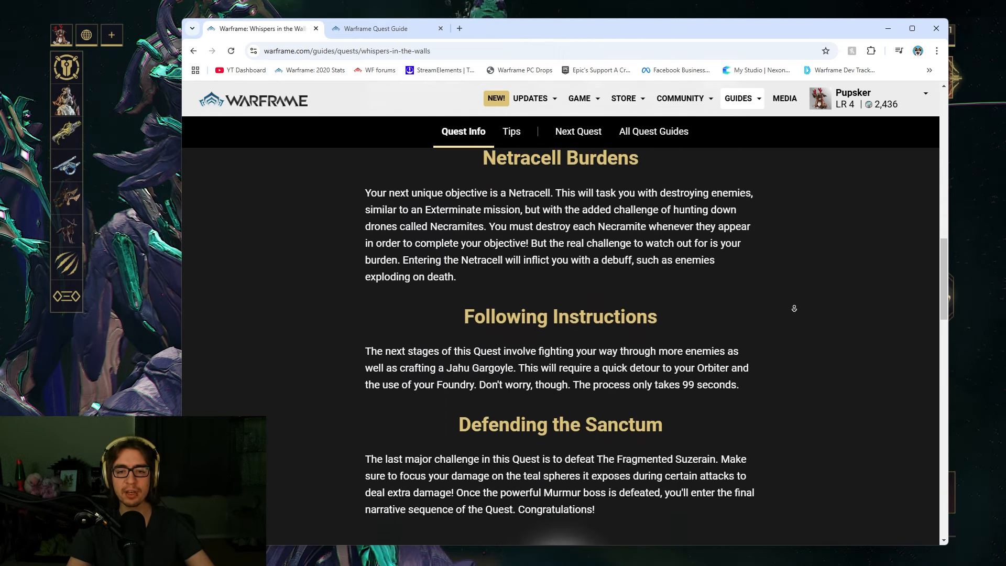
scroll(down, 3)
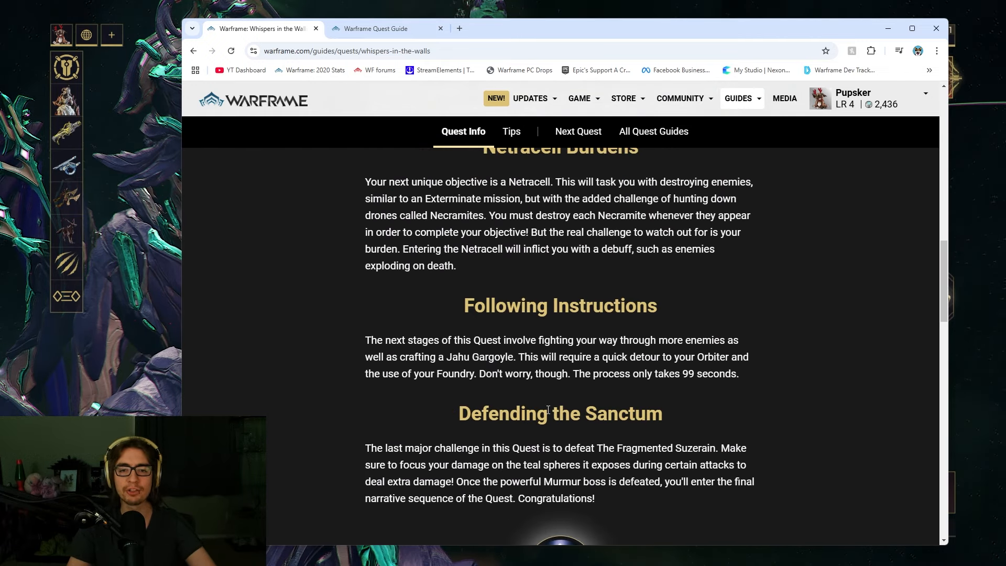
Read the Murmur Weaknesses and Bring a Powerful Primary tips, then reach The Lotus Eaters card
click(511, 132)
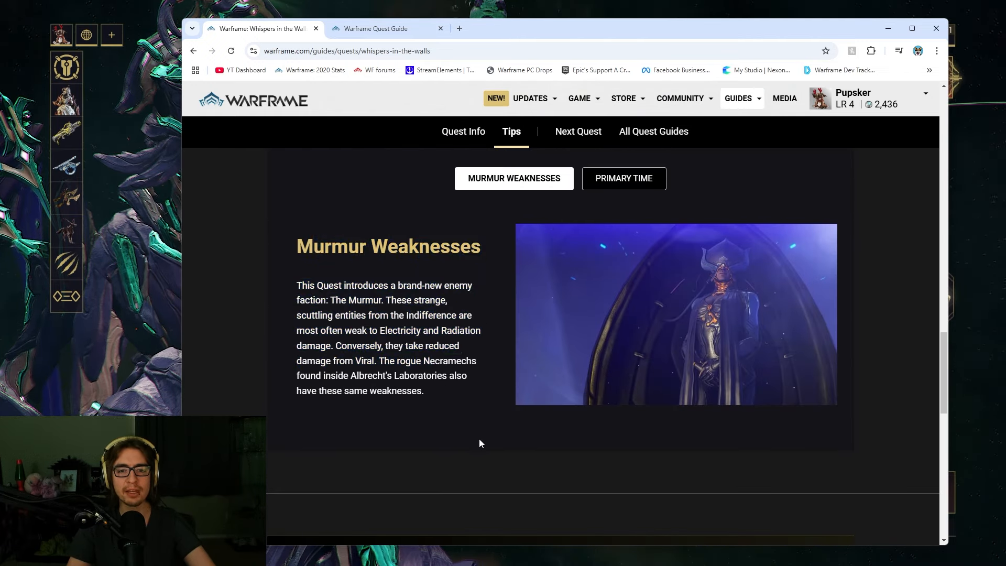
mouse_move(449, 418)
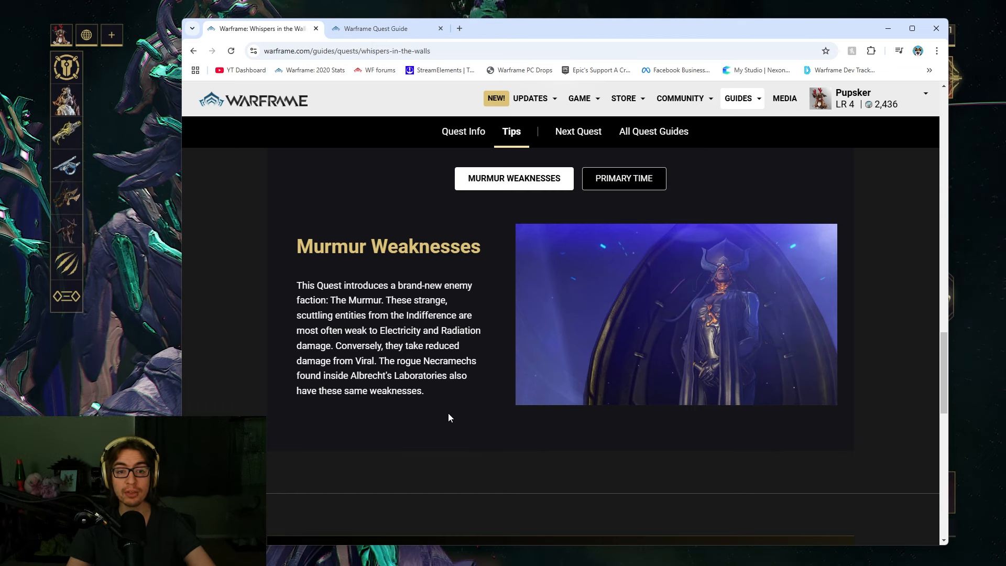
mouse_move(627, 183)
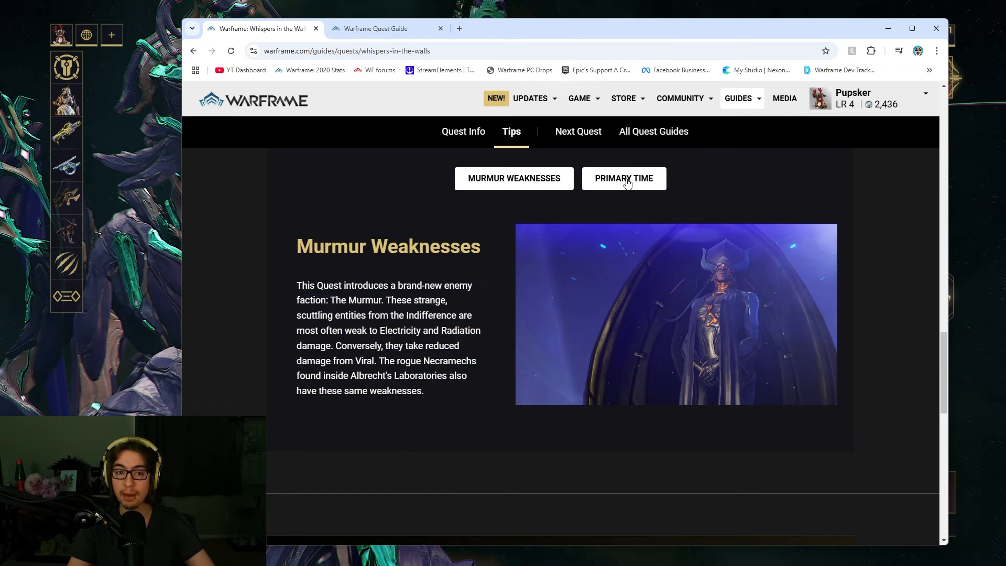
click(624, 179)
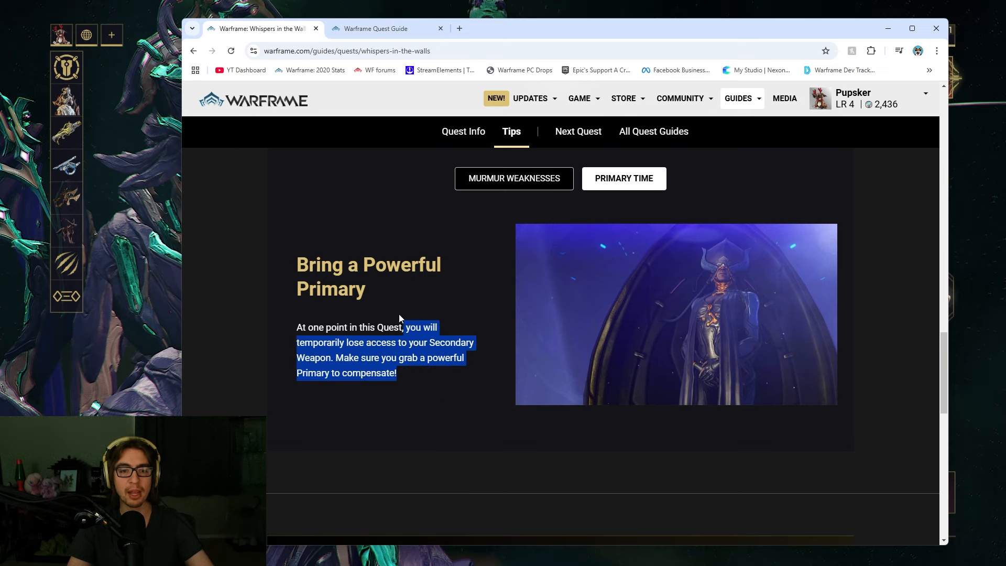
click(306, 354)
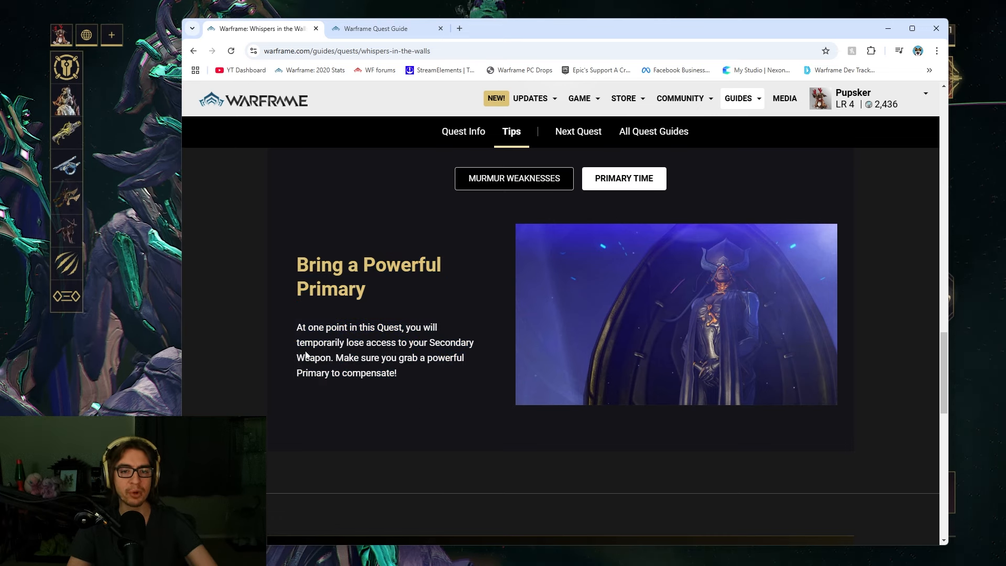
mouse_move(411, 376)
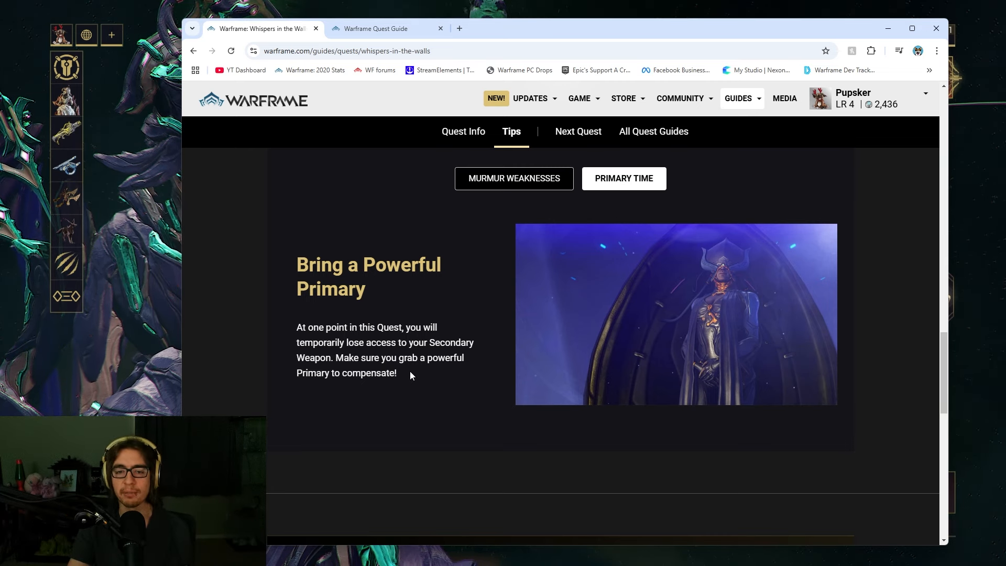
mouse_move(413, 370)
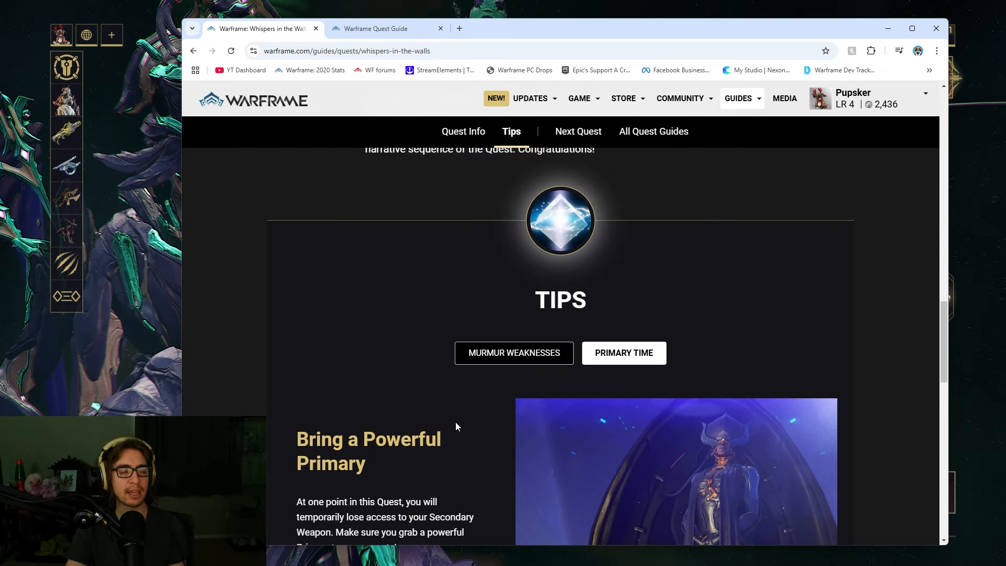
scroll(down, 3)
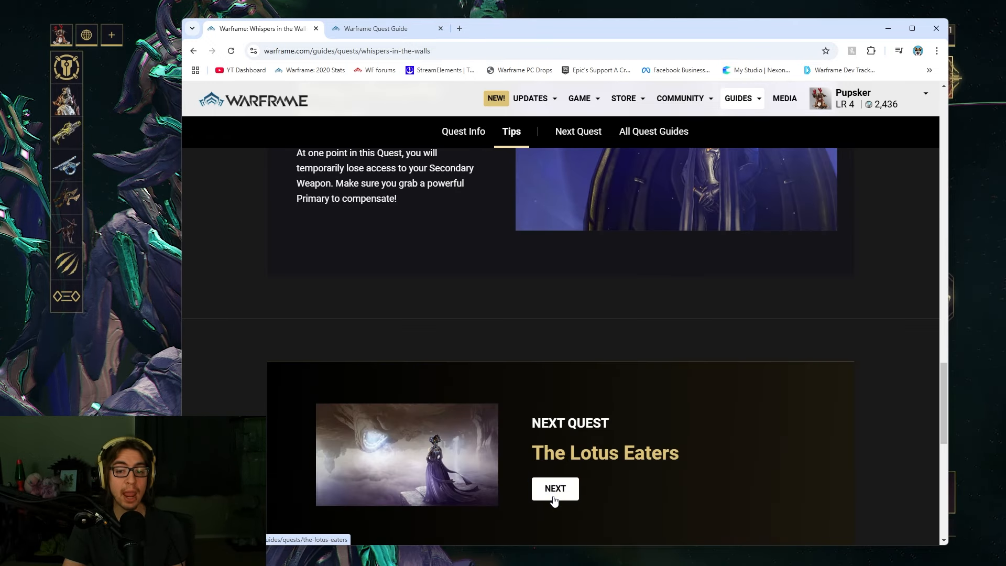
Open The Lotus Eaters guide and view its 'all caught up' Next Steps feature cards
click(555, 489)
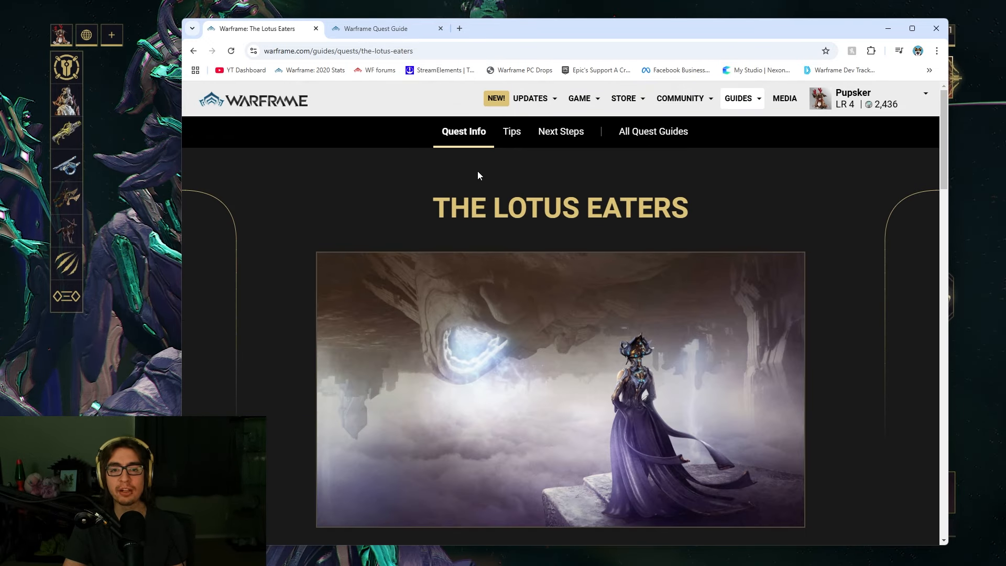
scroll(down, 3)
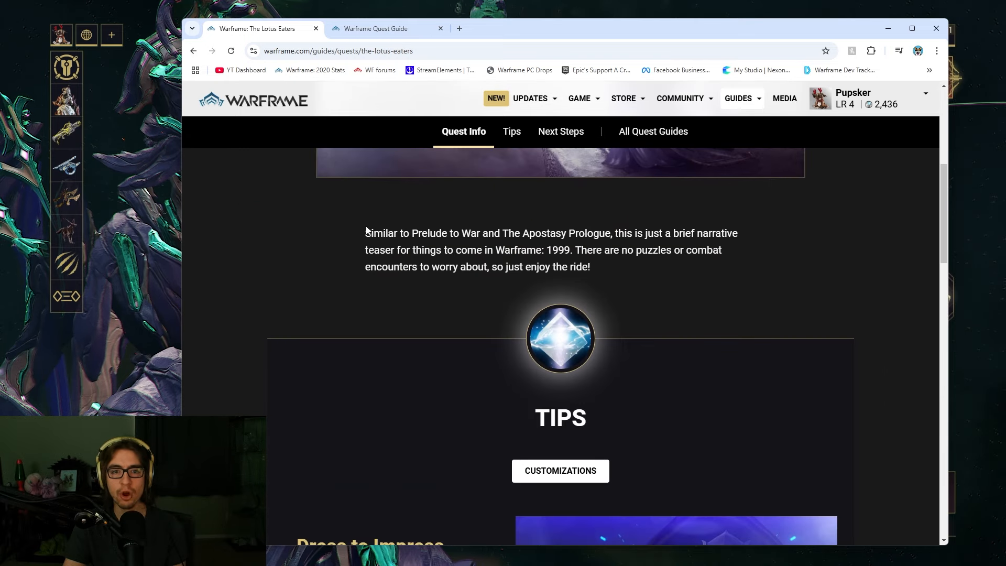
scroll(up, 3)
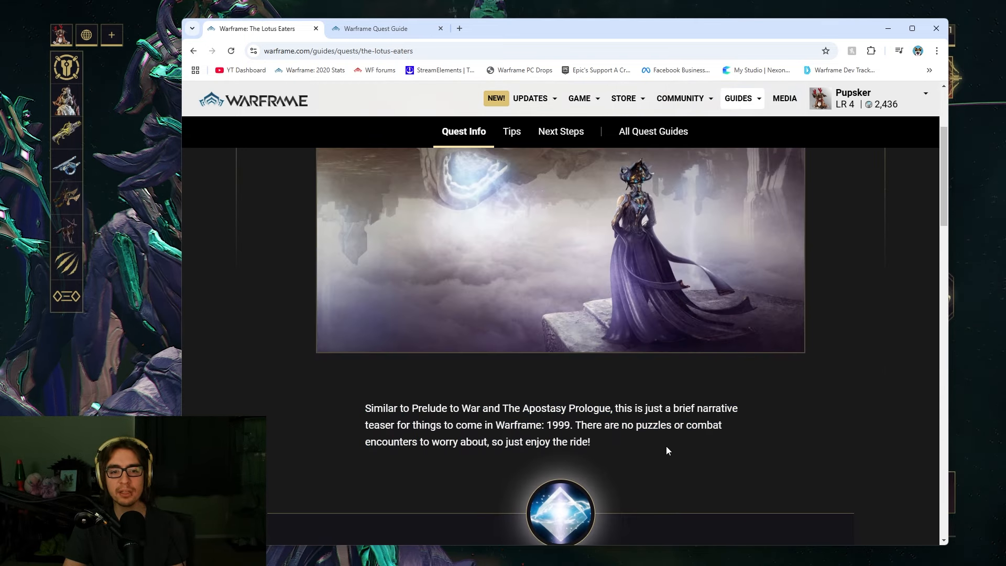
click(512, 131)
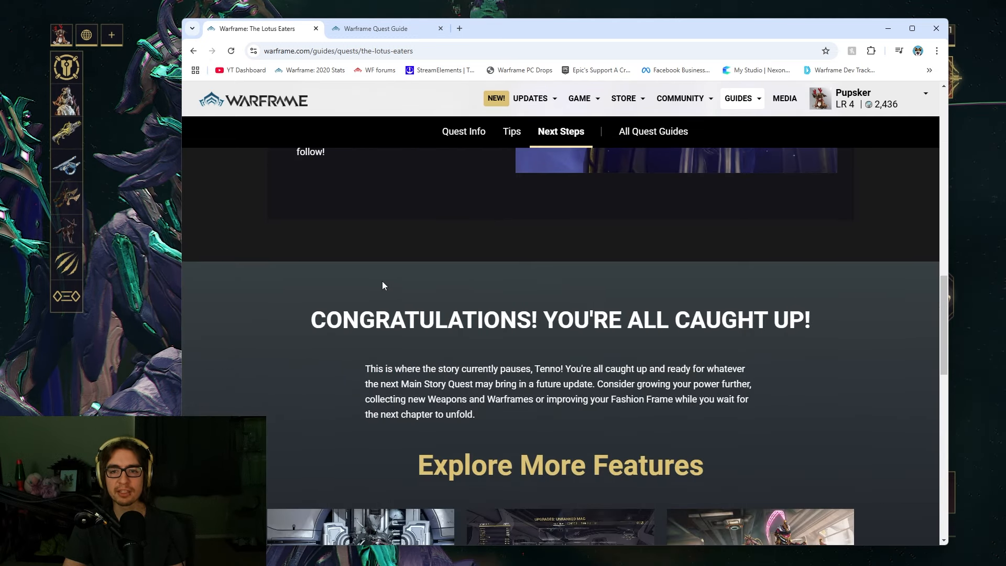
scroll(down, 3)
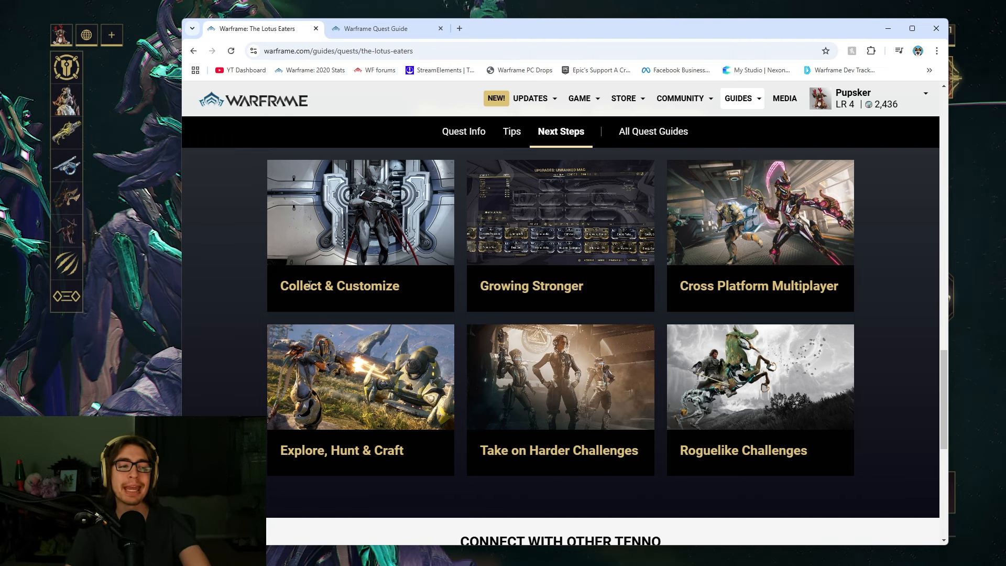
mouse_move(909, 355)
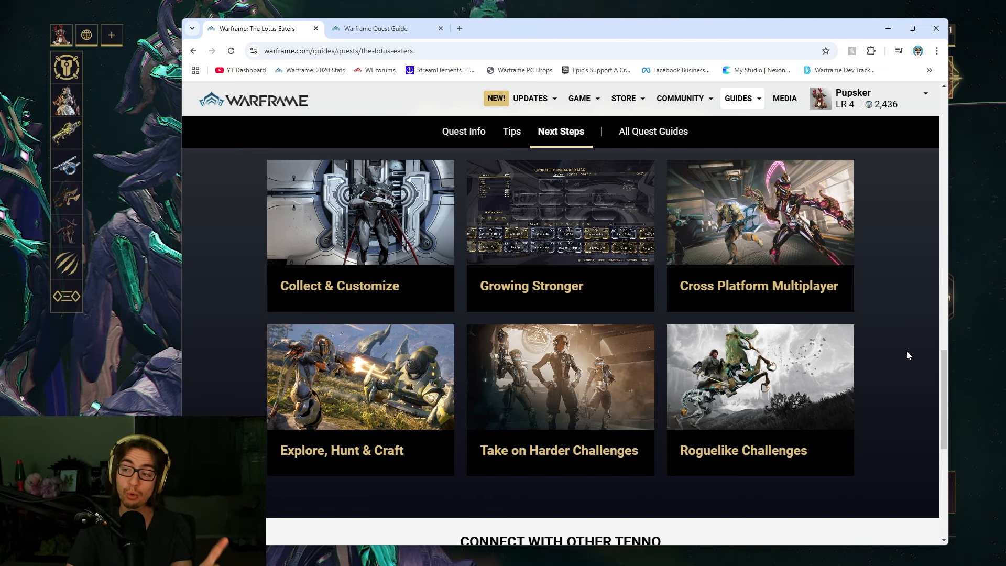
mouse_move(935, 28)
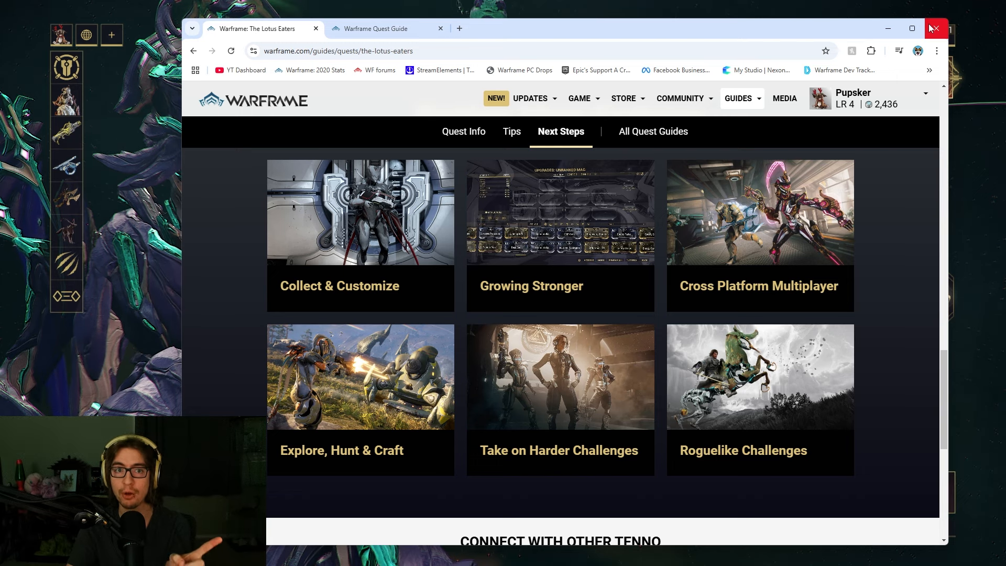
Return to the Codex Quests tab after briefly viewing ARC 3 - The New War Saga online
click(315, 28)
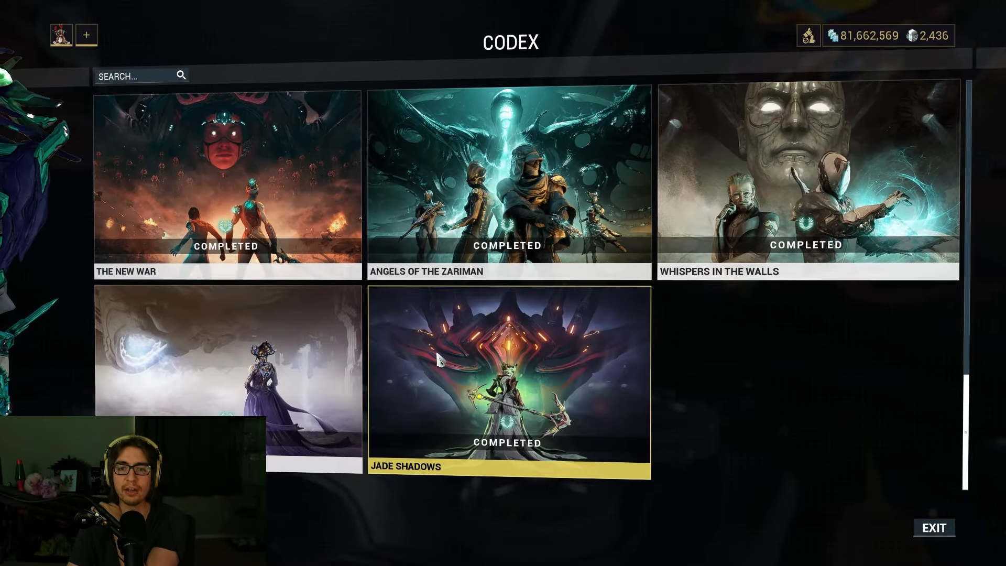
click(507, 375)
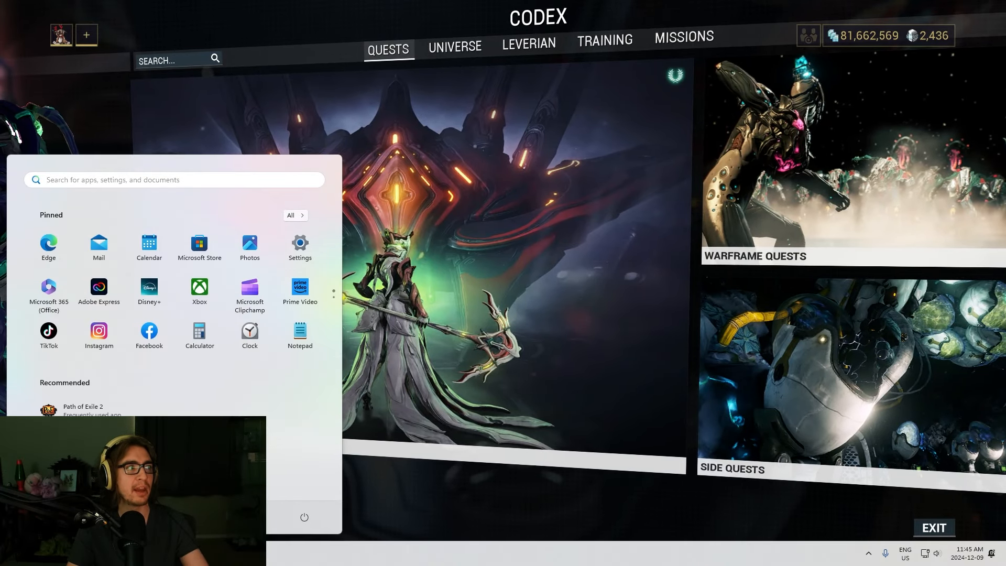
key(Escape)
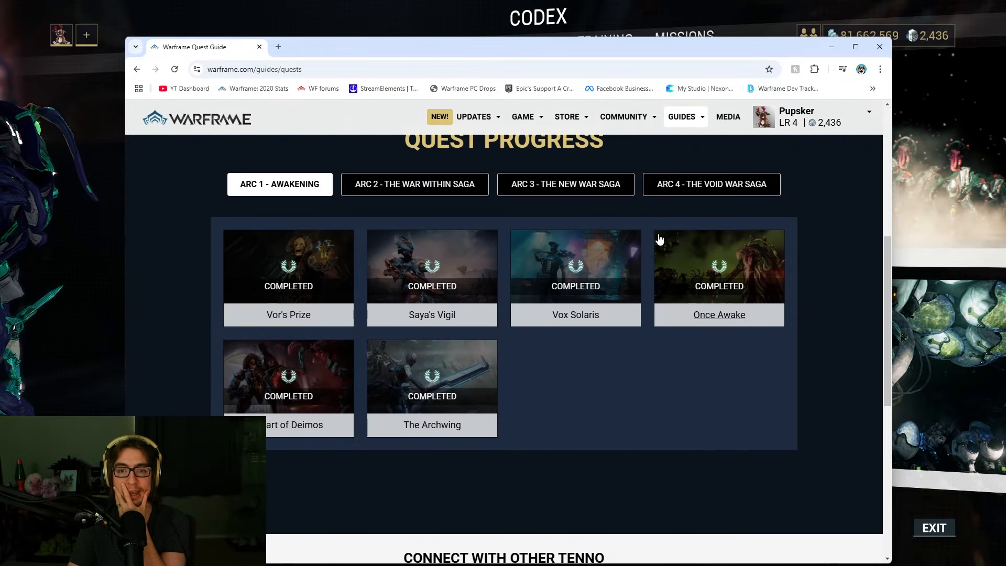
click(415, 184)
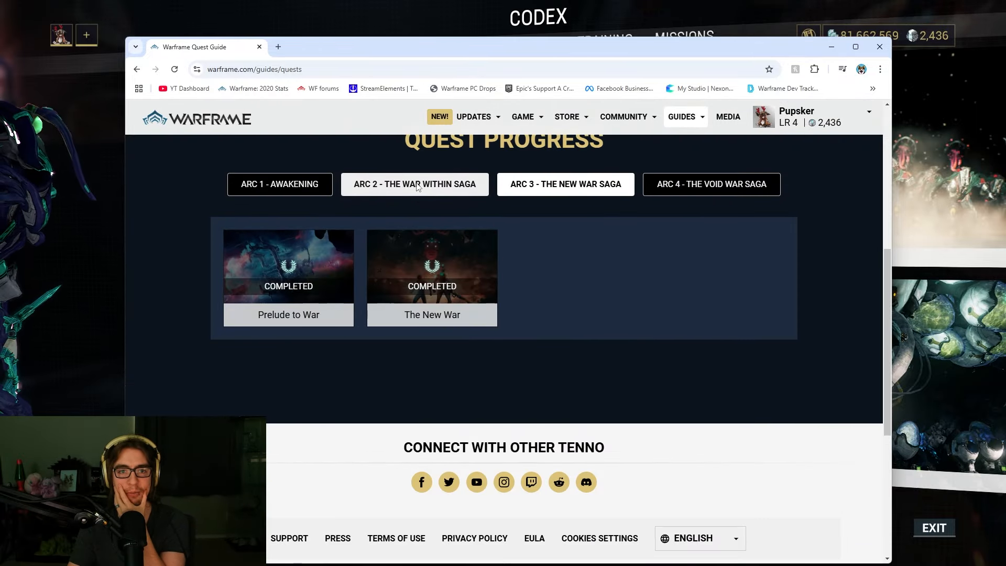
click(280, 184)
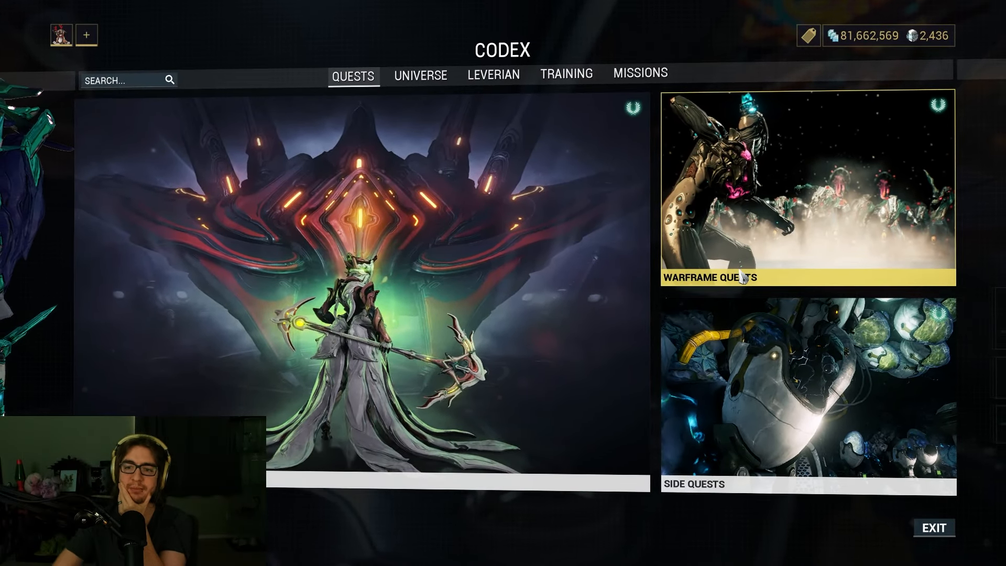
Scroll through the completed Warframe Quests cards, then close the Codex back to the Orbiter
click(807, 188)
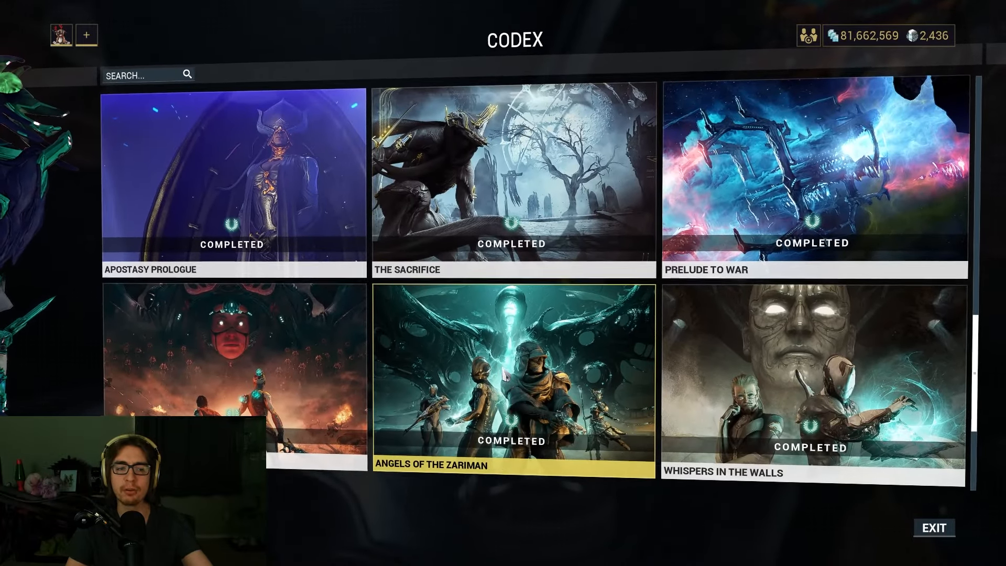
scroll(down, 3)
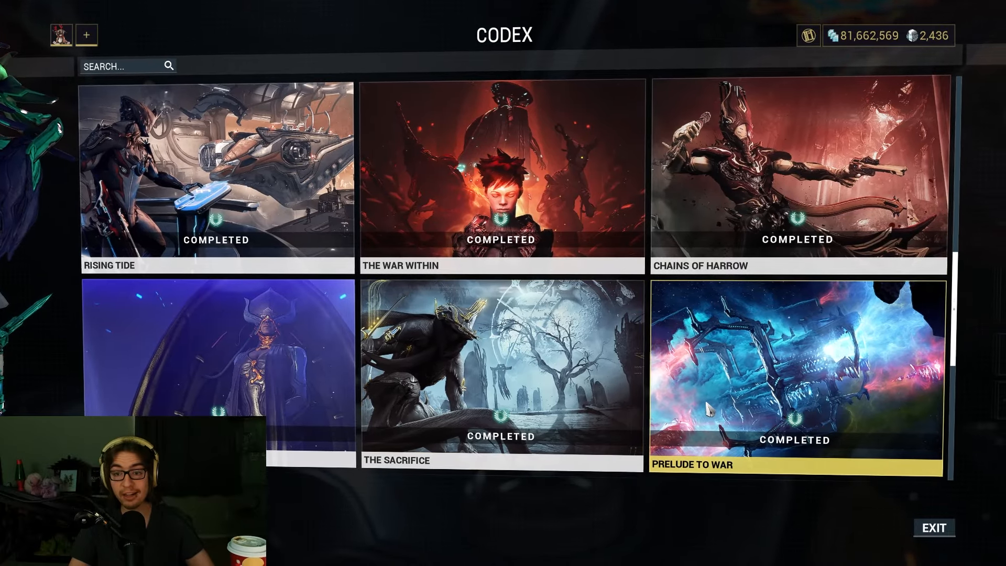
scroll(down, 3)
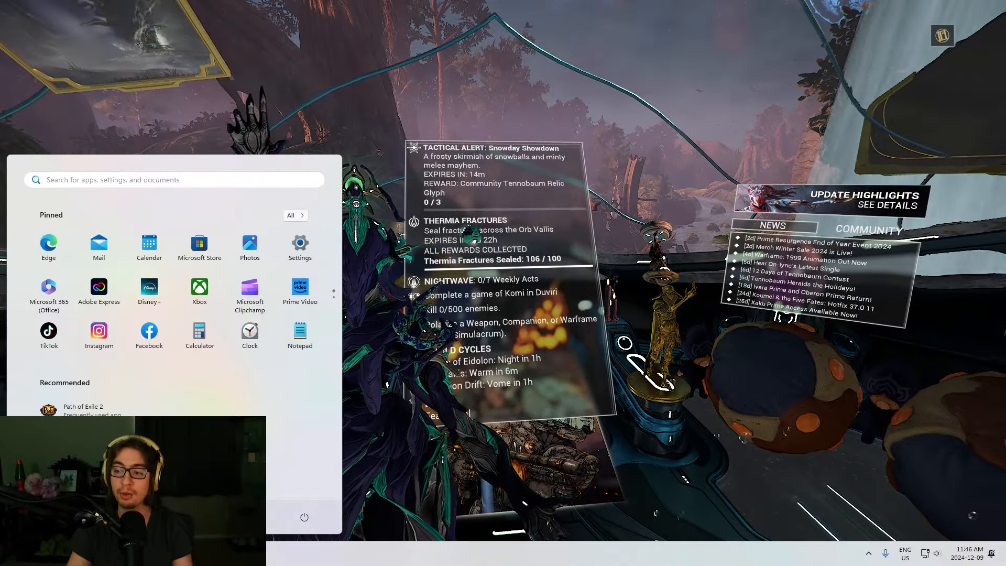
key(Escape)
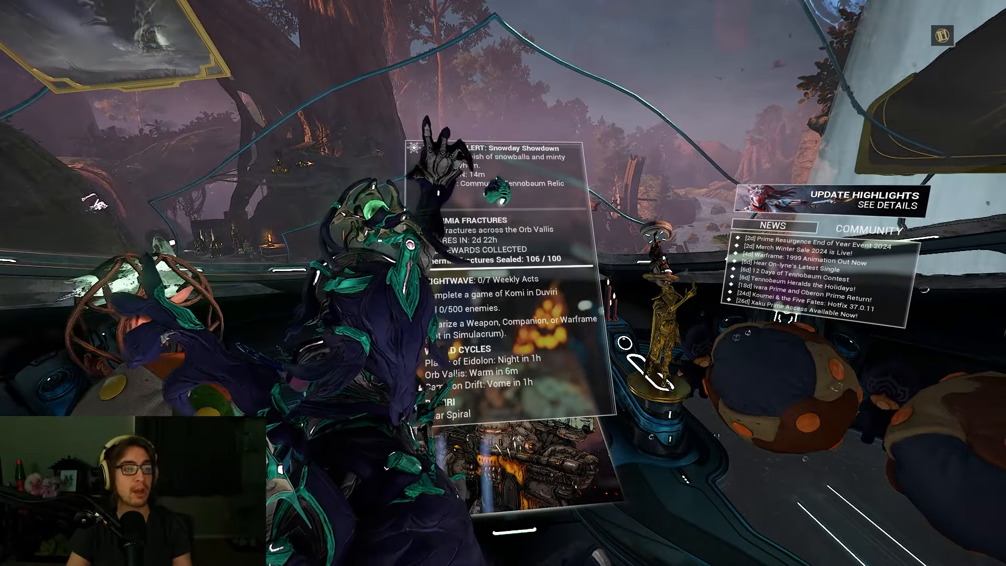